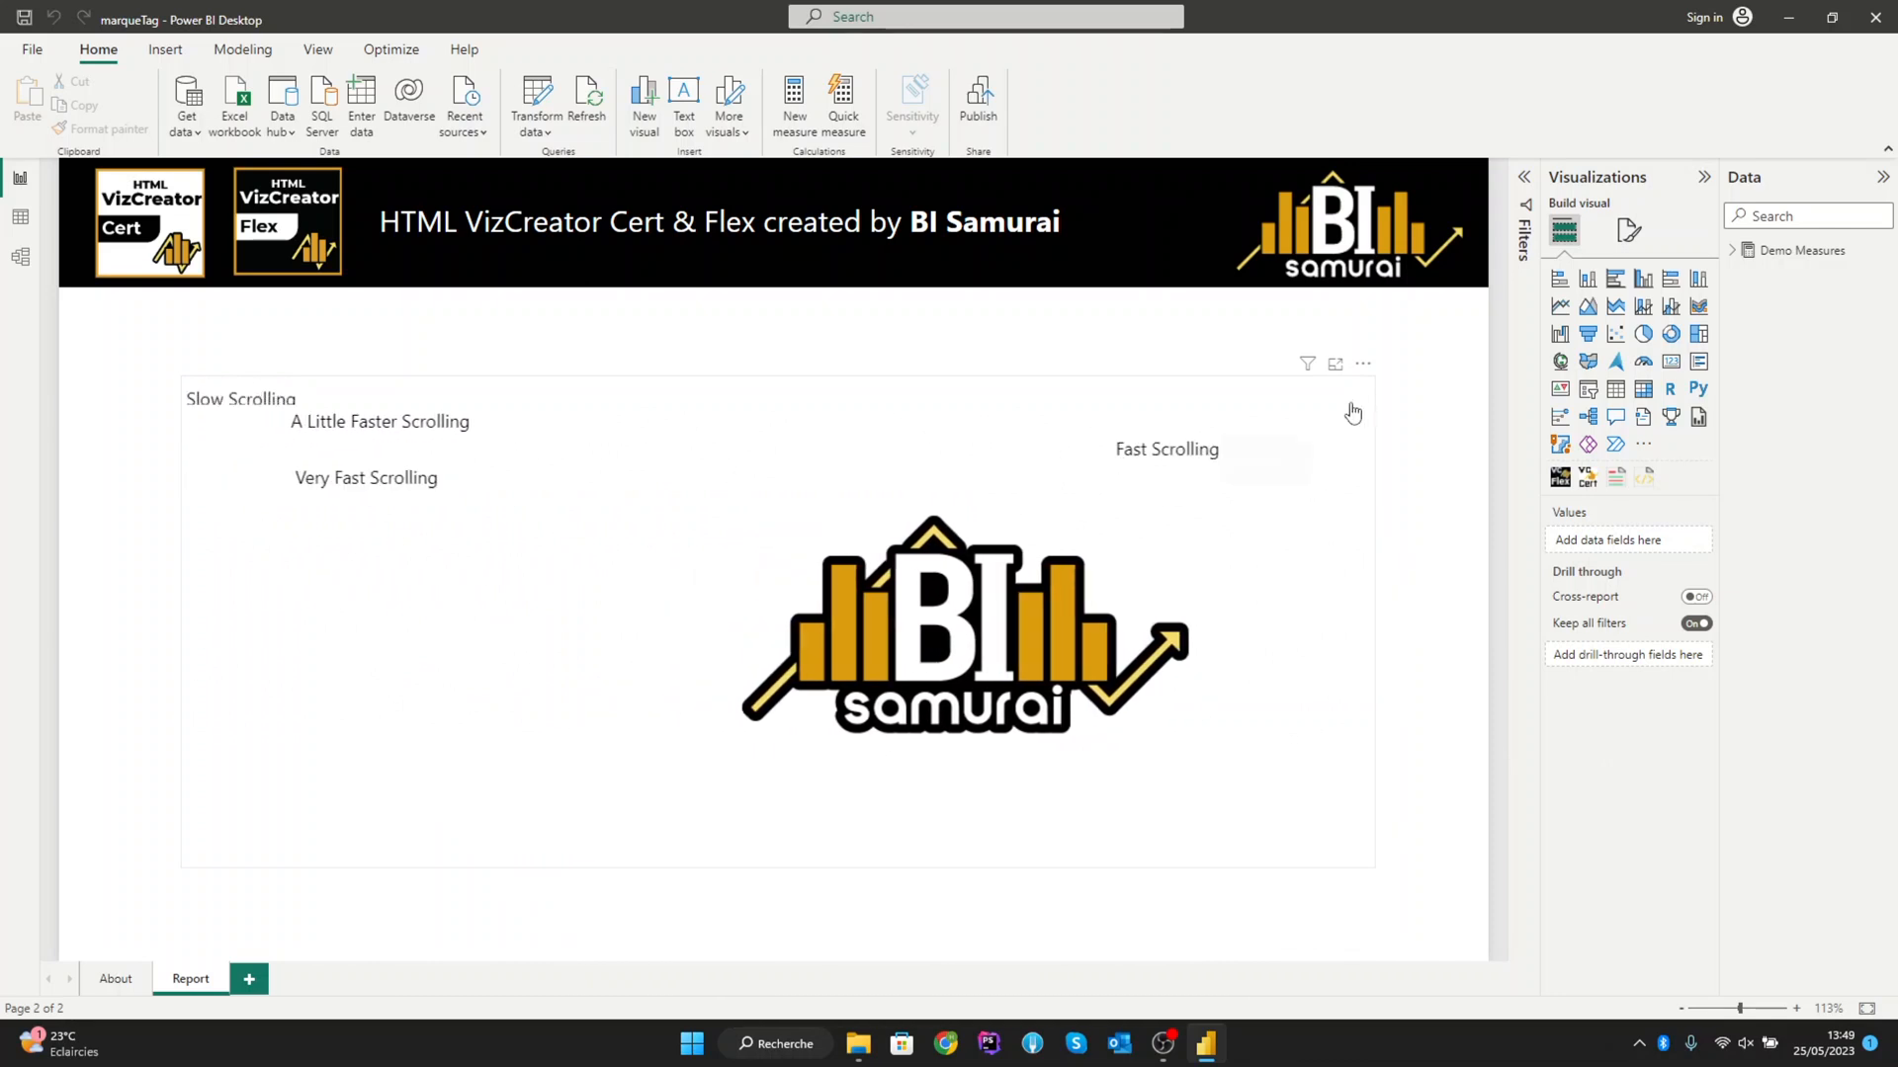
Step: Remove the finished marquee visual and add a fresh HTML VizCreator Cert visual
click(1362, 364)
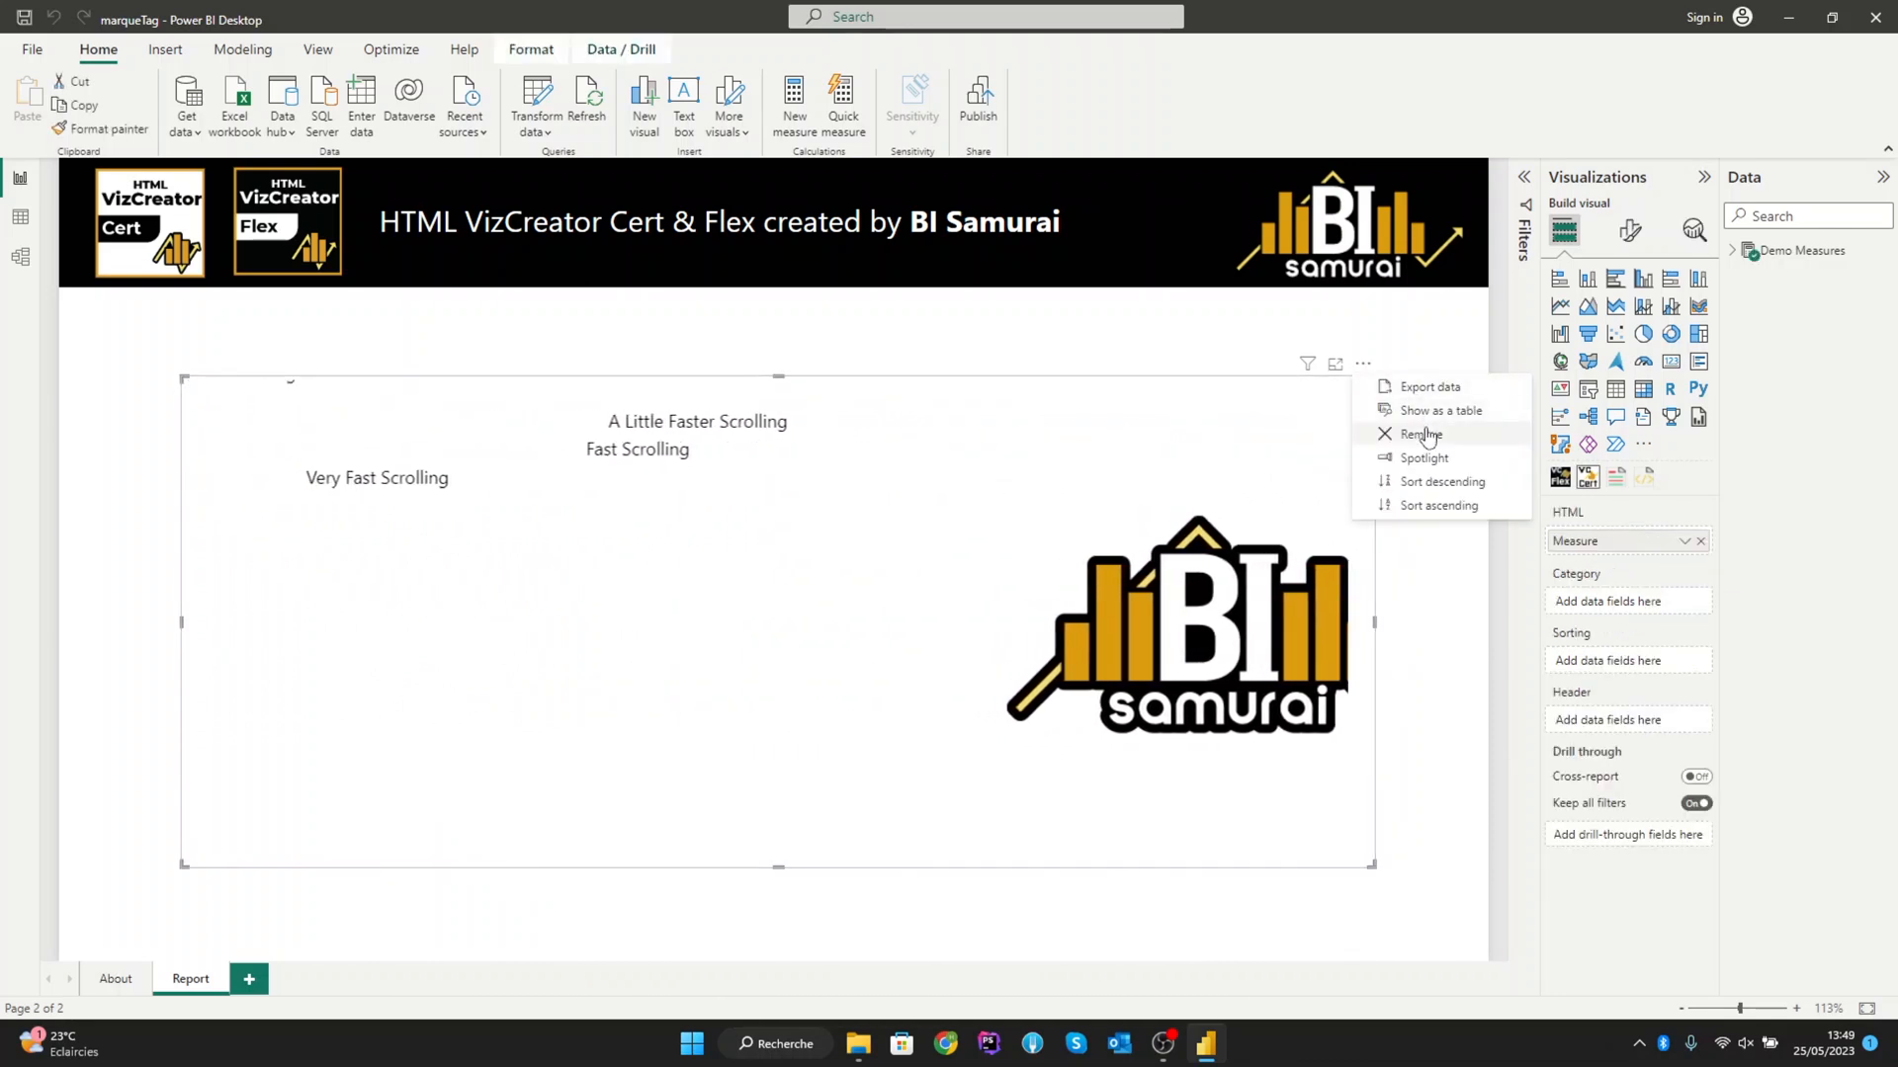
click(1419, 433)
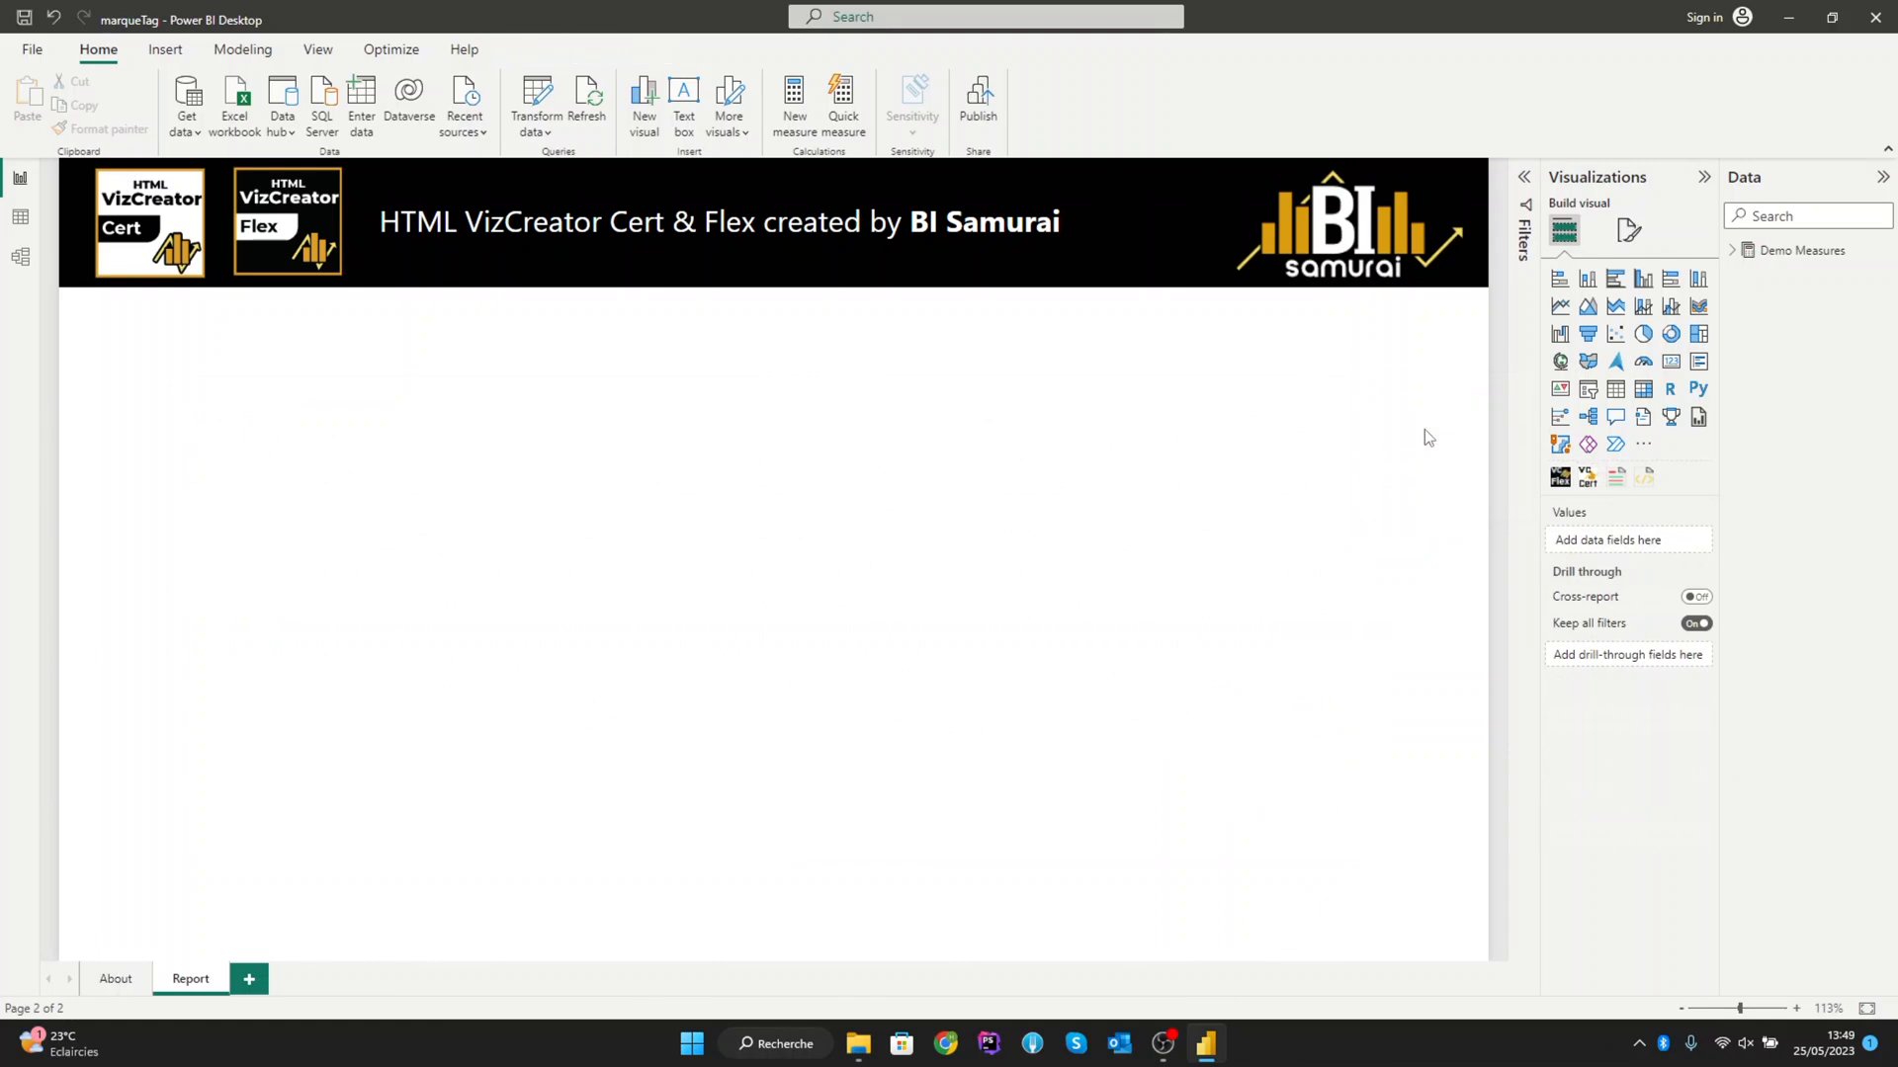
mouse_move(1582, 500)
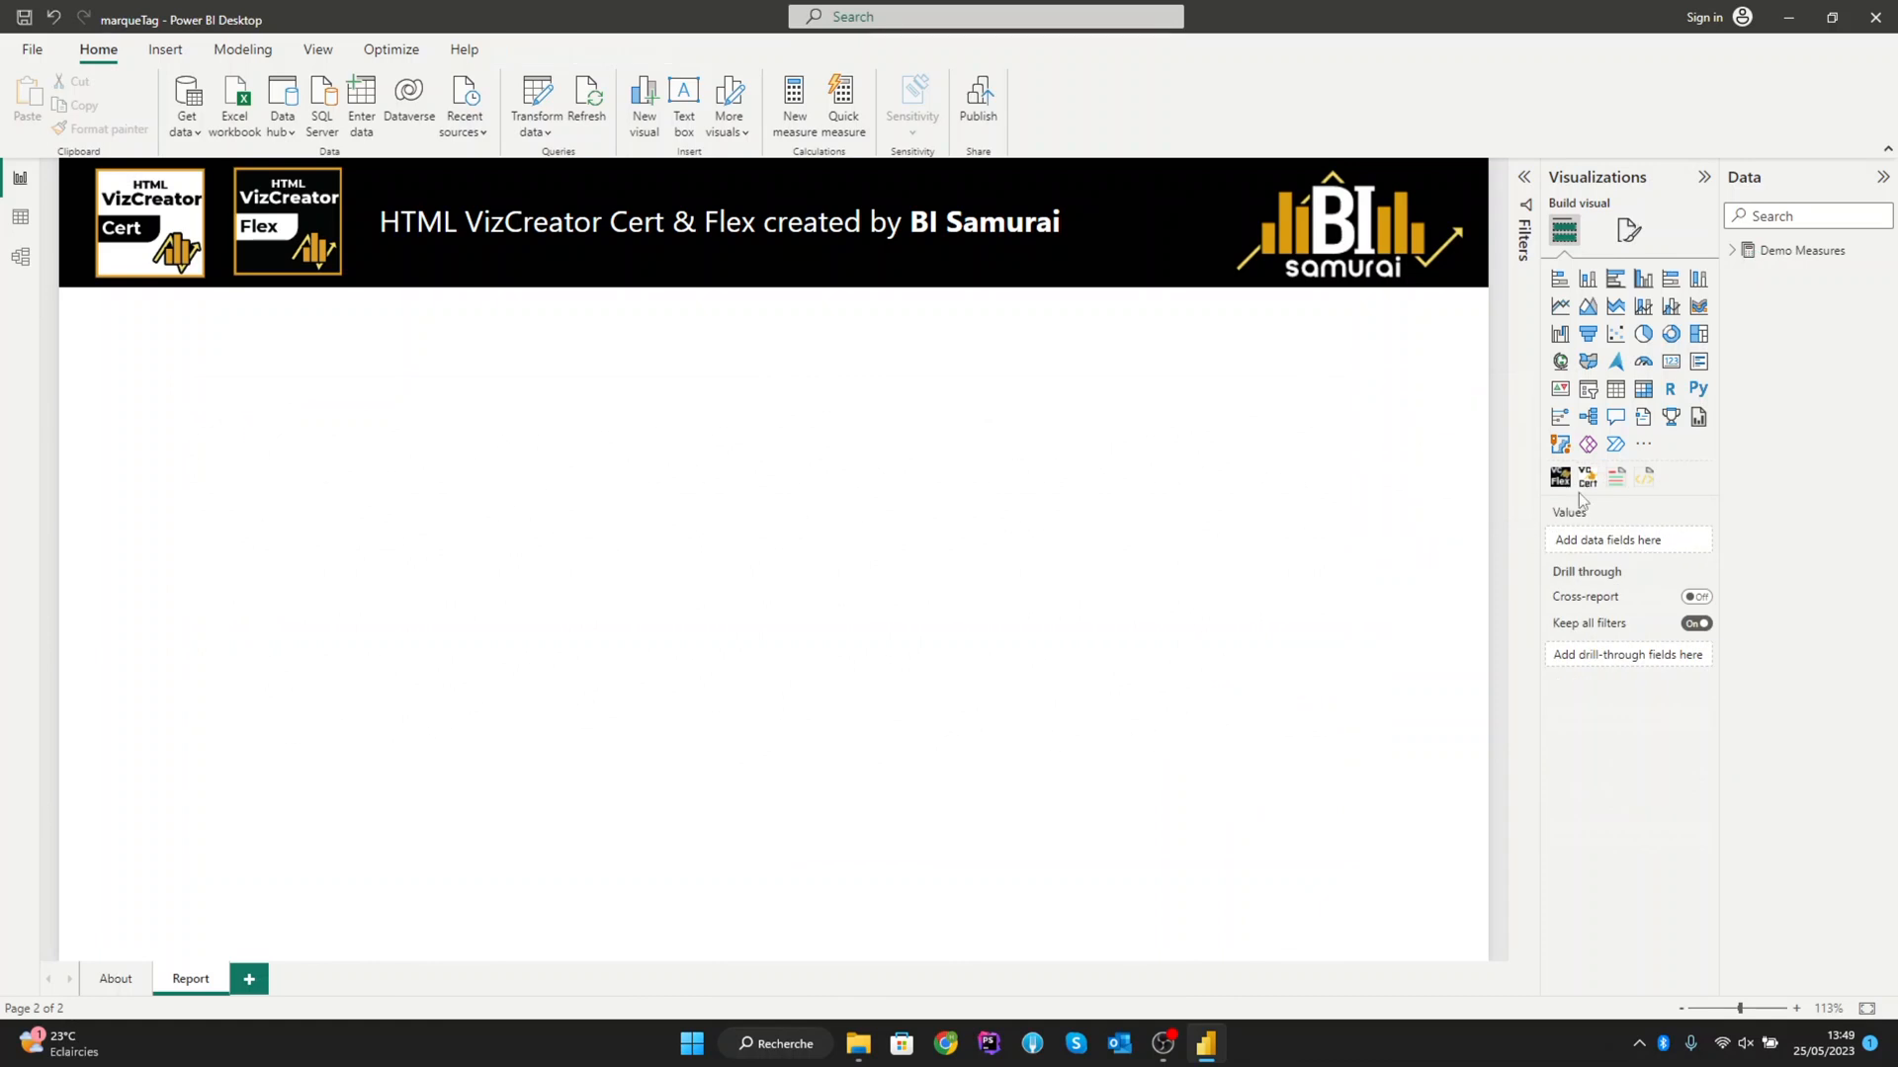
click(1560, 476)
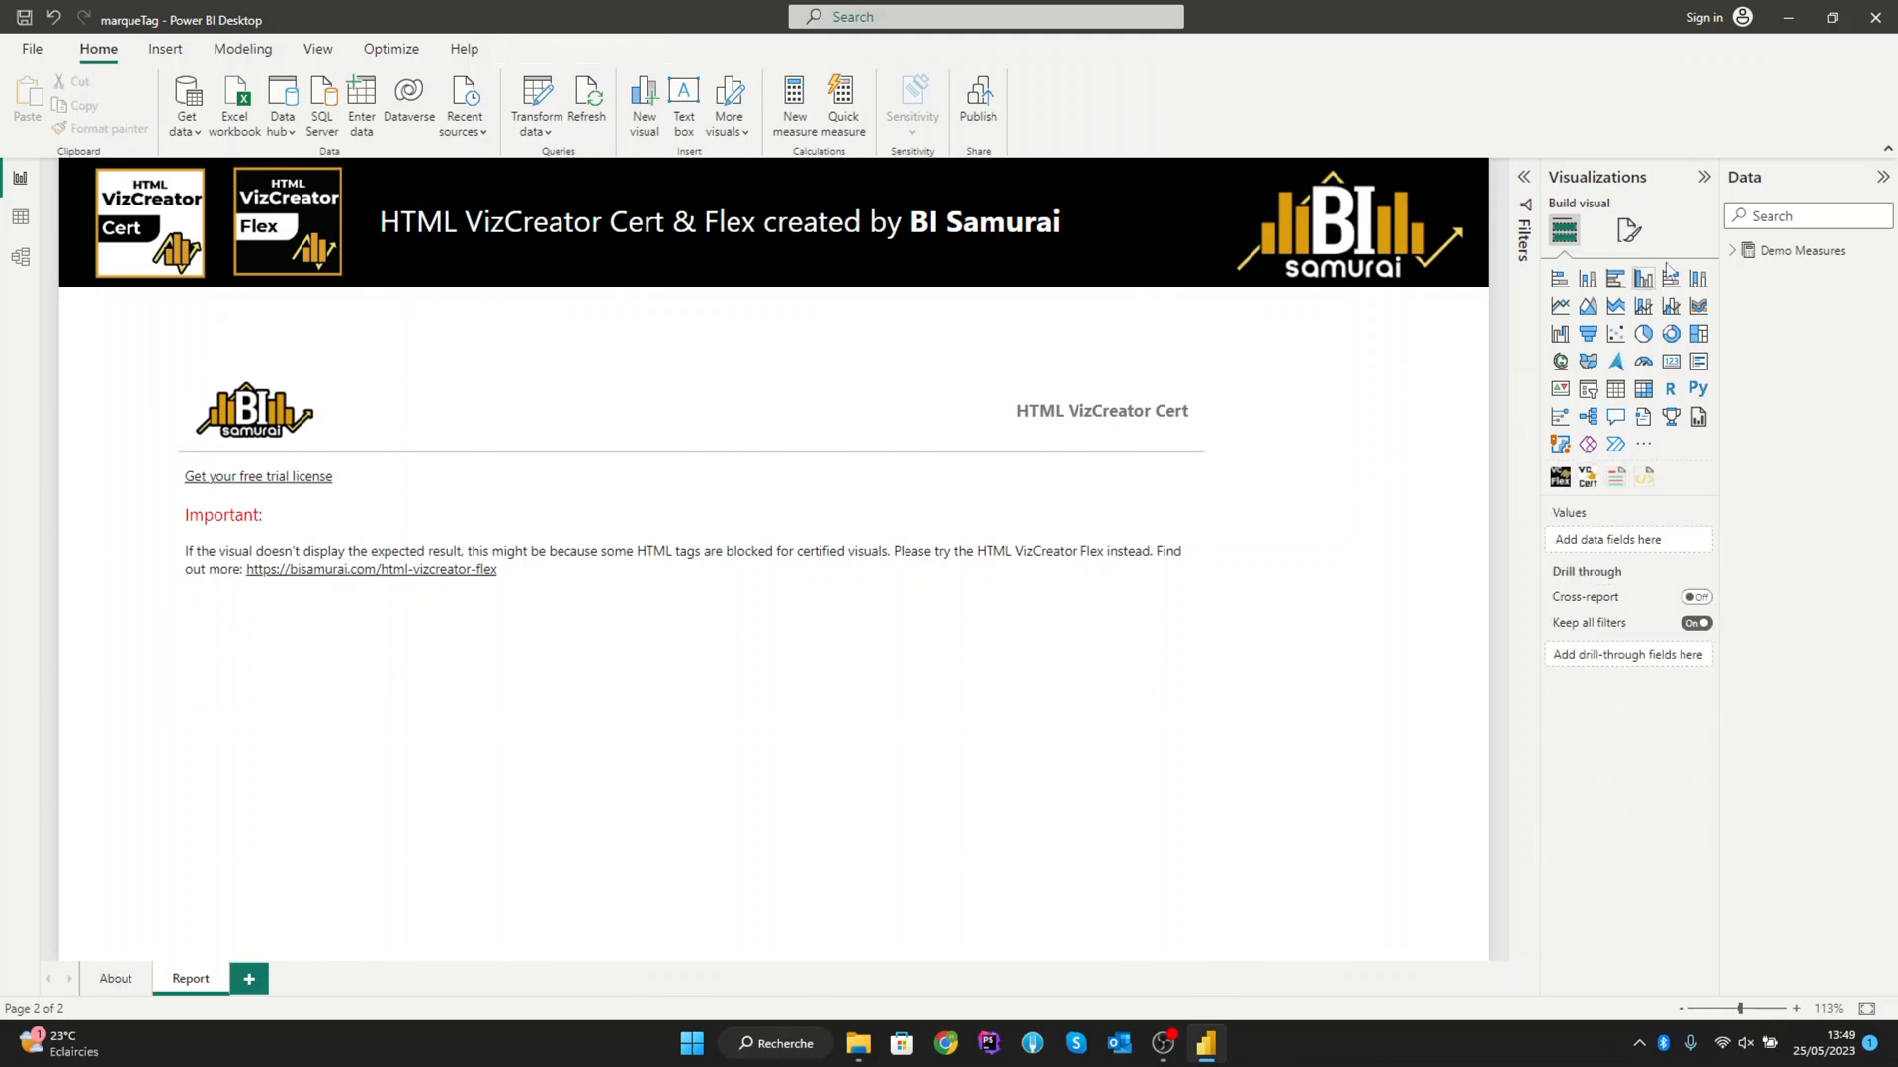
Step: Create a new measure and name it Marquee
click(1734, 249)
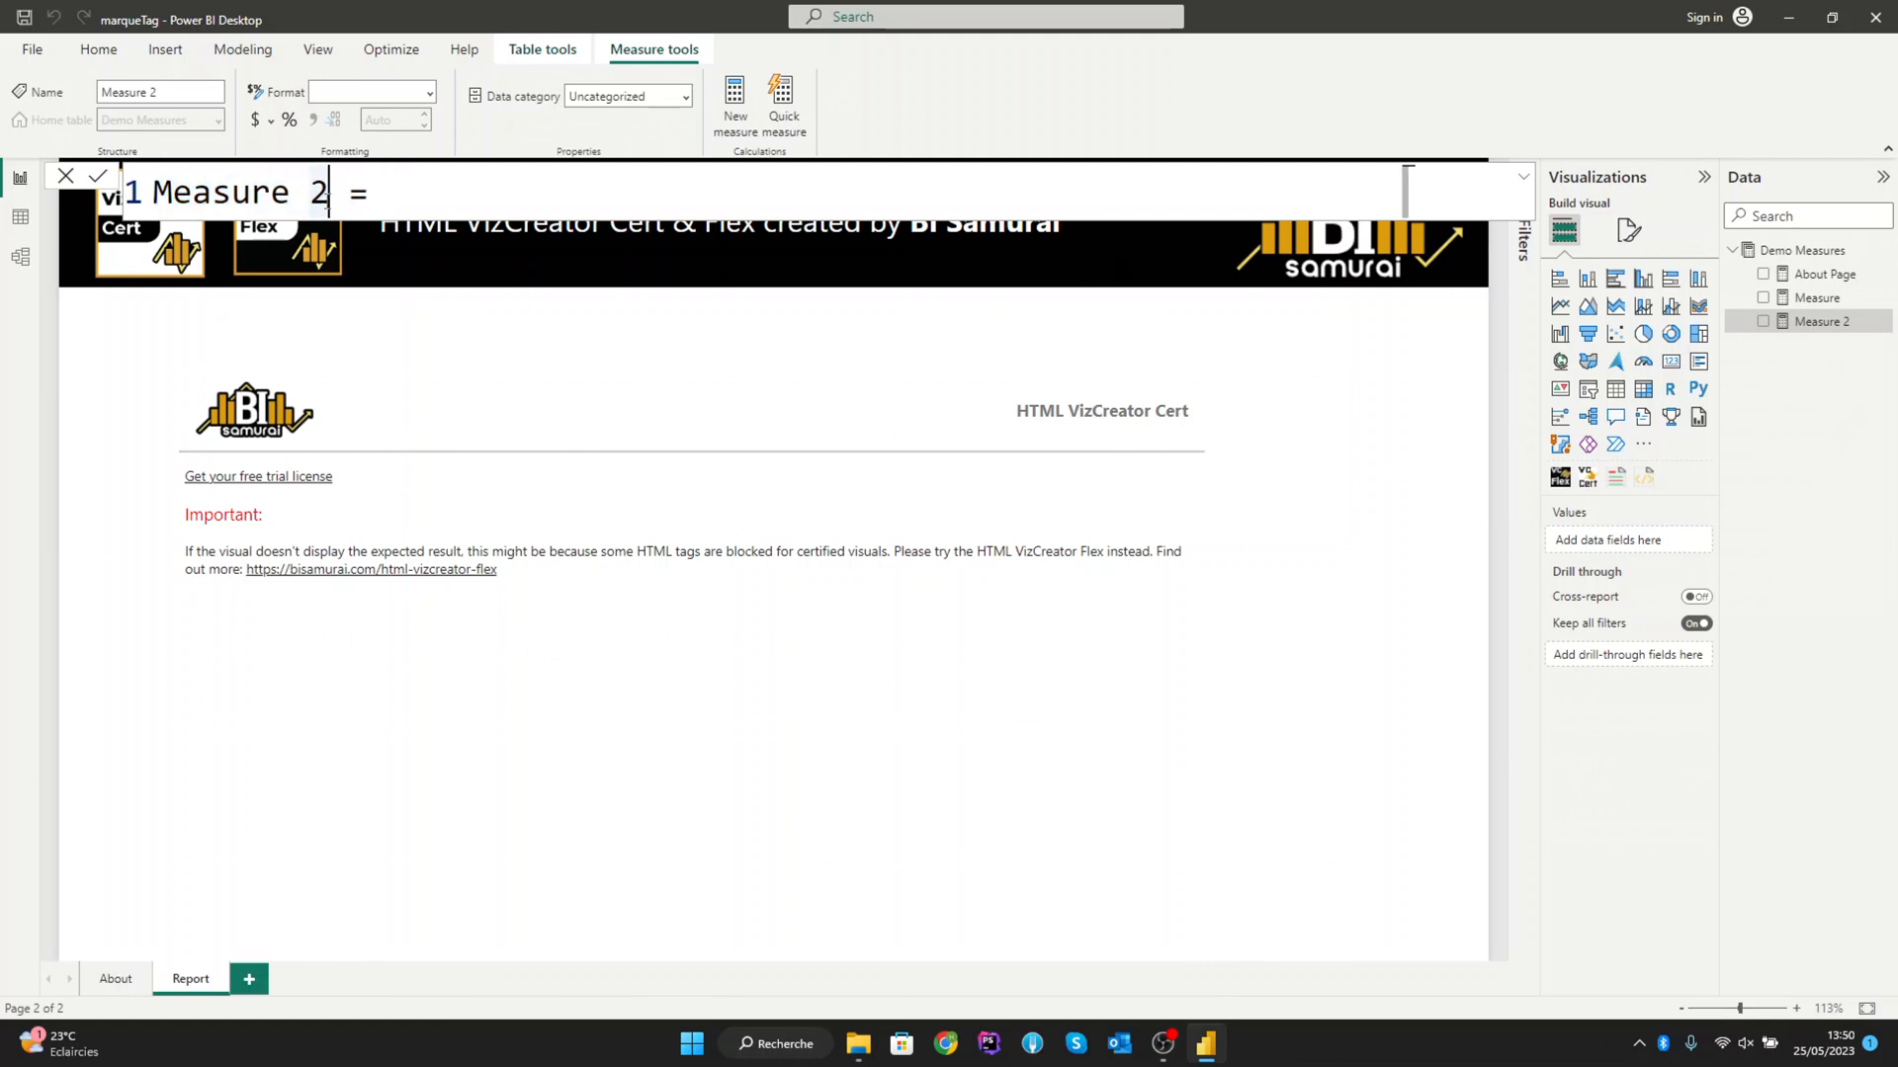
double_click(223, 192)
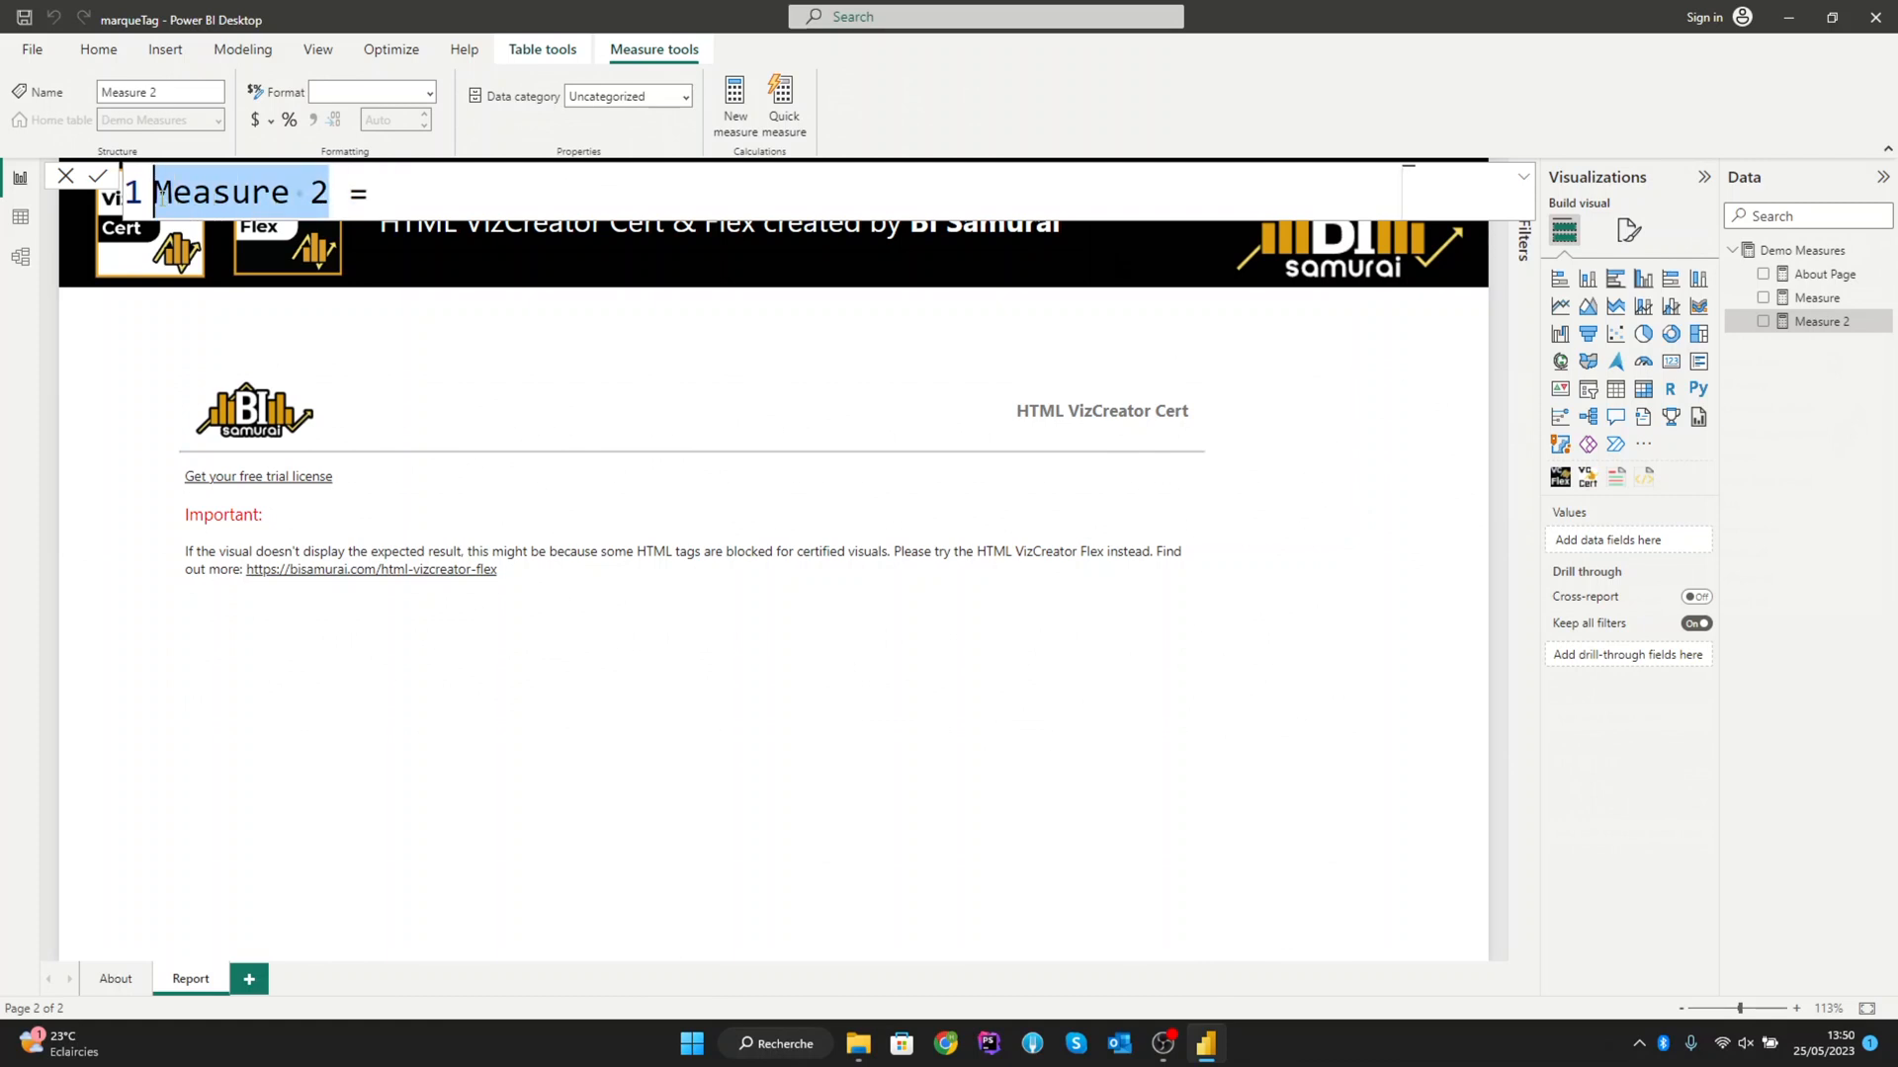
text(Marquee =)
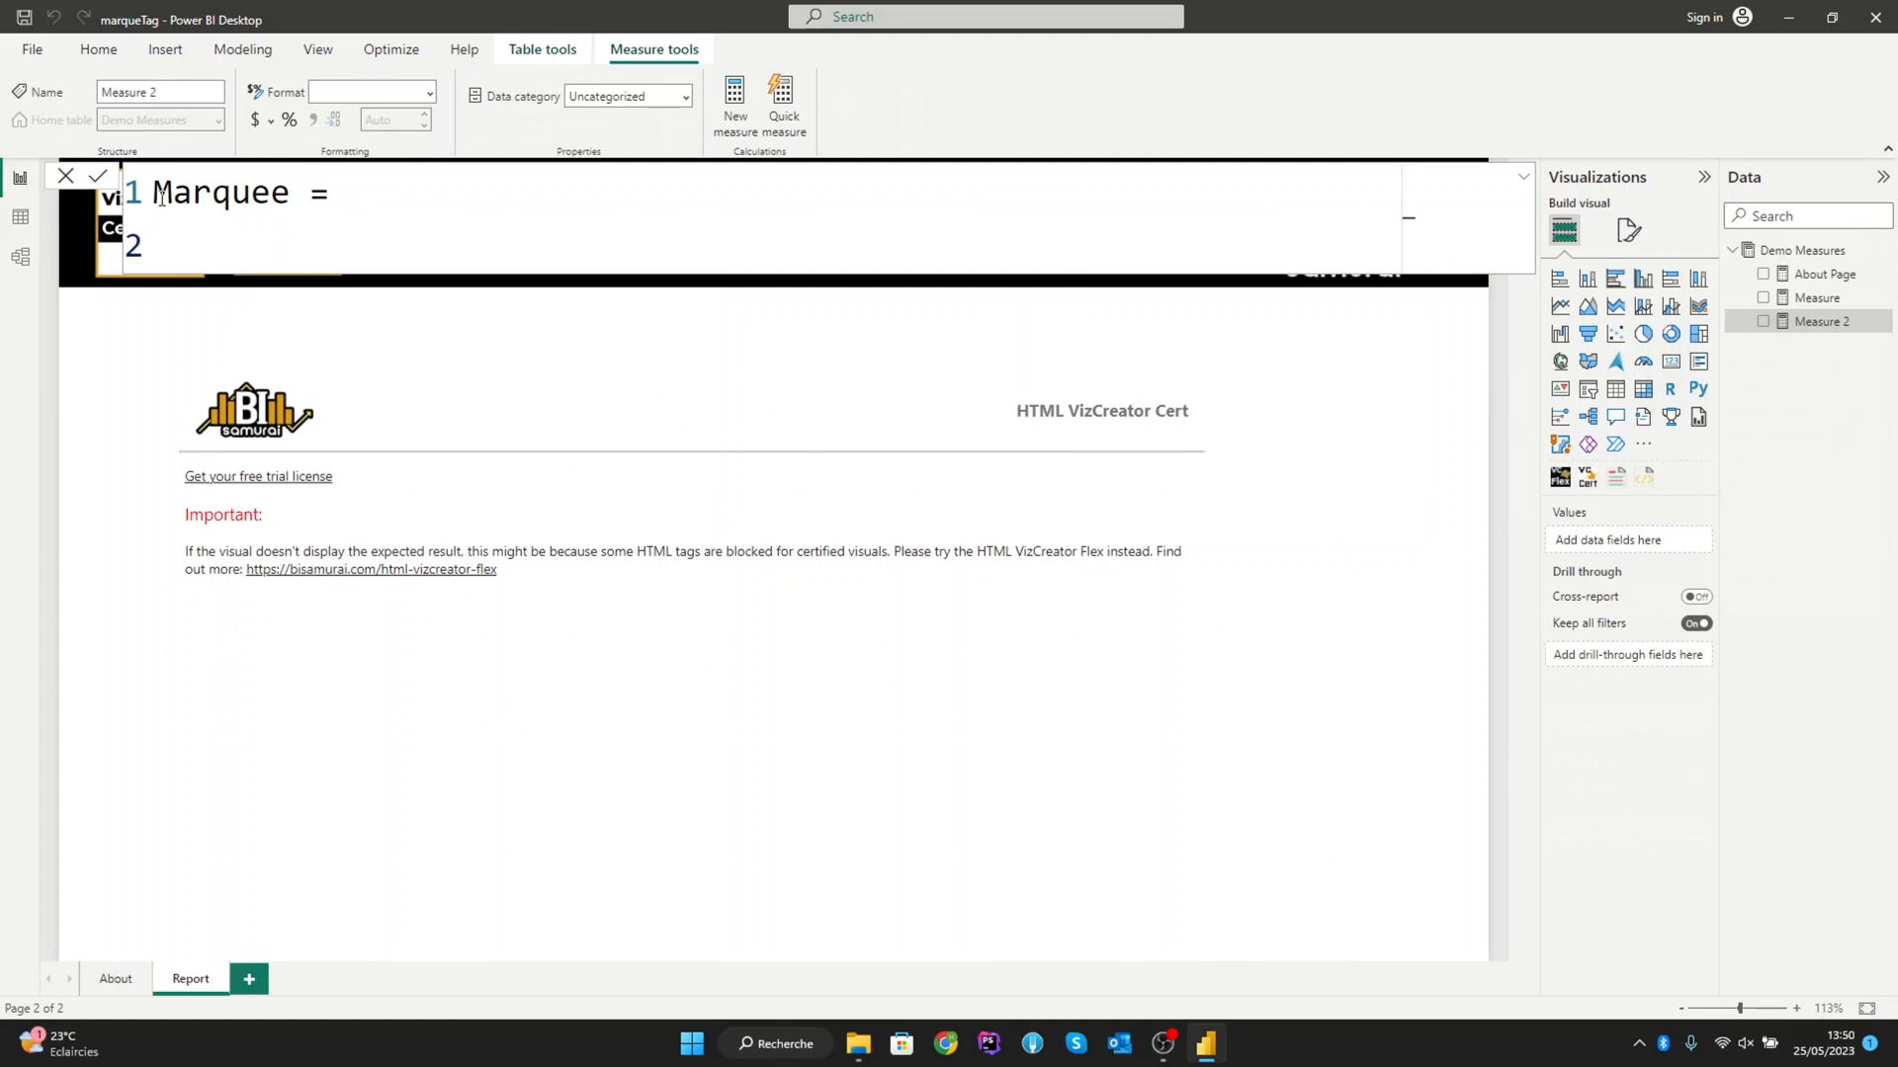
Step: Enter the formula "<marquee>Slow Scrolling</marquee>" in quotation marks
text("")
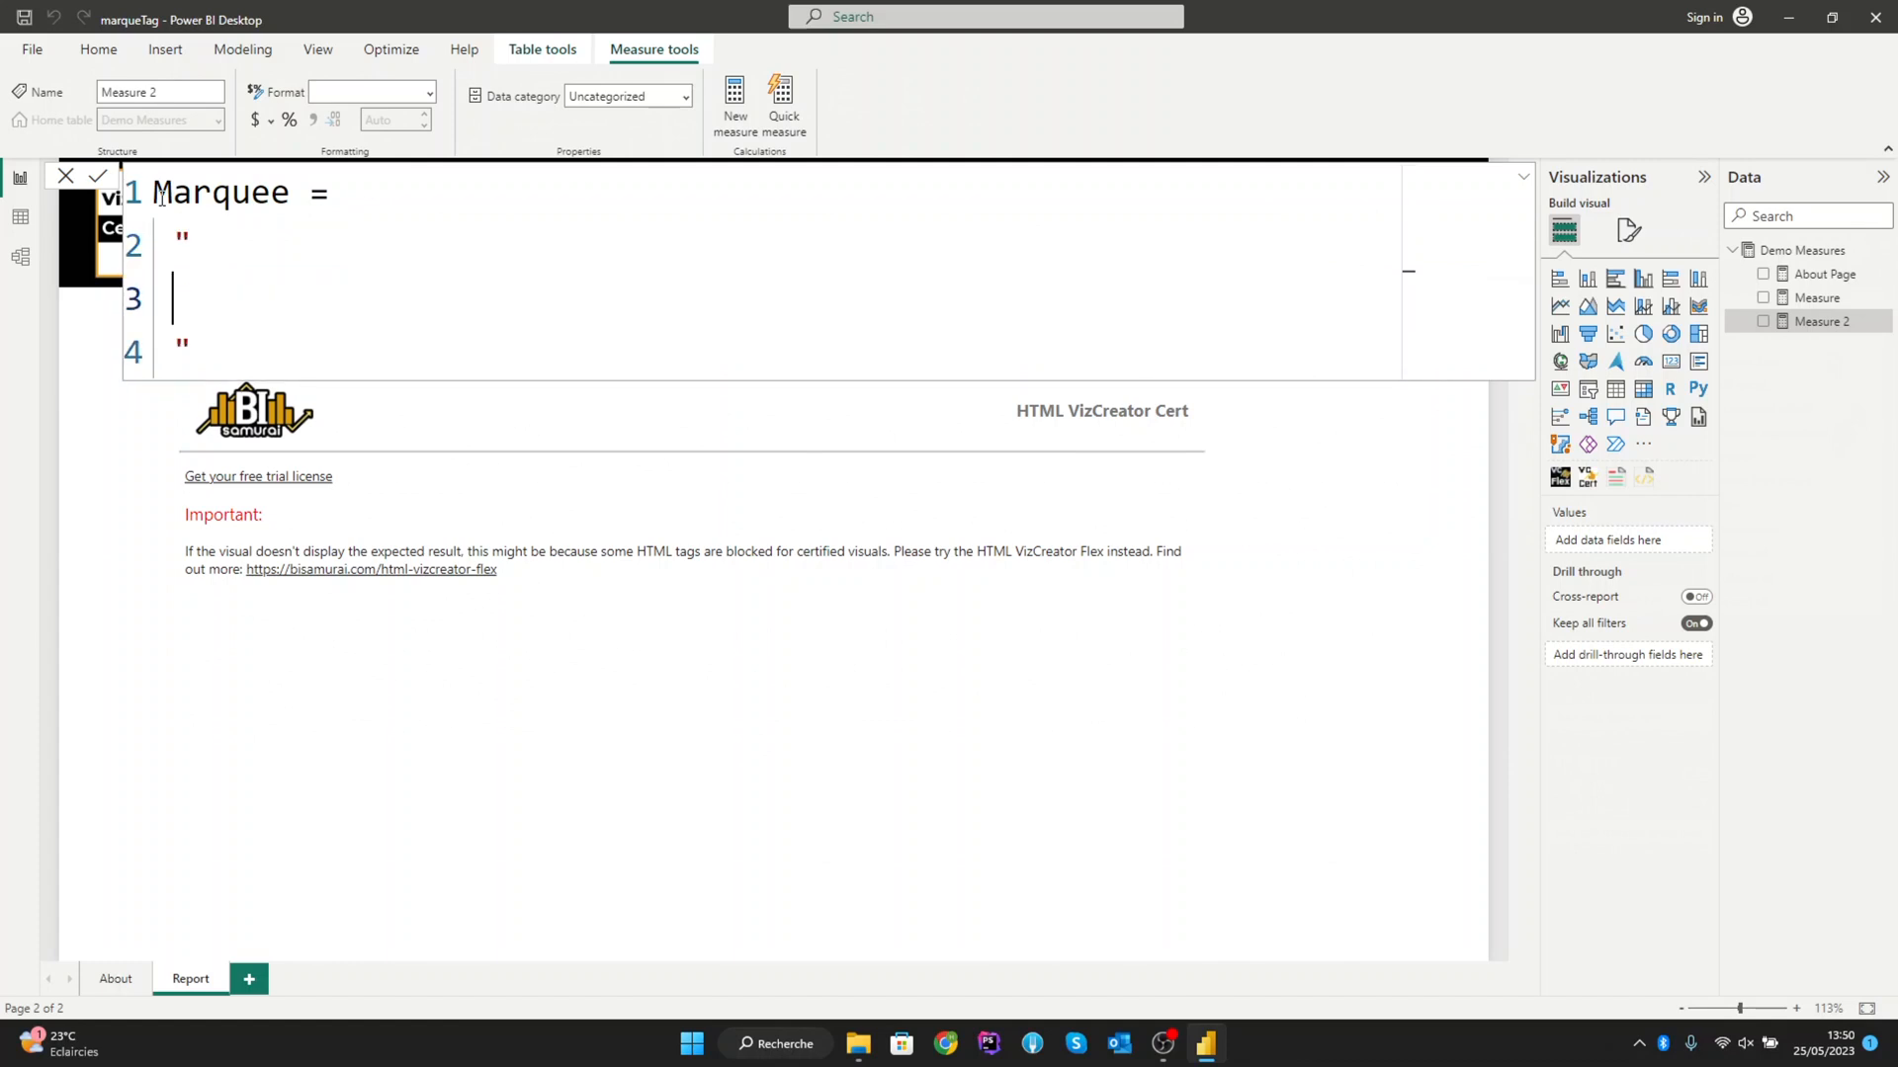
text(<)
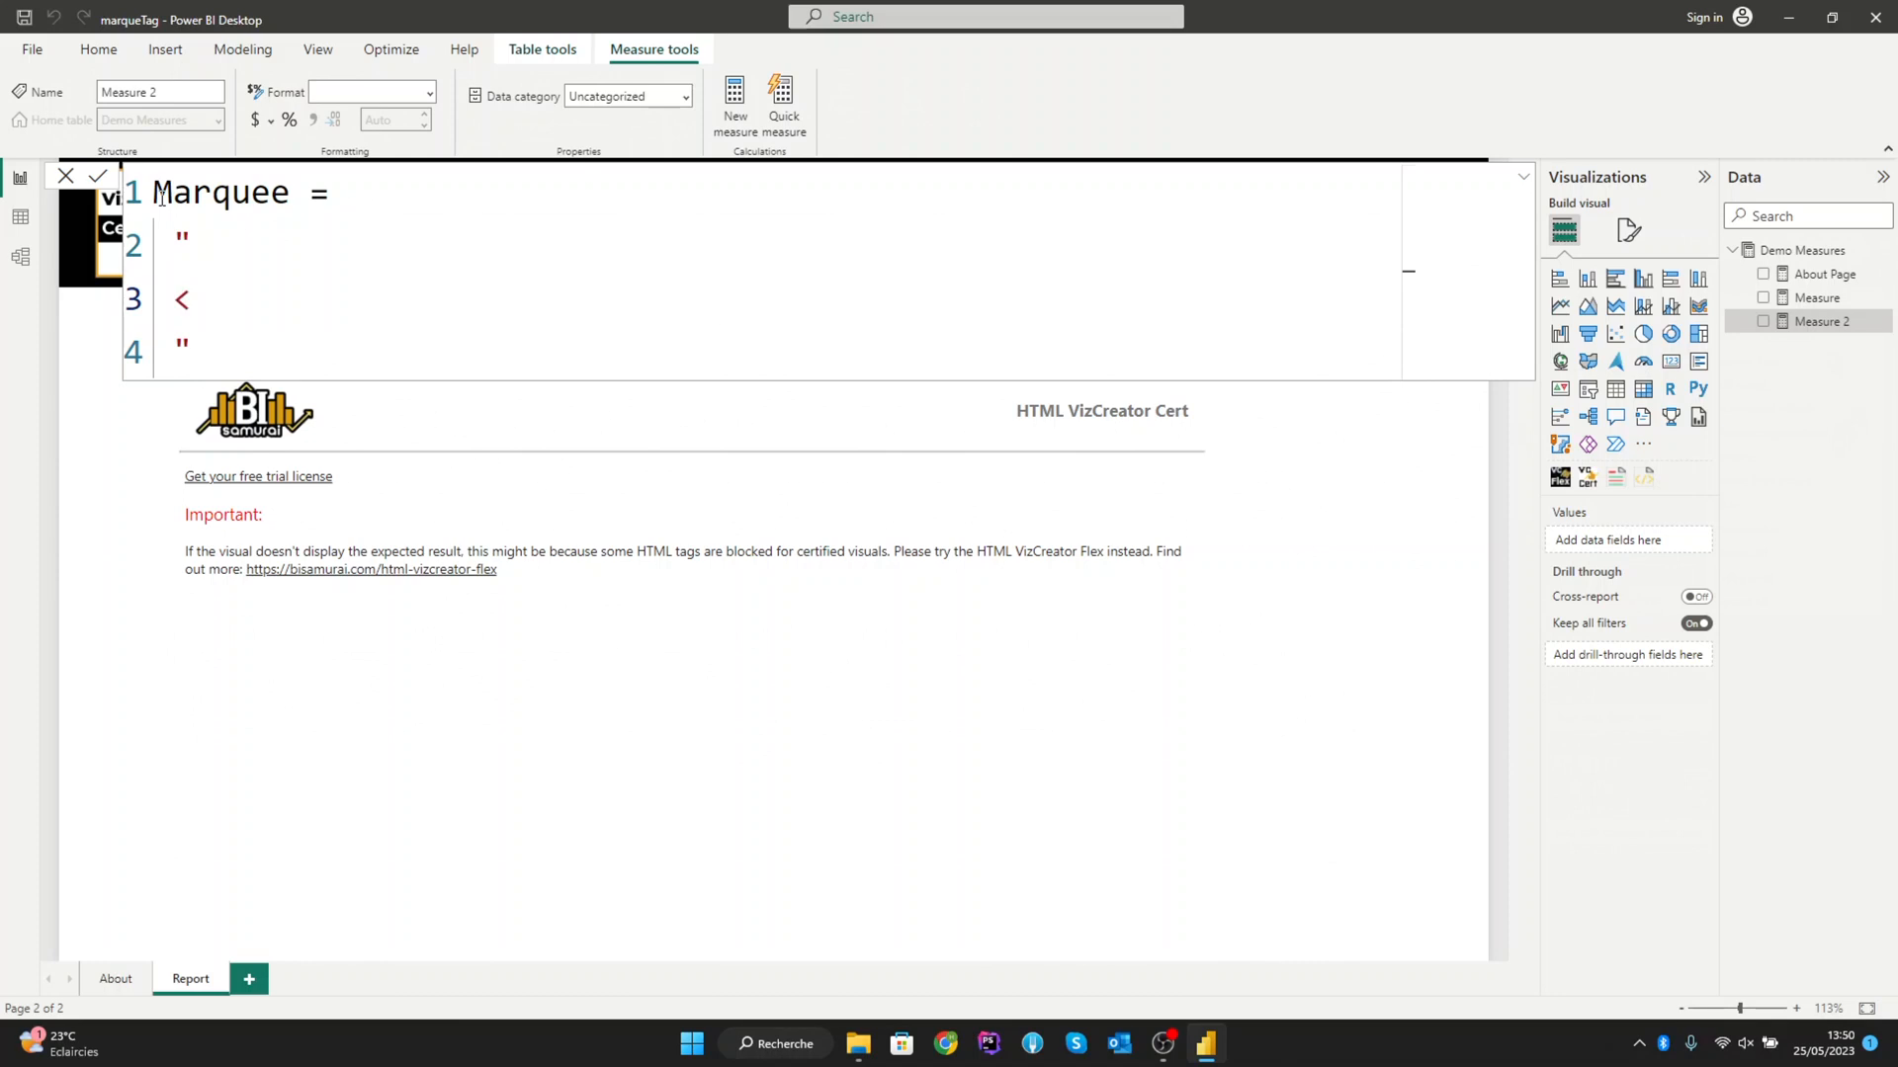
text(marque)
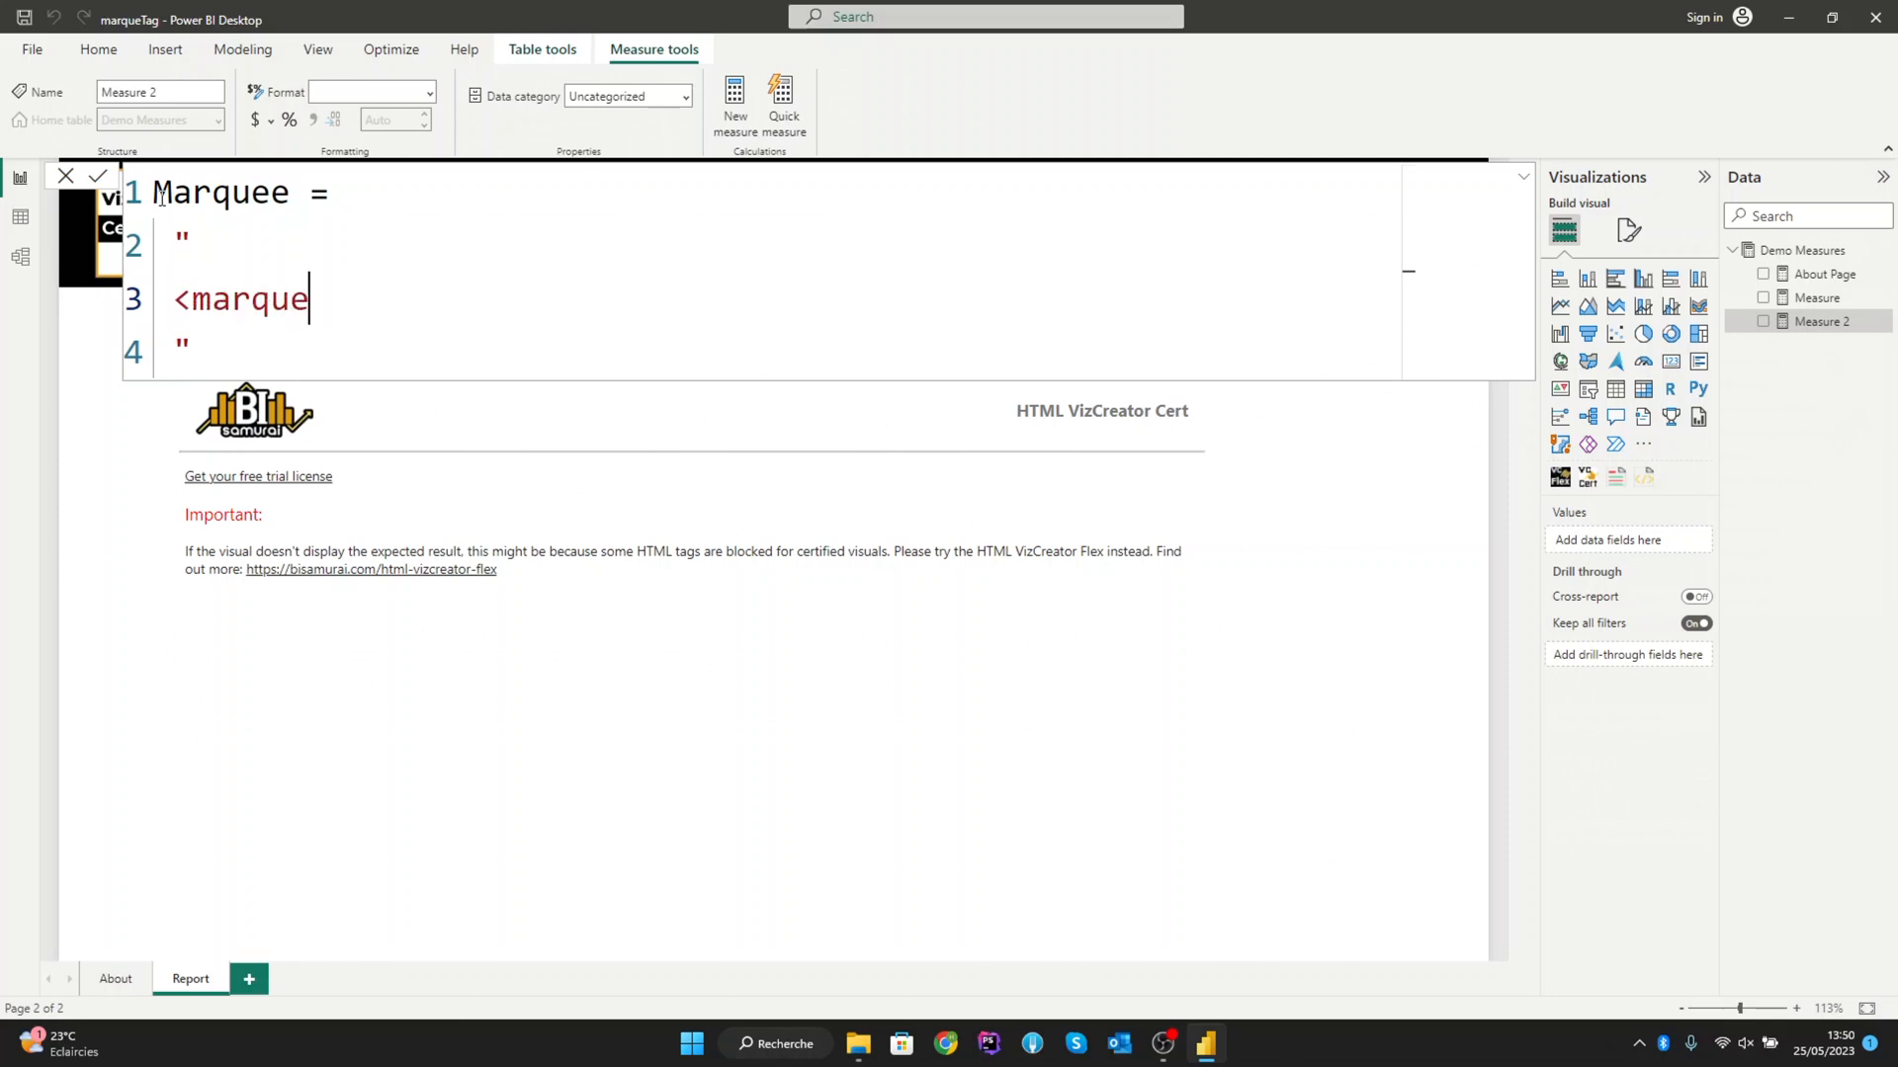
text(e>)
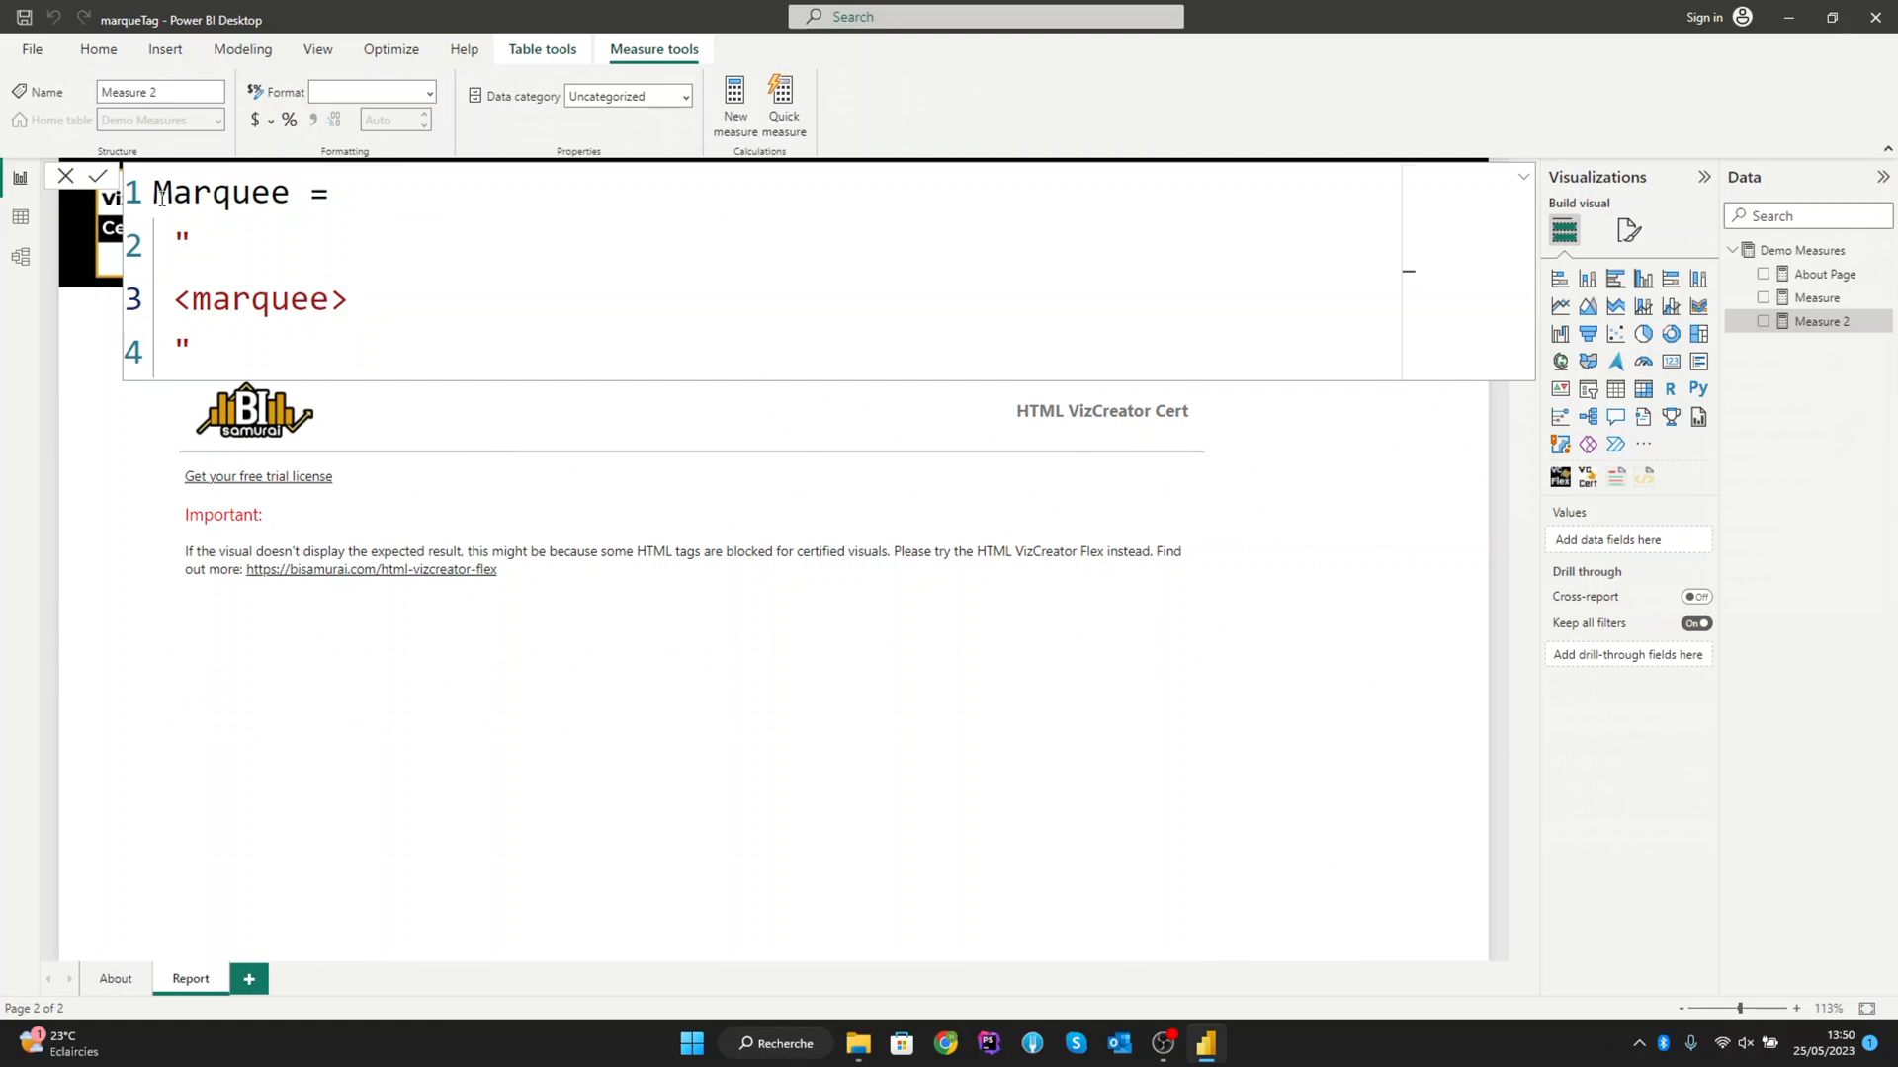
text(</)
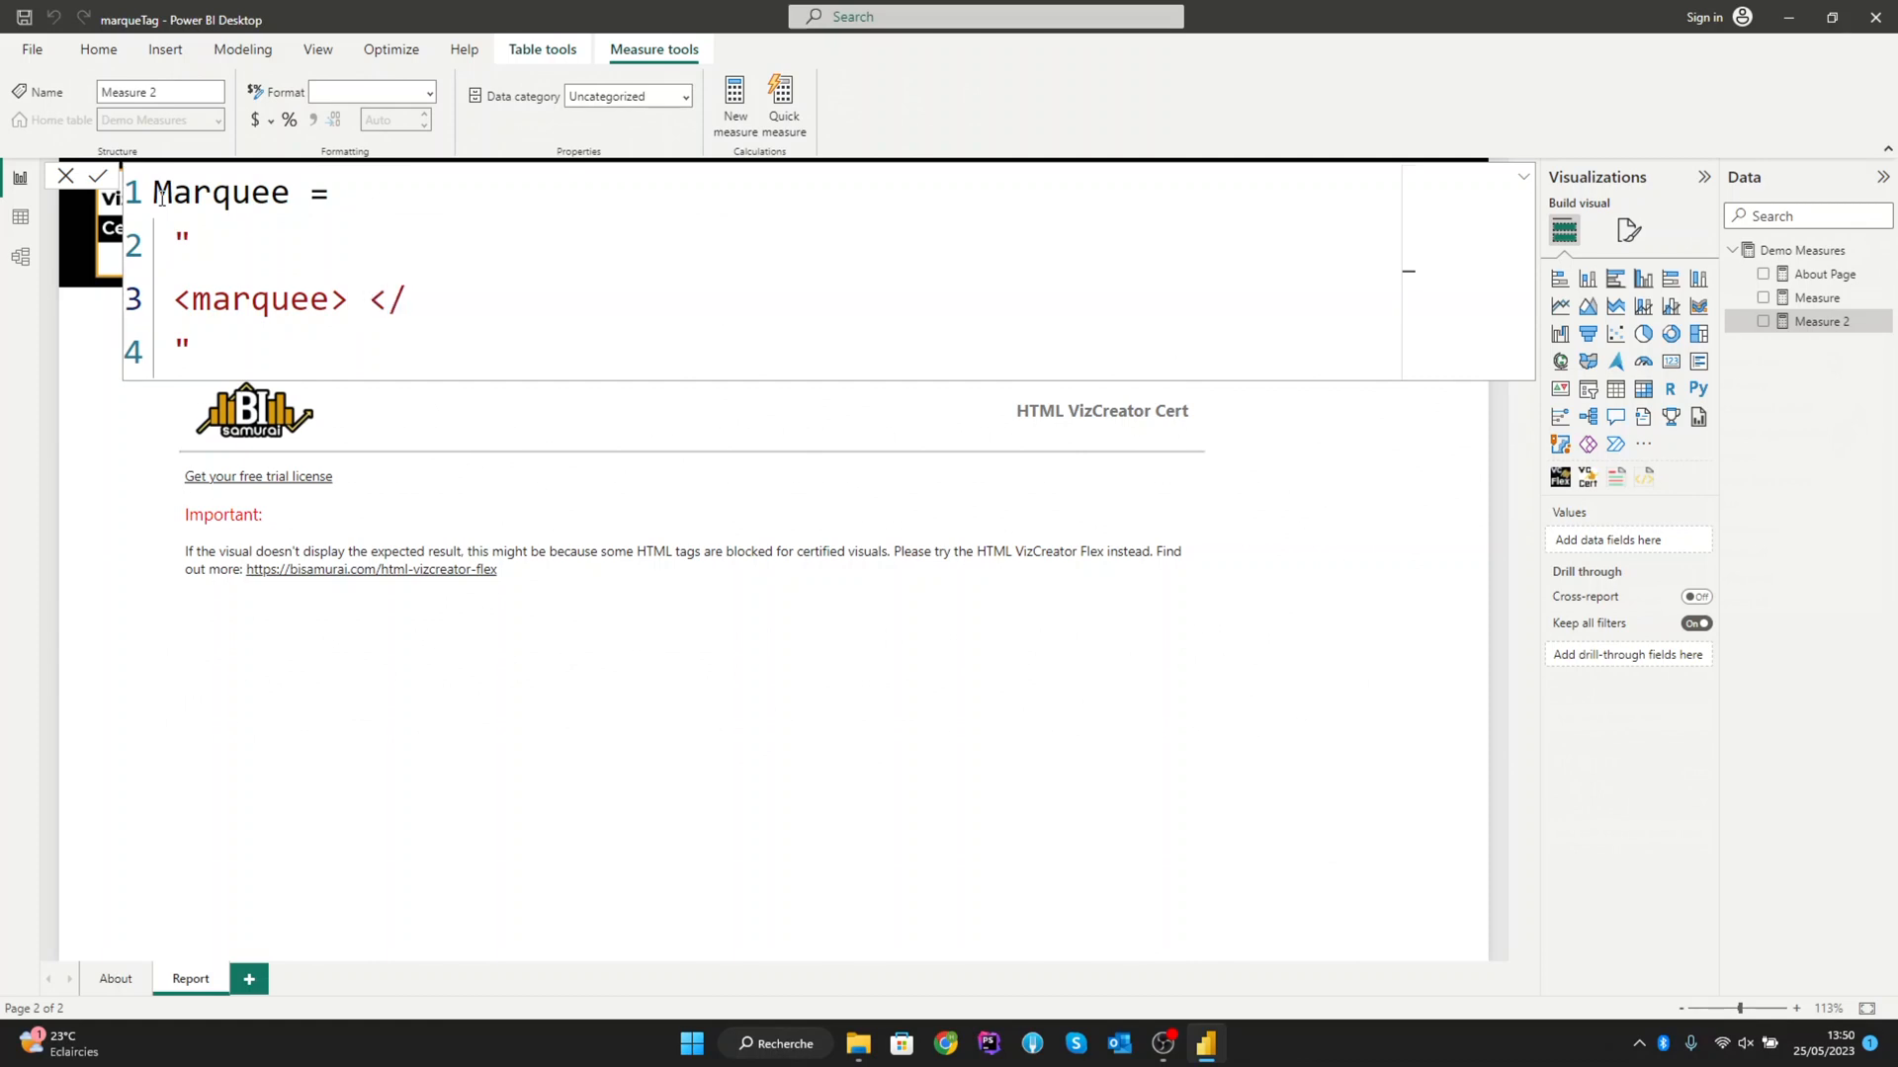
text(marquee)
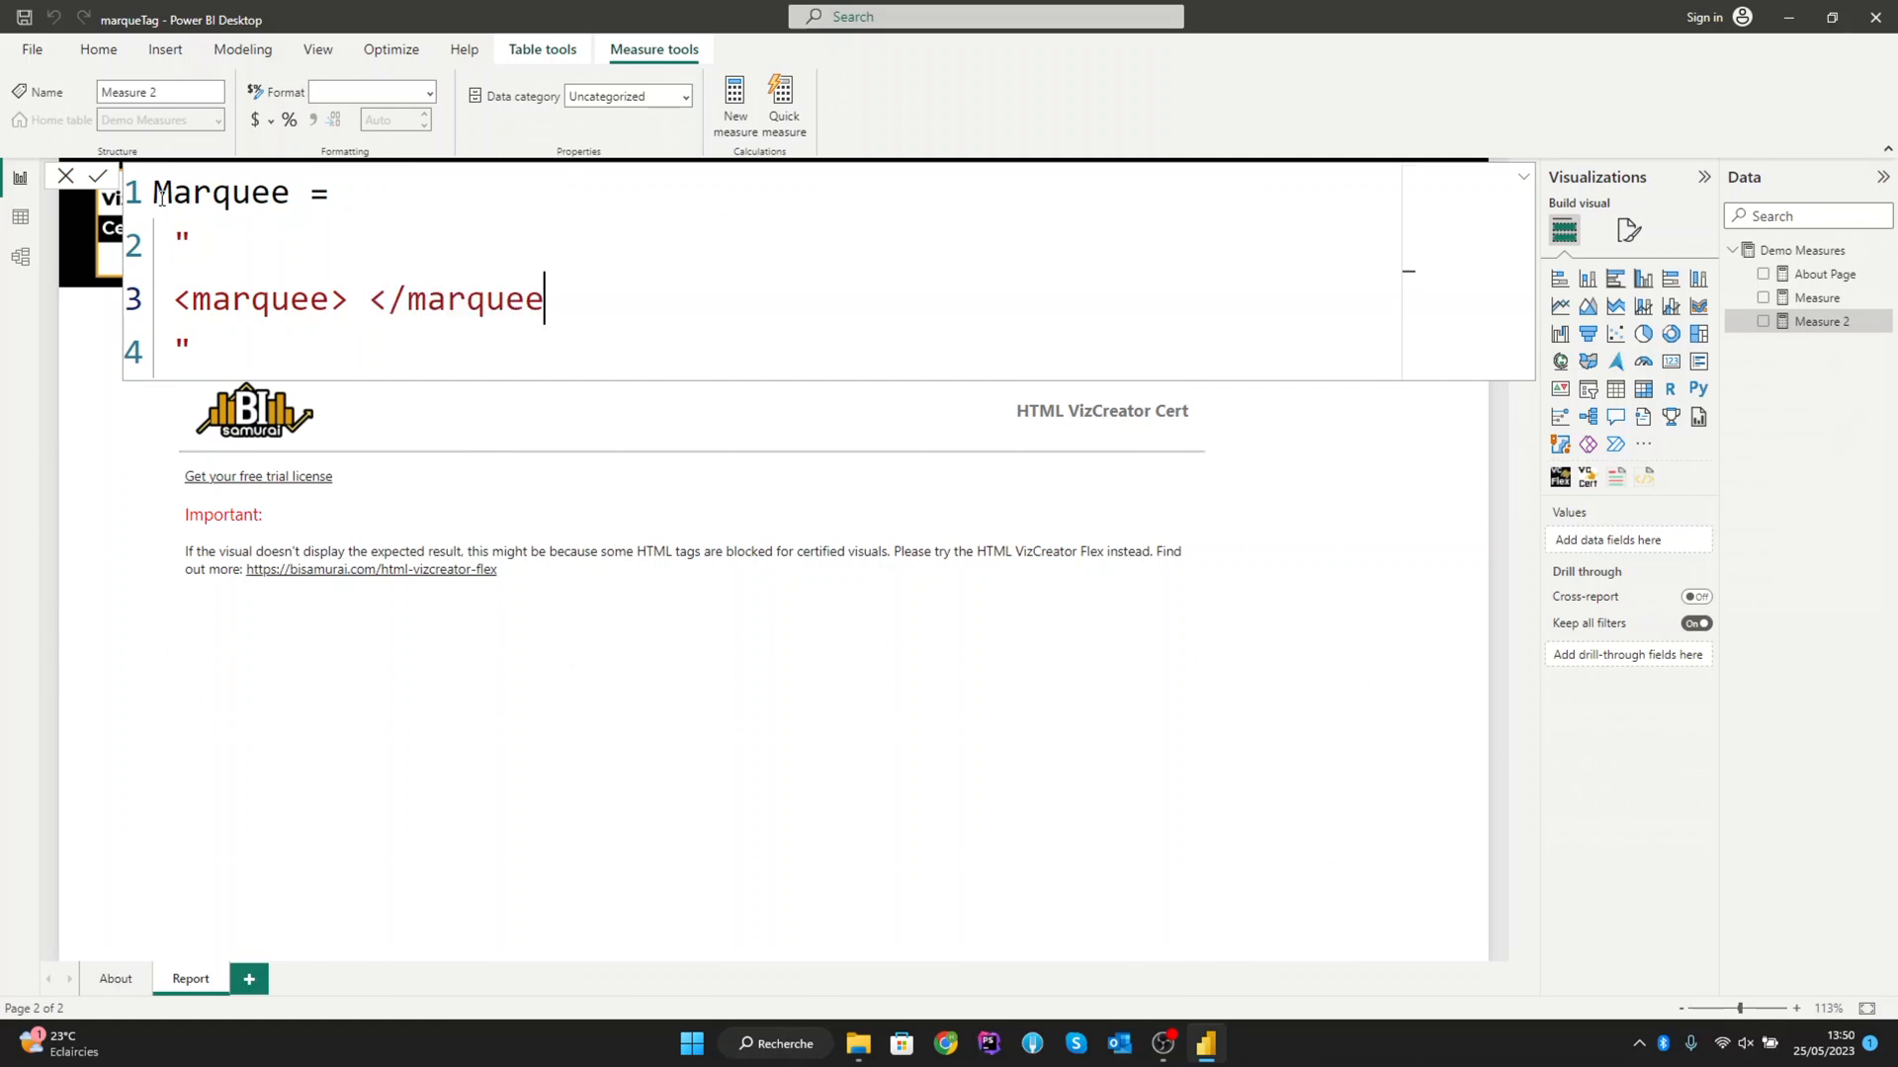
text(>)
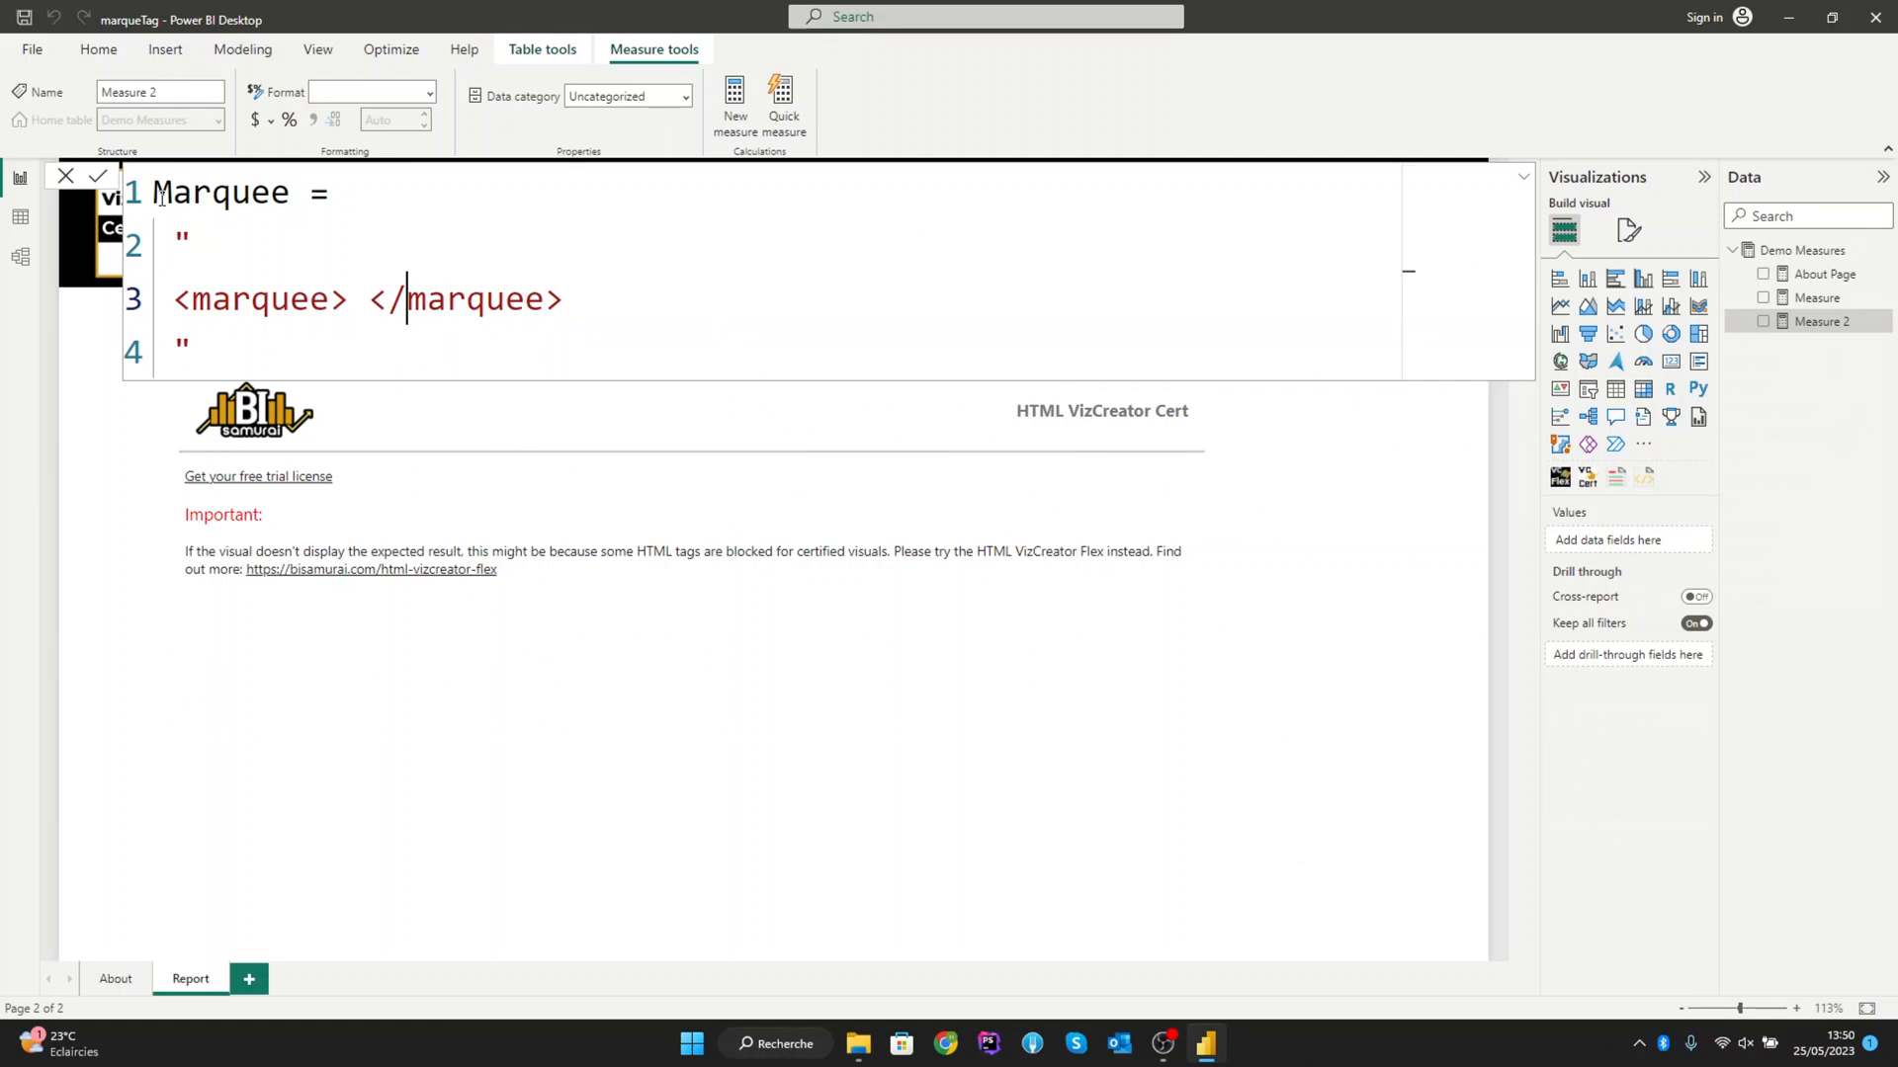
key(Backspace)
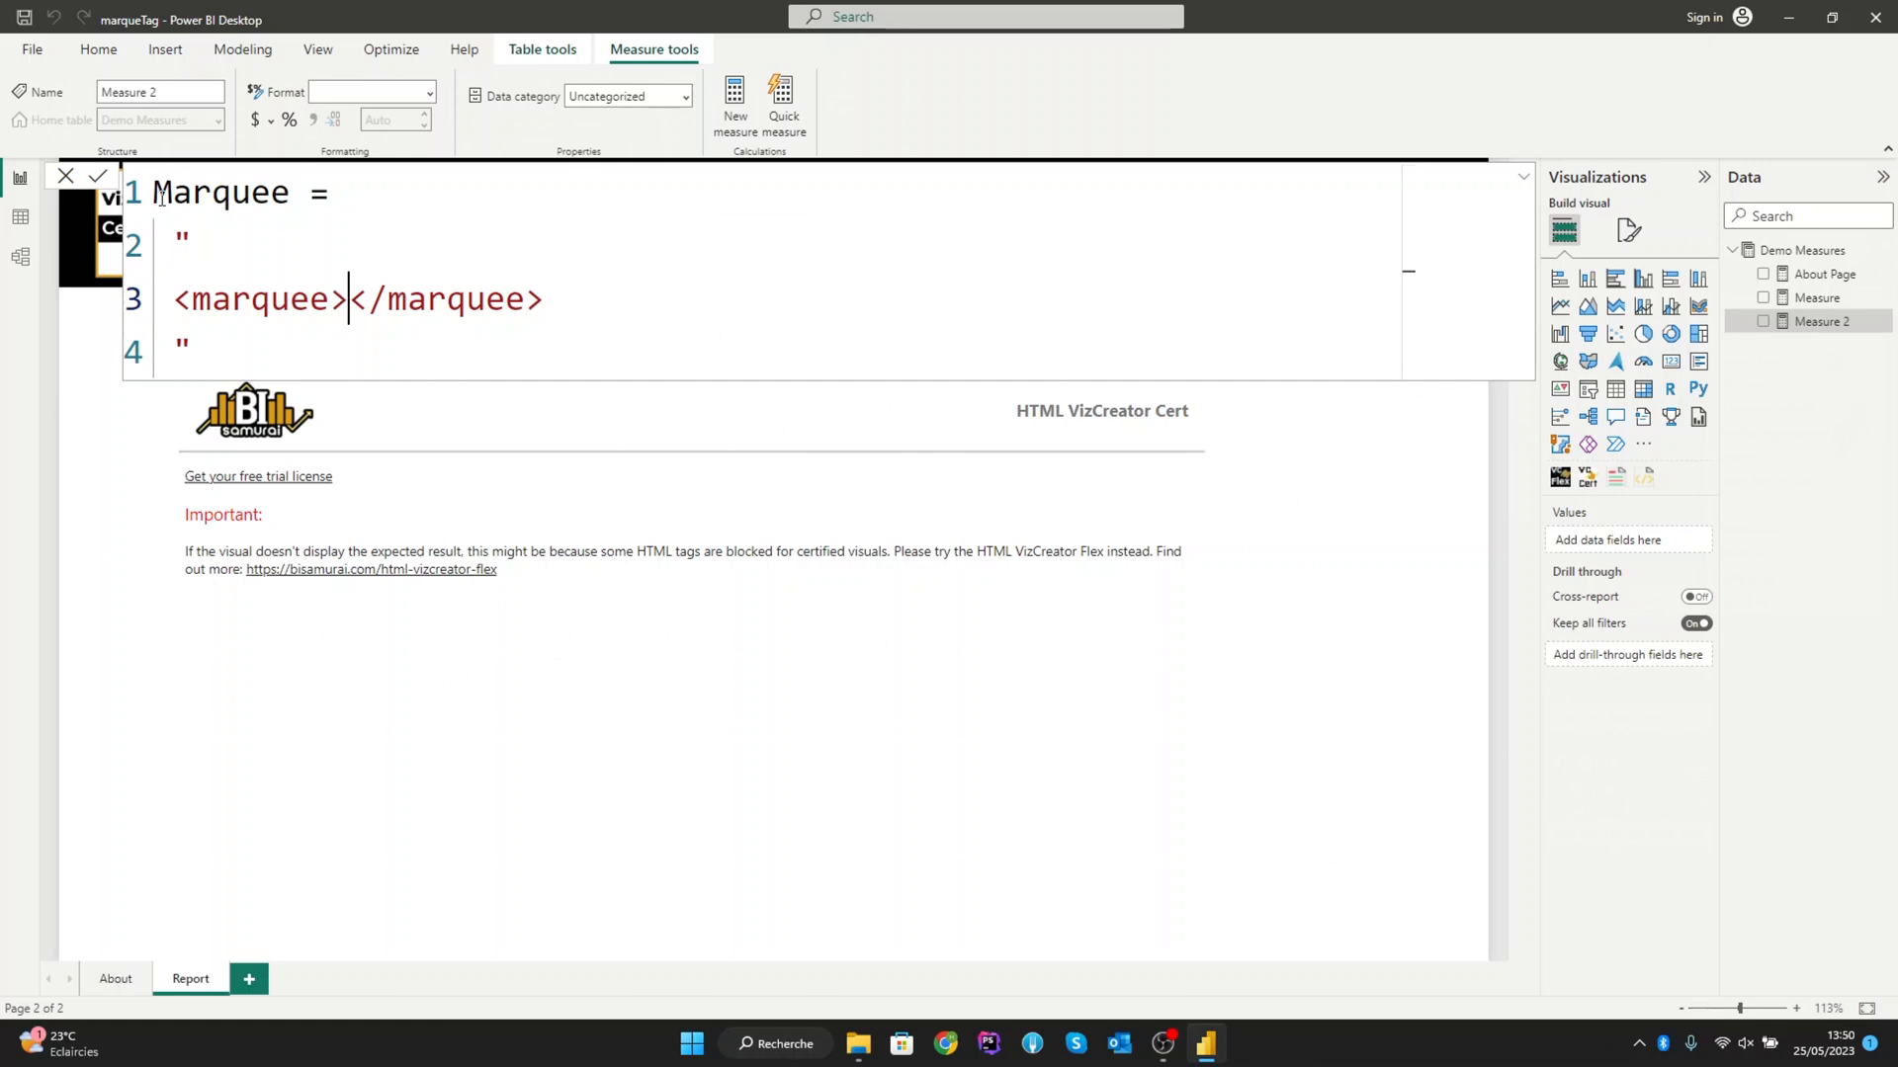
text(Slo)
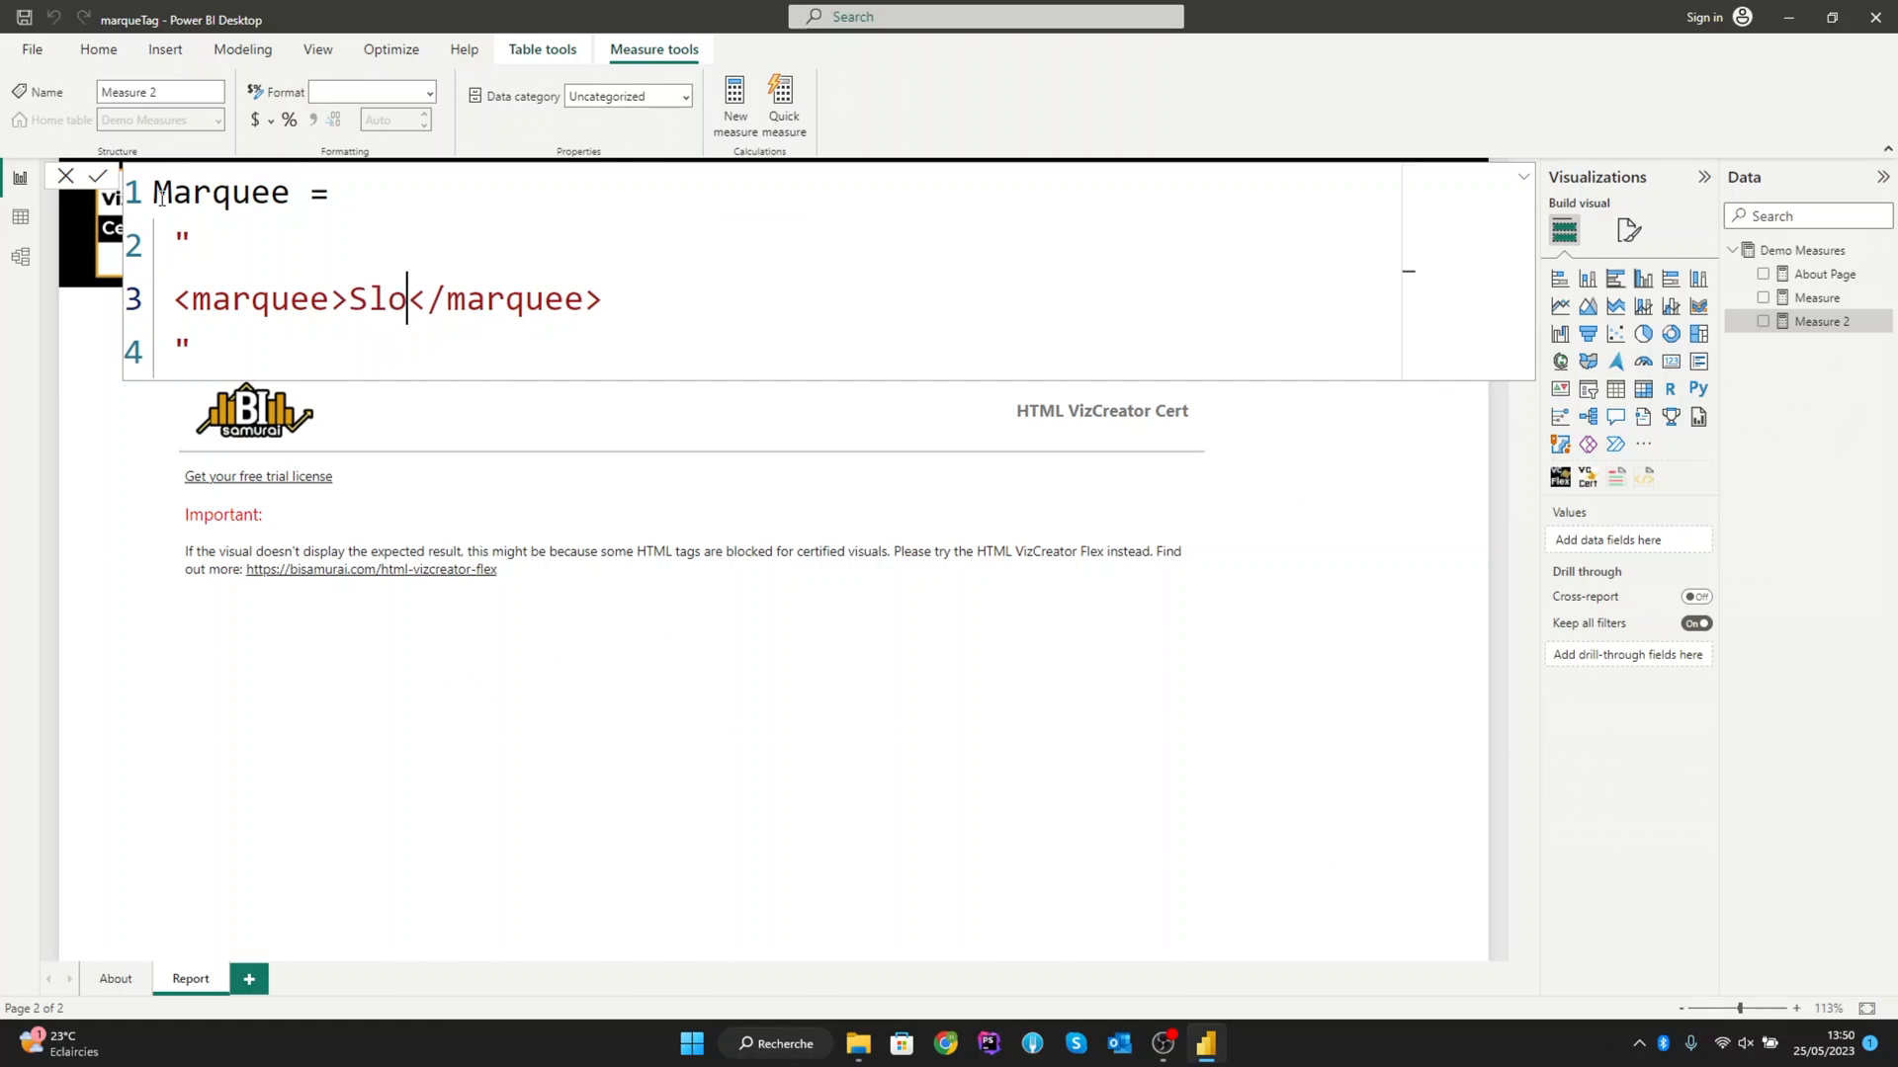
text(w Scrolling)
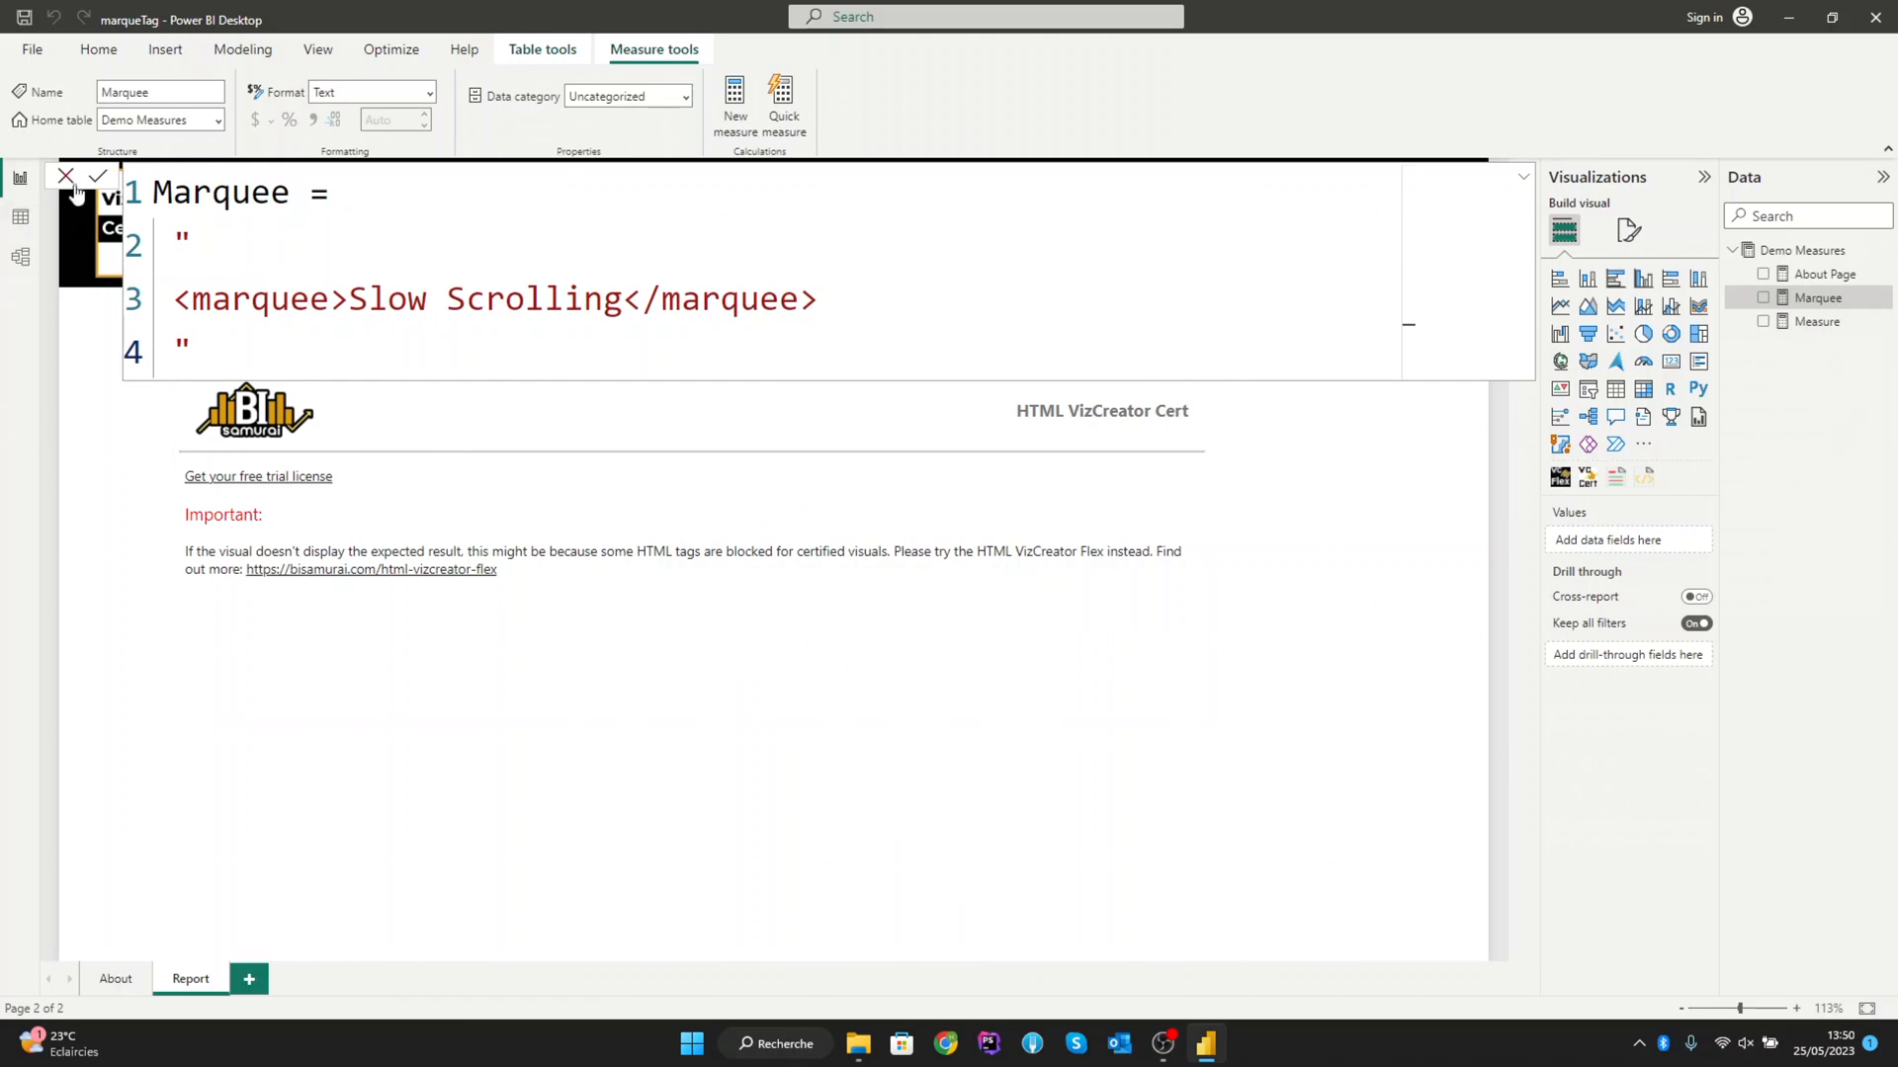
Step: Commit the Marquee measure and feed it into the HTML VizCreator visual's HTML field
click(65, 178)
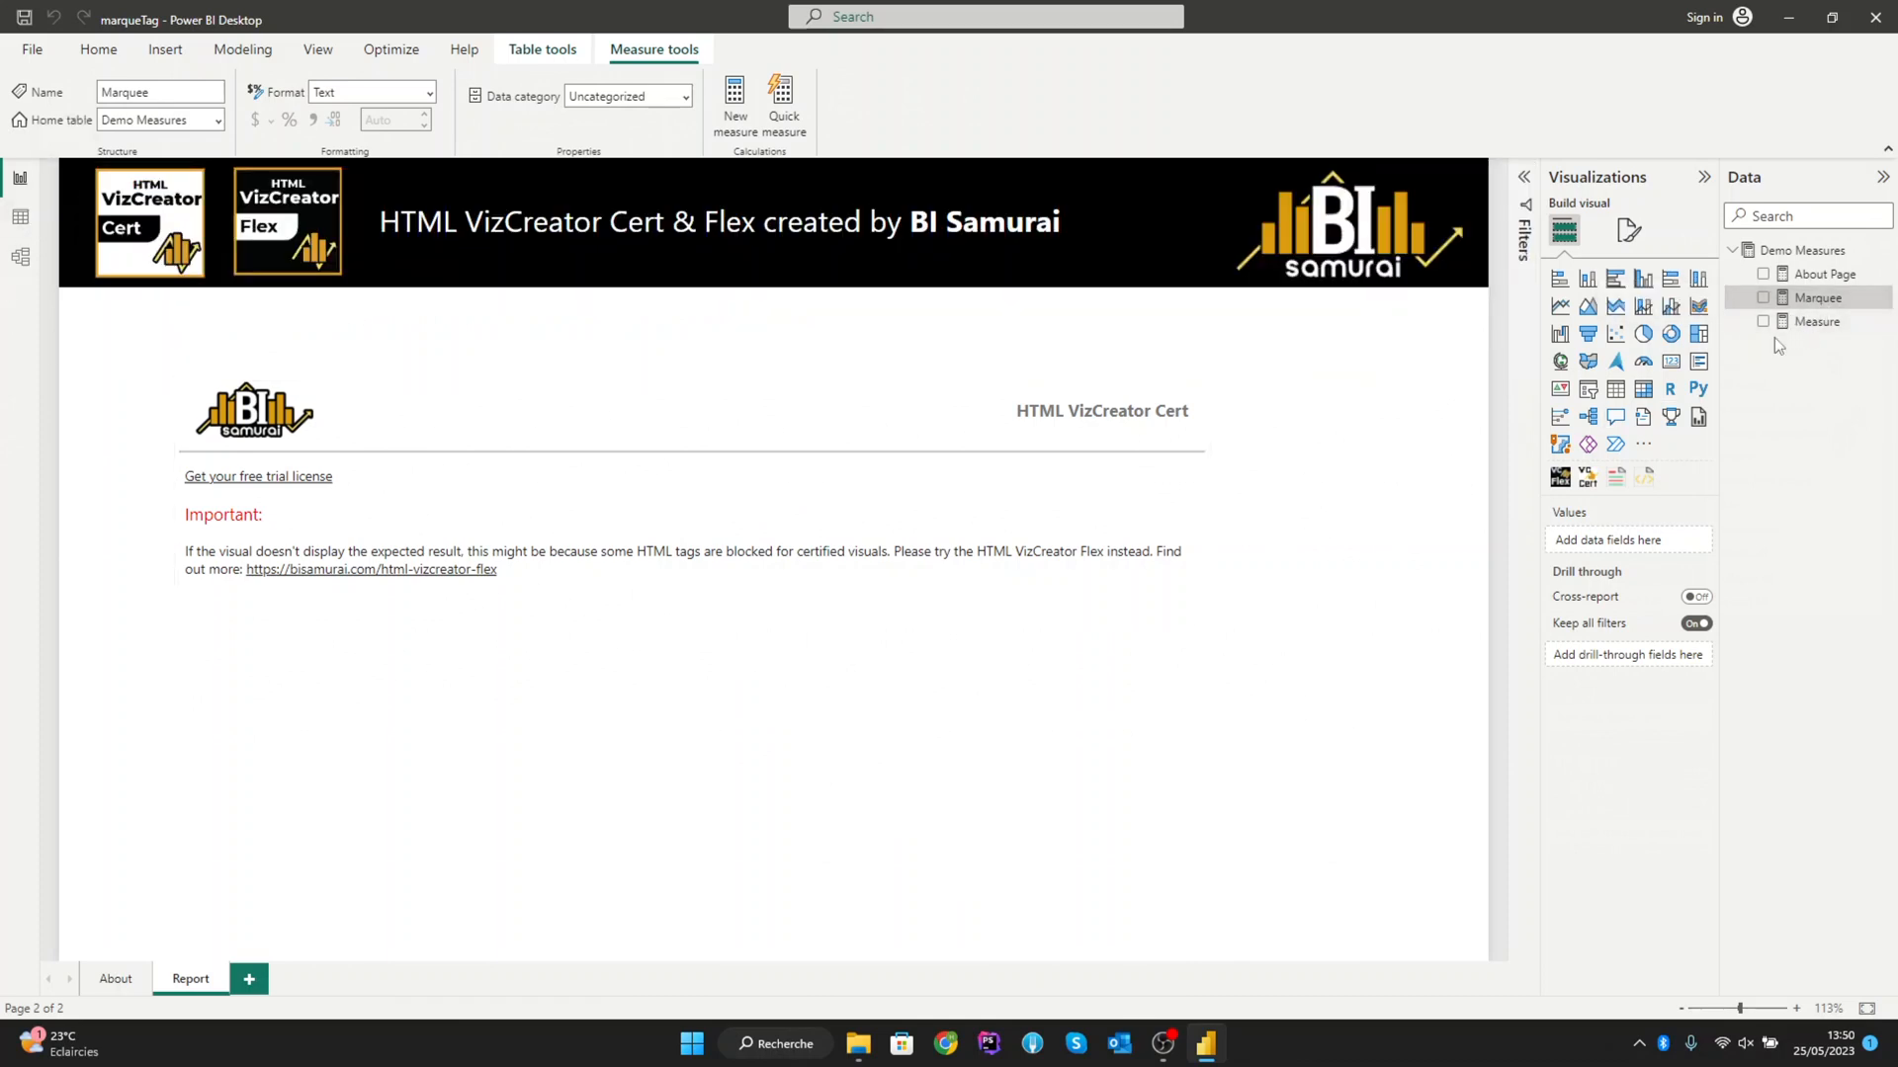
click(690, 545)
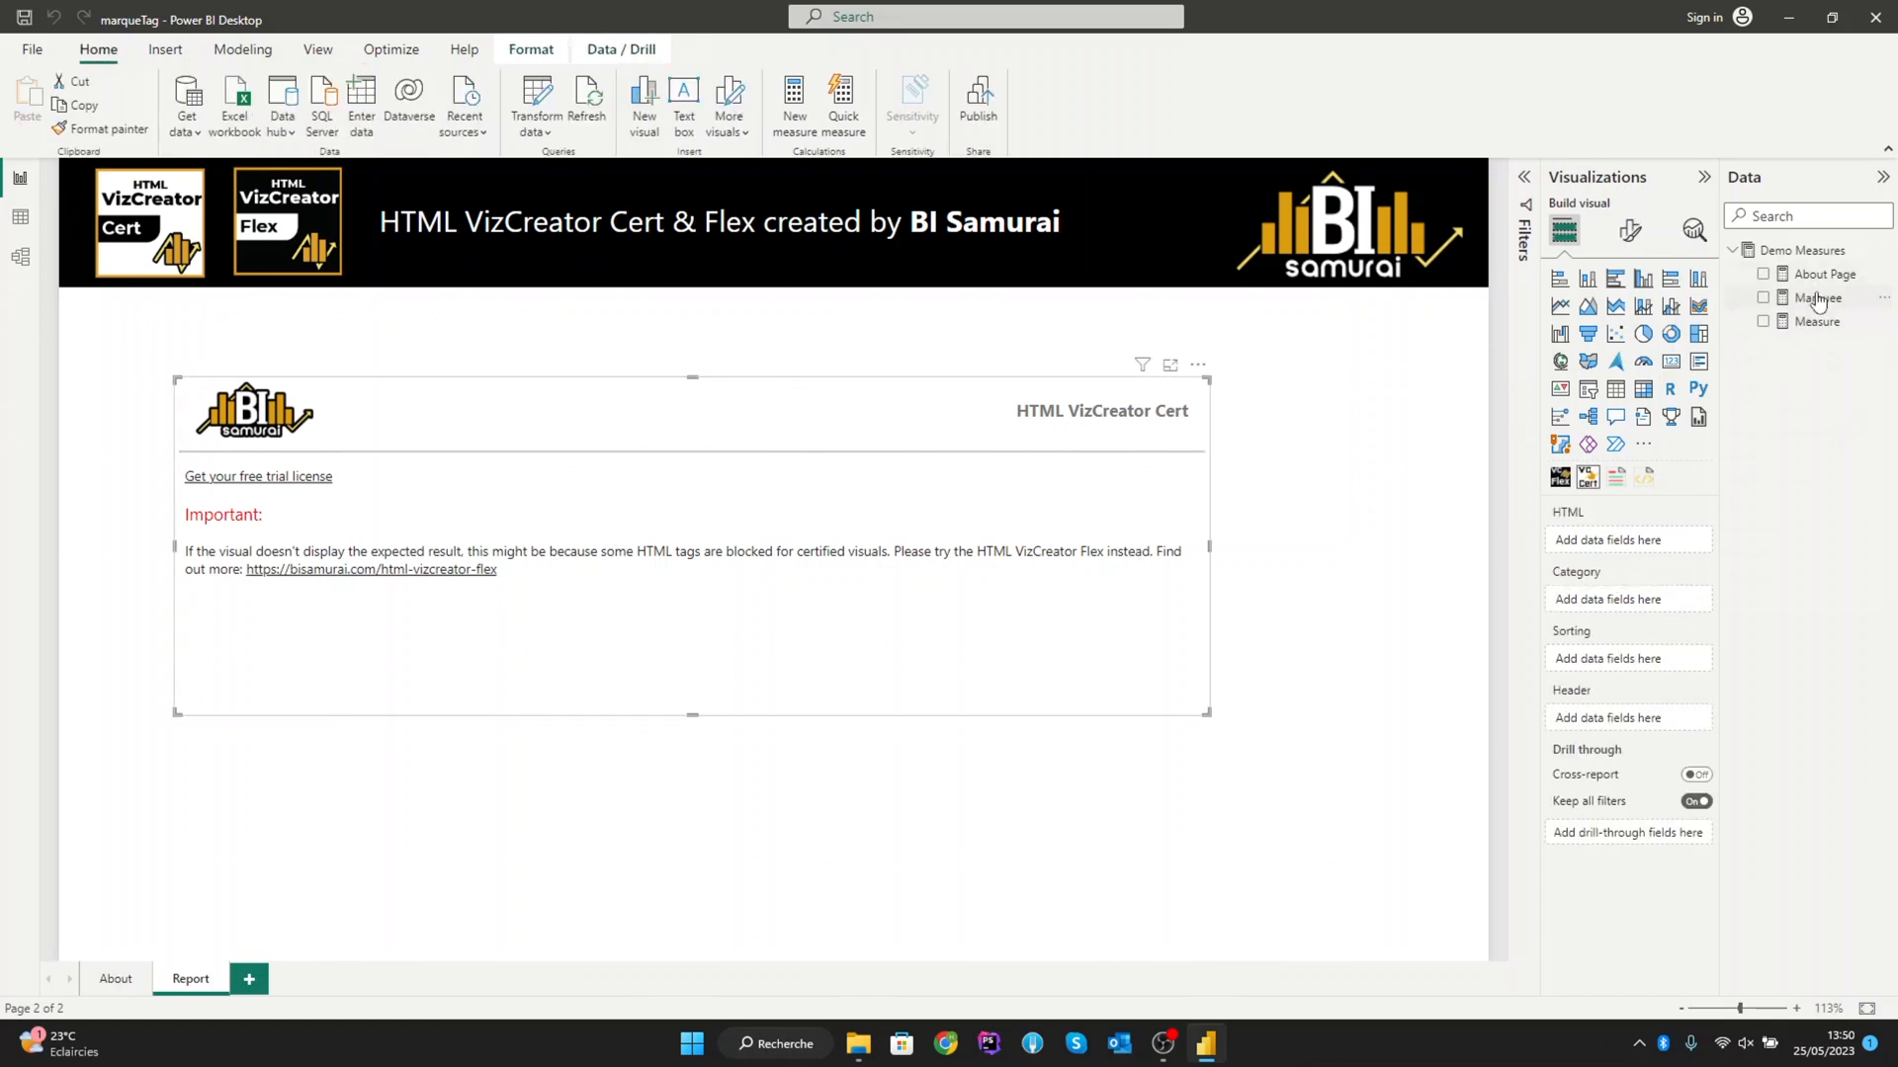
click(1763, 299)
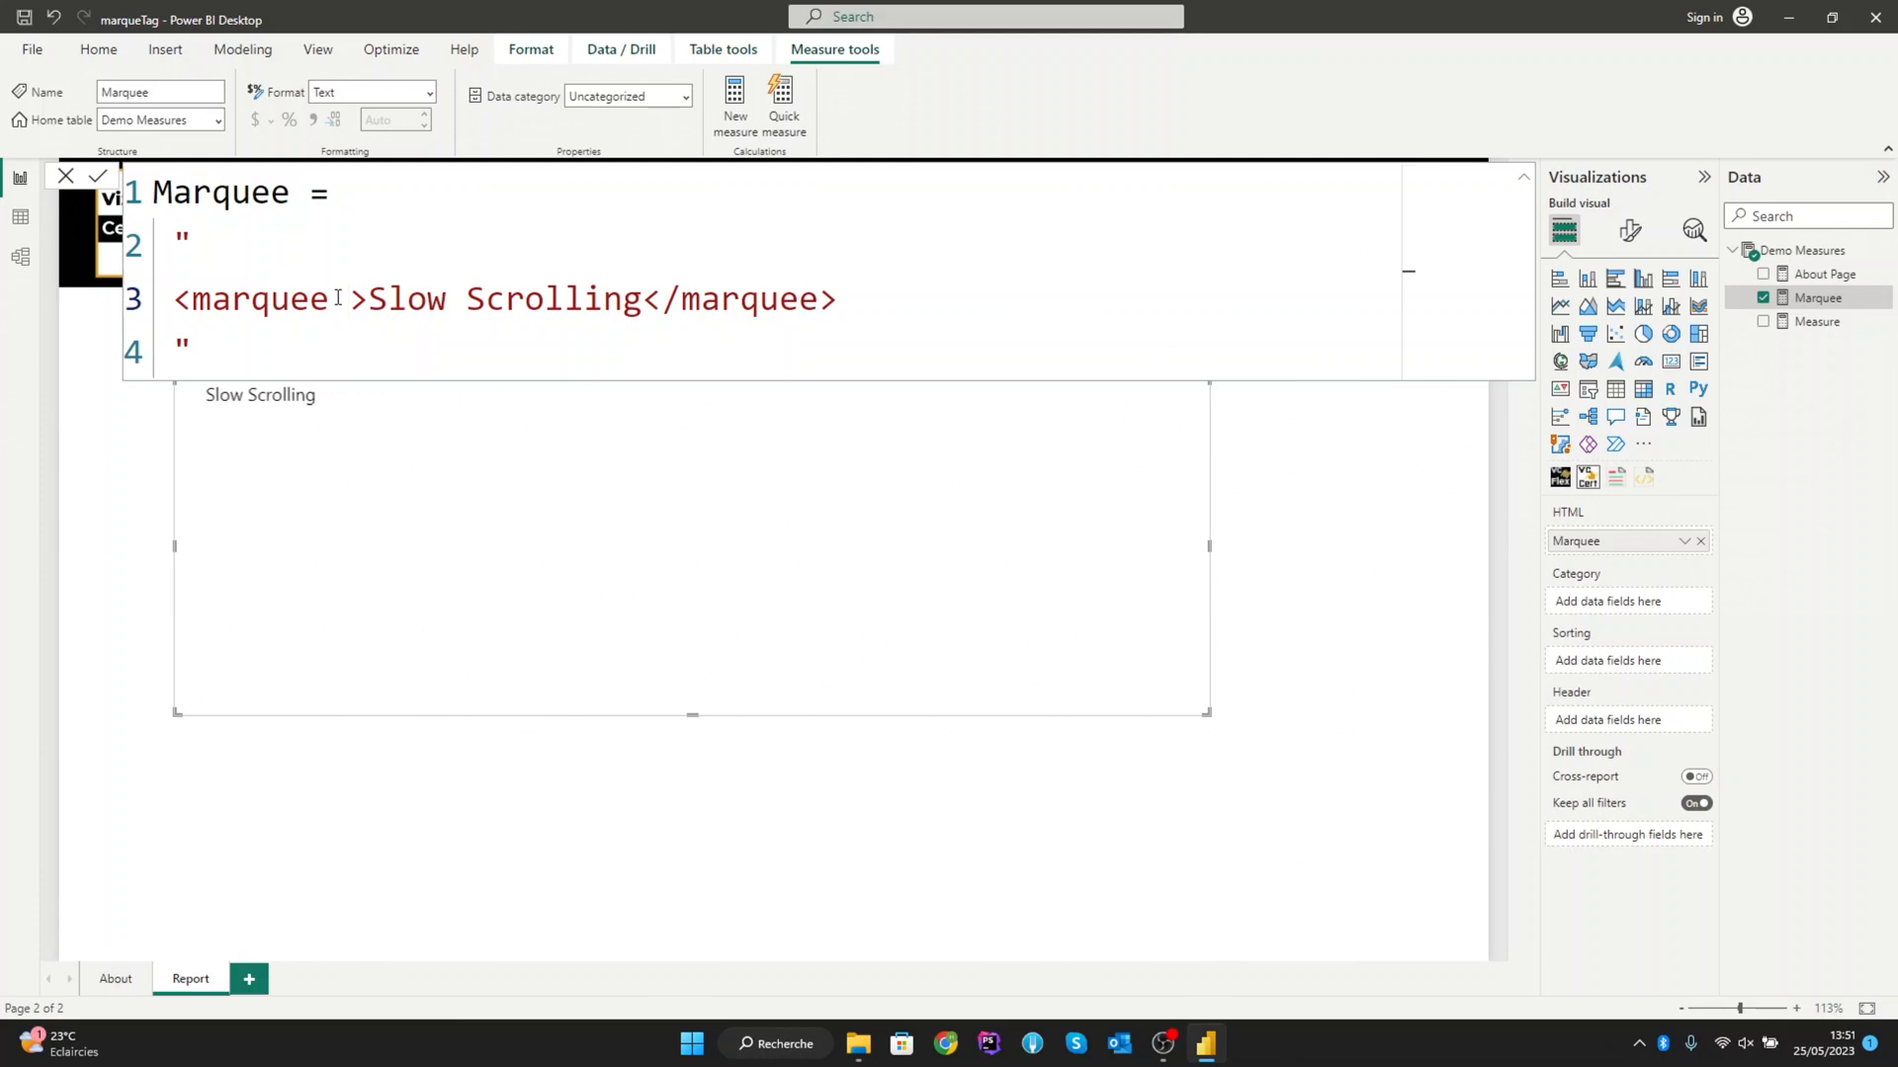
Step: Add direction='up' and scrollamount='1' to the marquee tag around Slow Scrolling
text(direction=')
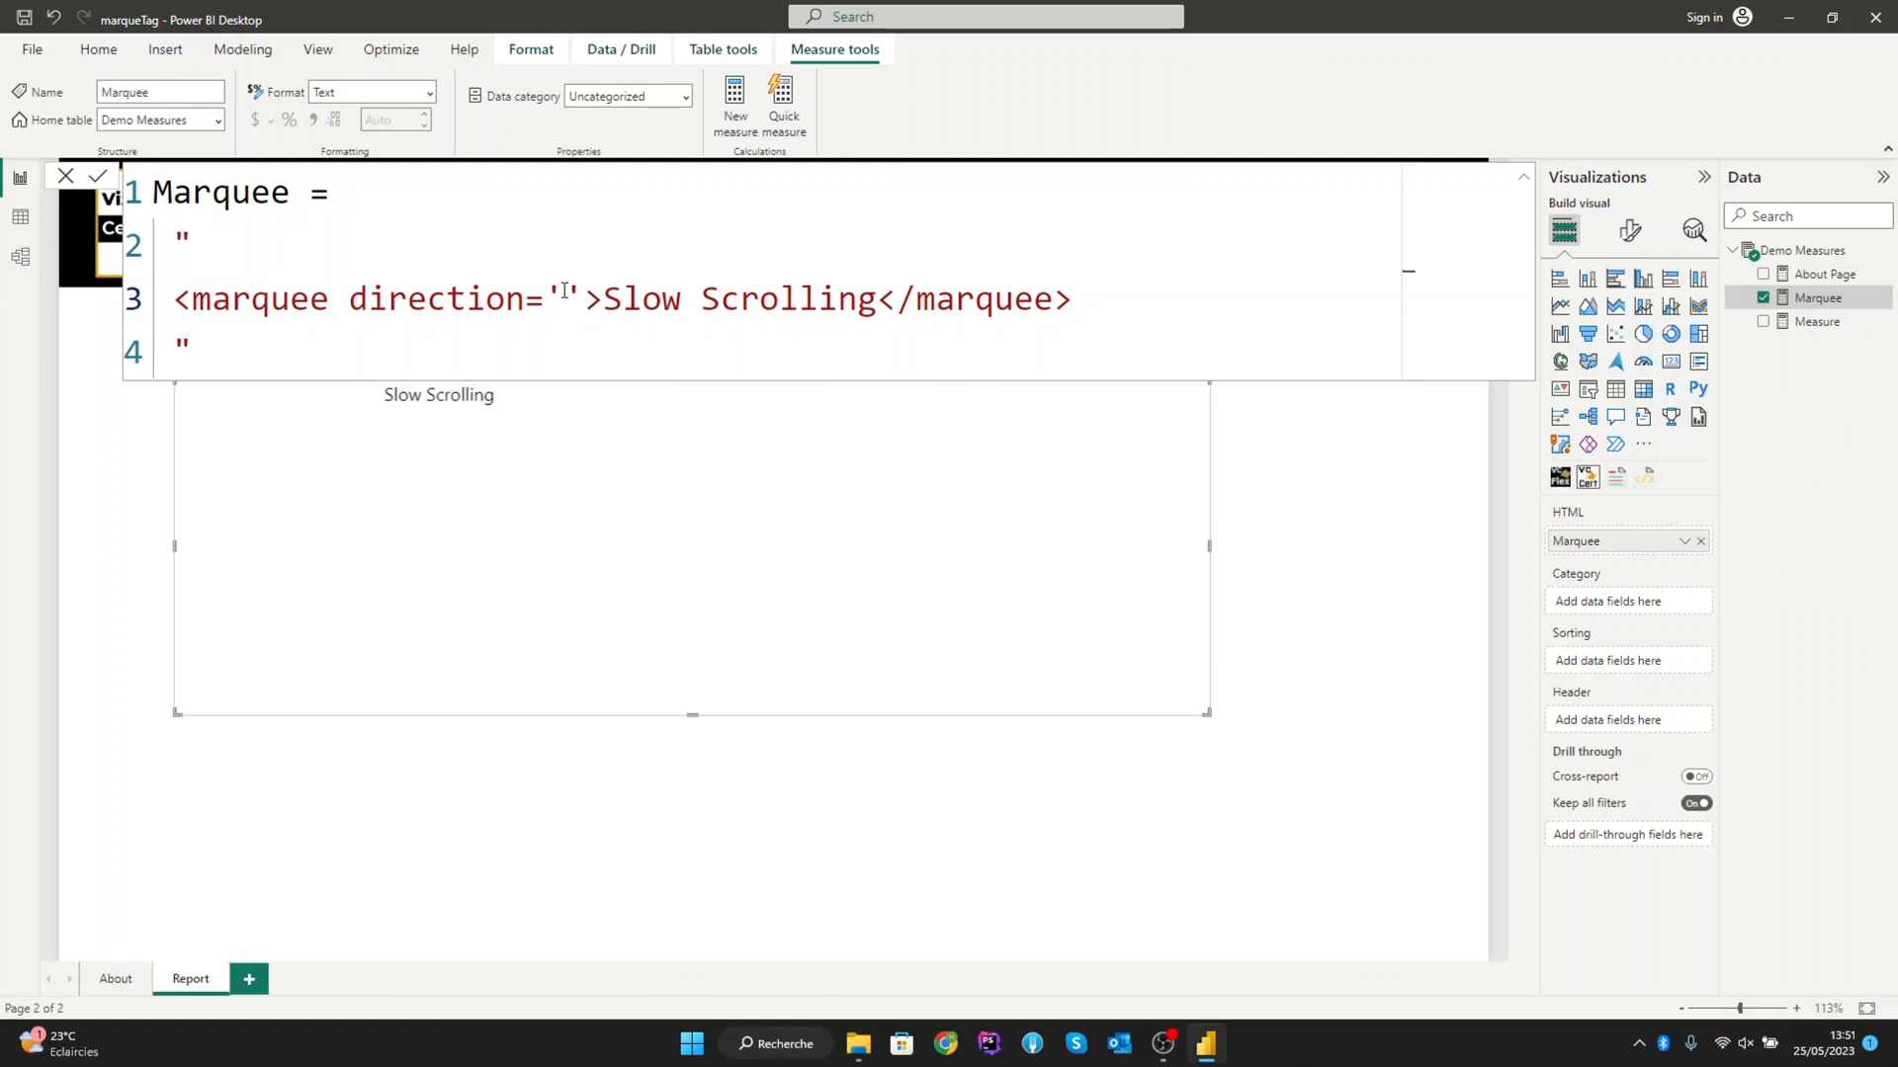
text(up)
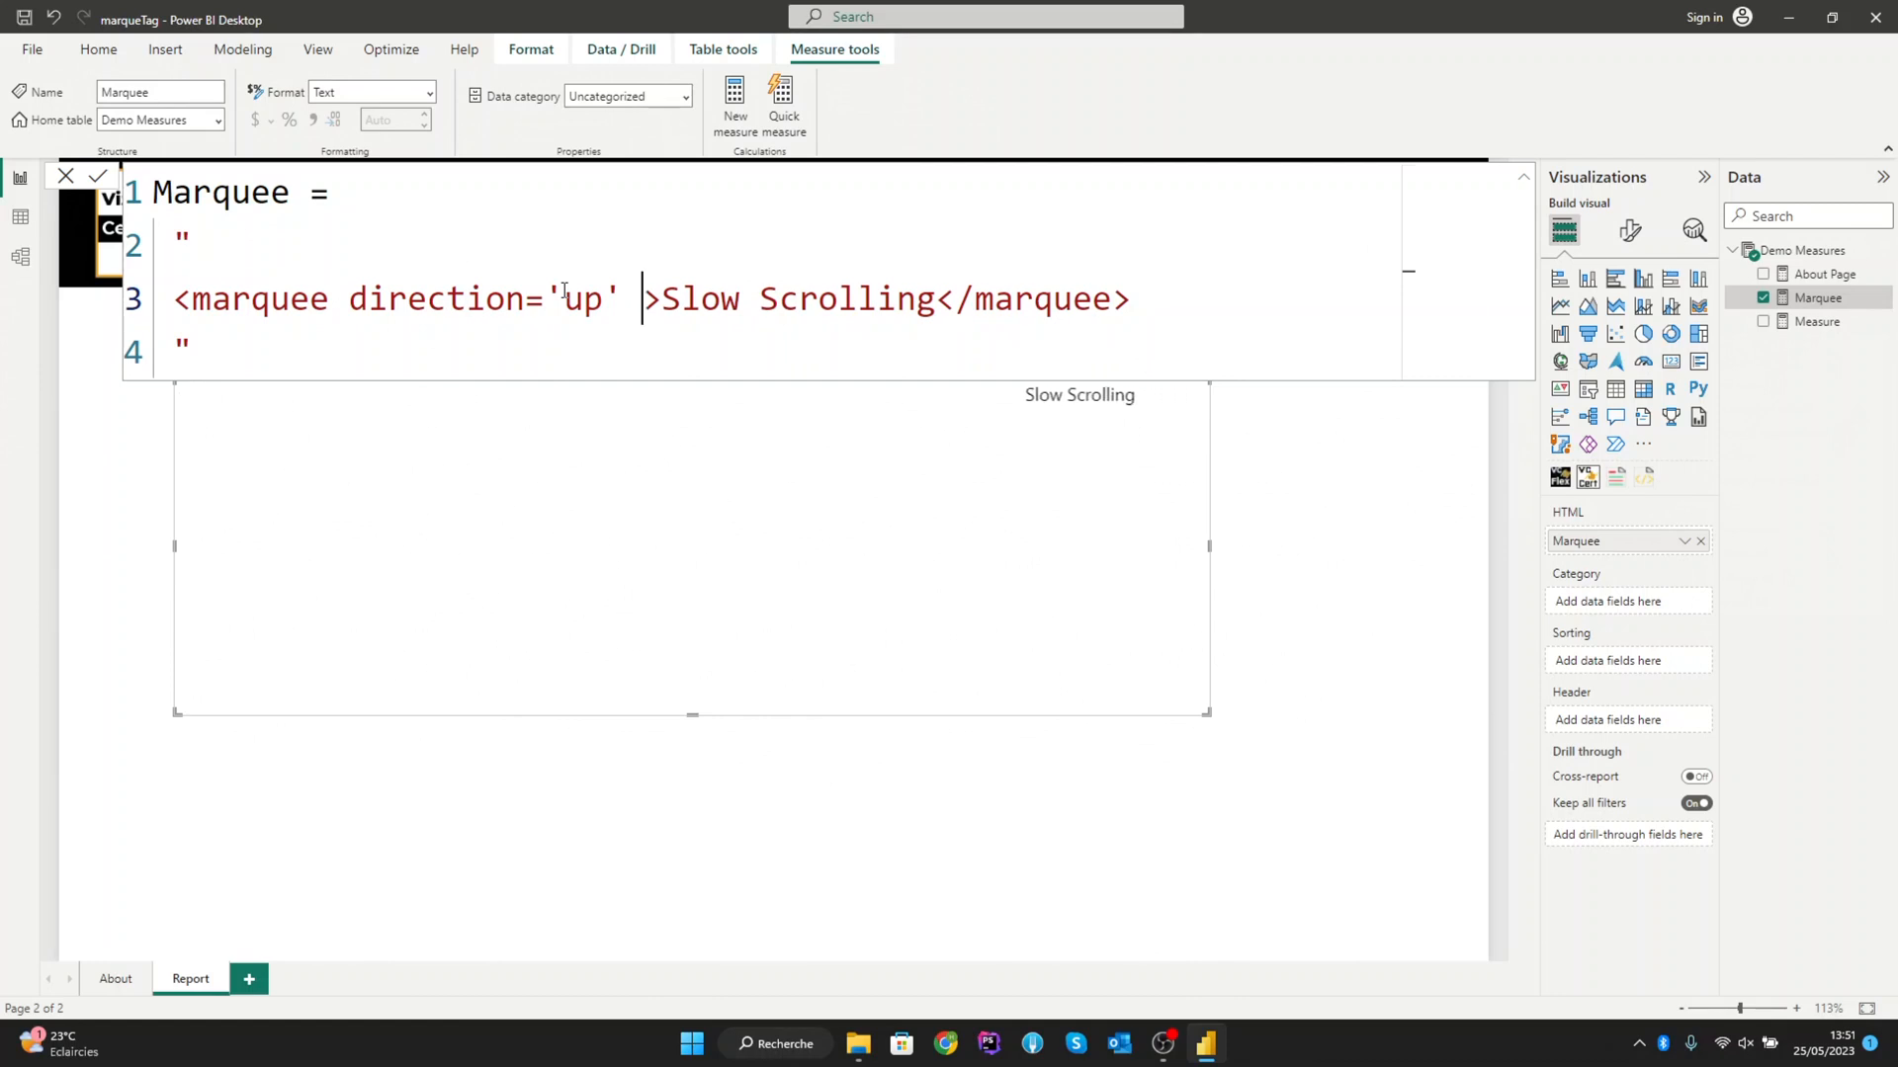
text(scrollamount)
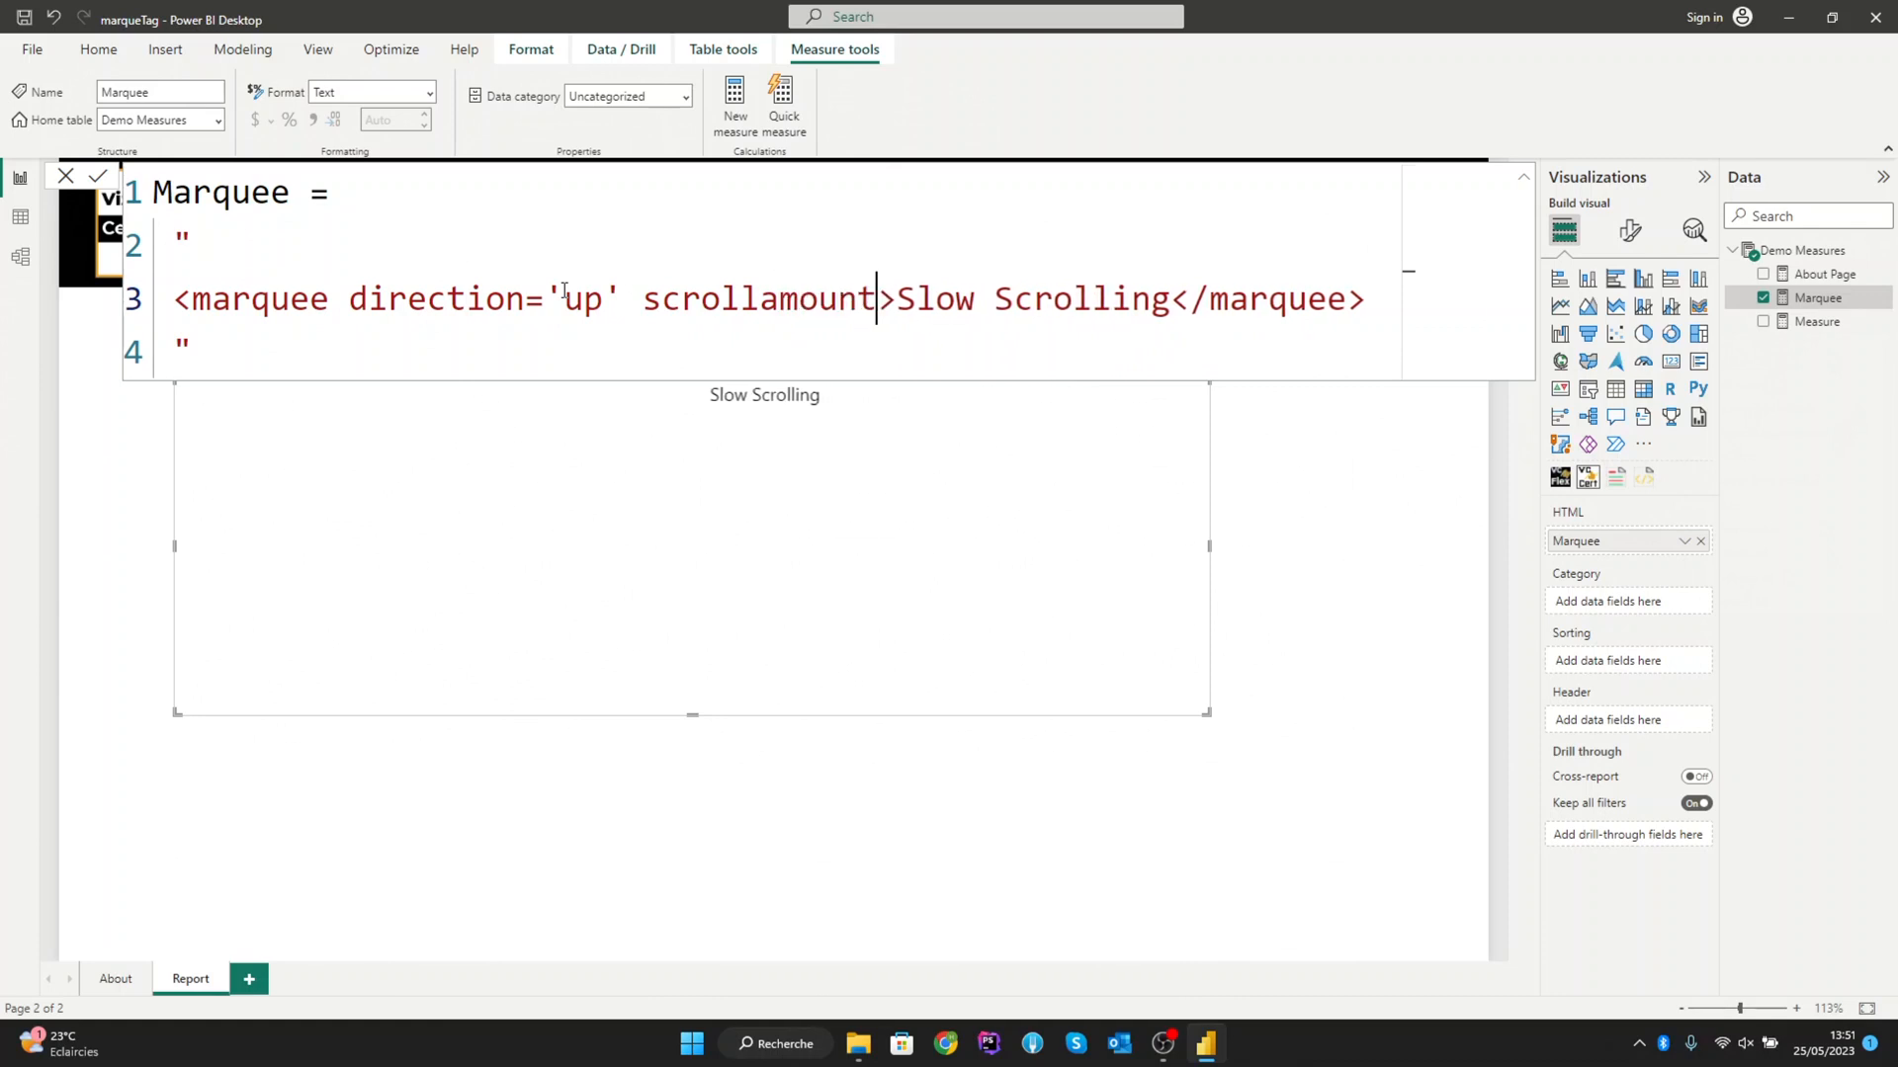
text('')
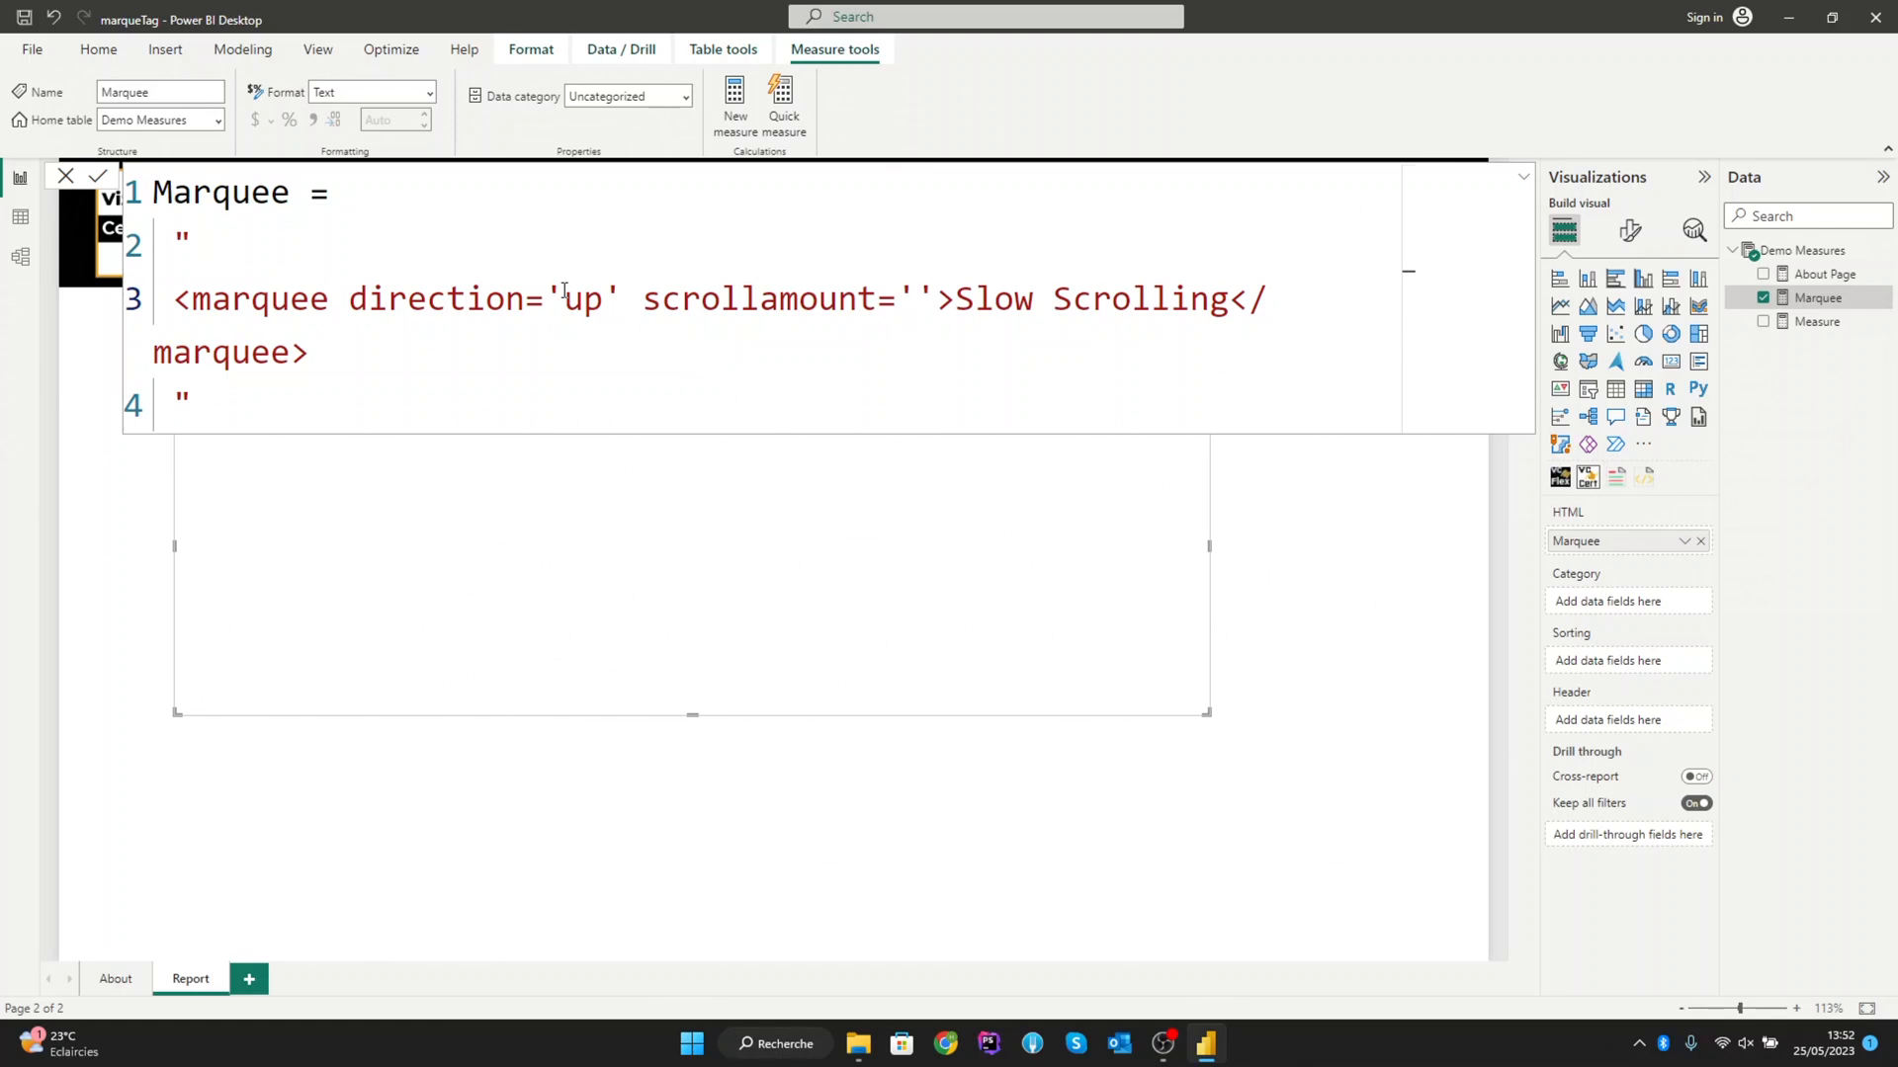
text(1)
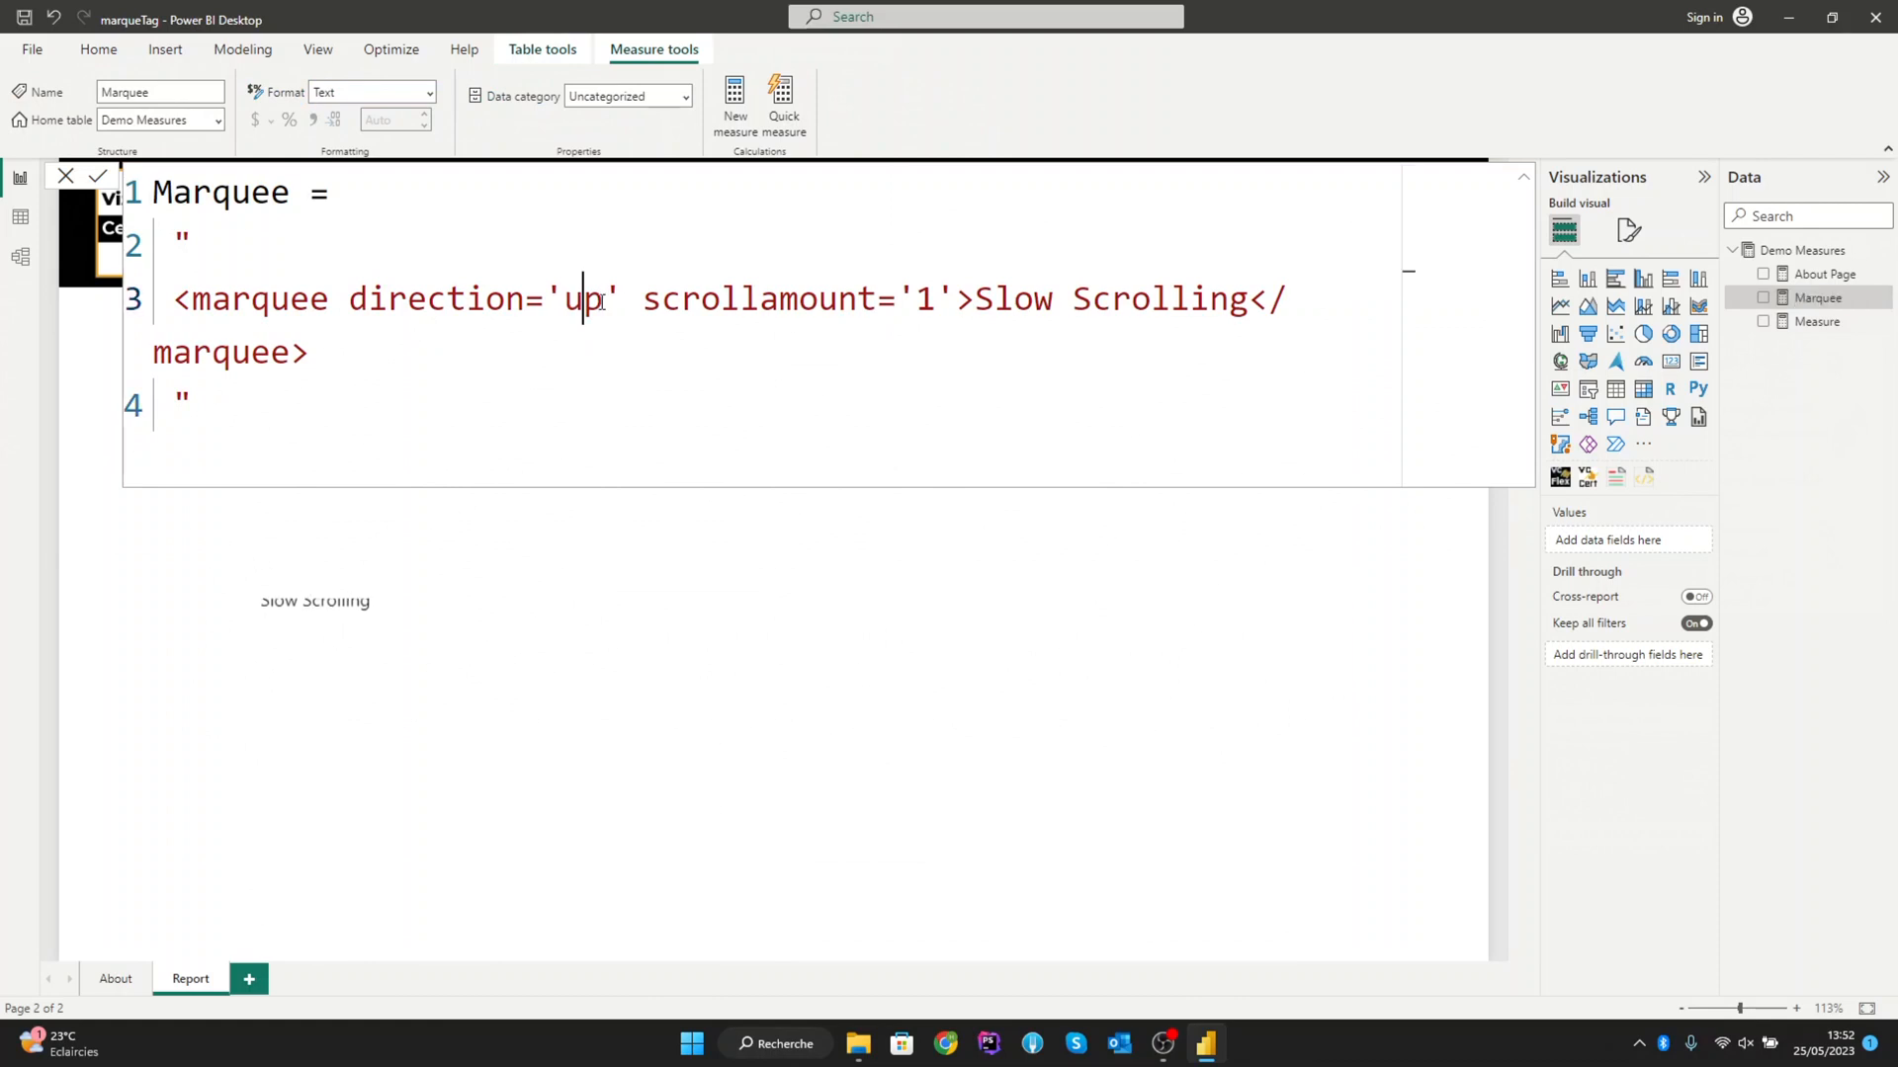
double_click(581, 299)
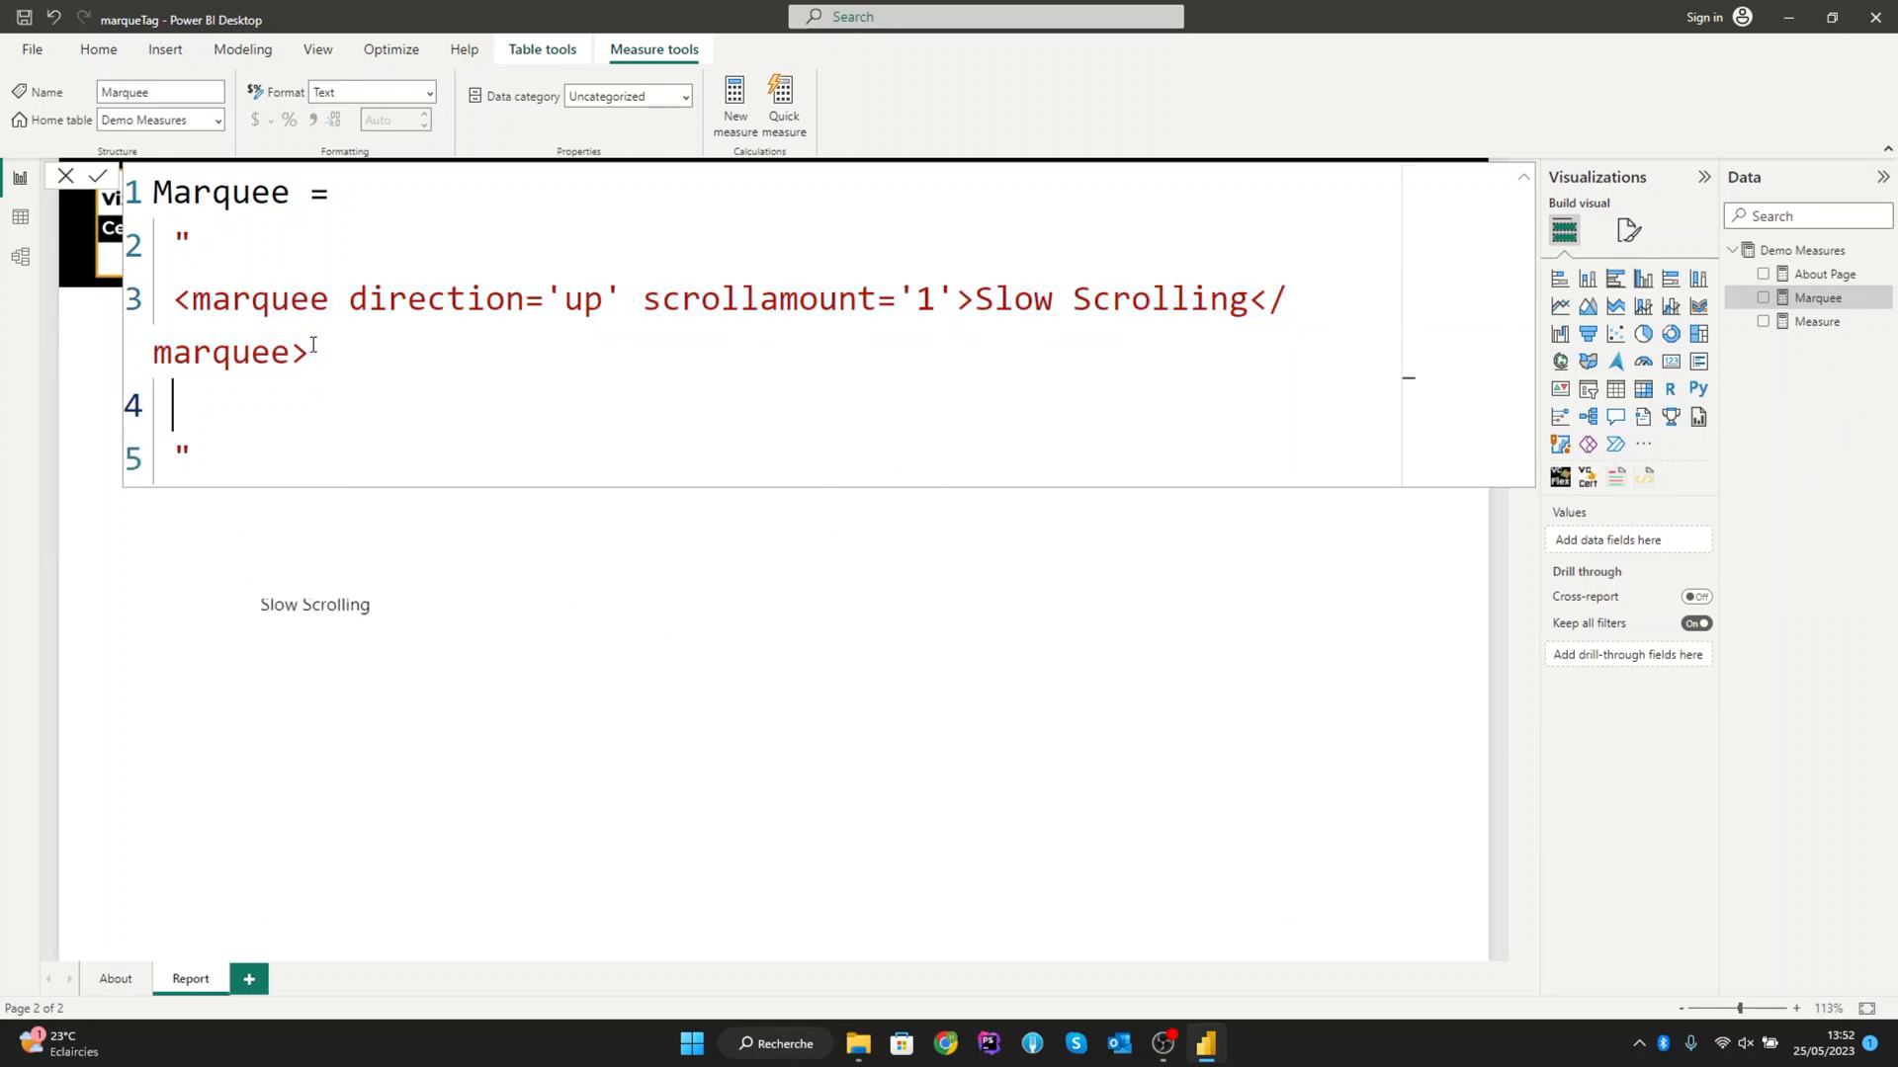
Step: Paste a second marquee line and set it to direction='right', scrollamount='10'
text(<marquee direction='up' scrollamount='1'>Slow Scrolling</marquee>)
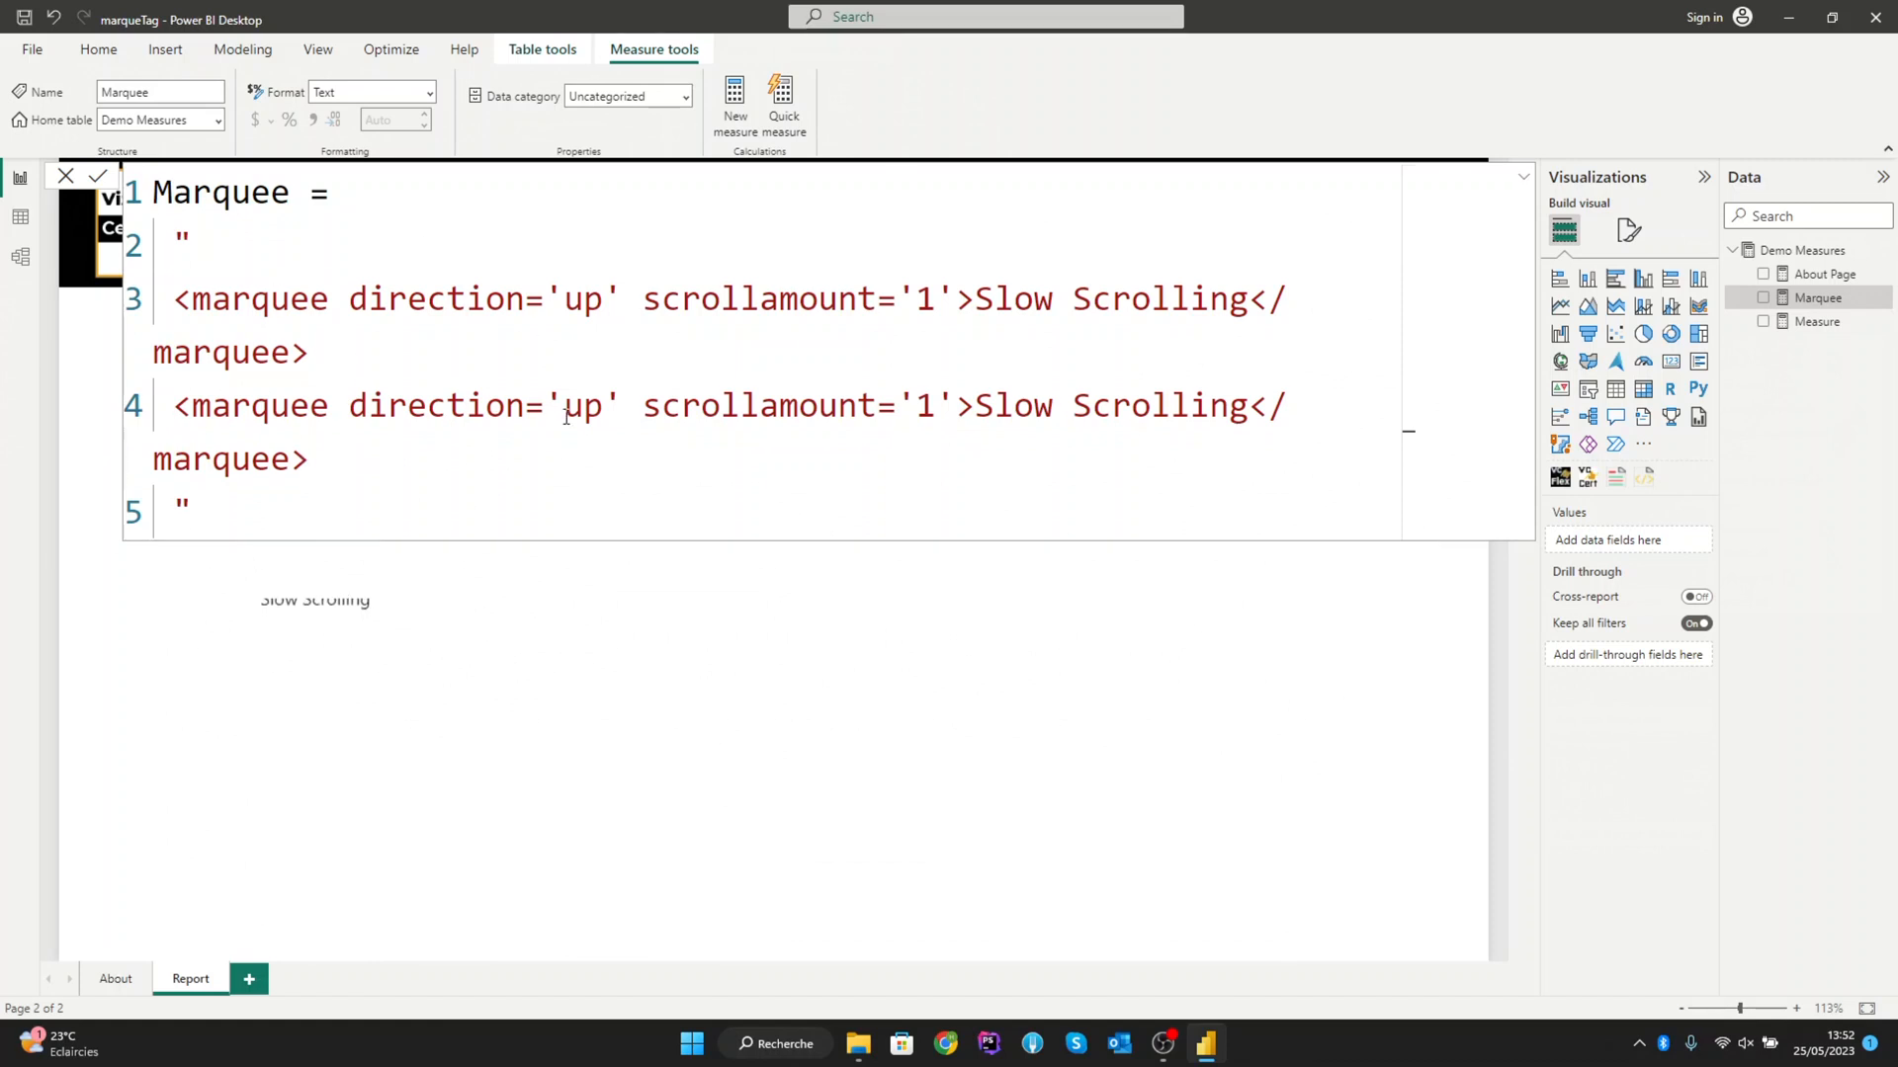
text(r)
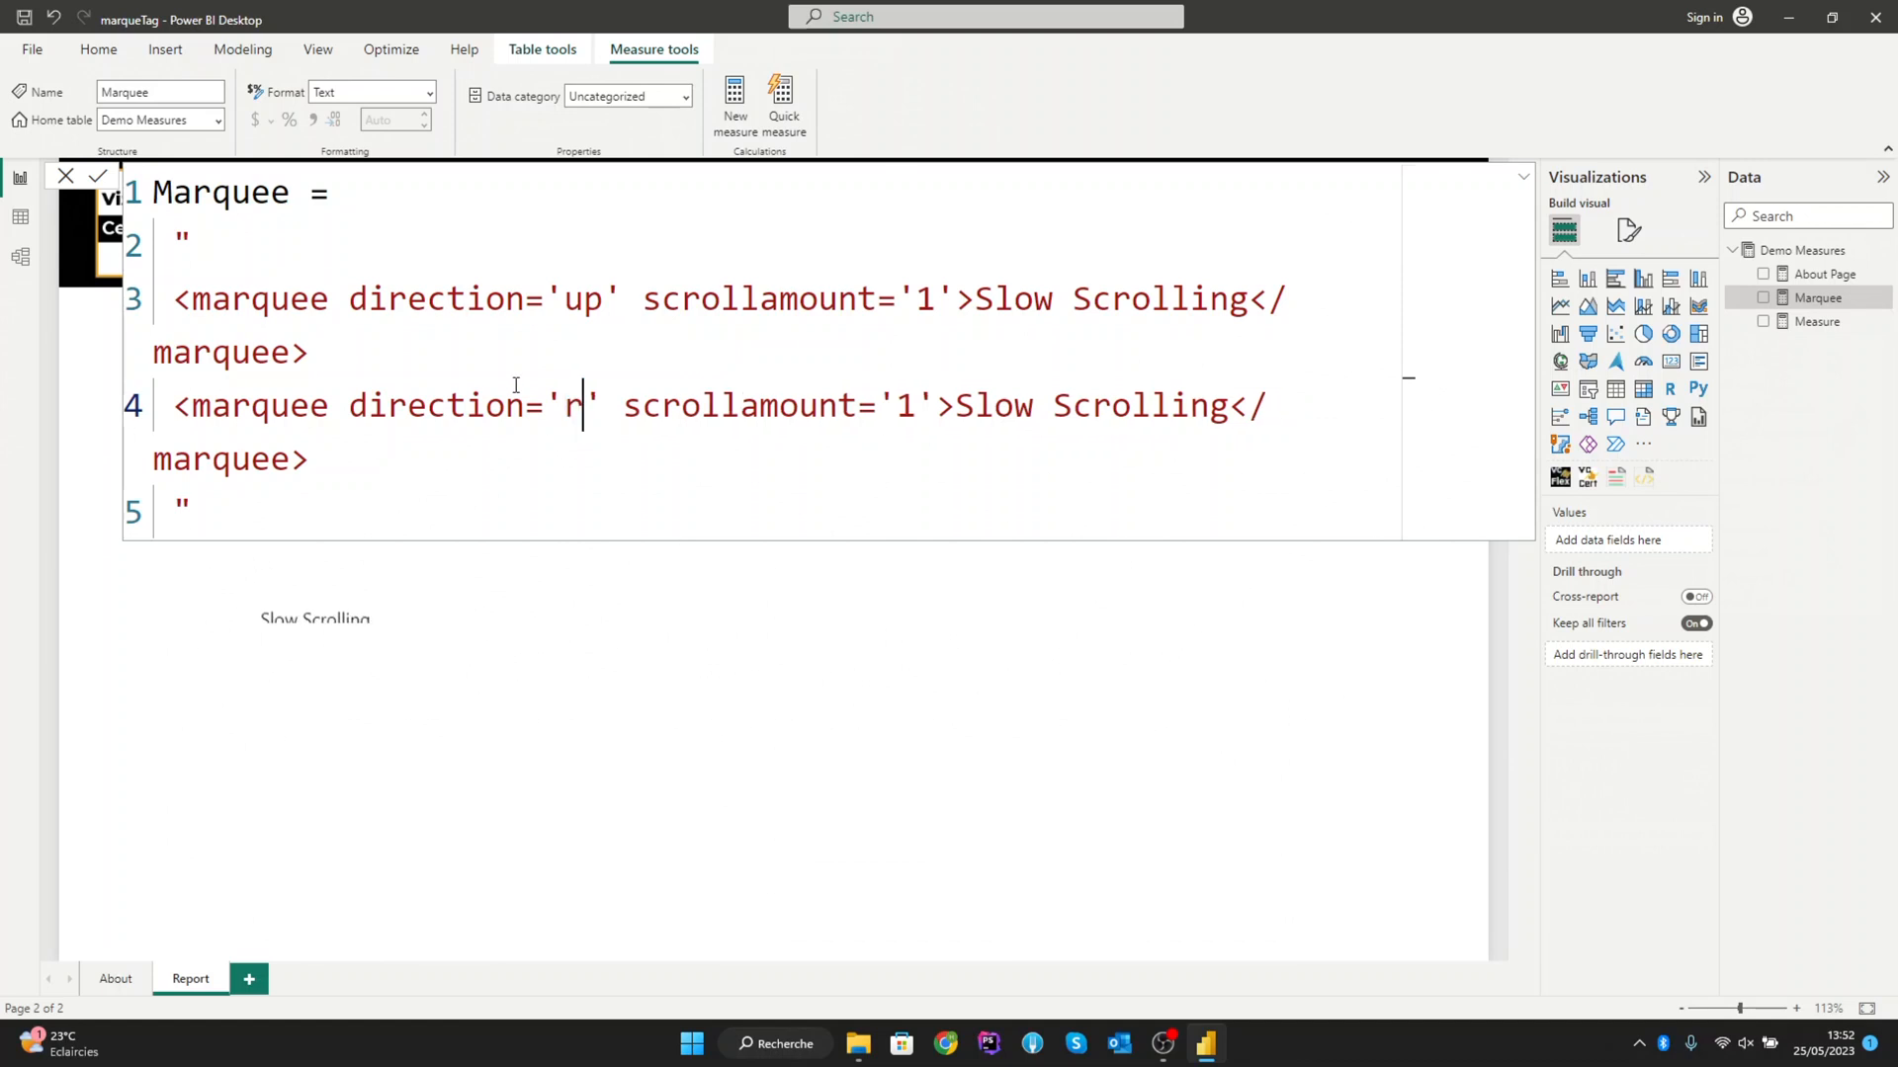
text(ight)
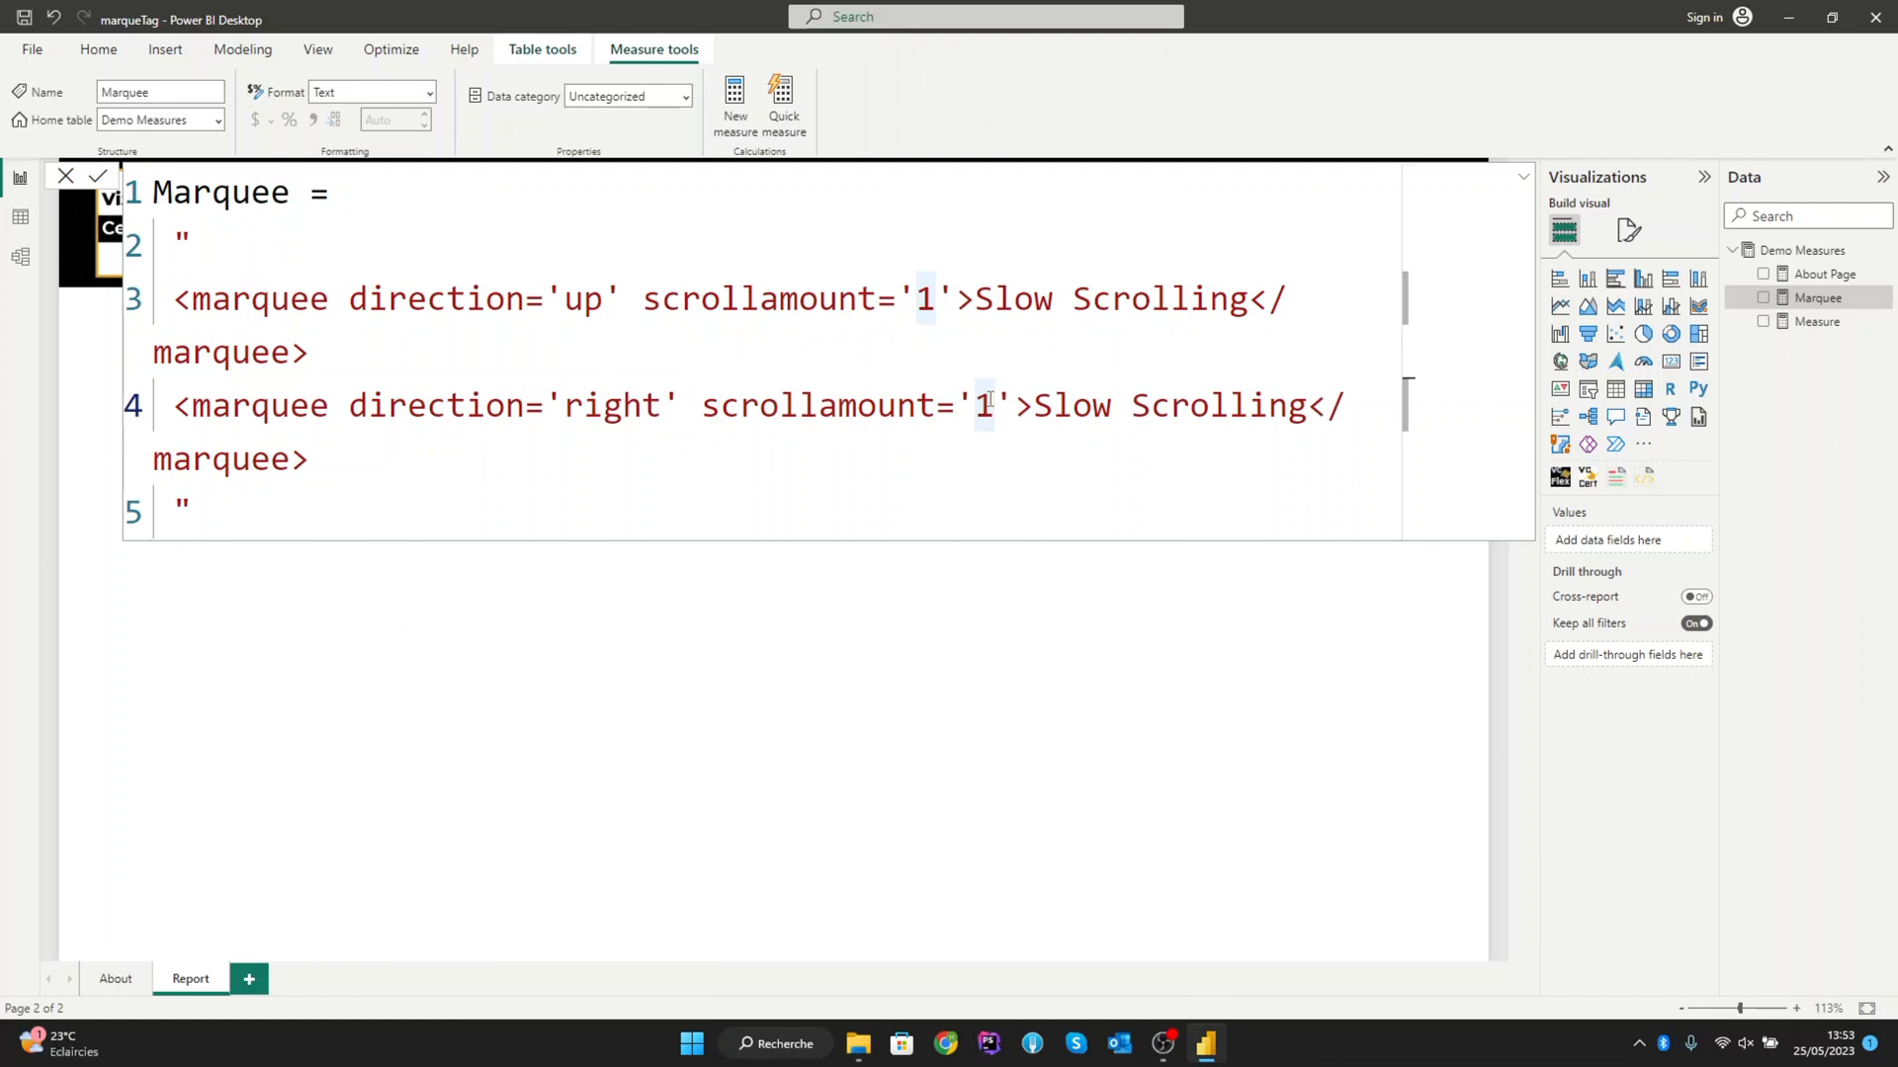
text(0)
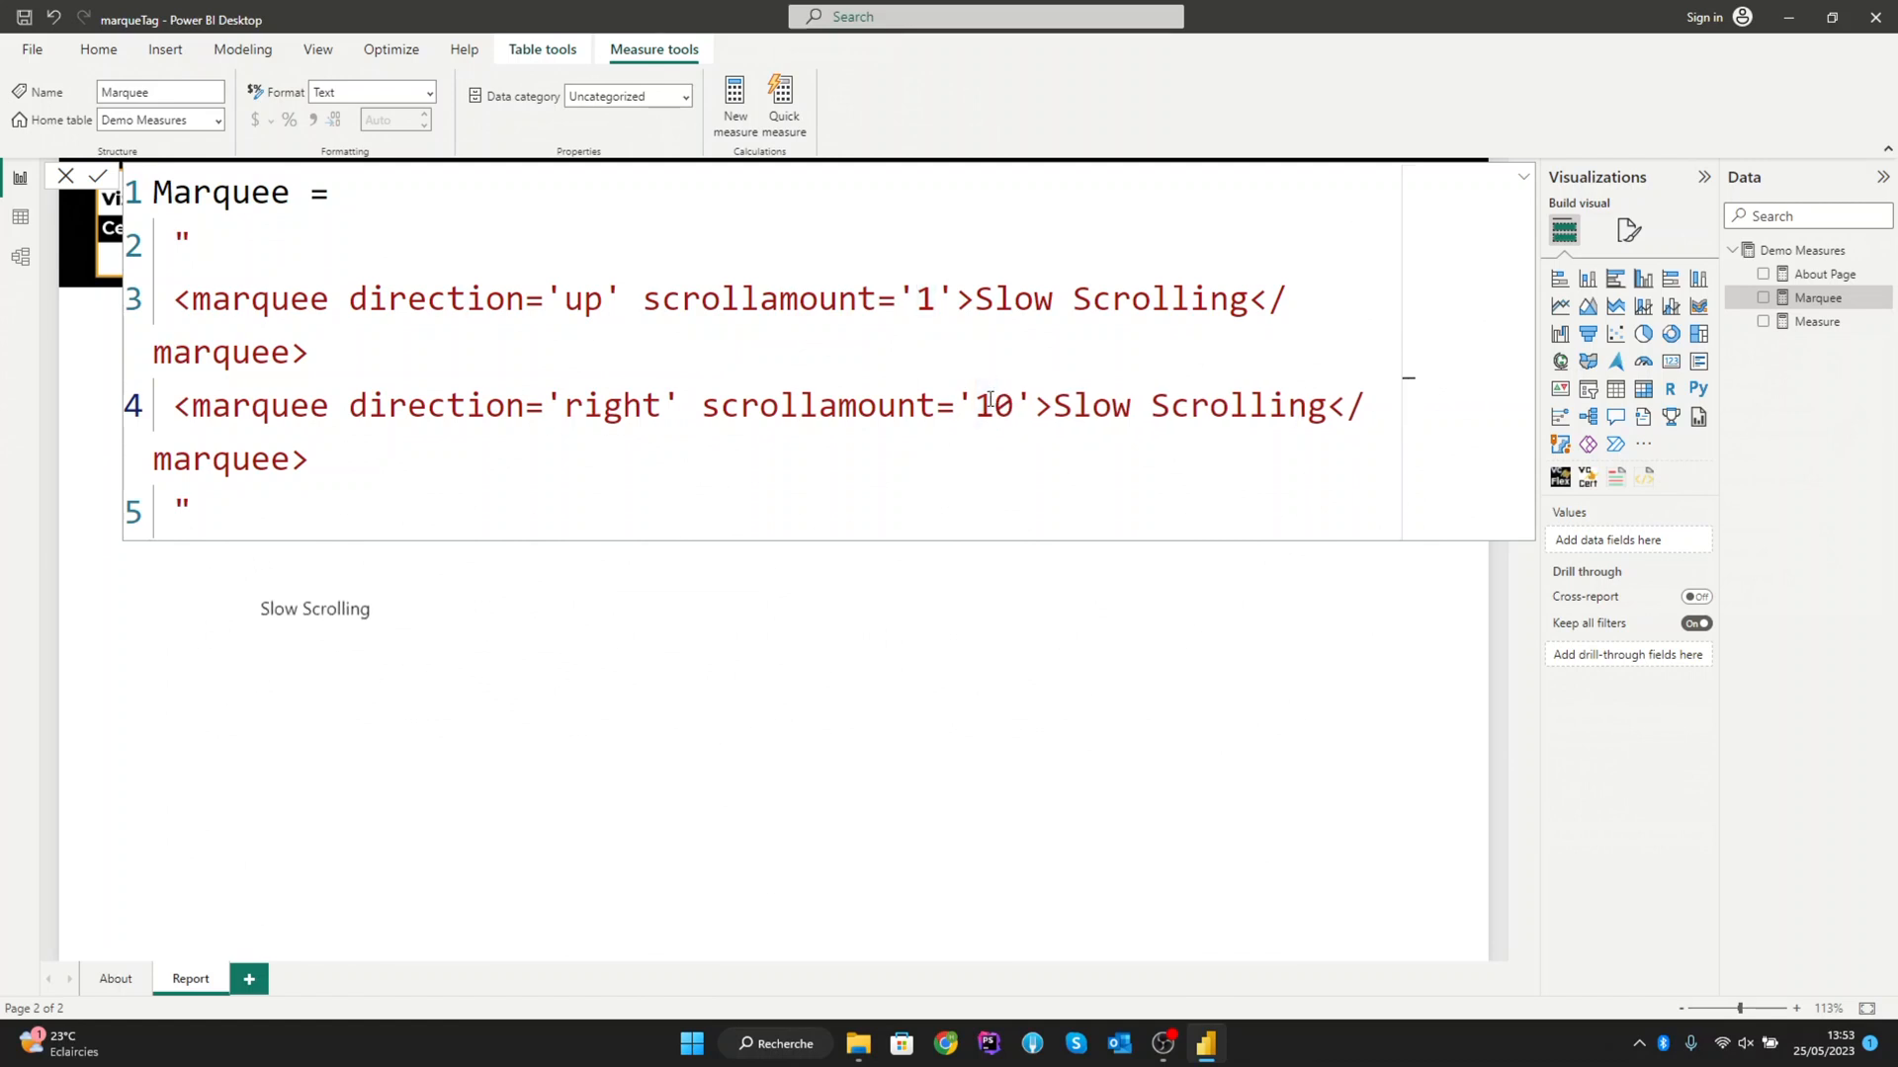
Step: Change the second marquee's text to 'A little faster Scrolling'
double_click(1099, 405)
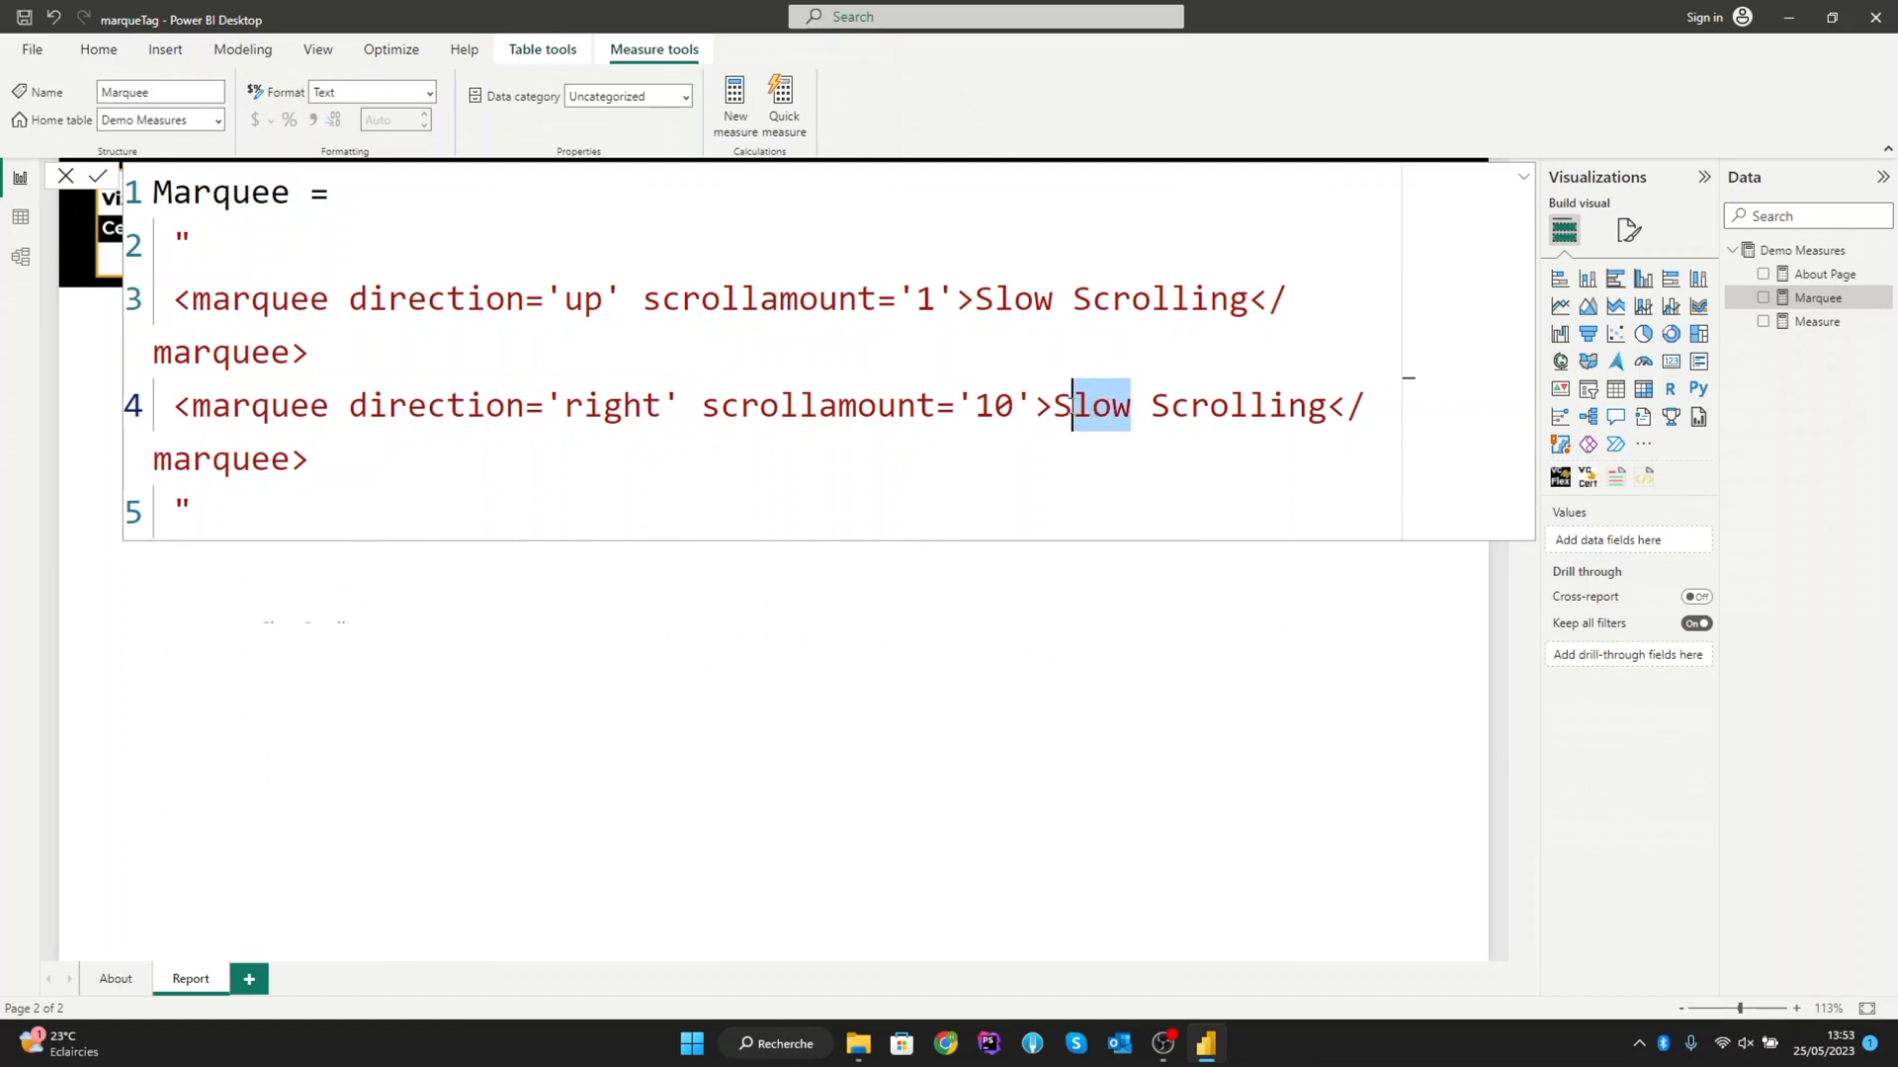
double_click(1089, 406)
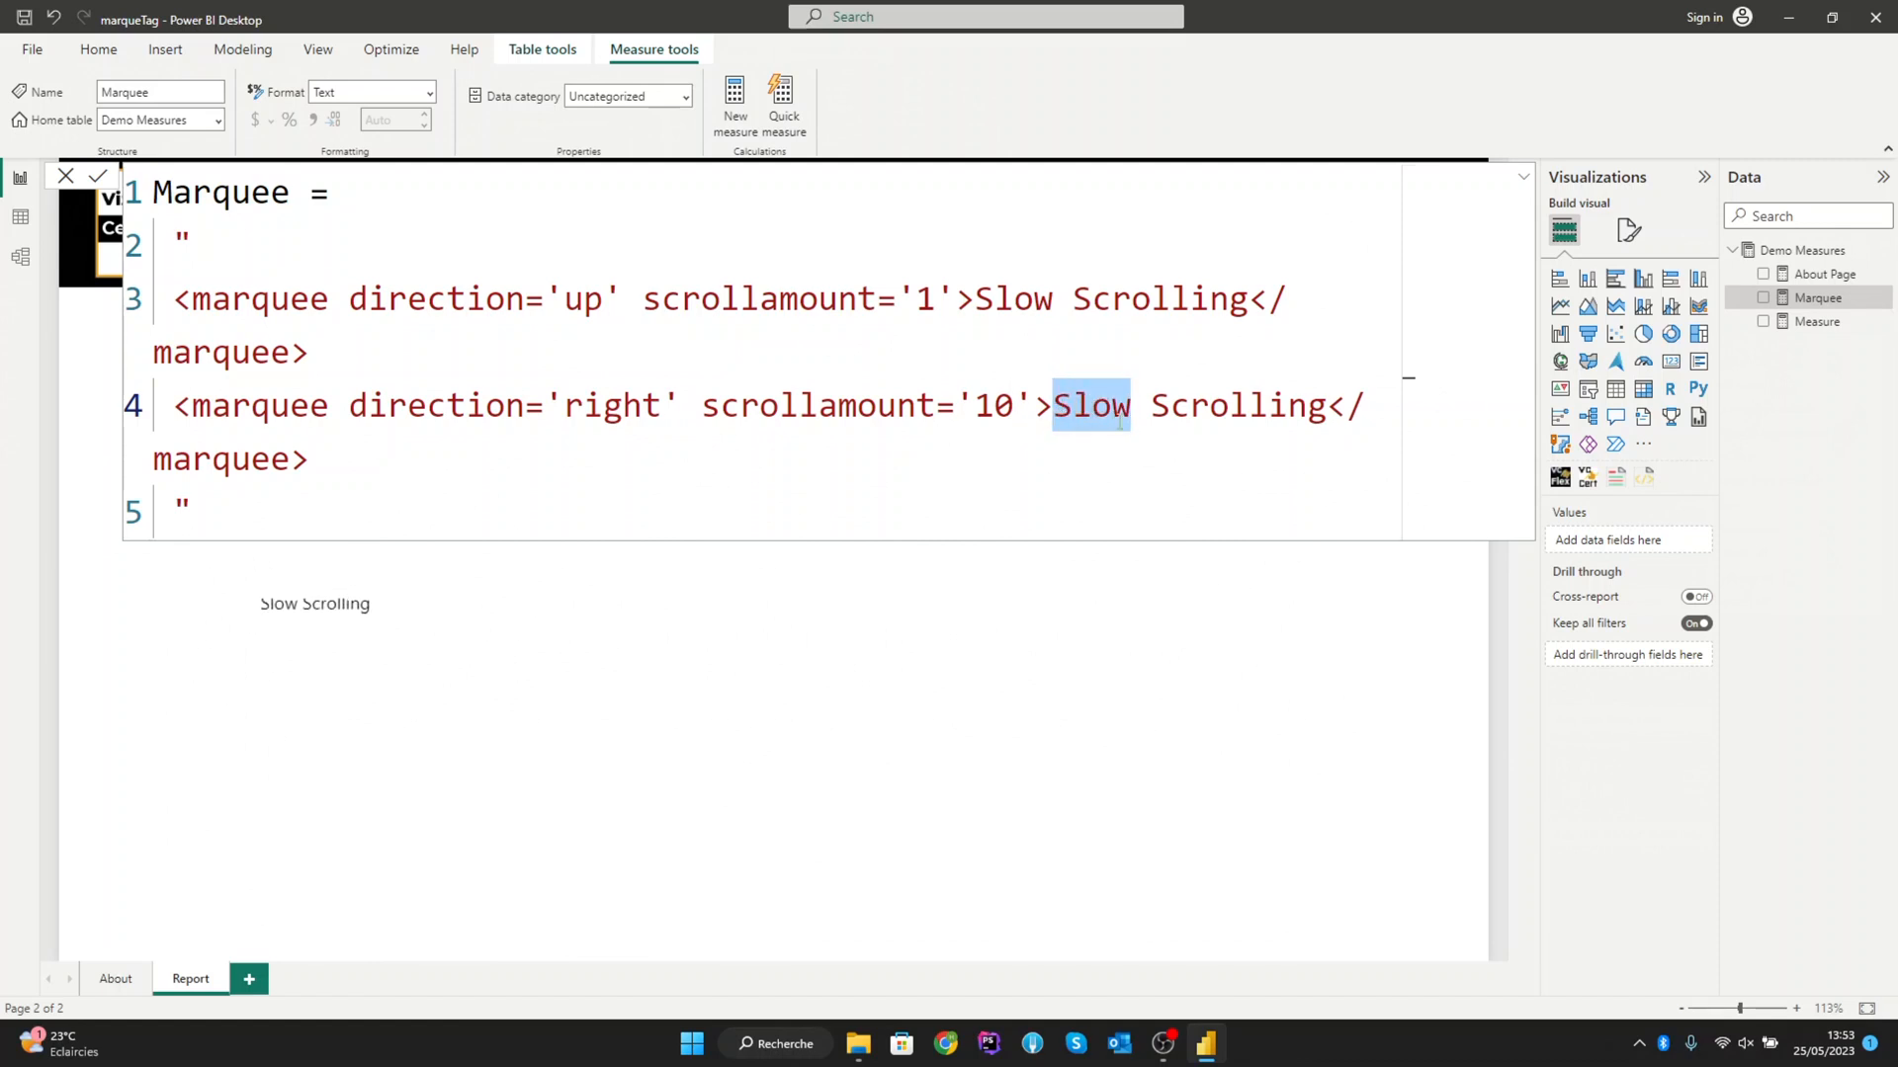
text(A litt)
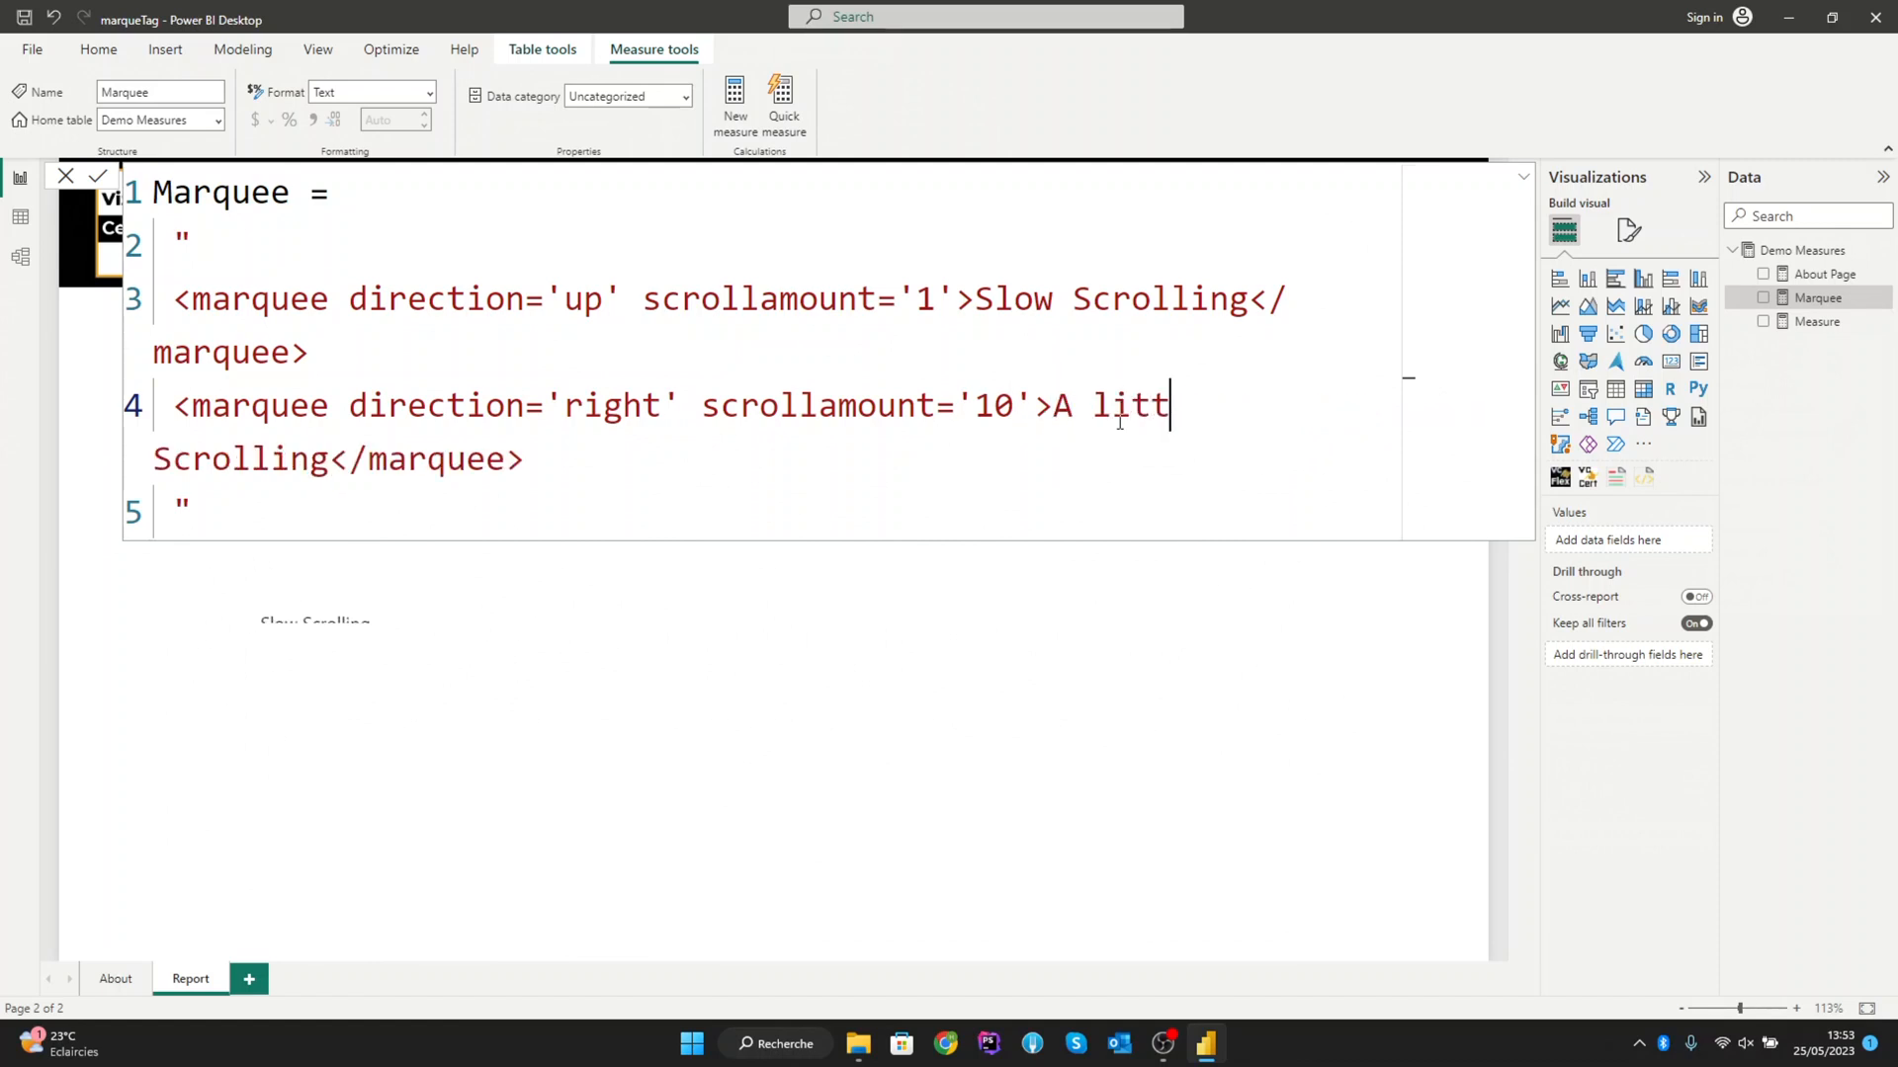
text(le)
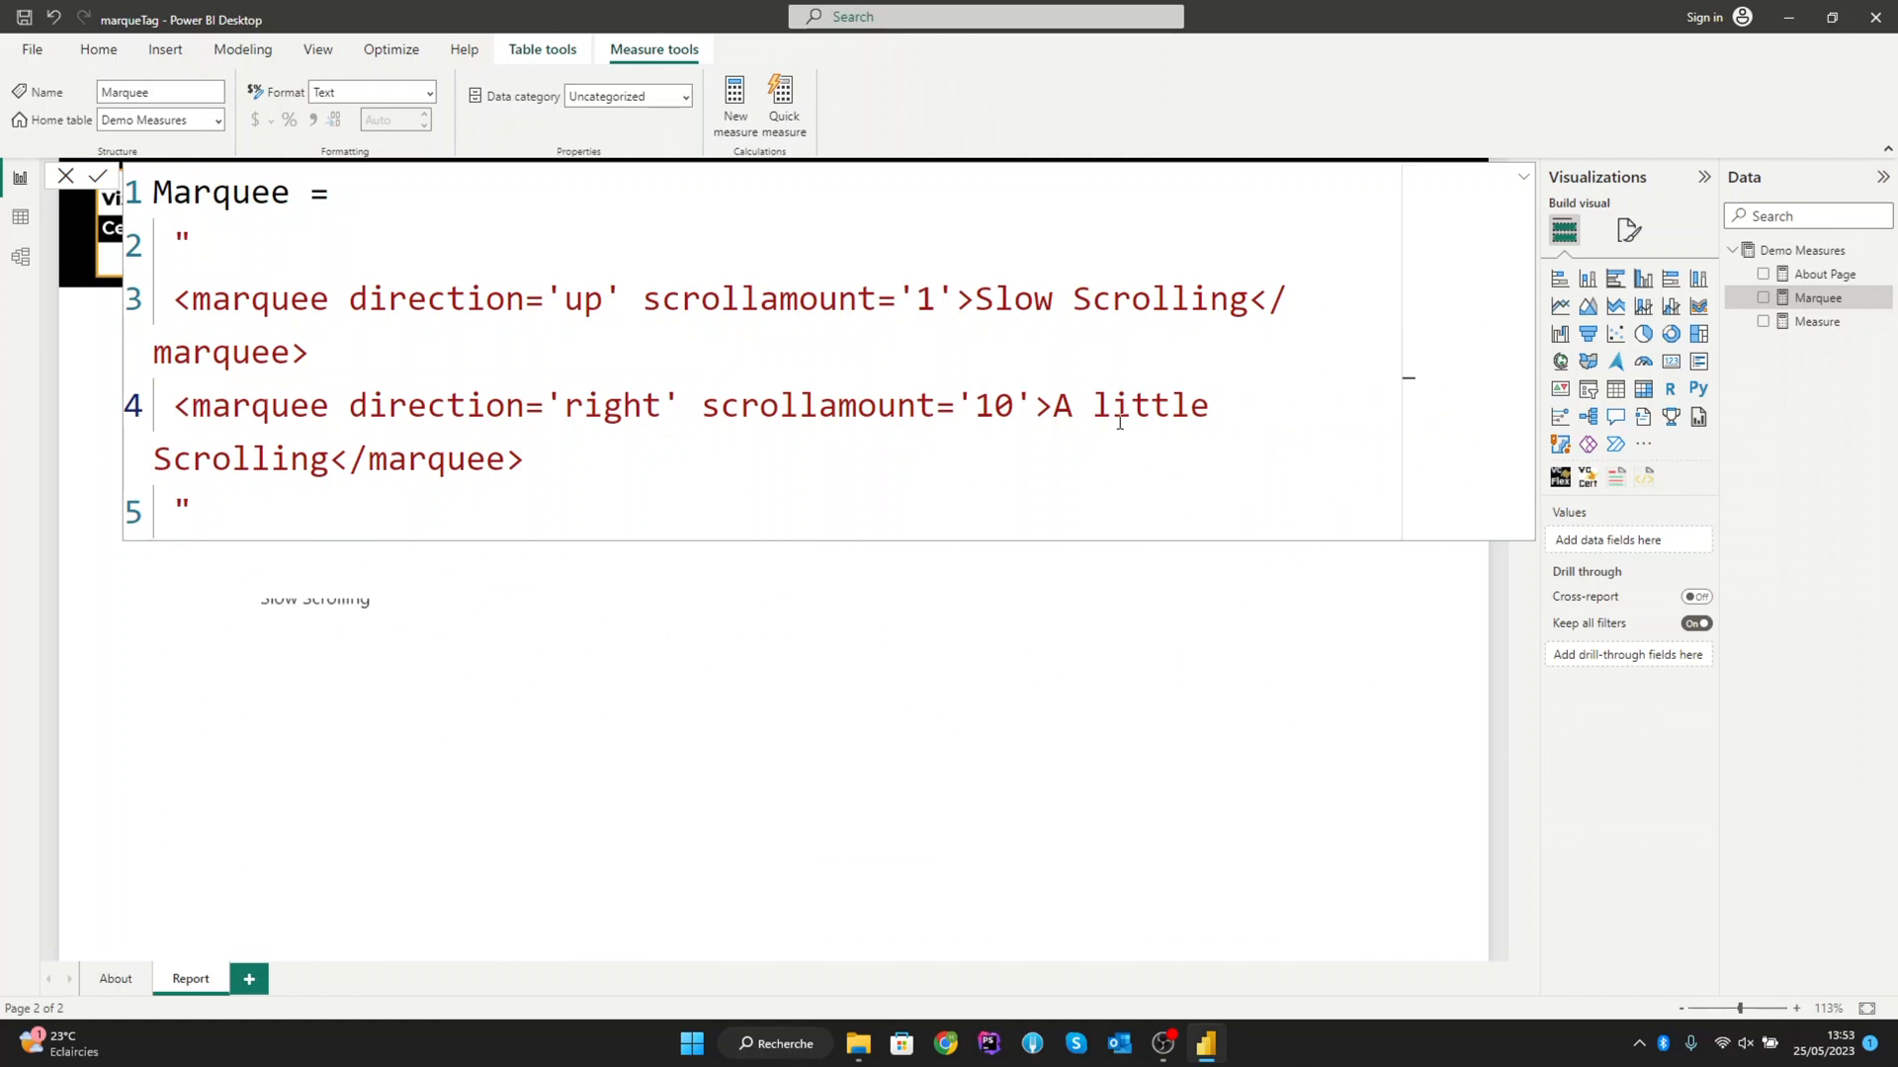
text(fast)
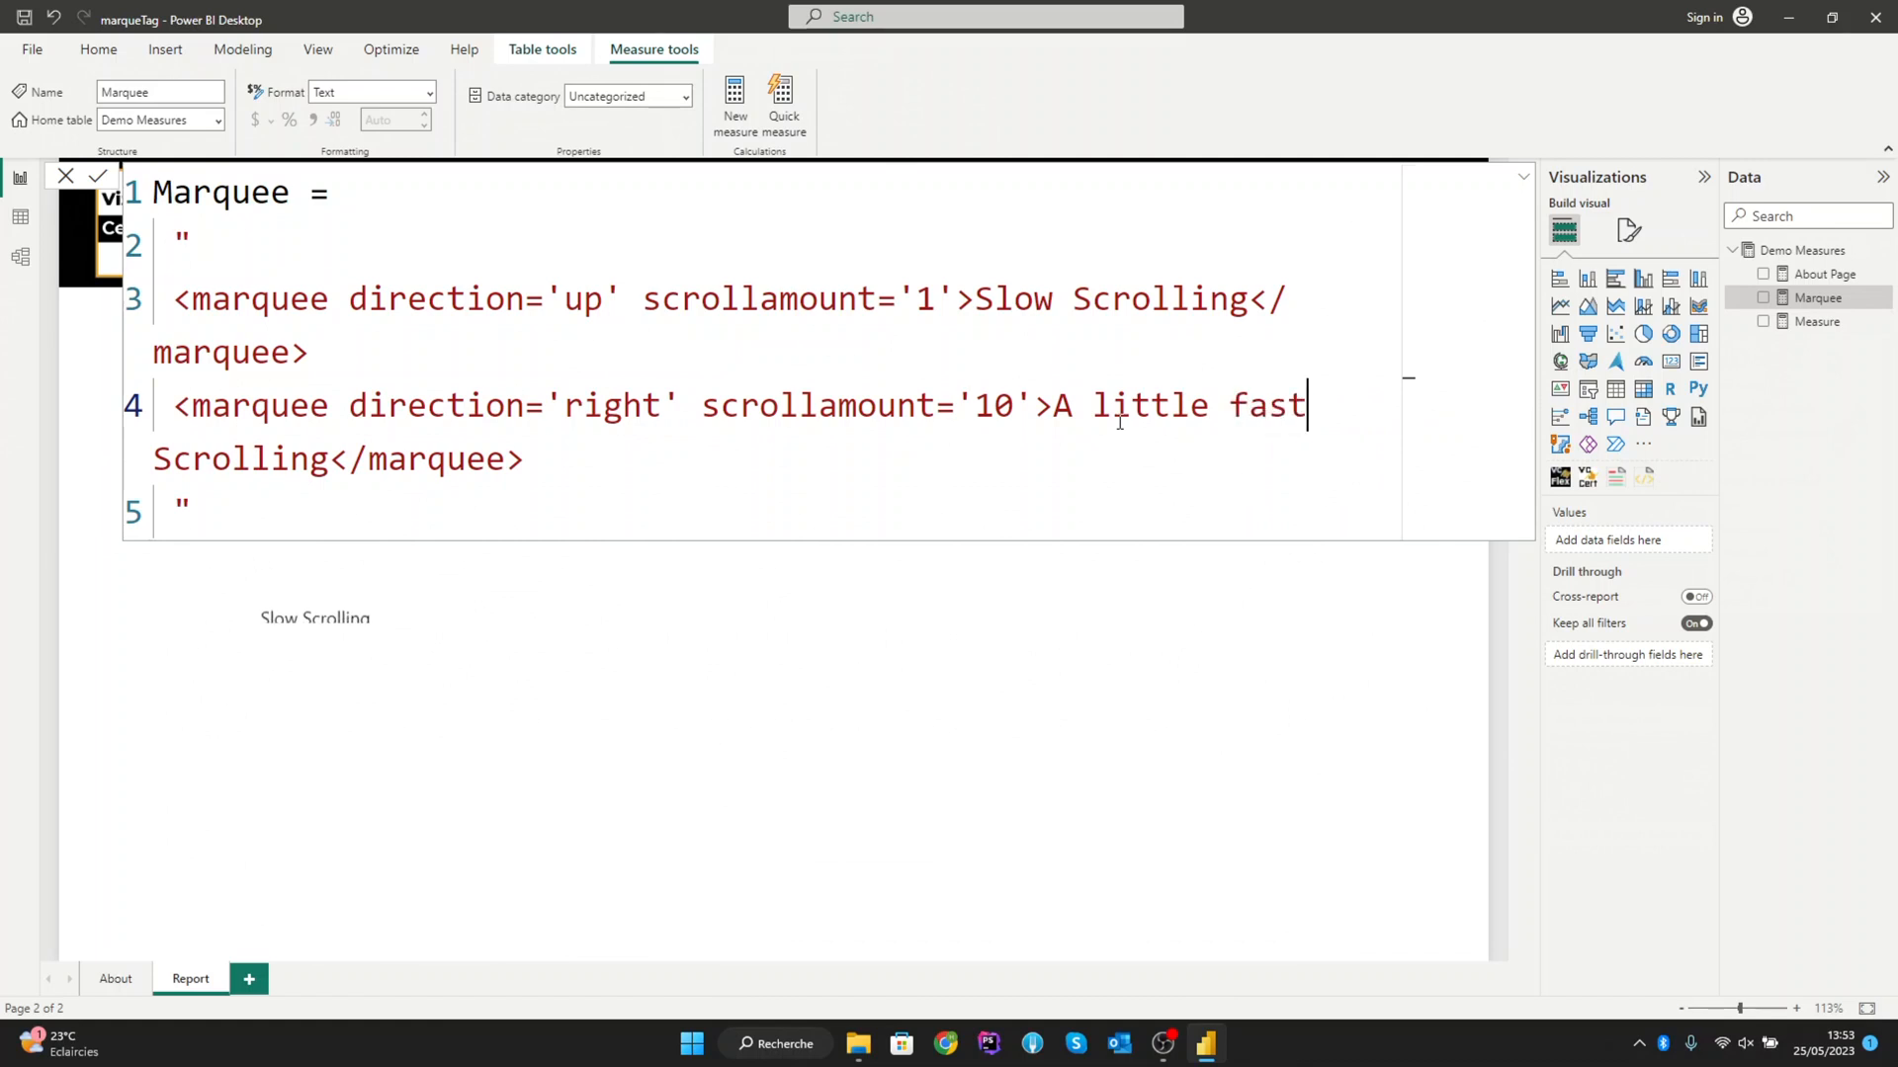
text(er)
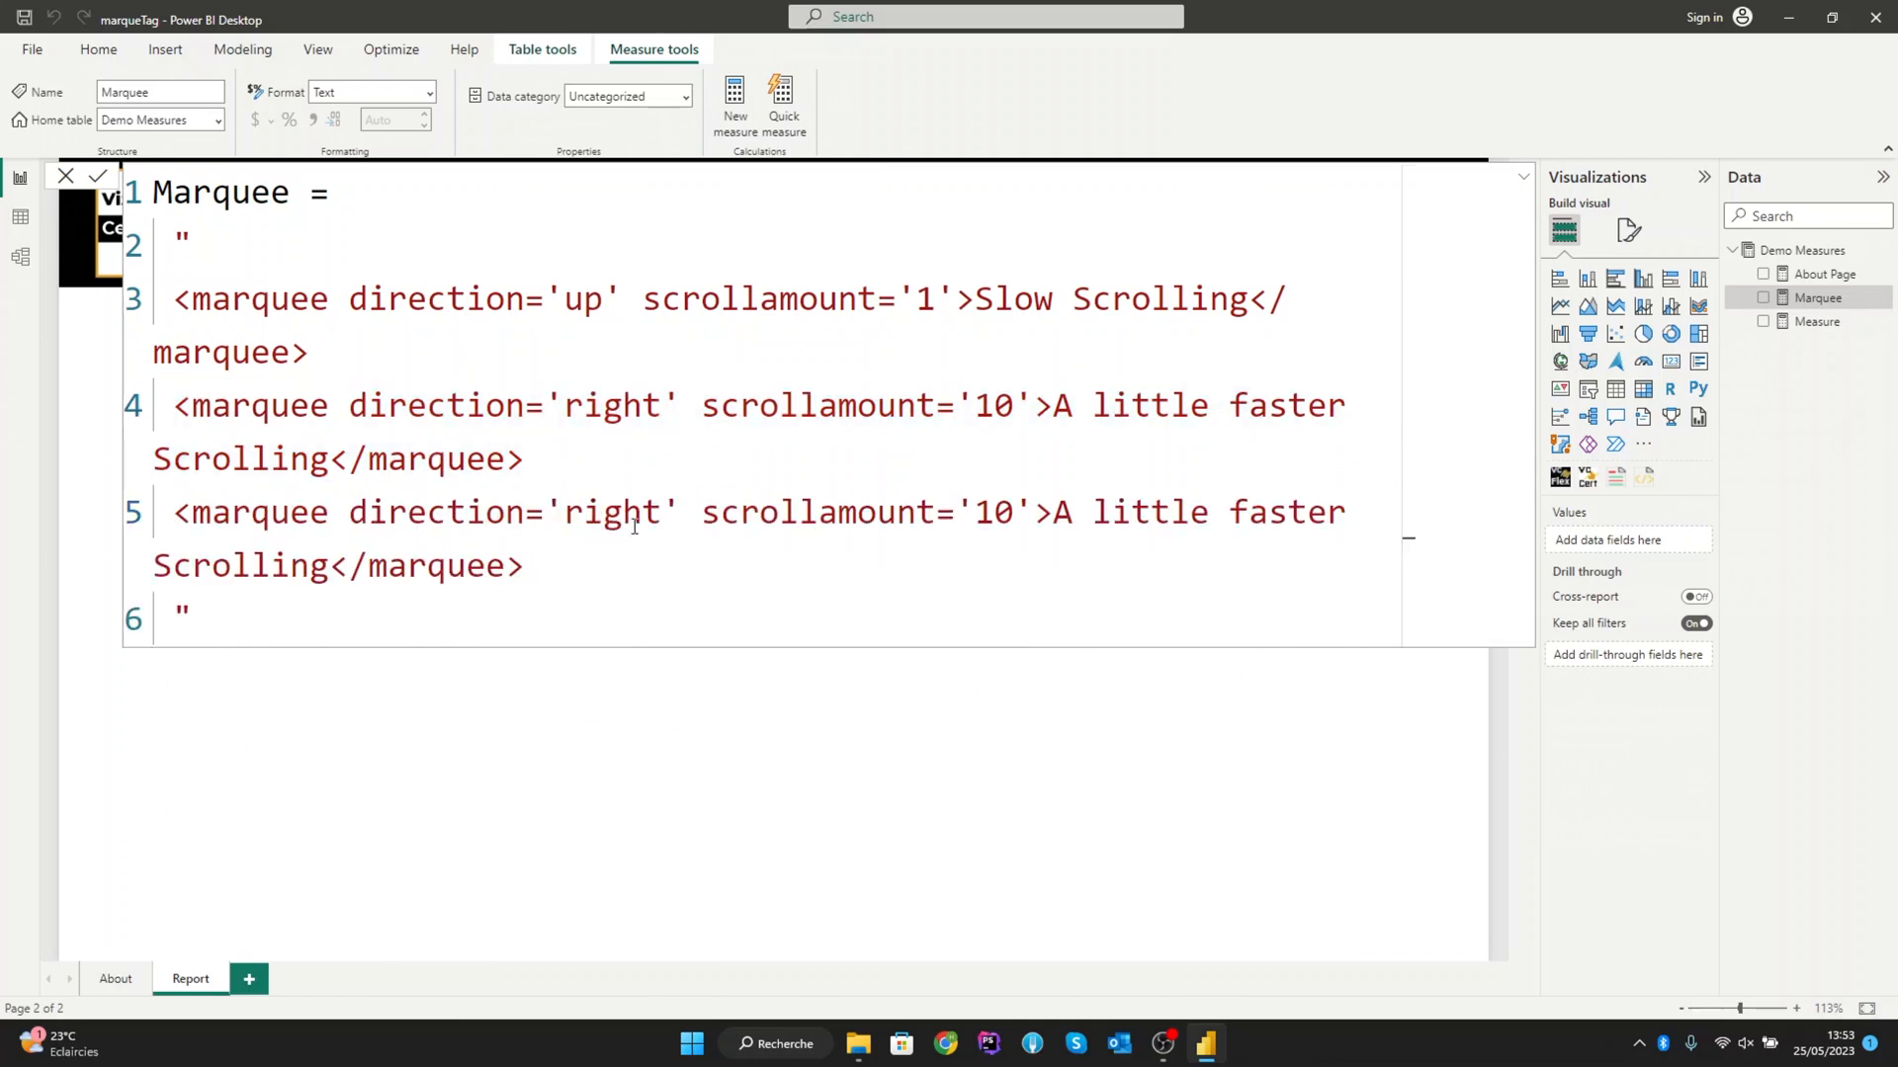
Step: Set the third marquee to direction='left', scrollamount='20' reading 'faster Scrolling'
double_click(613, 512)
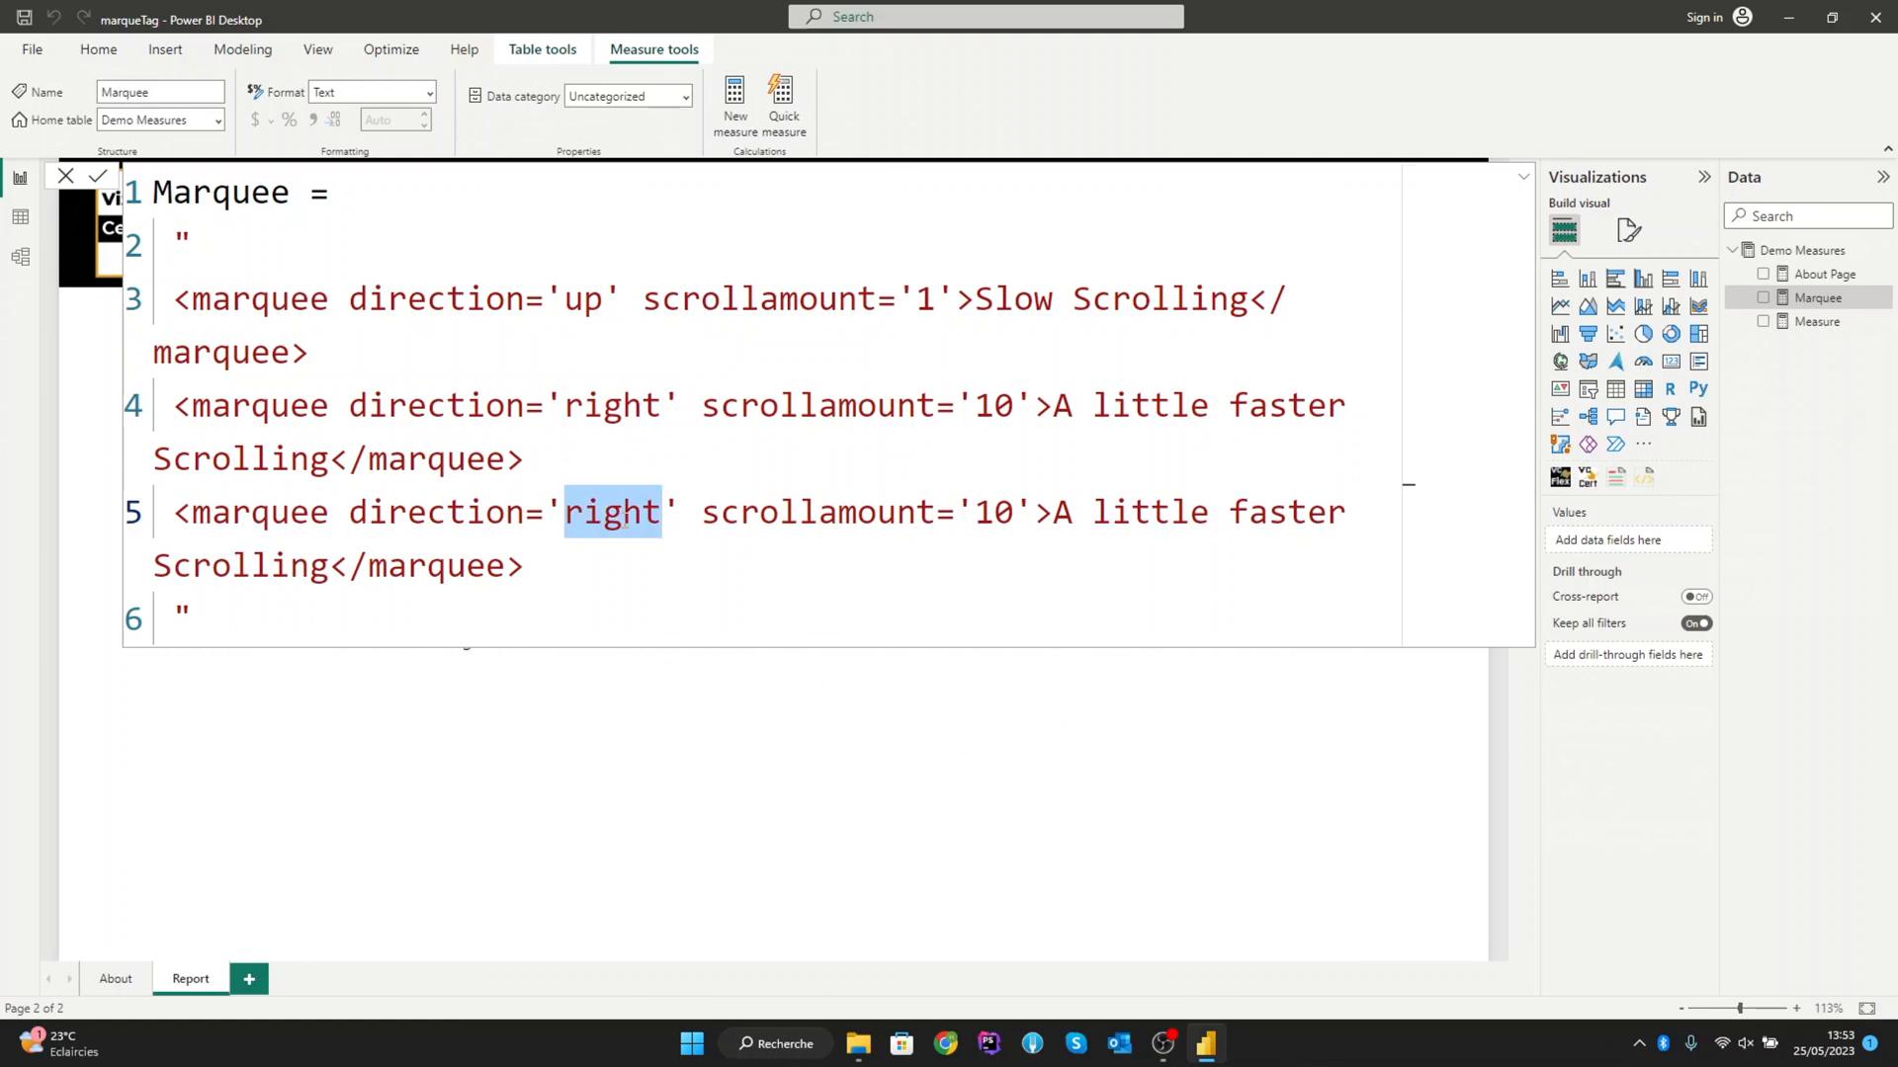
text(left)
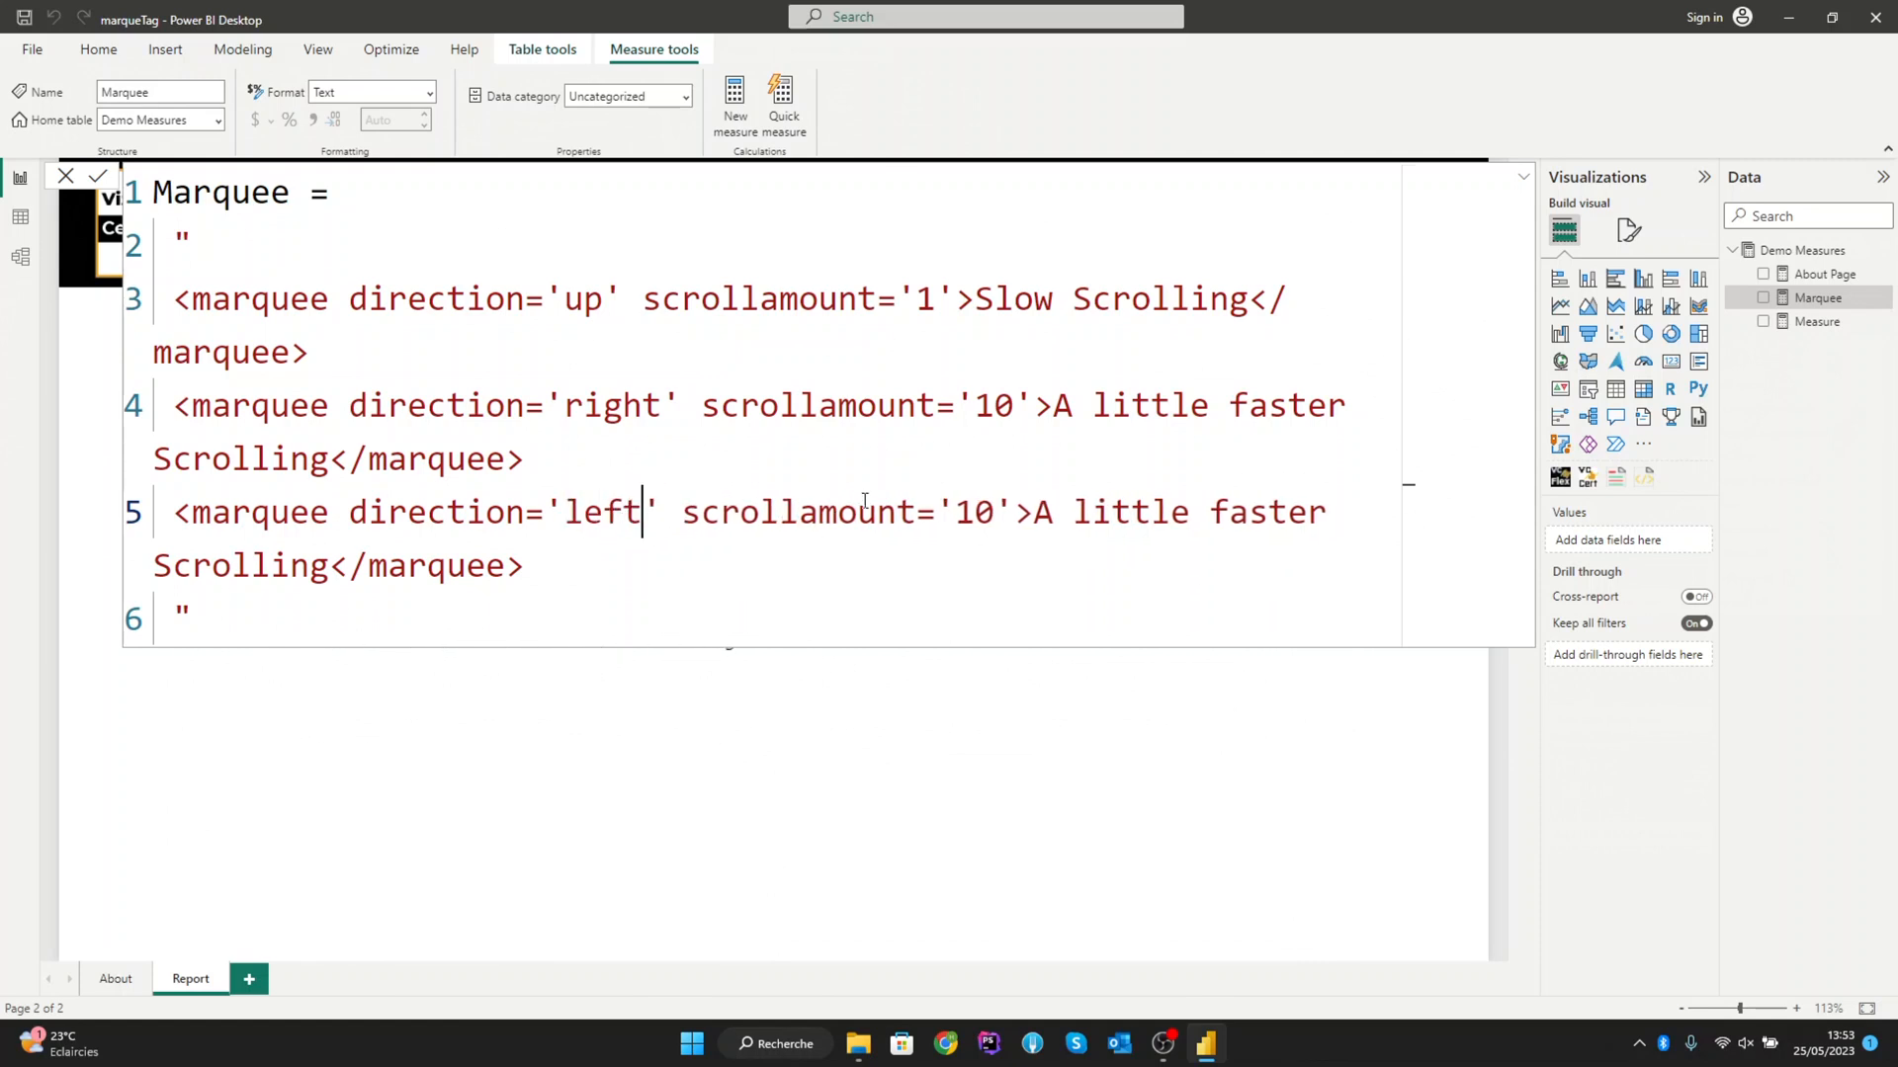
double_click(968, 512)
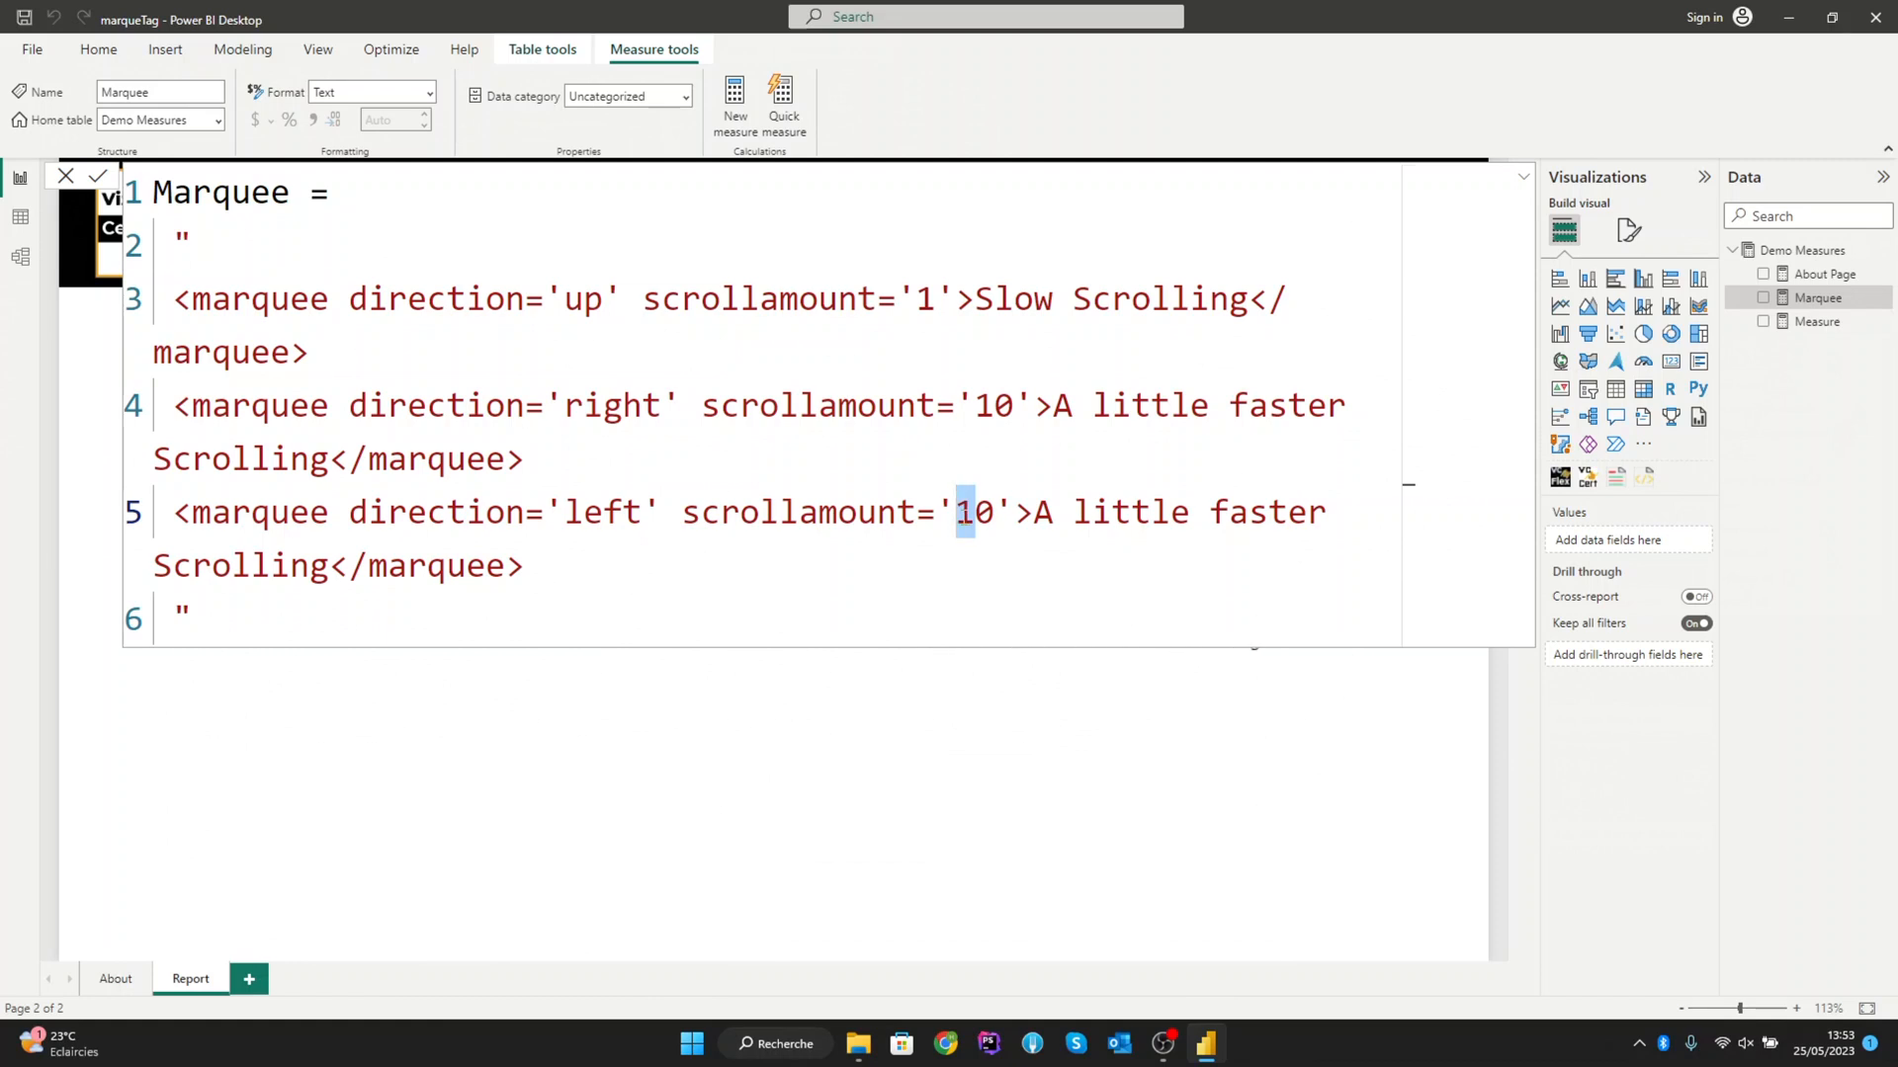
text(2)
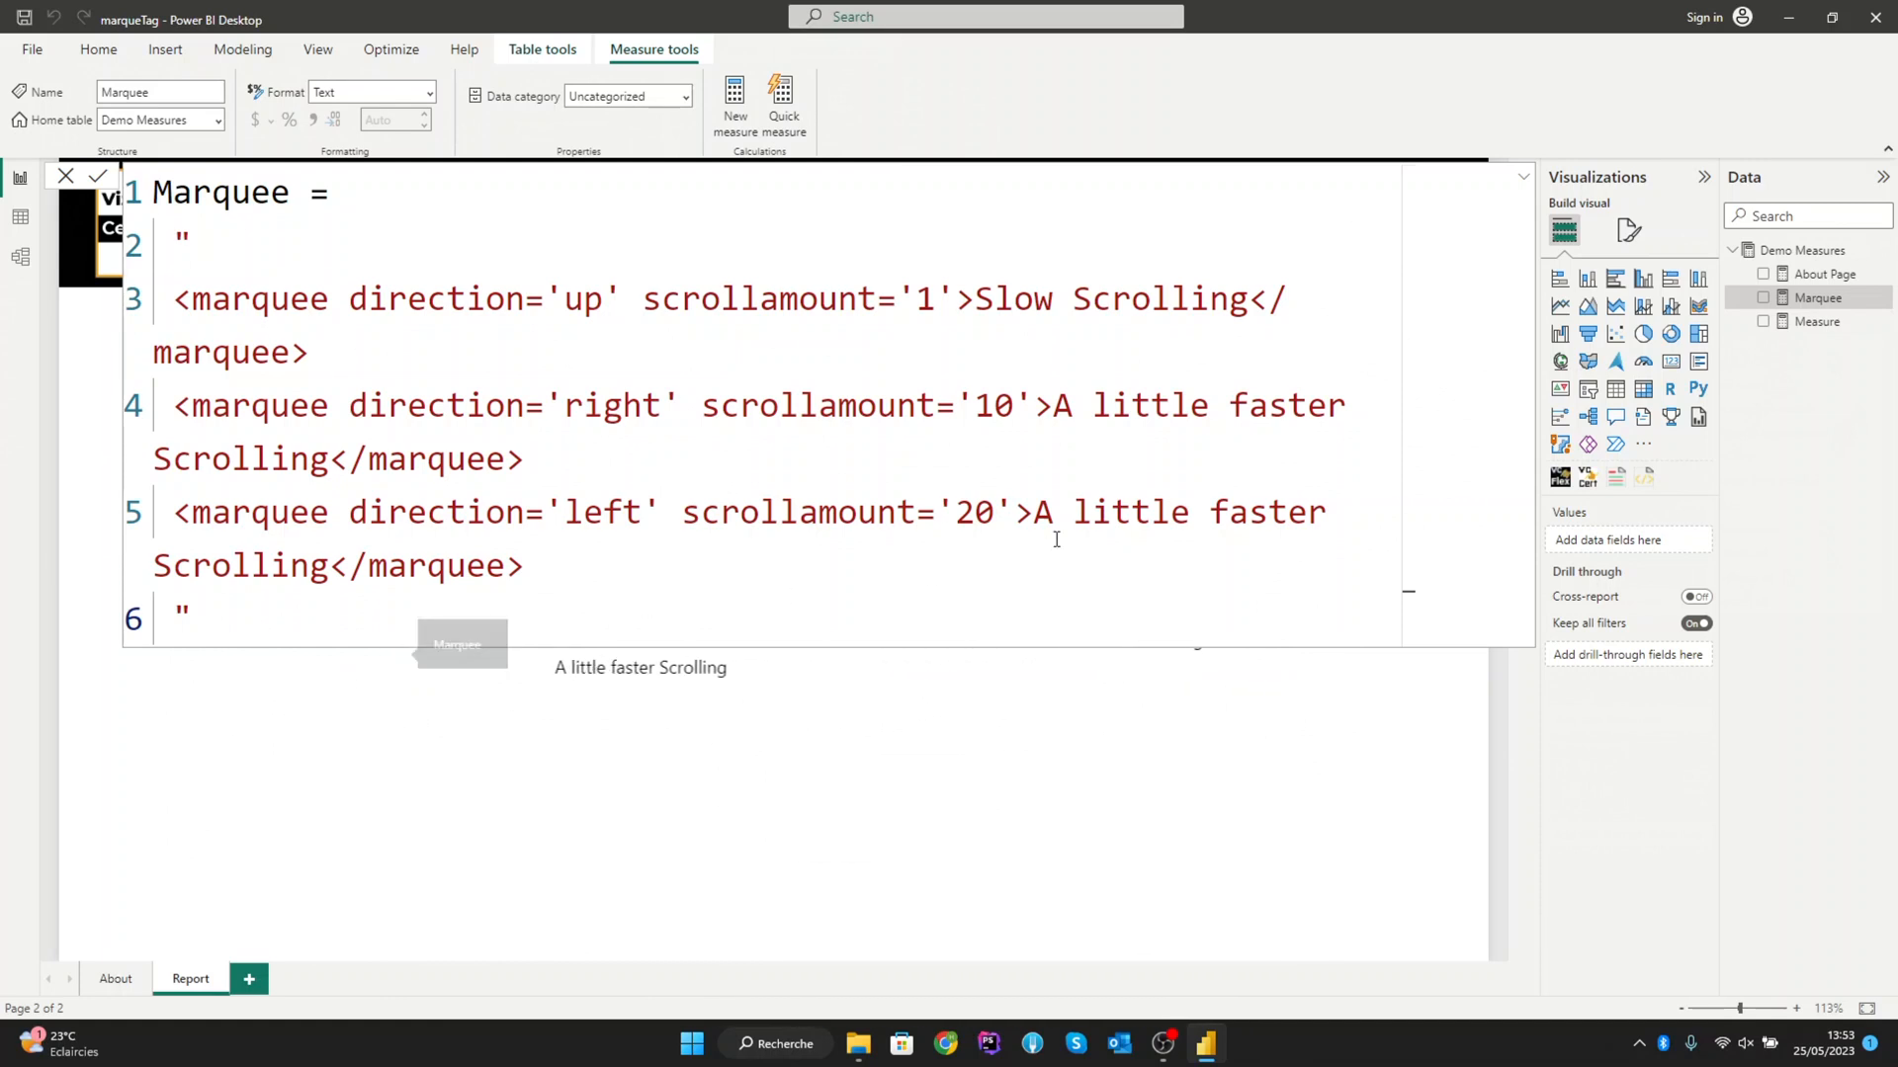
double_click(1131, 512)
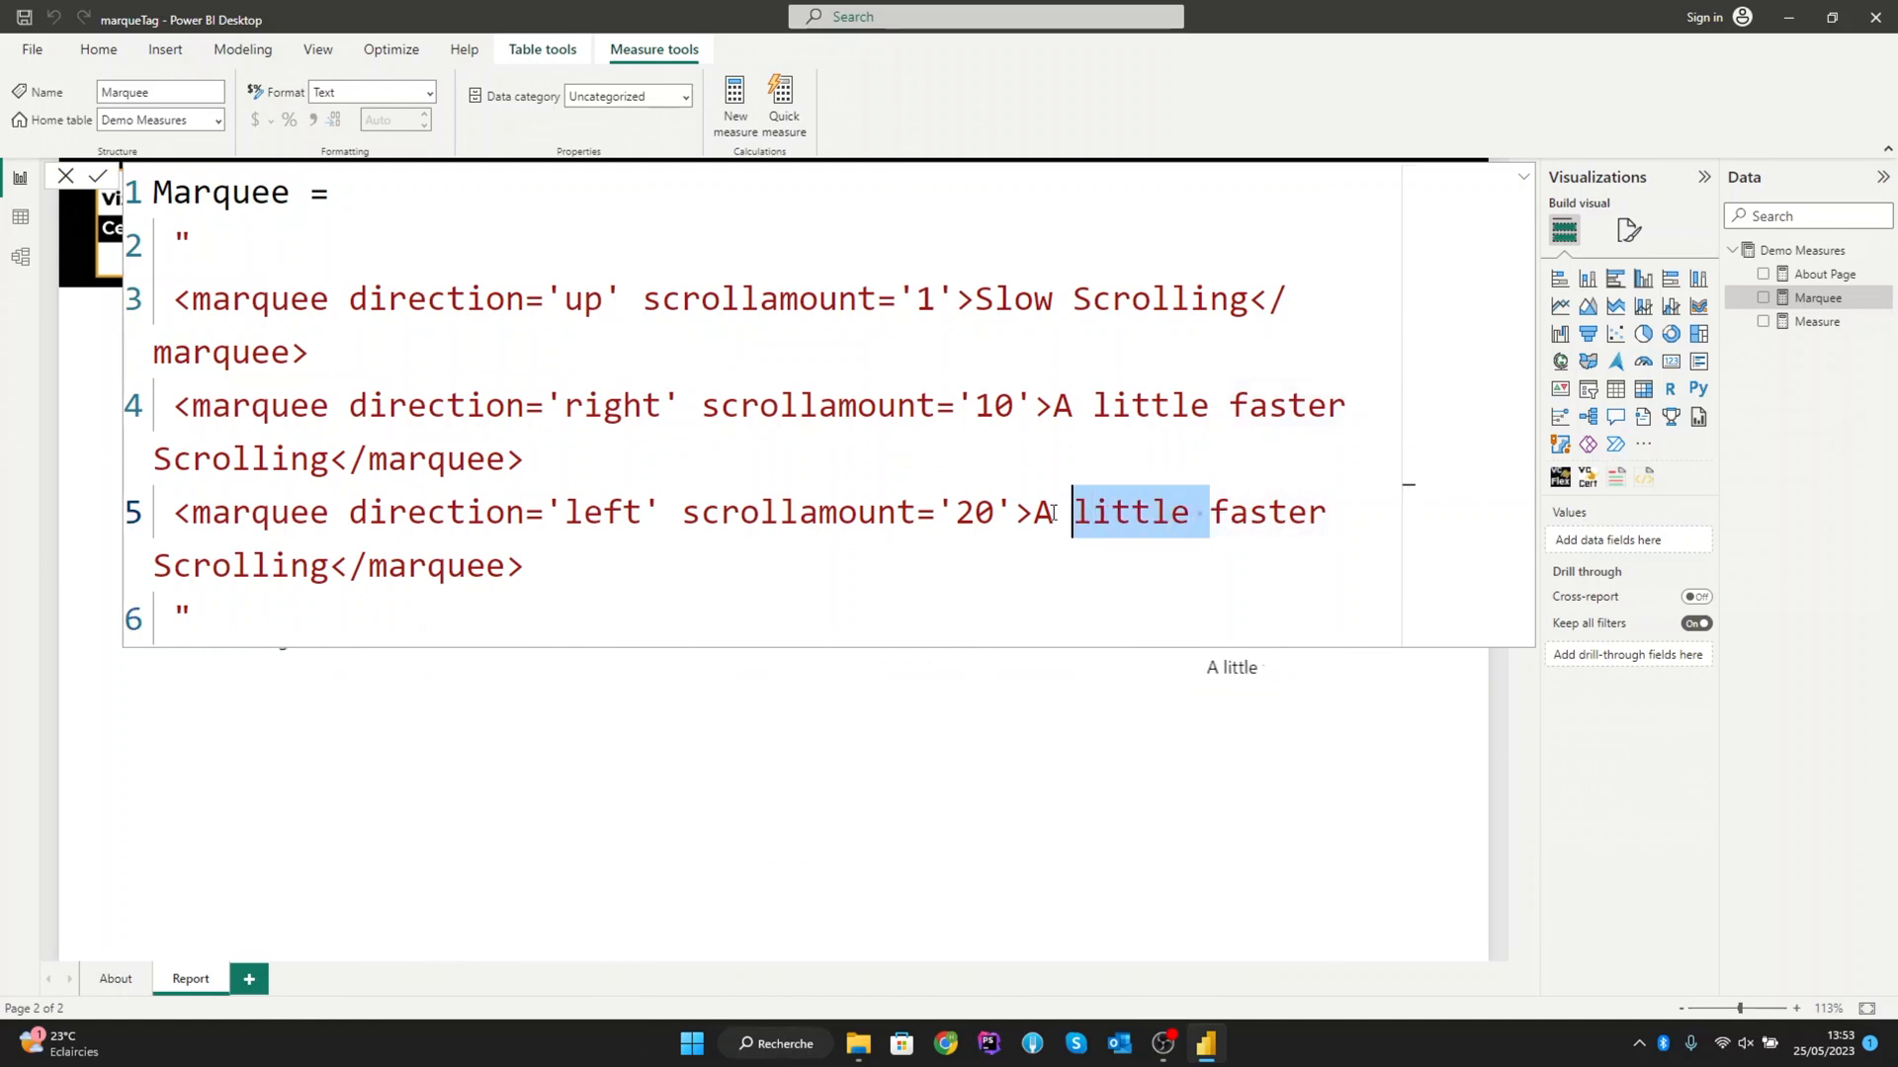
key(Delete)
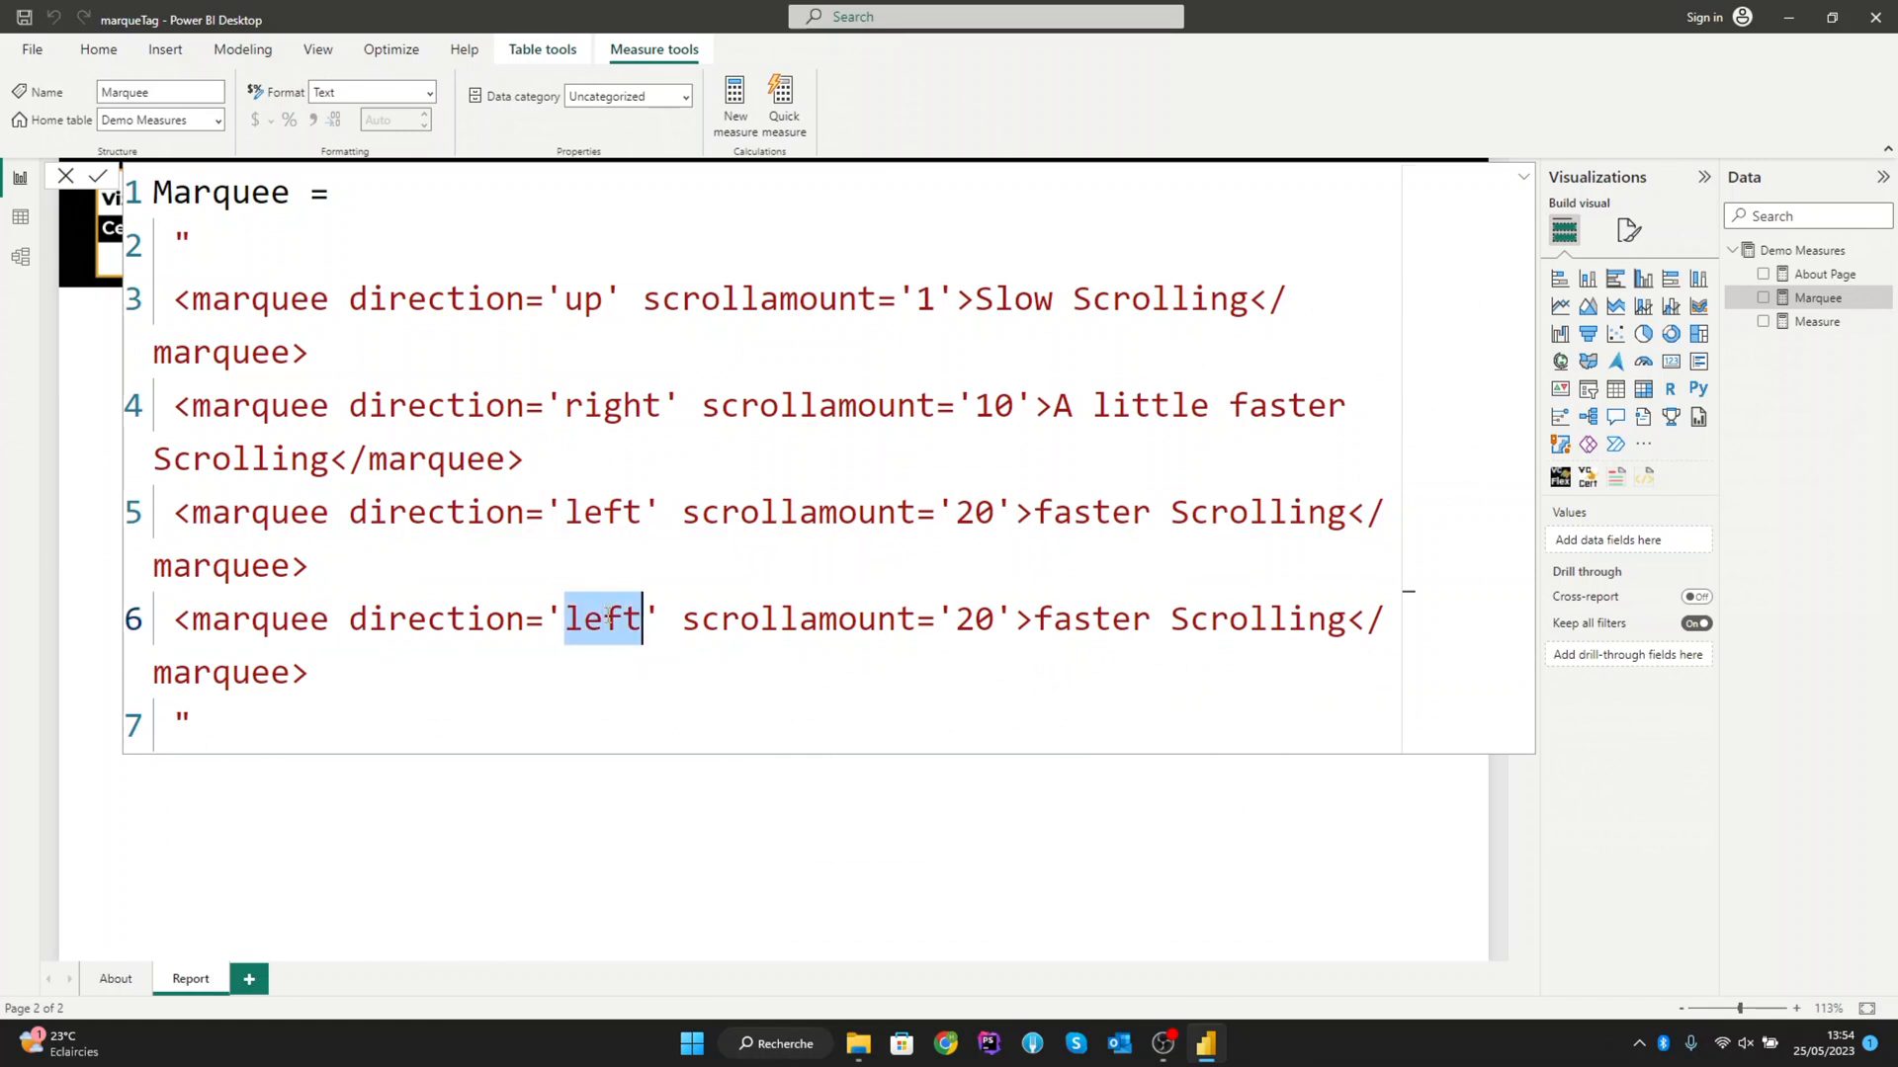
Step: Set the duplicated fourth marquee to direction='down', scrollamount='50'
text(down)
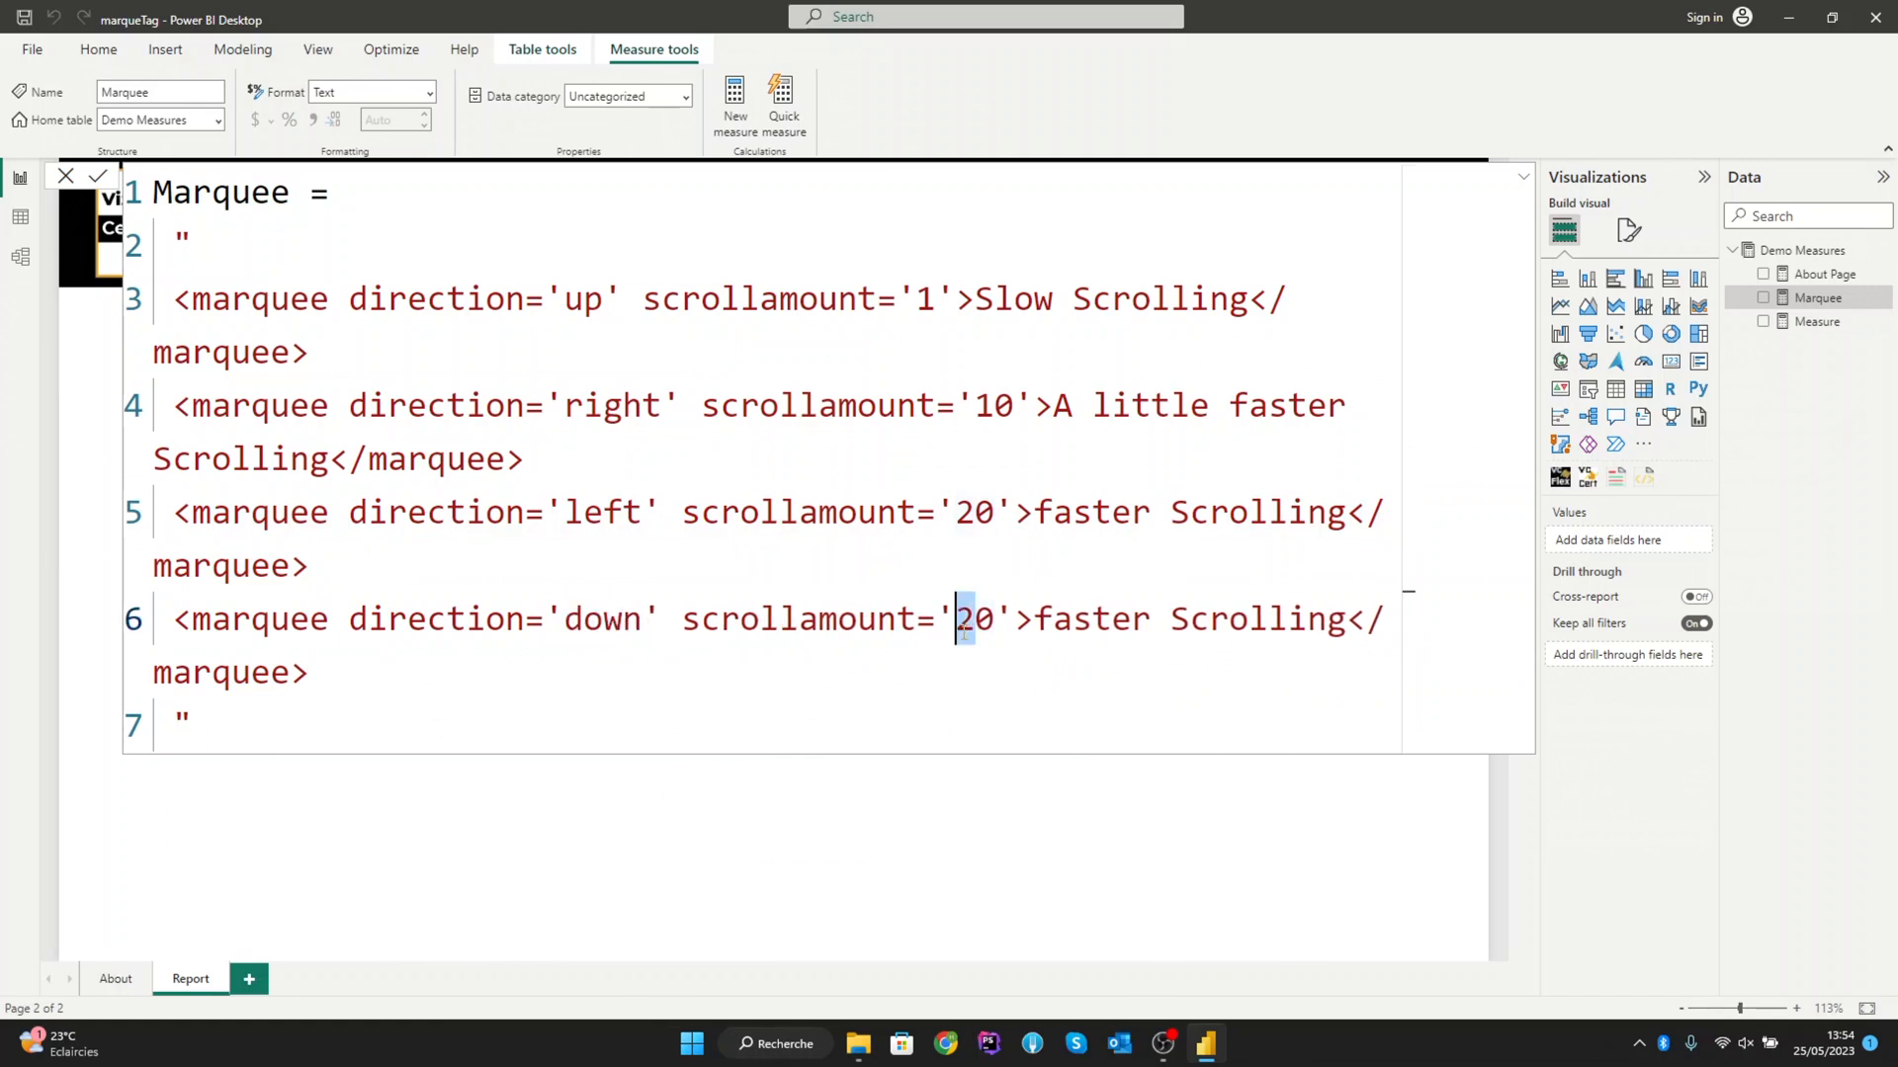
text(5)
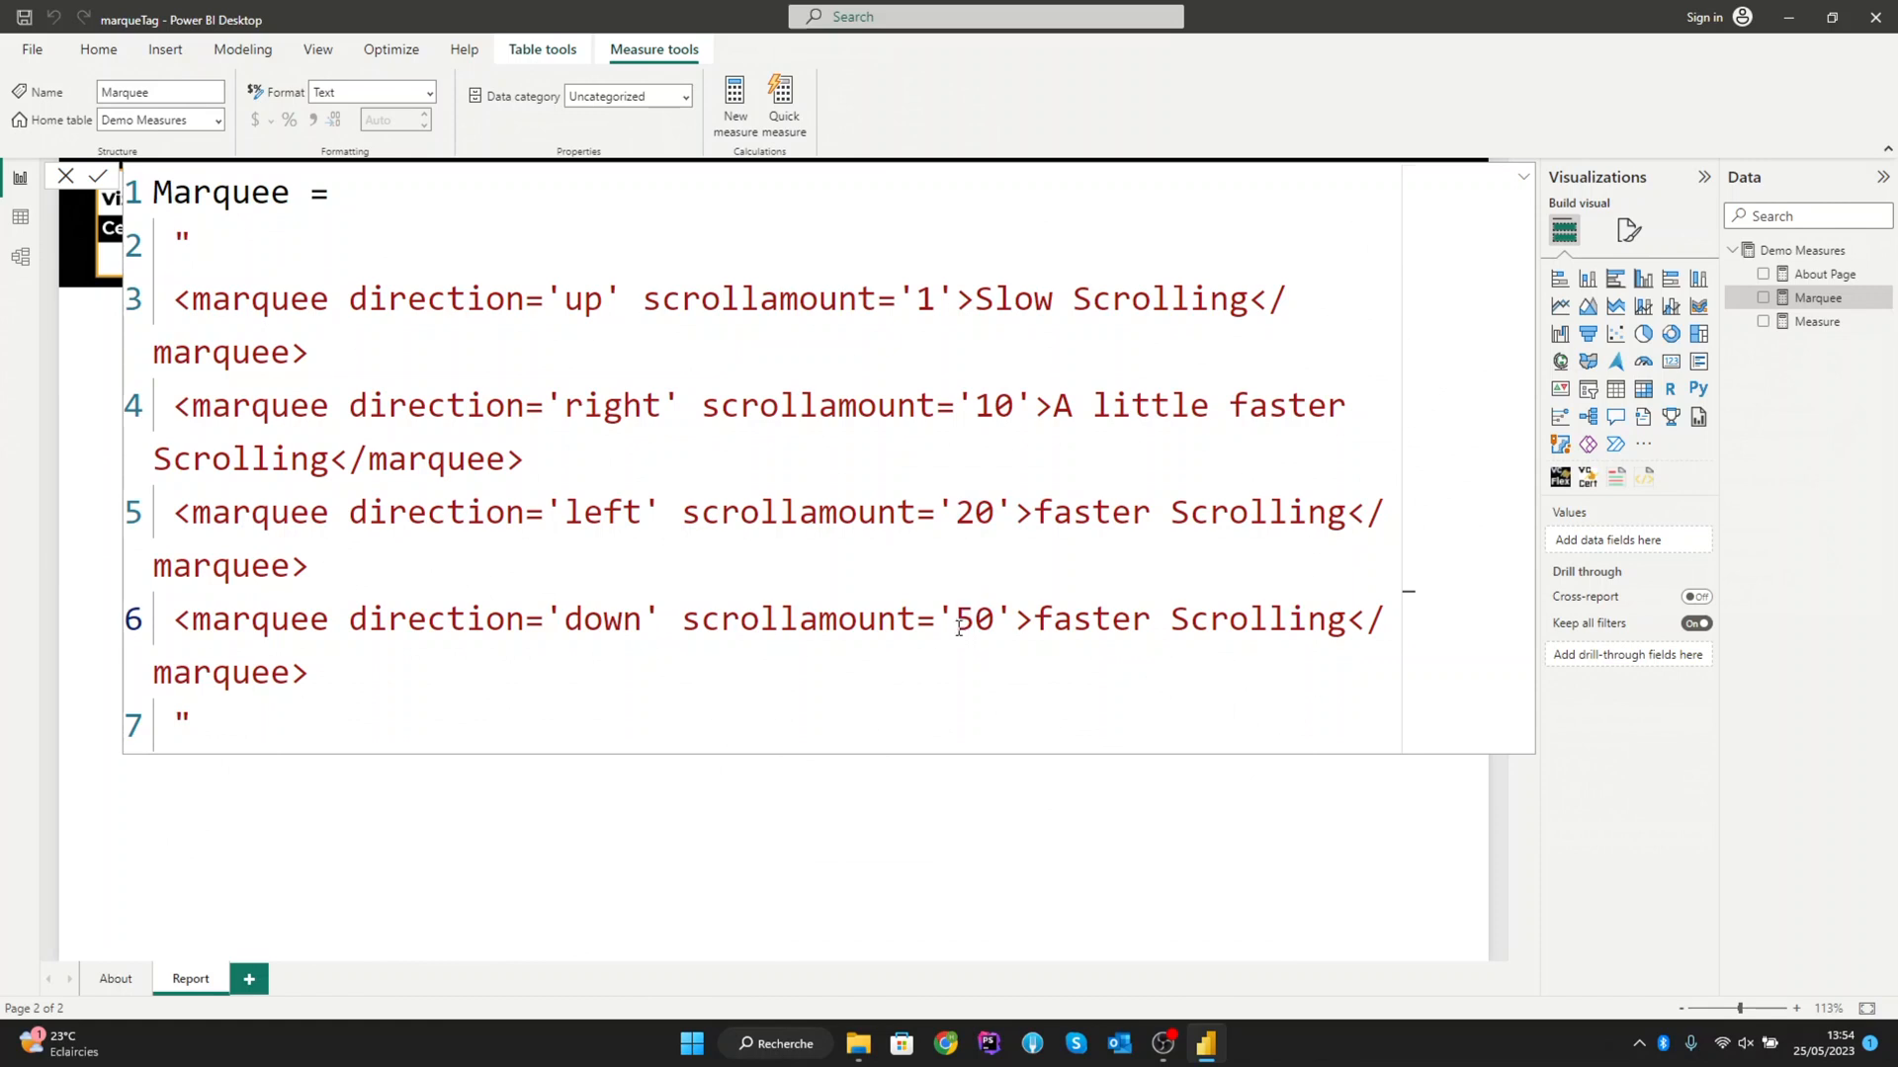
mouse_move(615, 670)
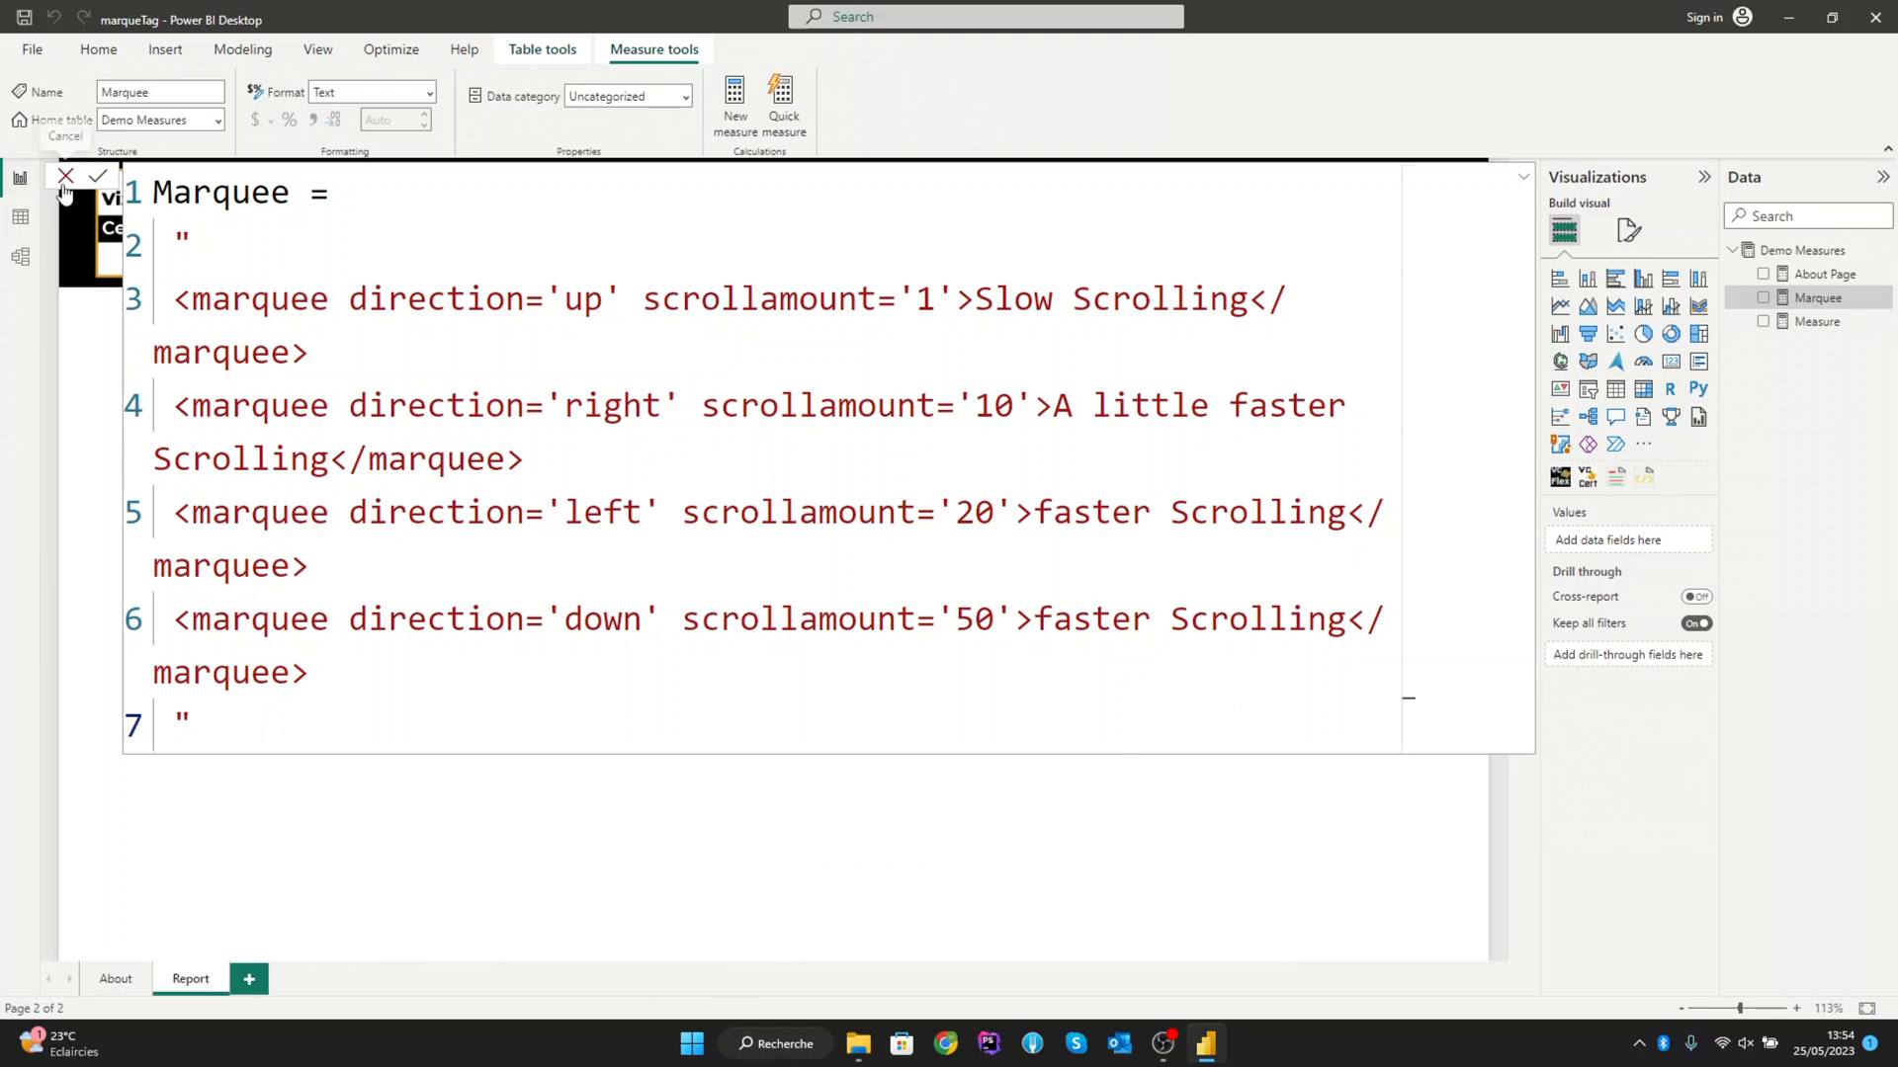
Step: Commit the four-marquee measure to see the texts scroll, then reopen its formula
click(97, 176)
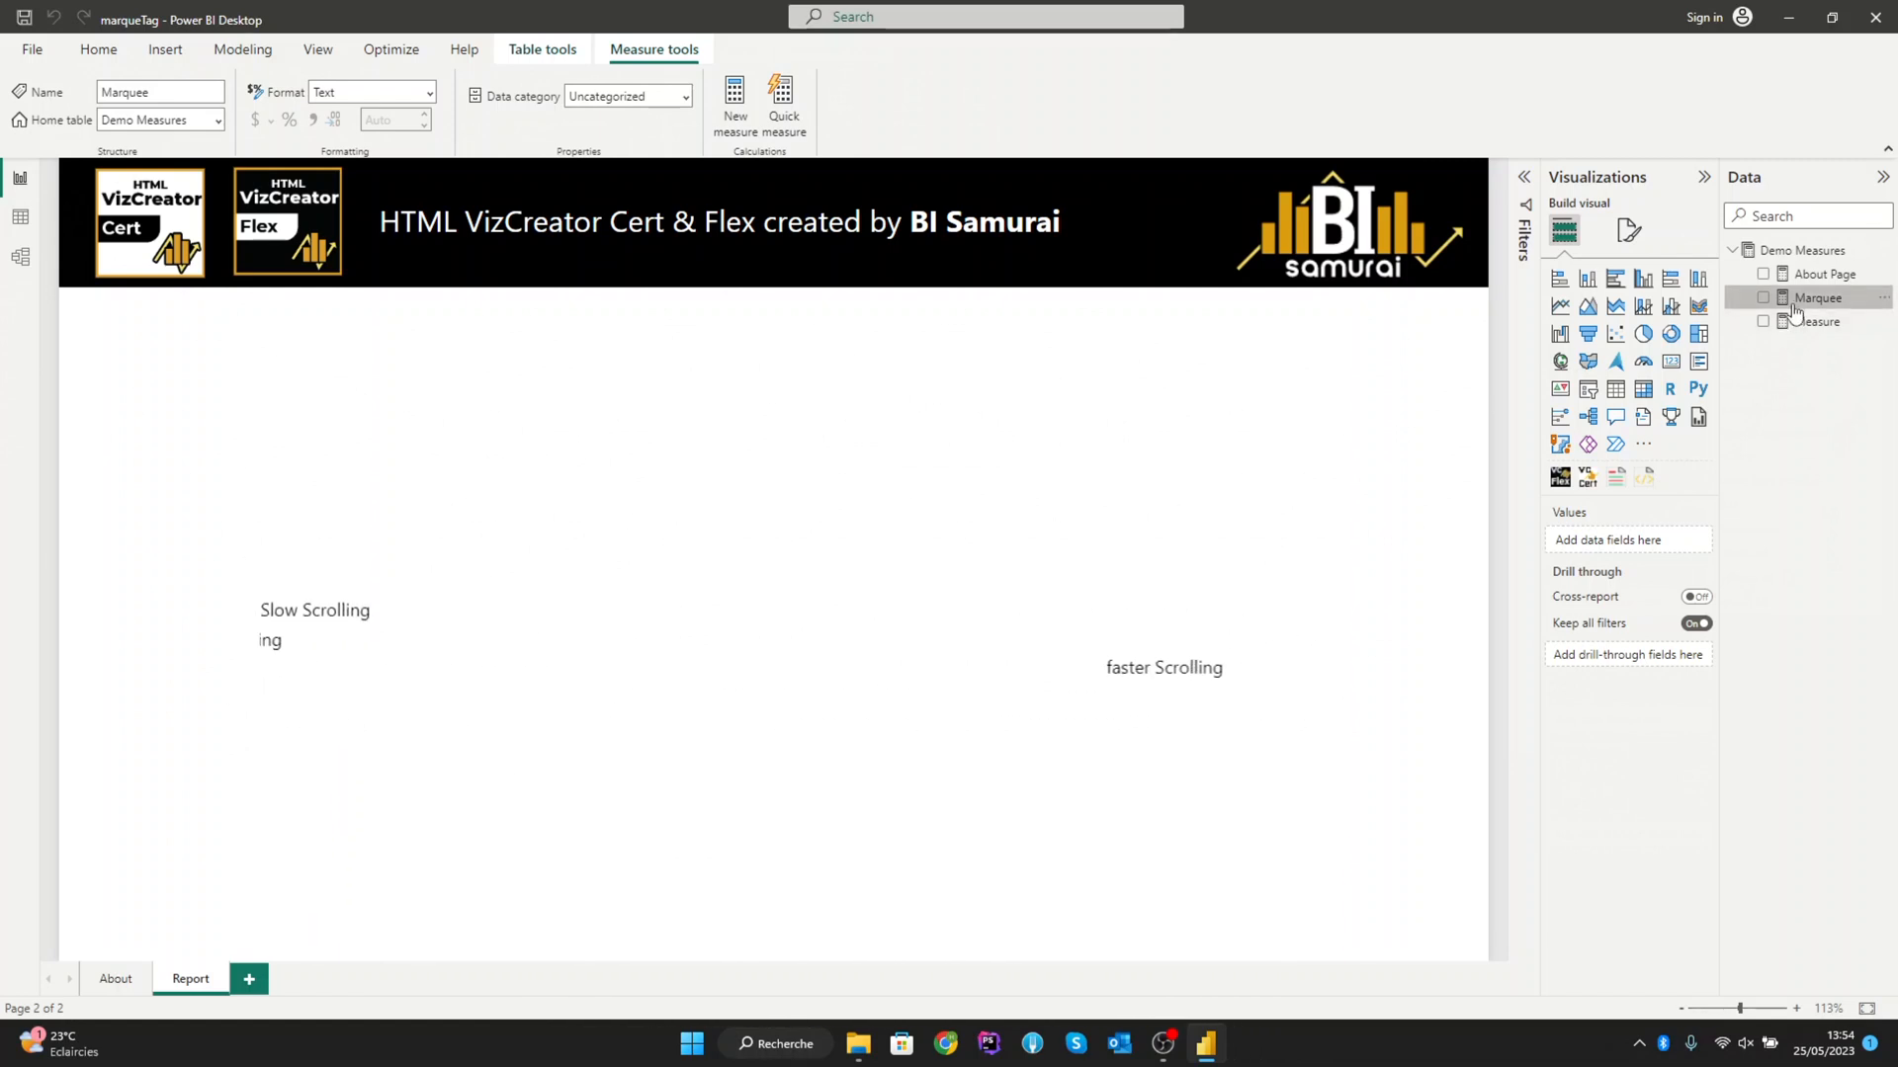
click(1815, 298)
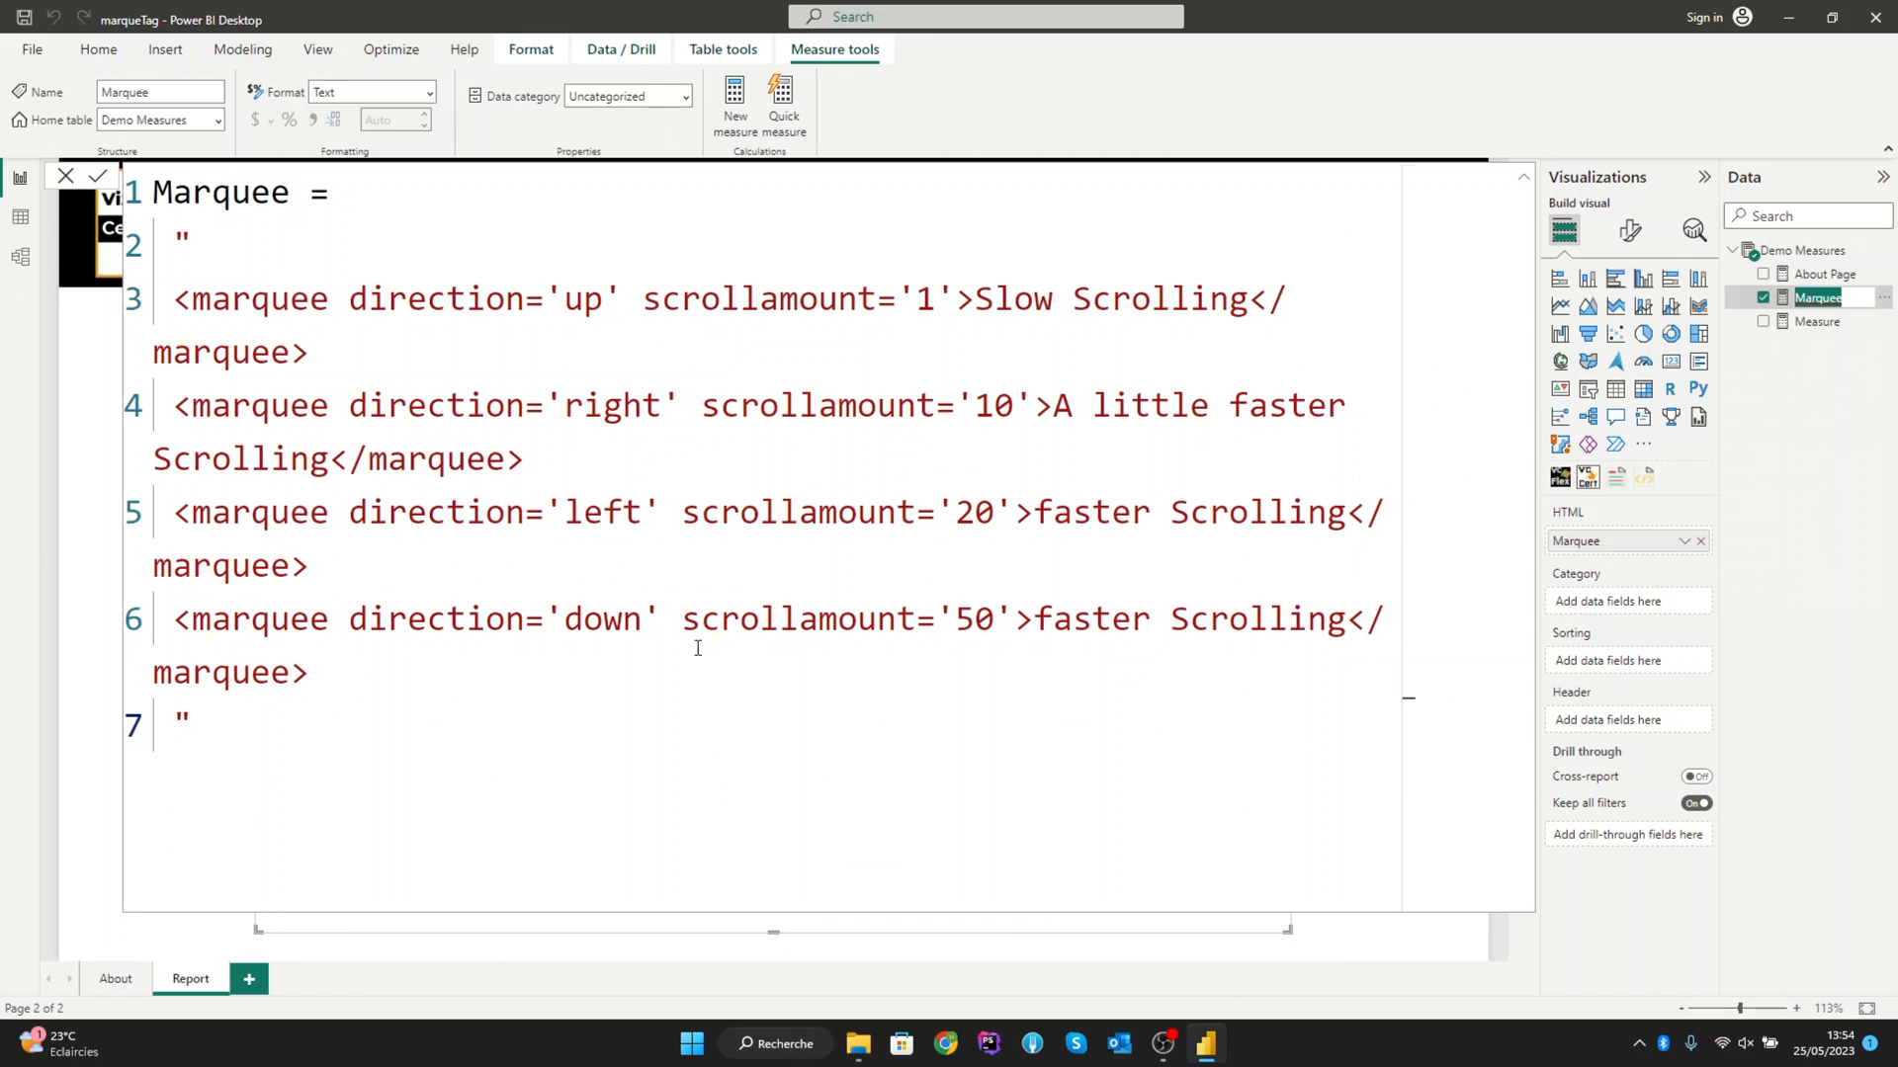
Step: Change the fourth marquee's direction to 'right' and start a </br break tag on a new line
double_click(601, 619)
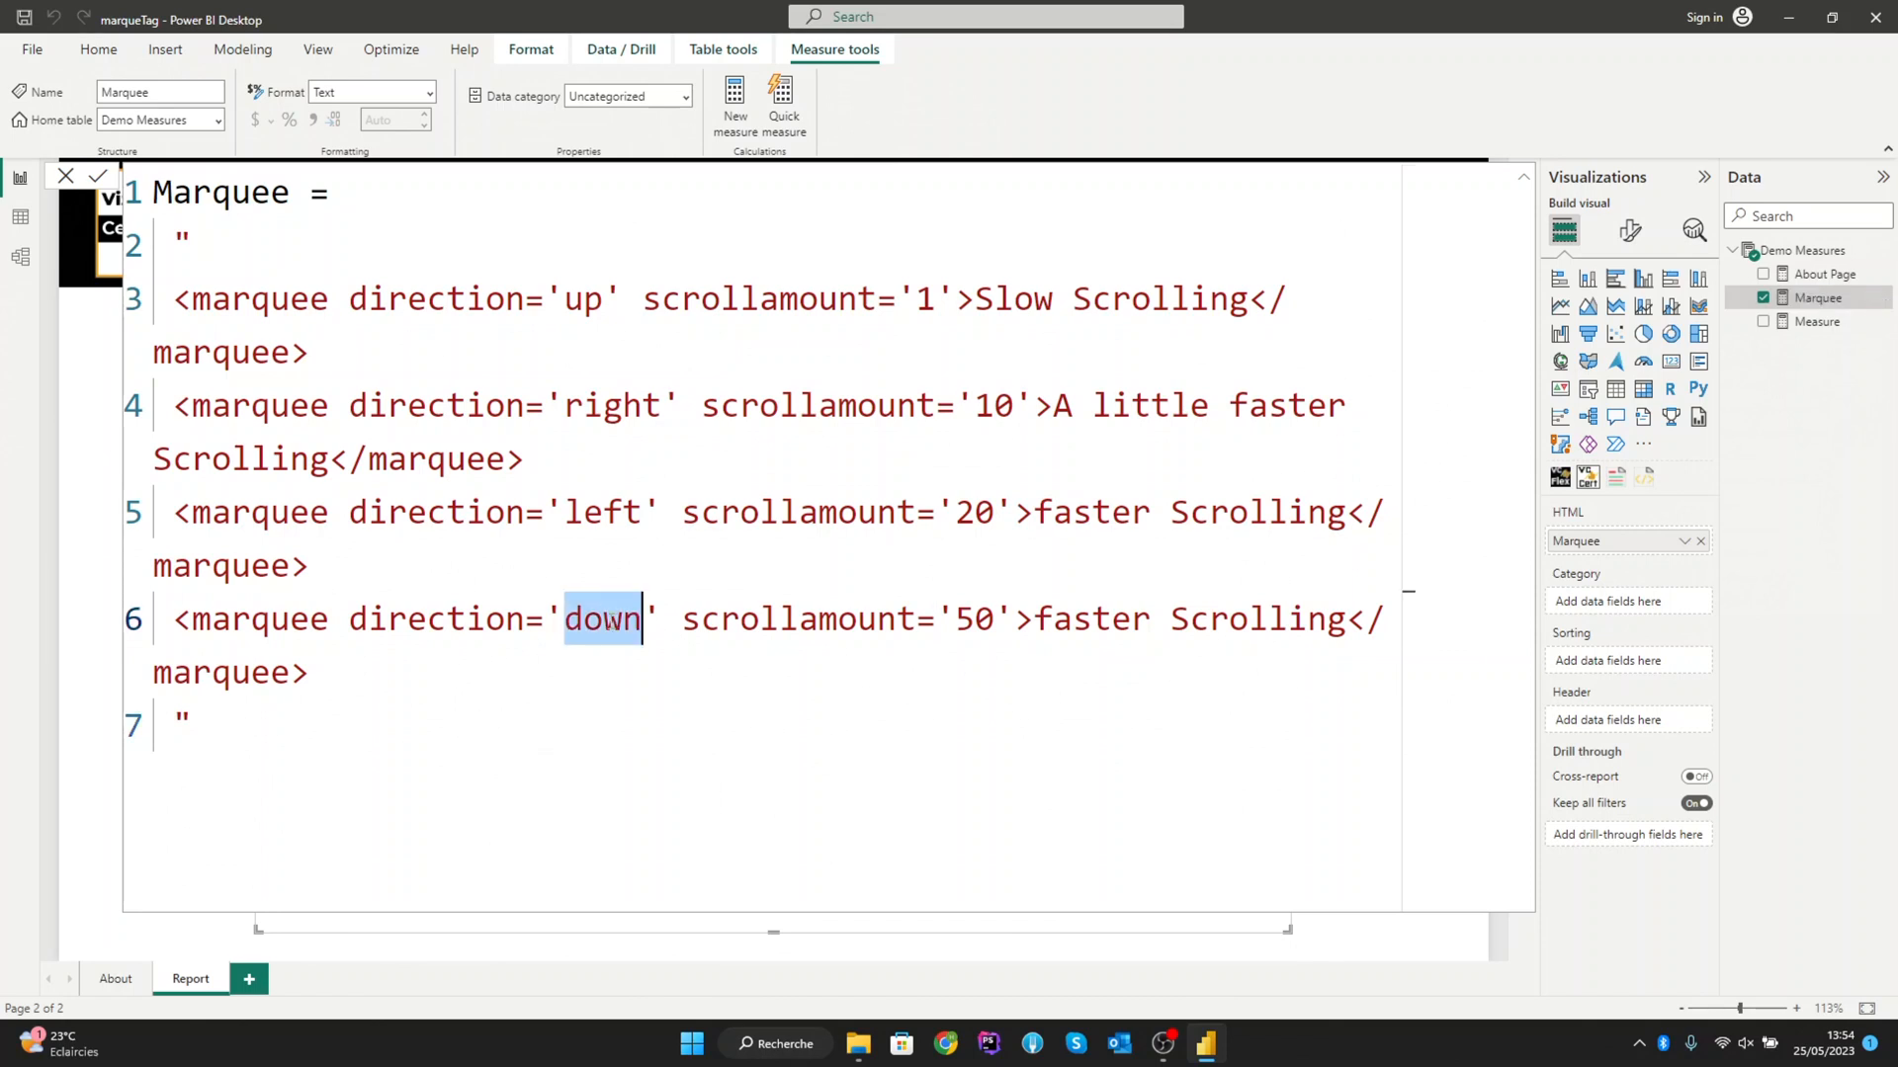
text(right)
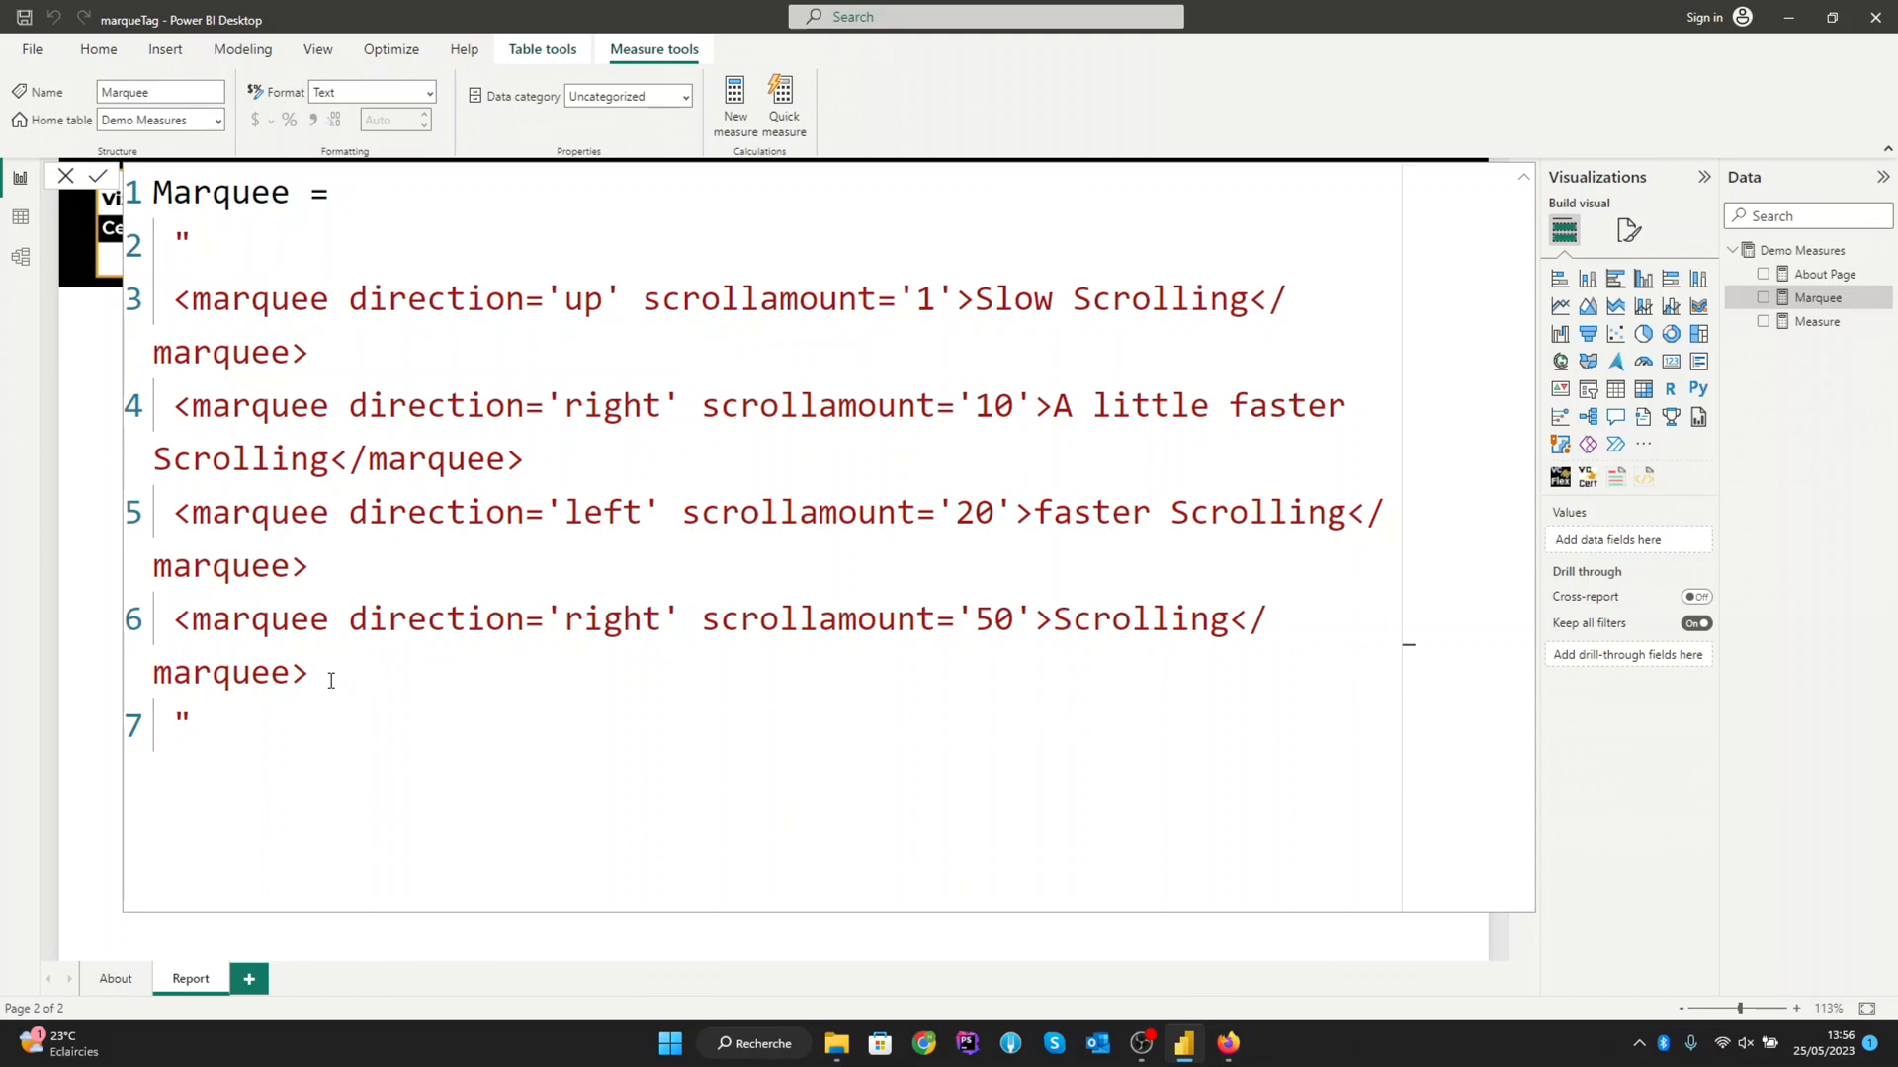
text(</)
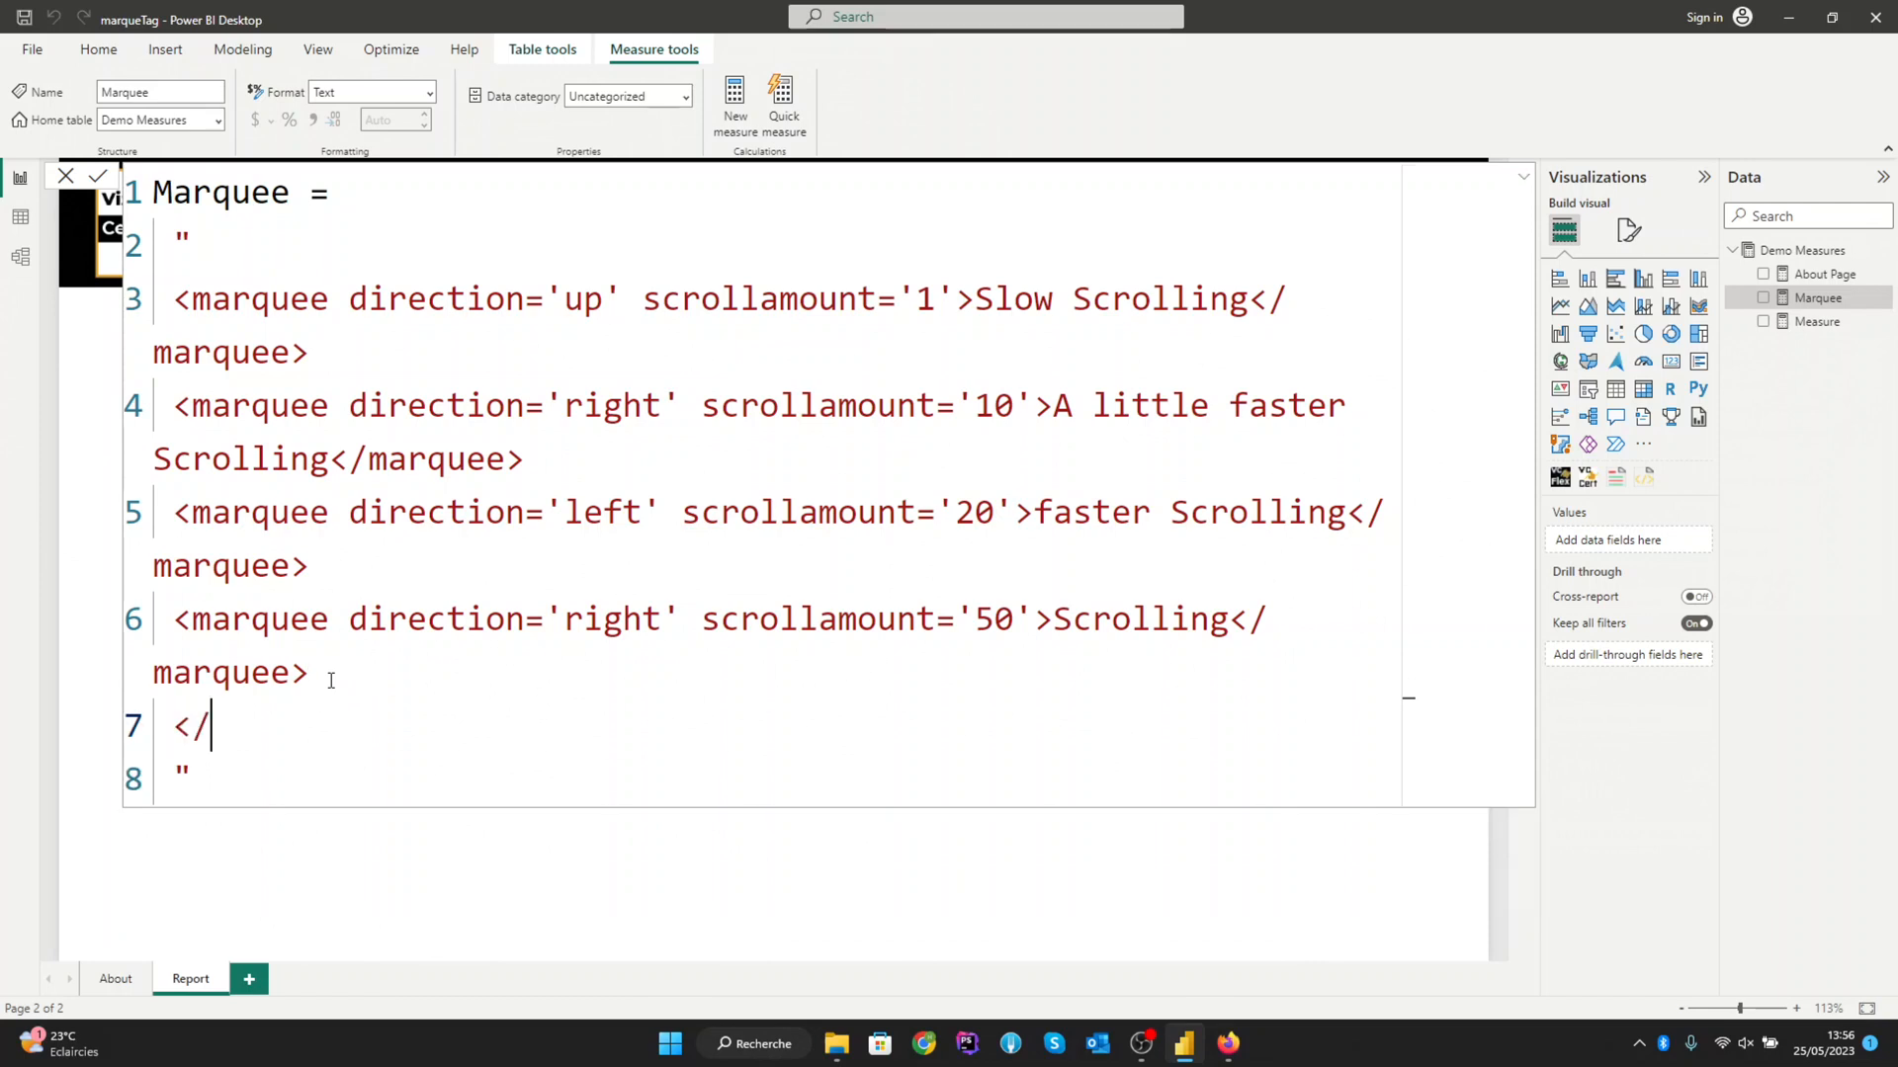
text(br)
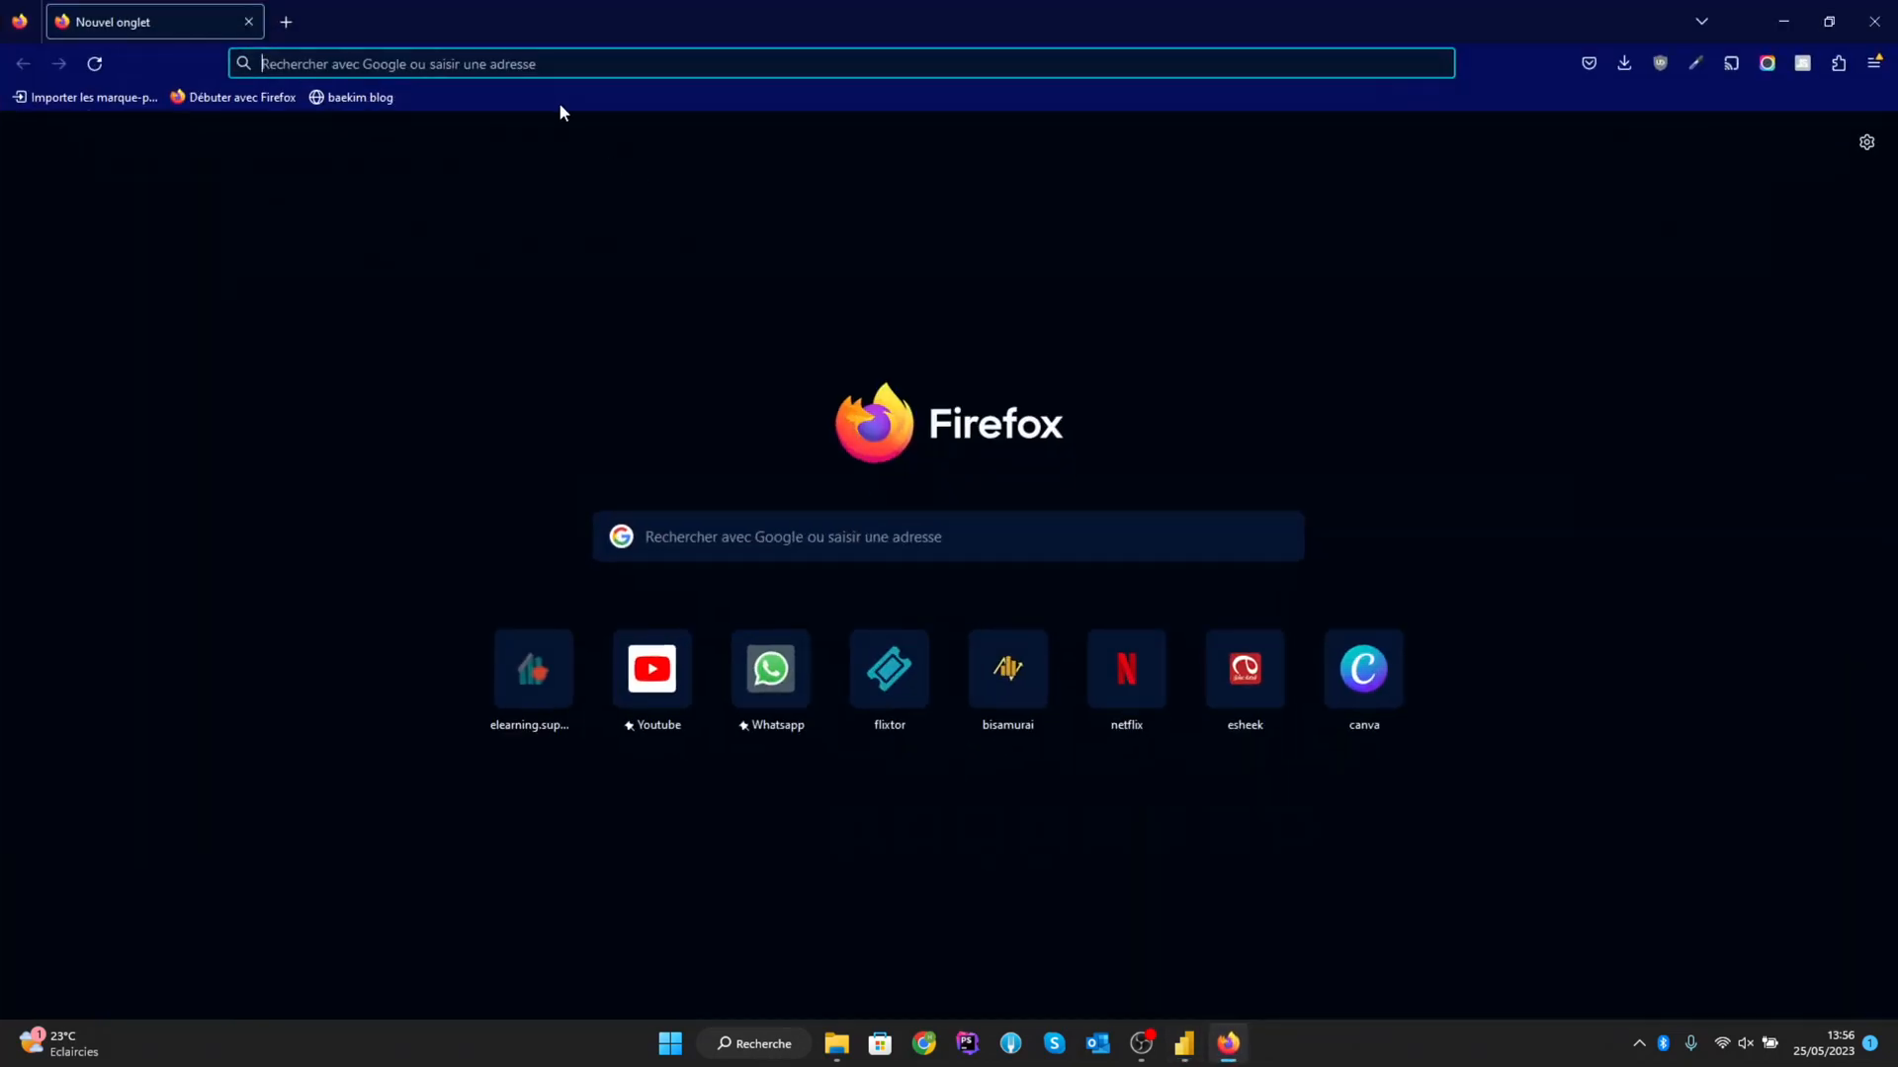
Step: Go to bisamurai.com and open the Image/GIF converter from the Tools menu
text(bisamurai.com)
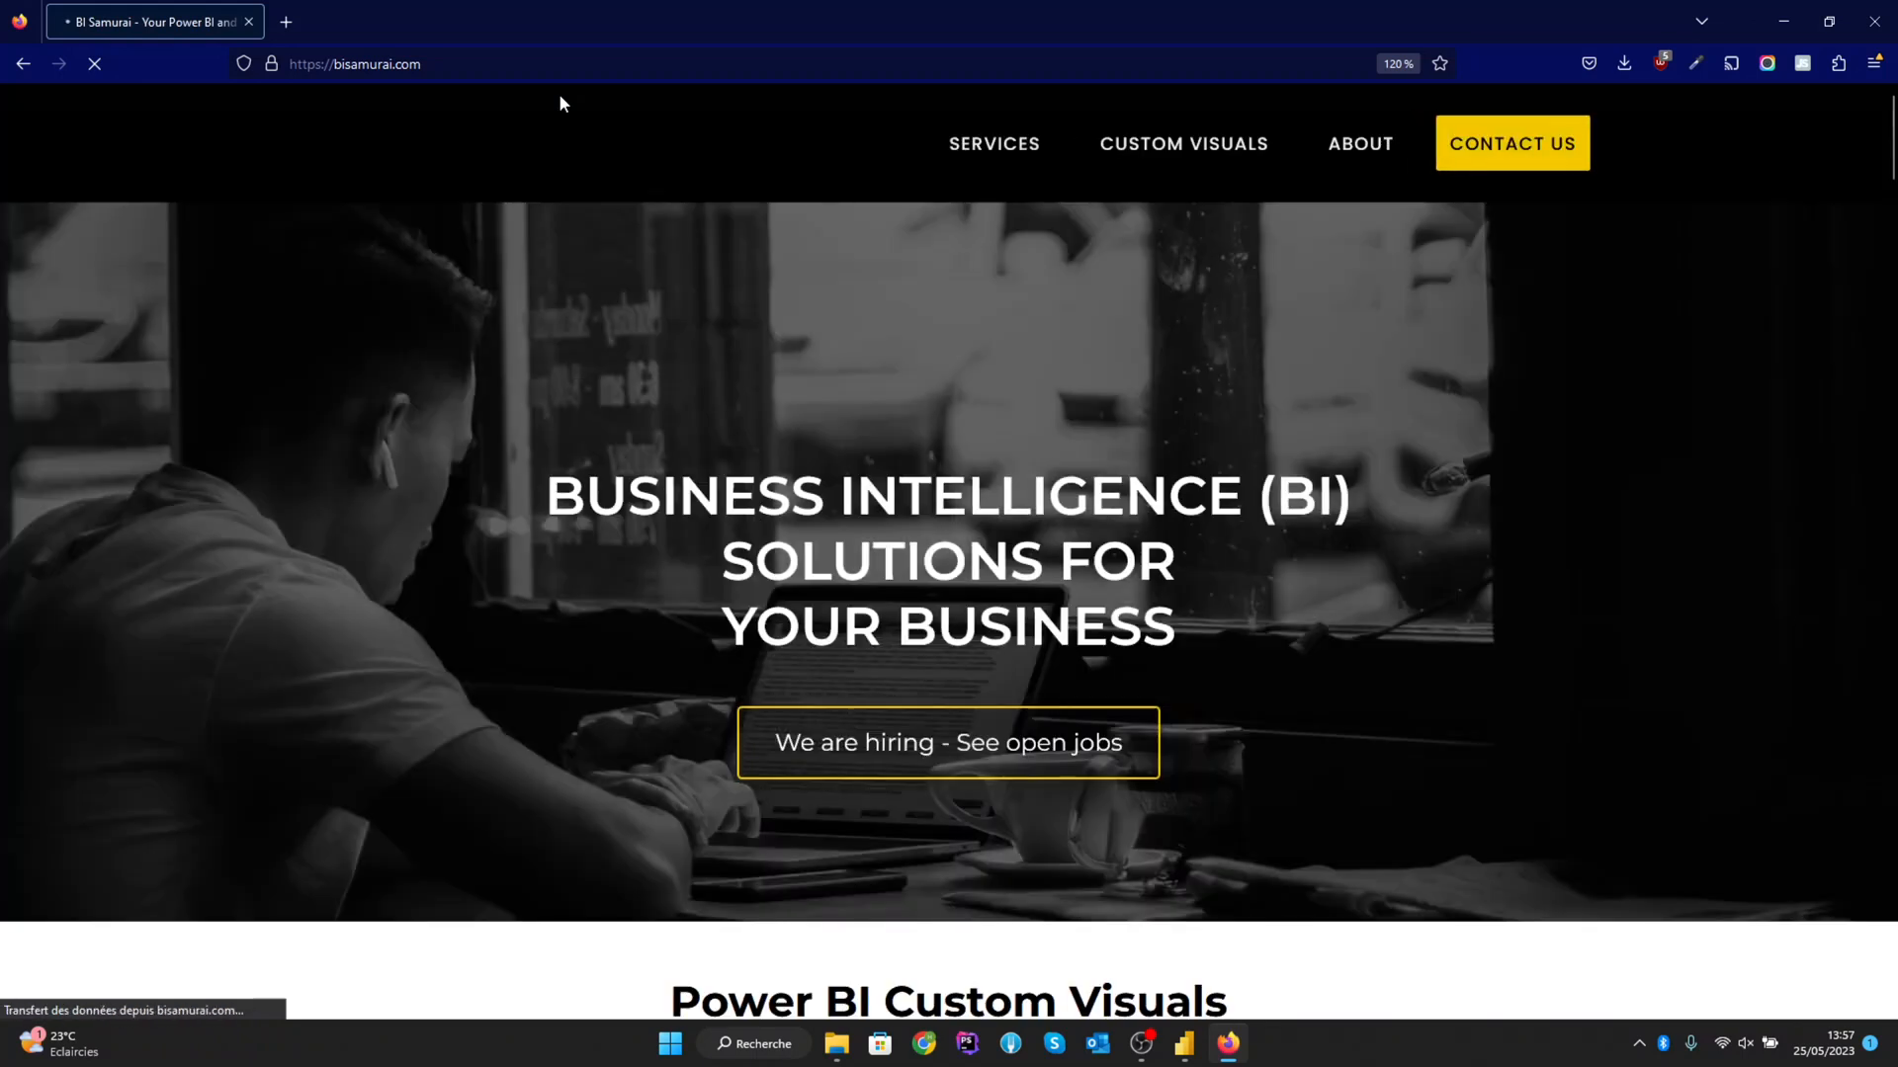
mouse_move(1022, 95)
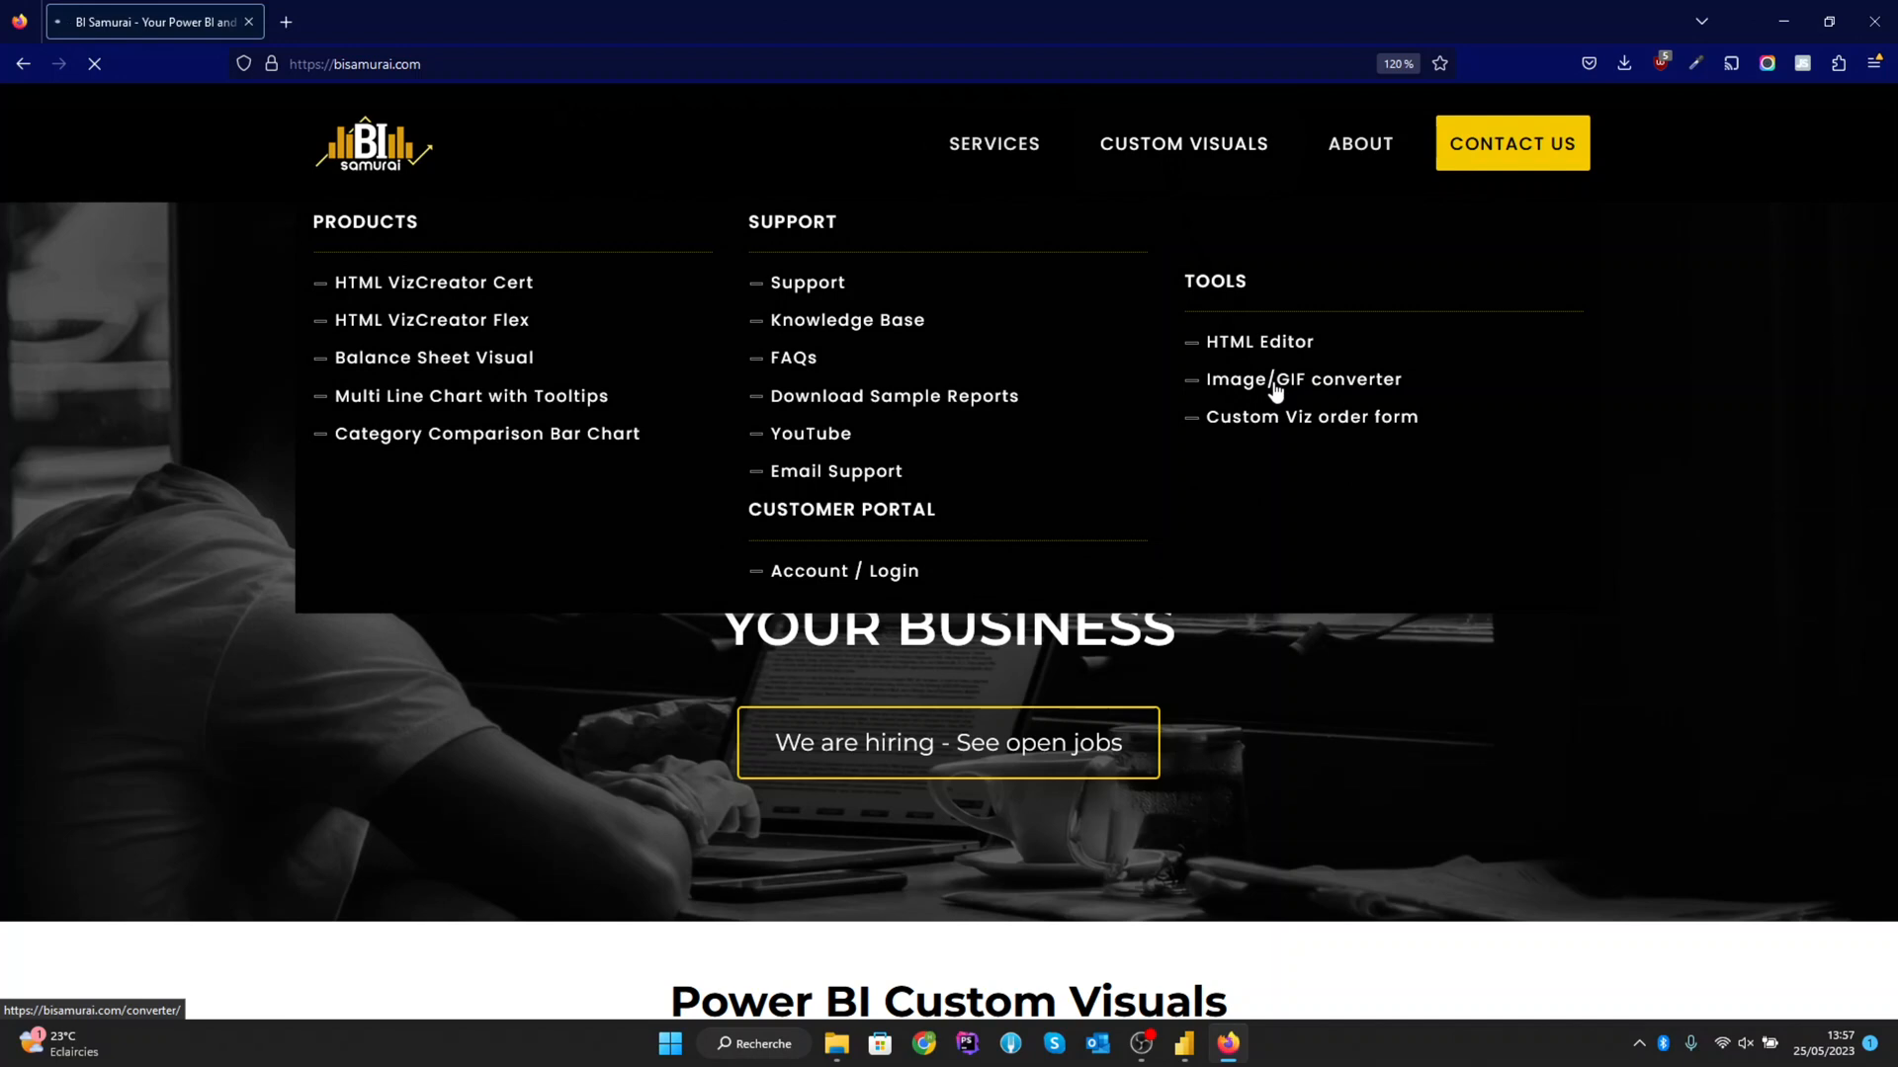
click(1303, 380)
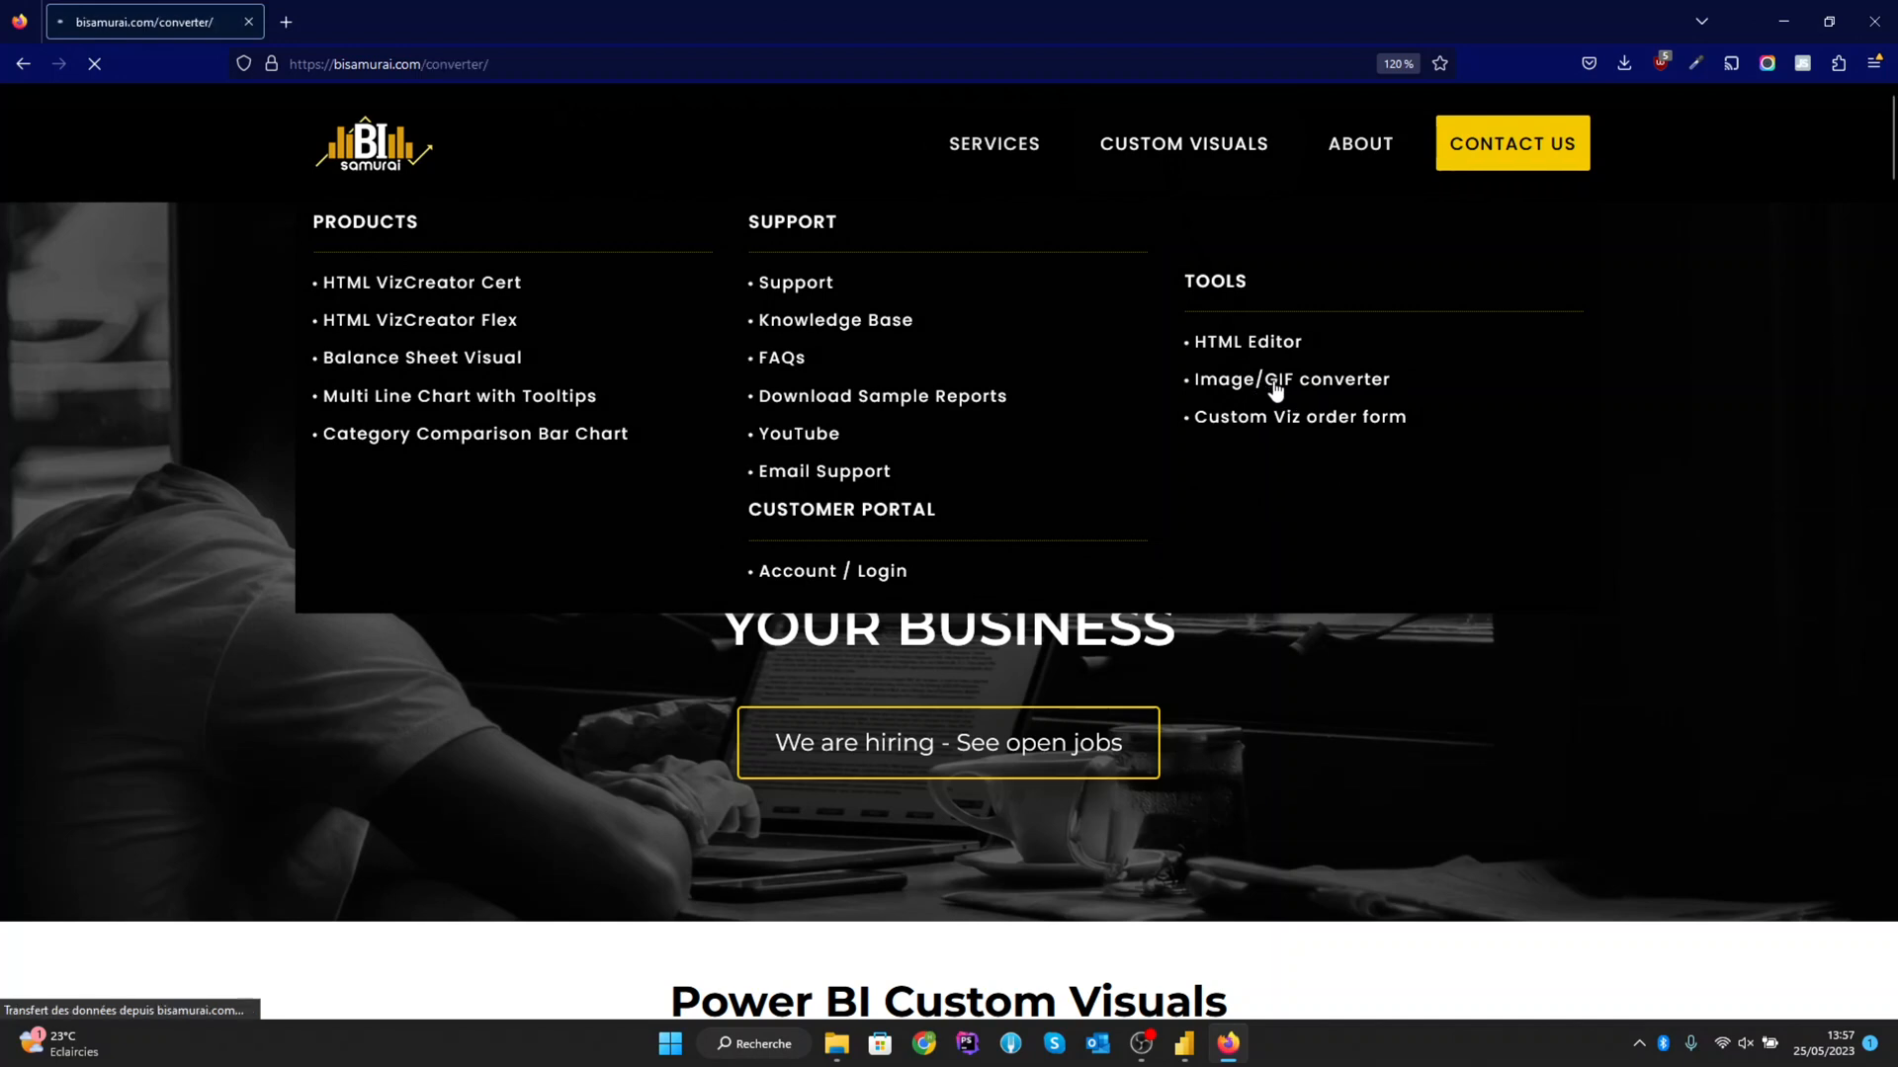
click(1291, 380)
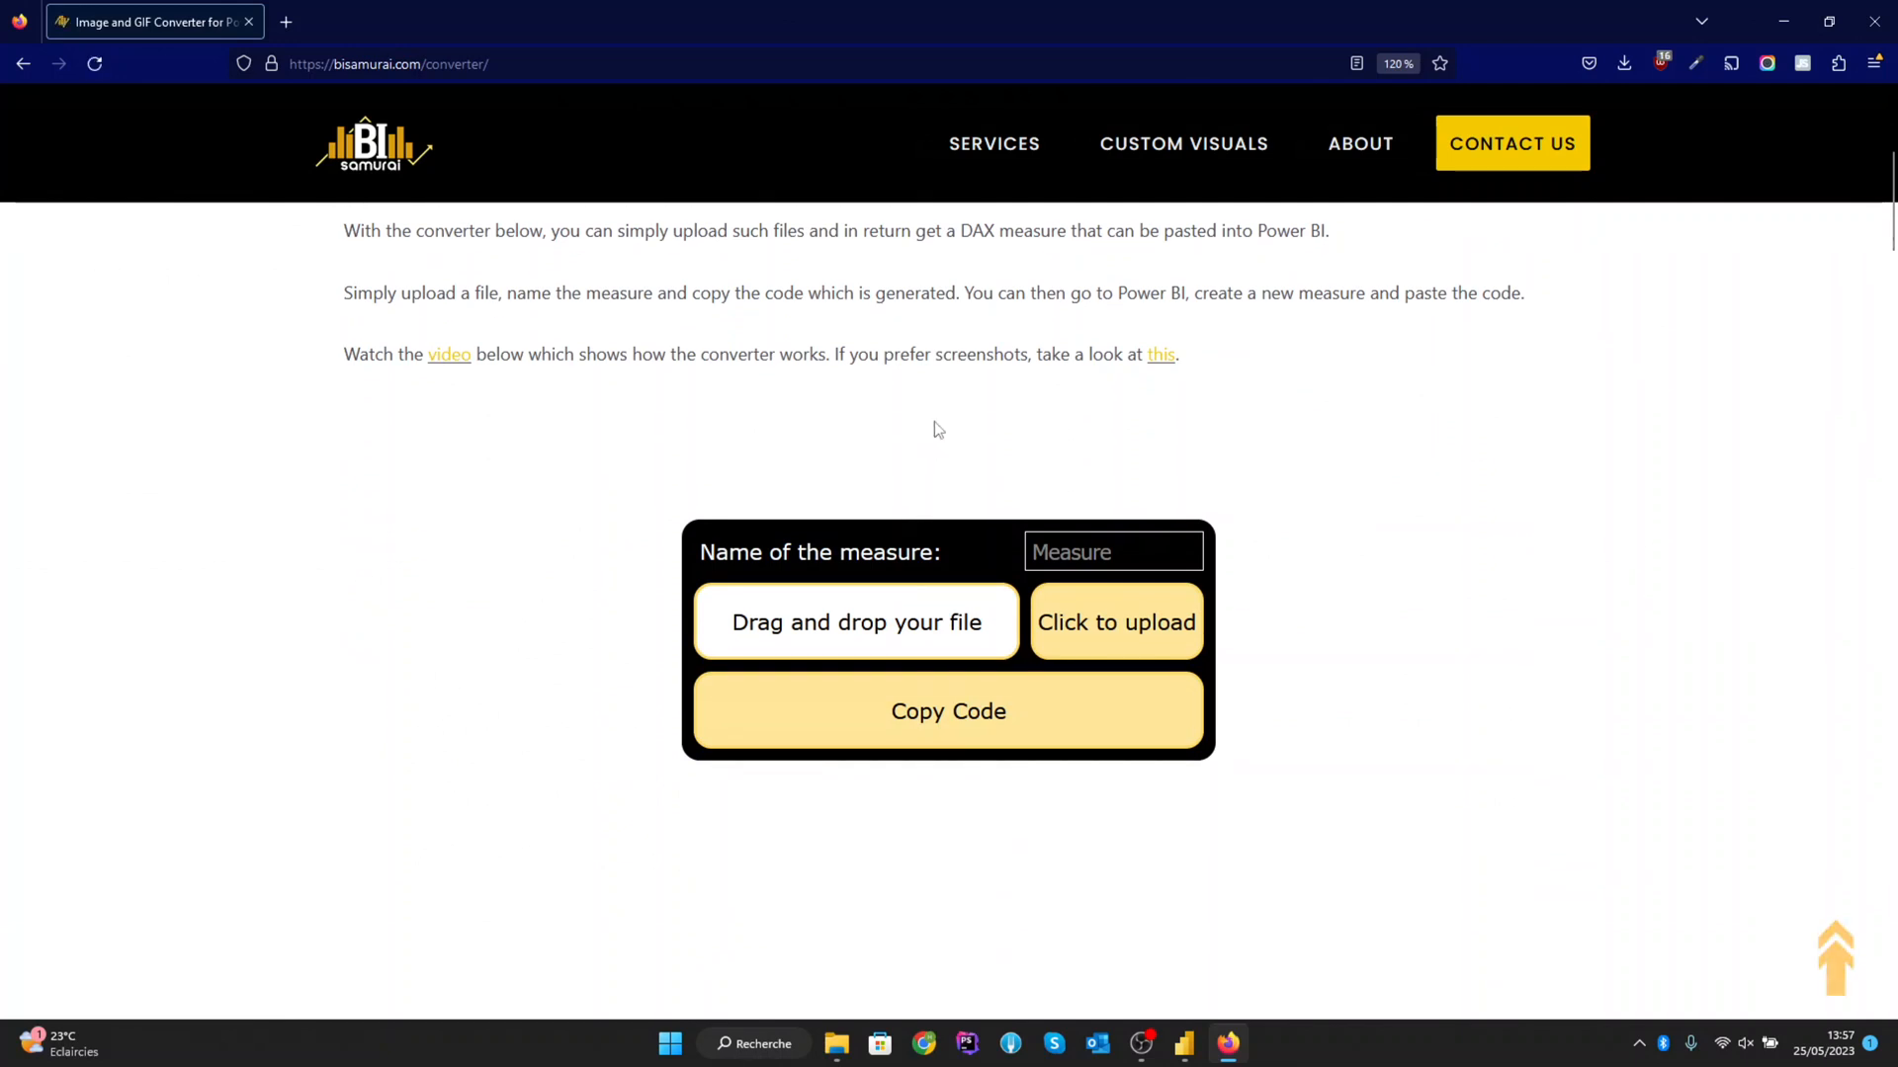
mouse_move(855, 623)
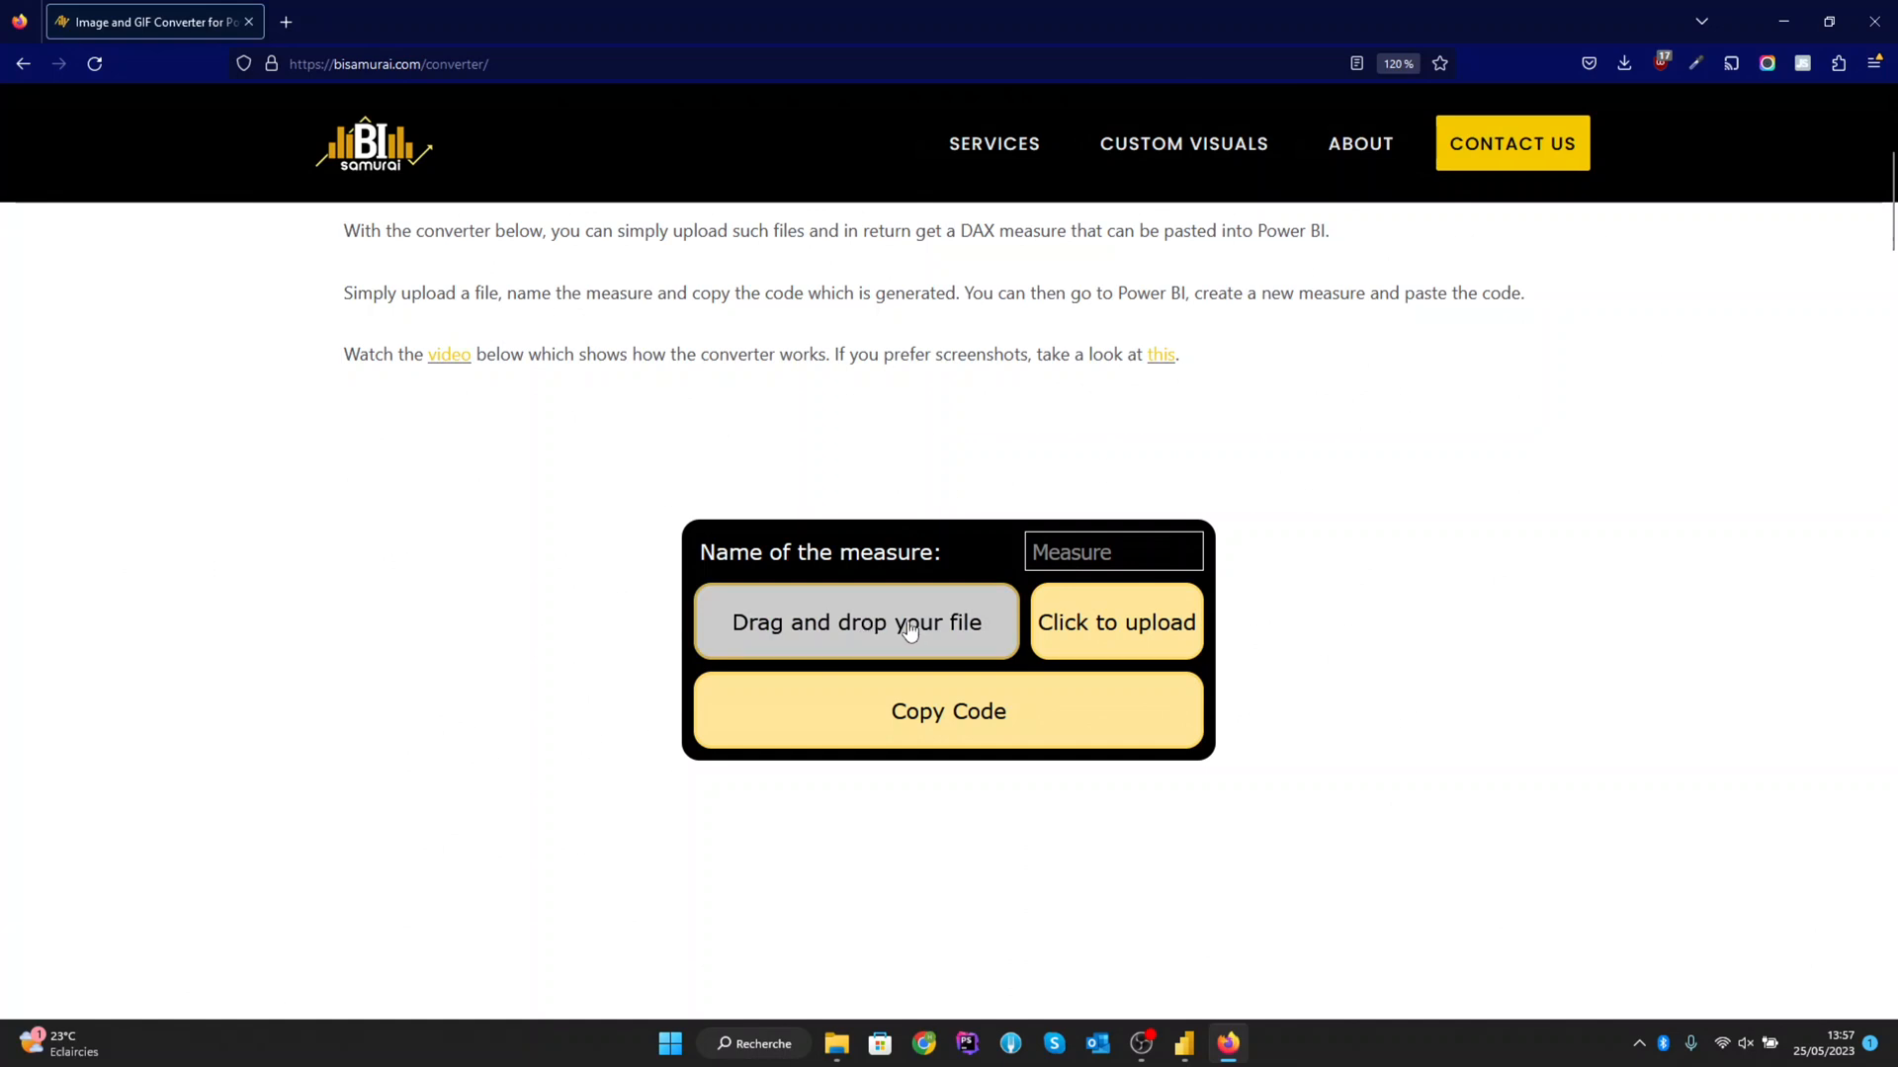
mouse_move(996, 626)
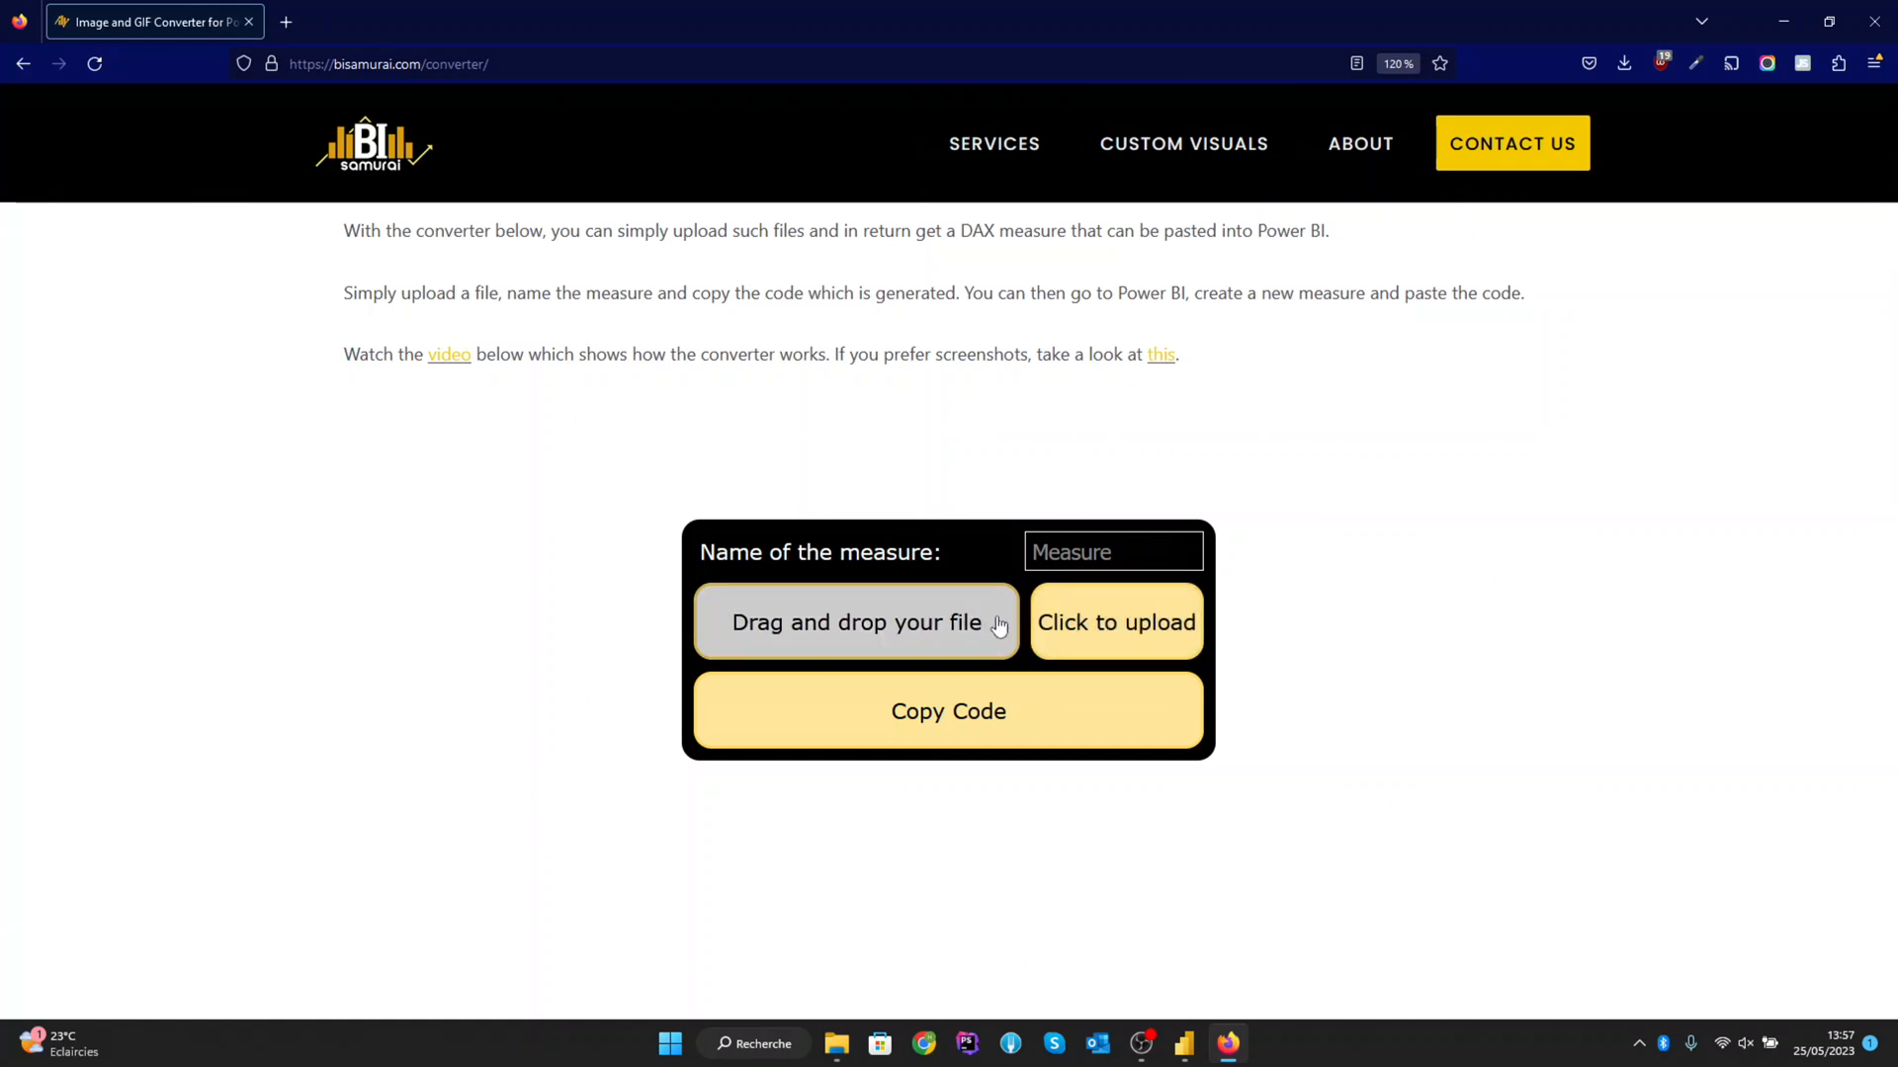
Step: Upload BI-Samurai-Logo-400px-PNG.png, review the generated img code and copy it
click(1113, 623)
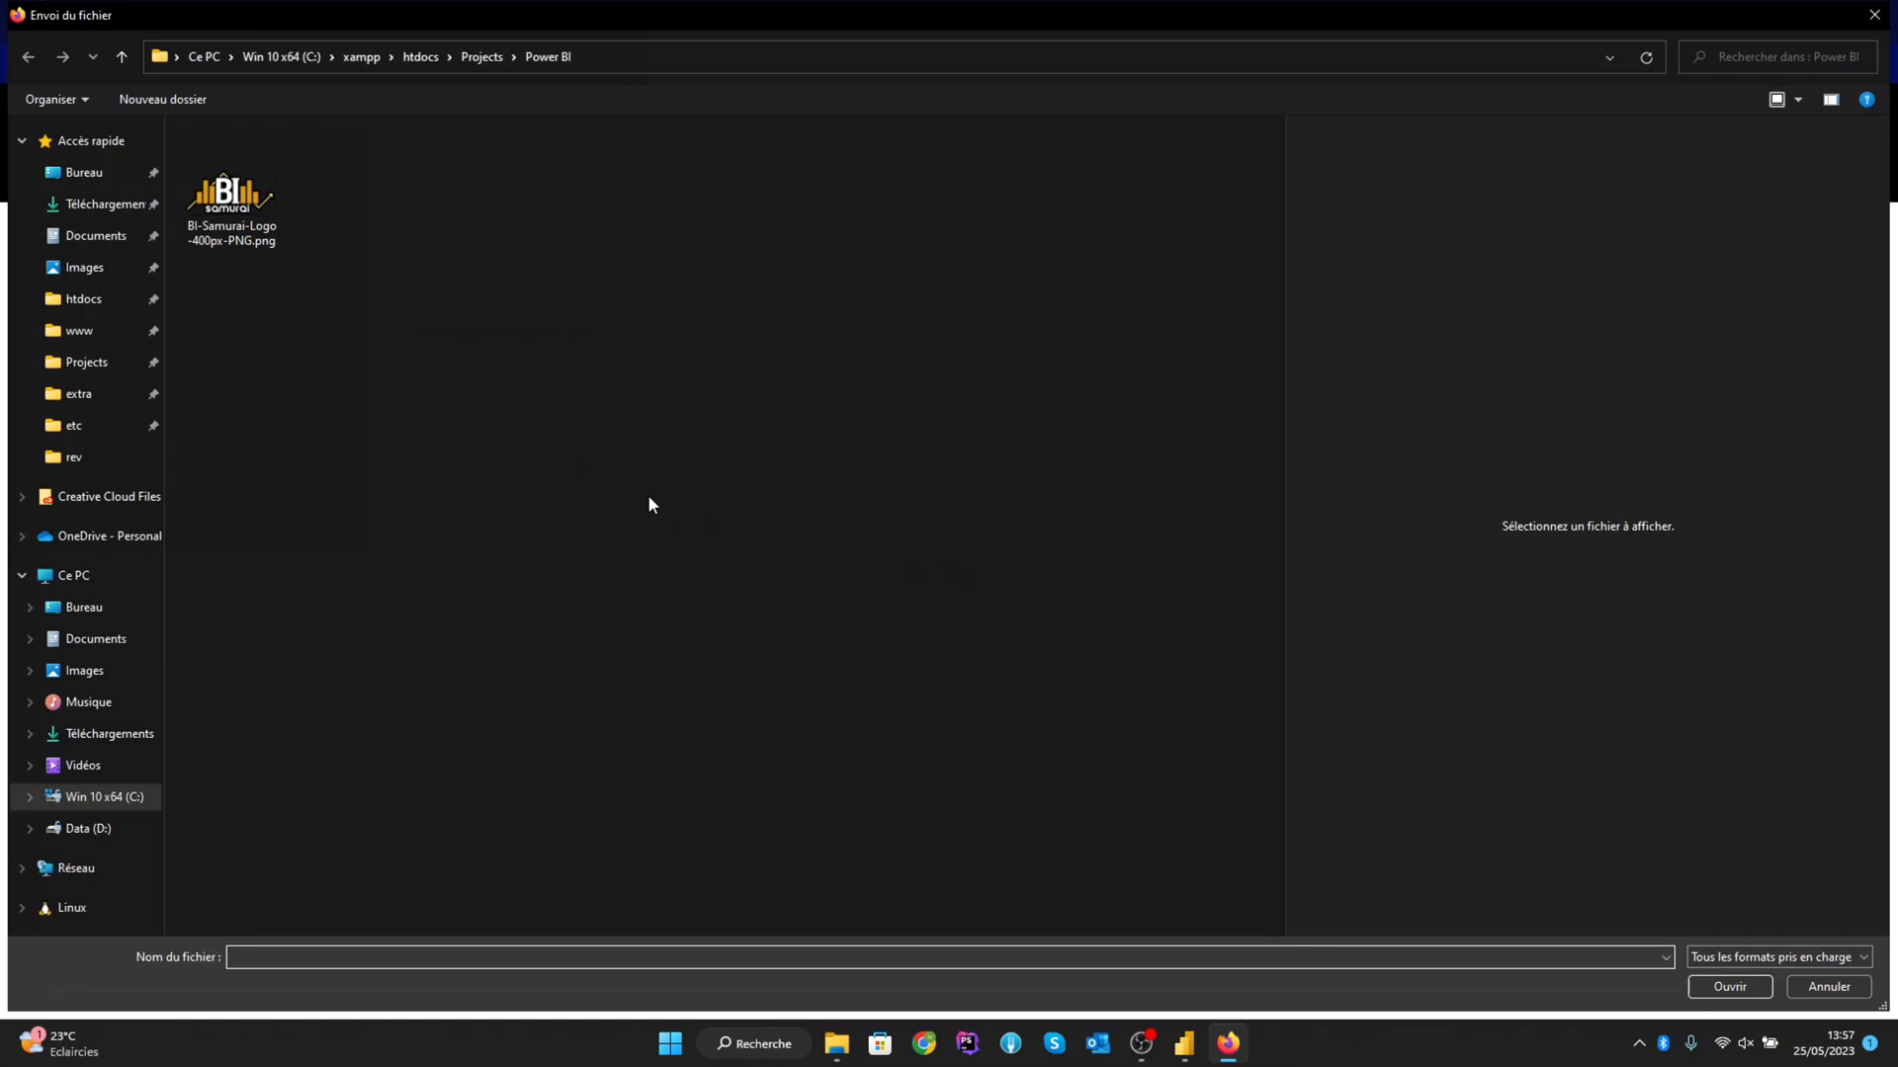
mouse_move(239, 196)
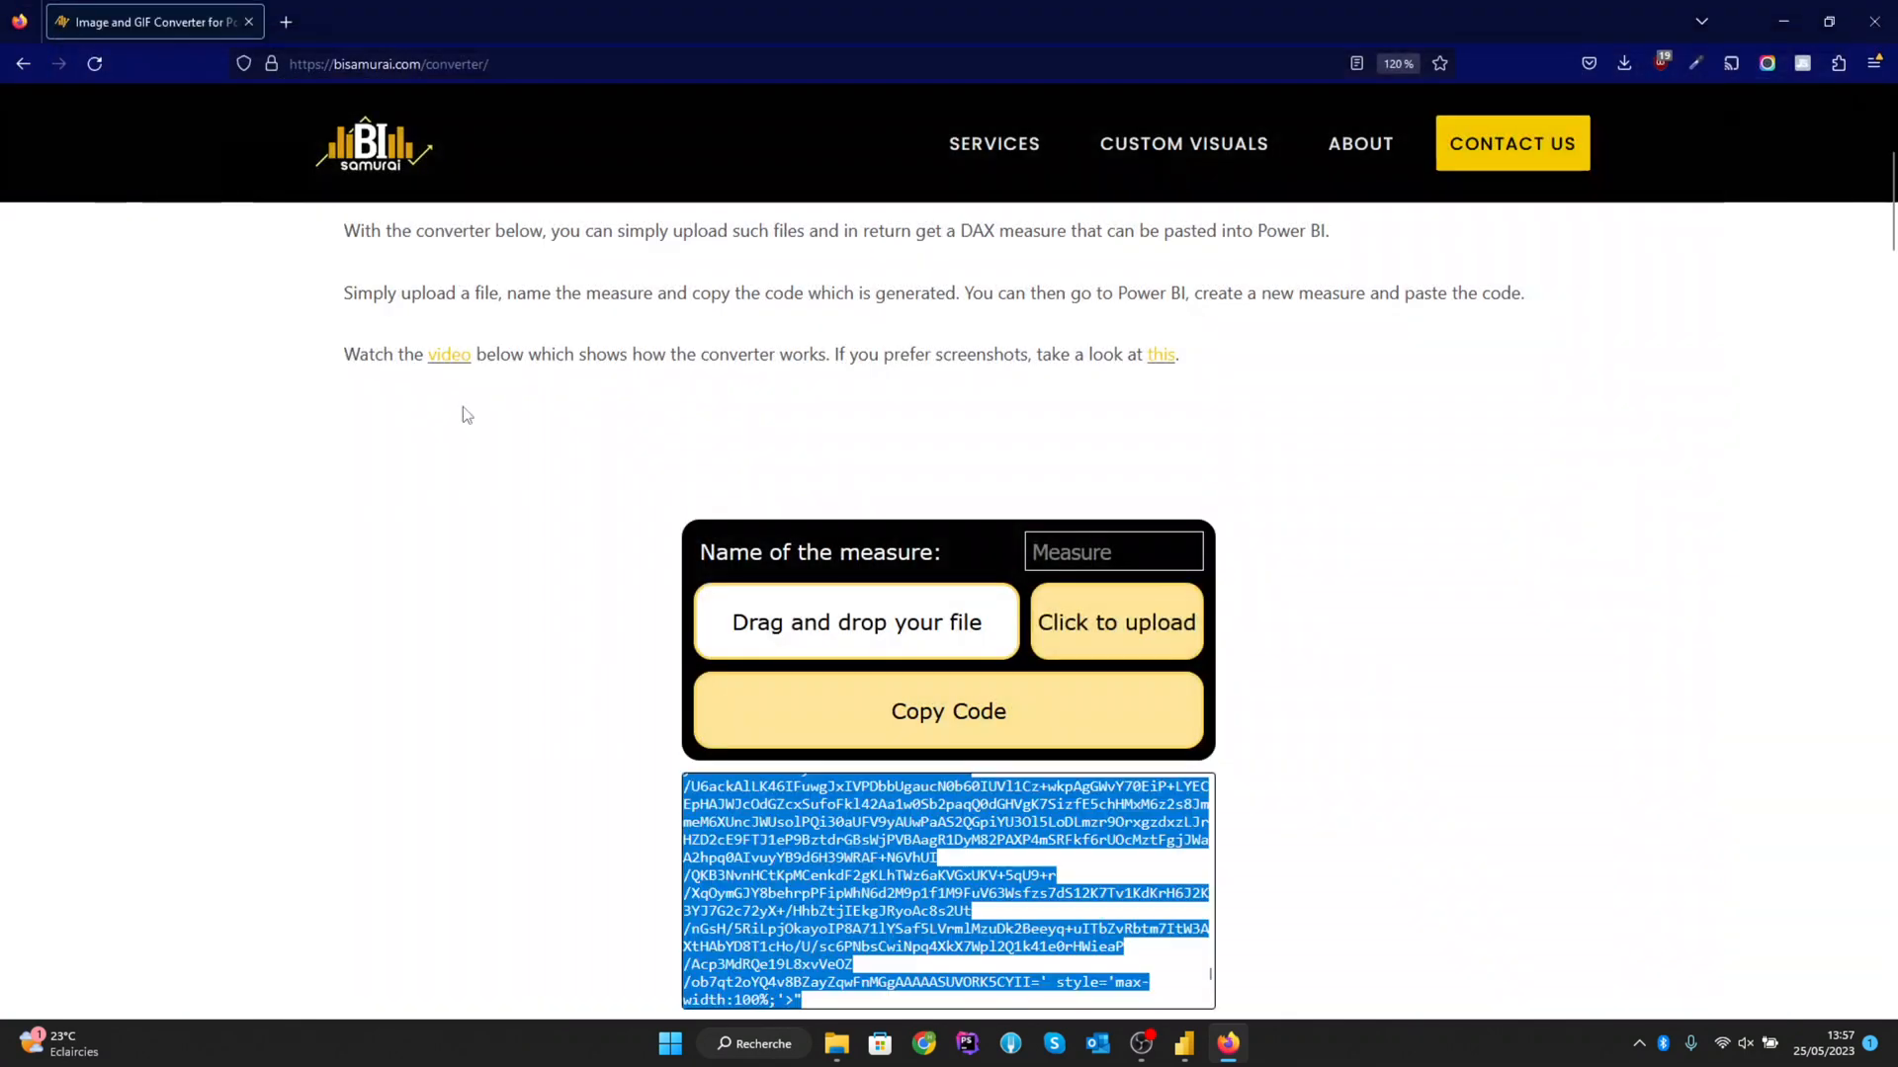
scroll(down, 3)
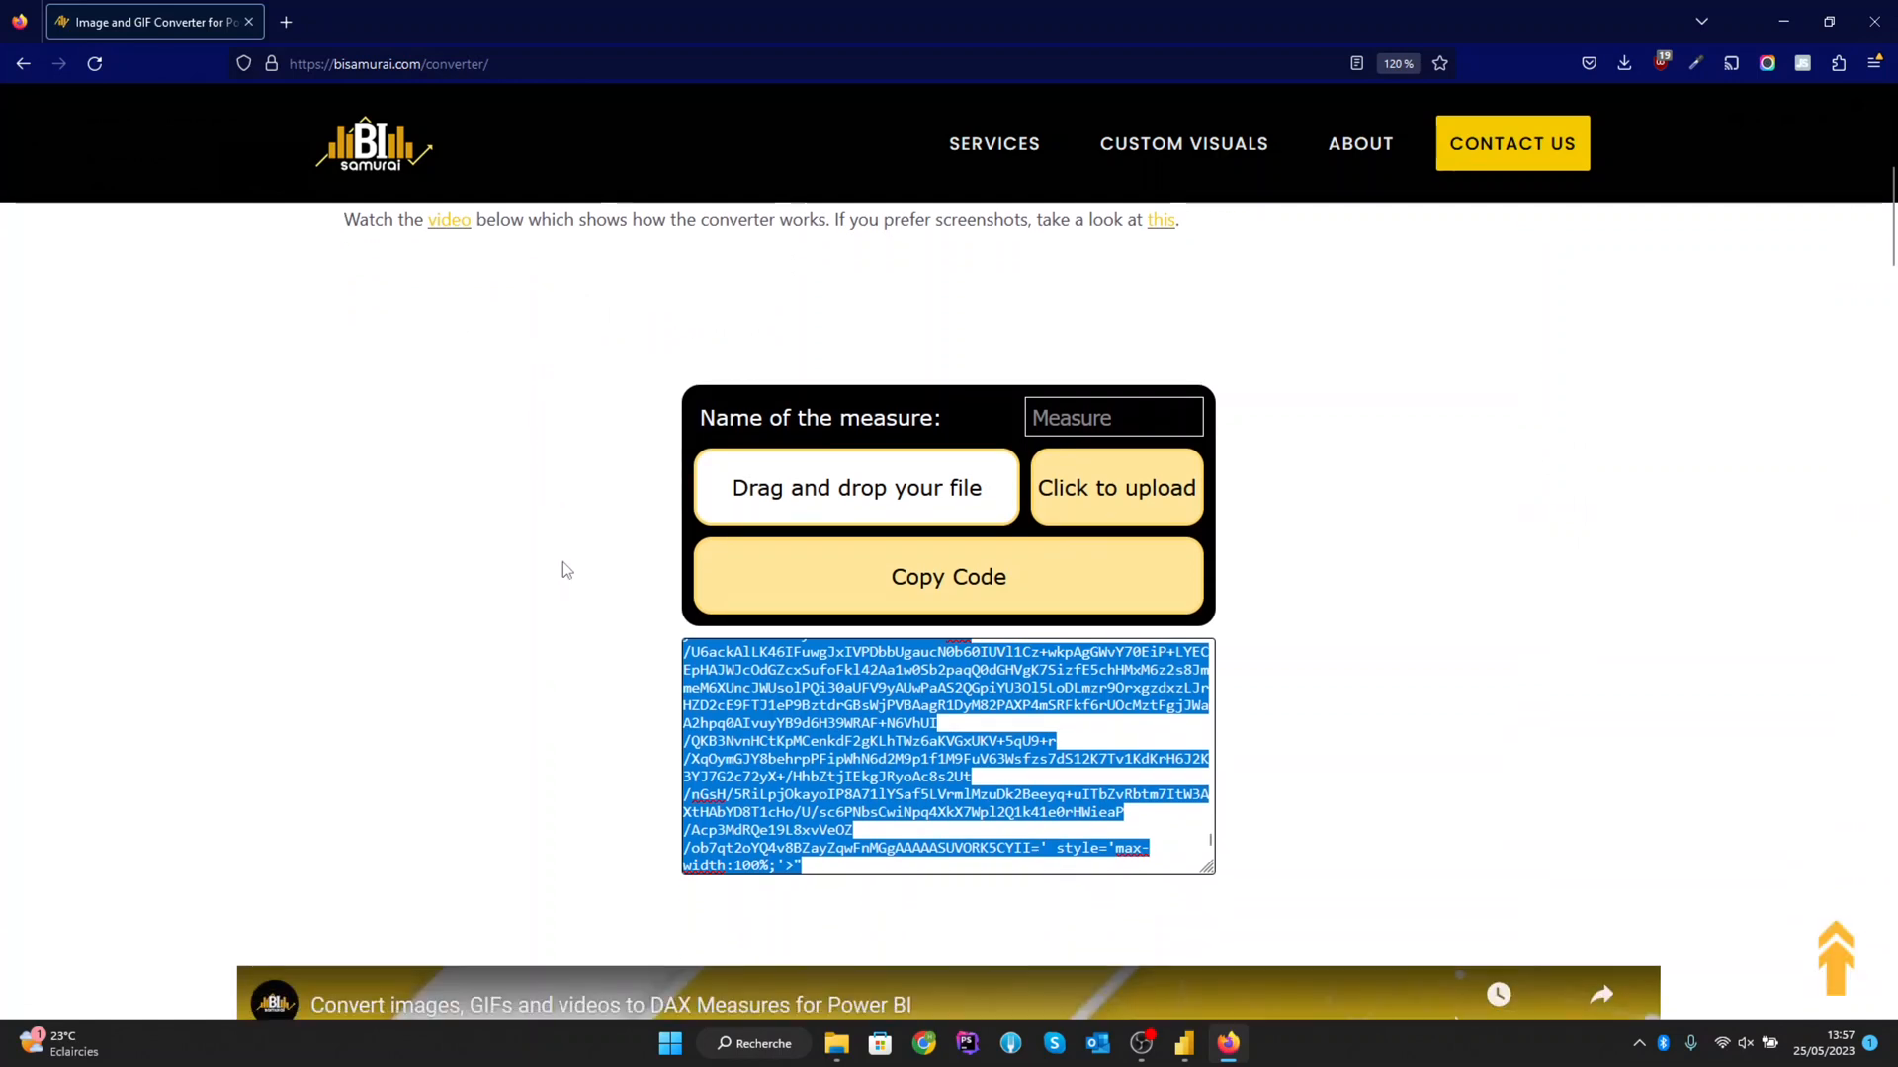
scroll(down, 3)
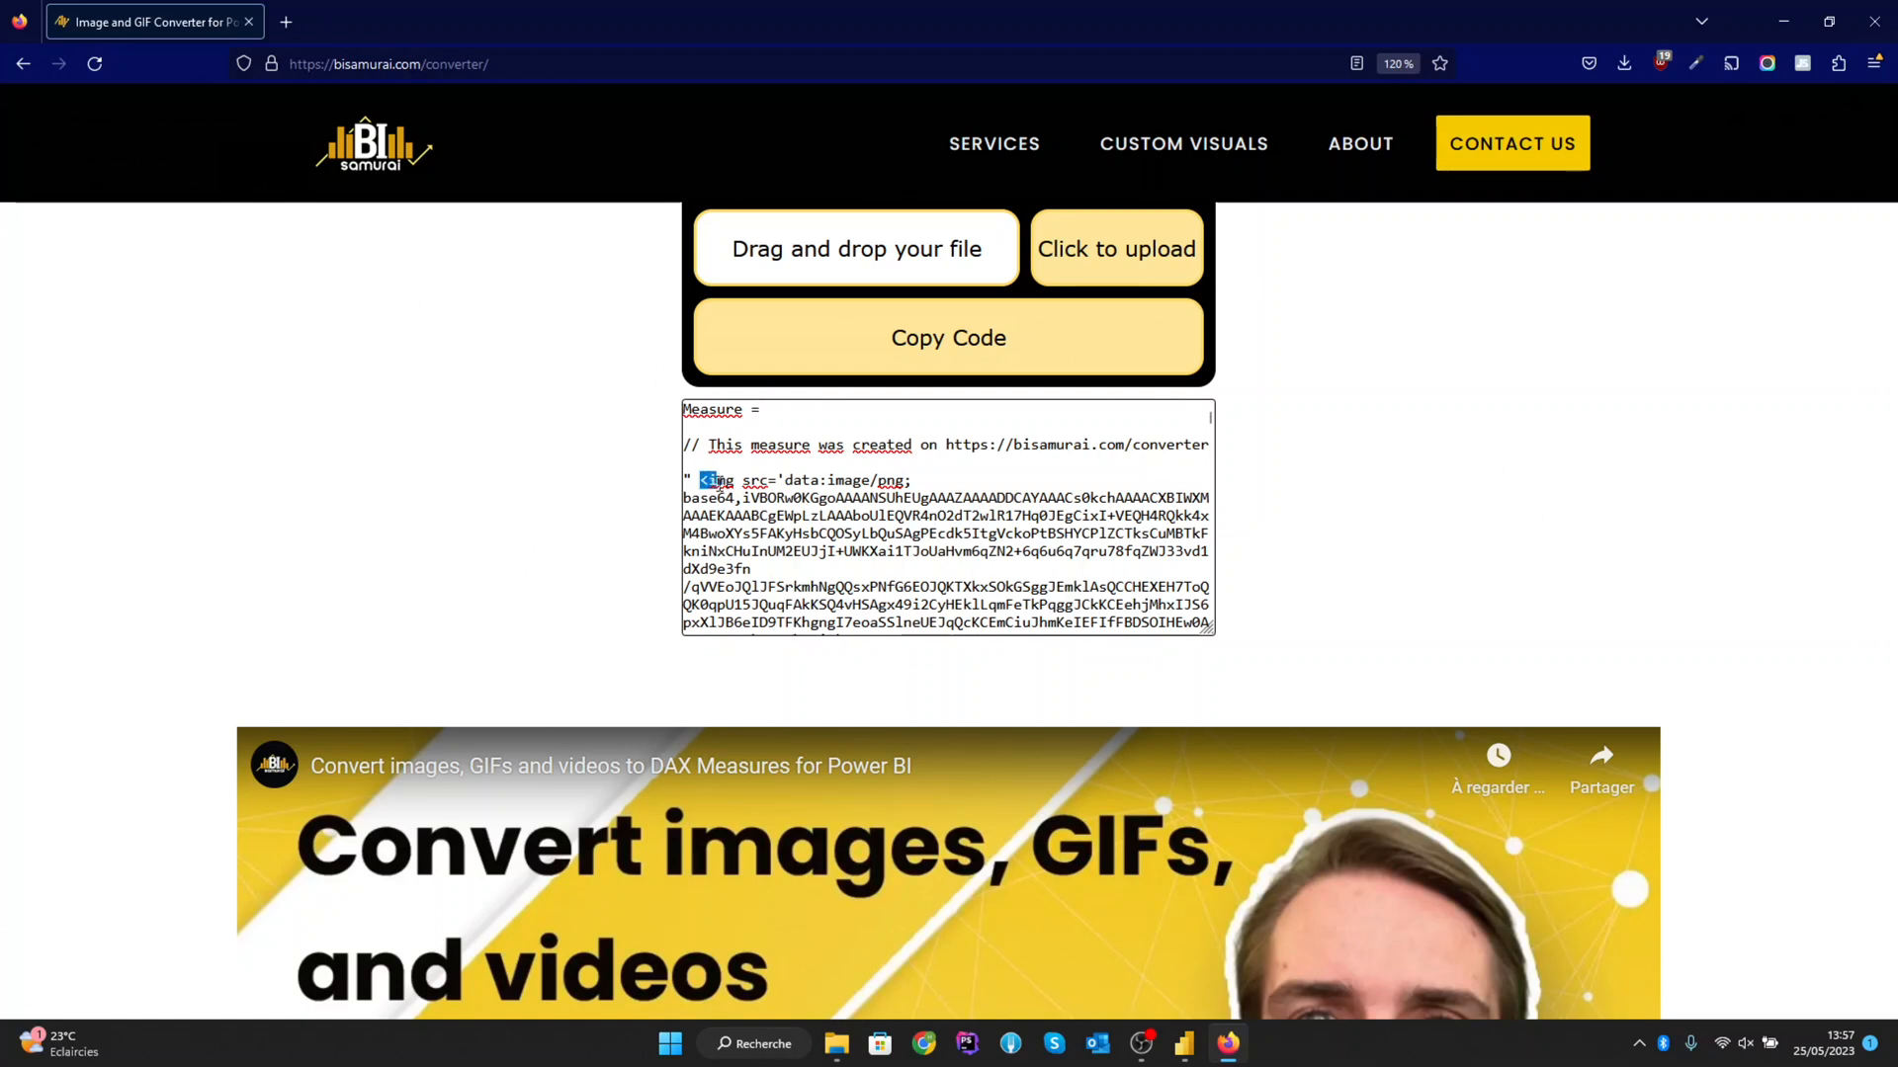
drag(713, 481, 757, 498)
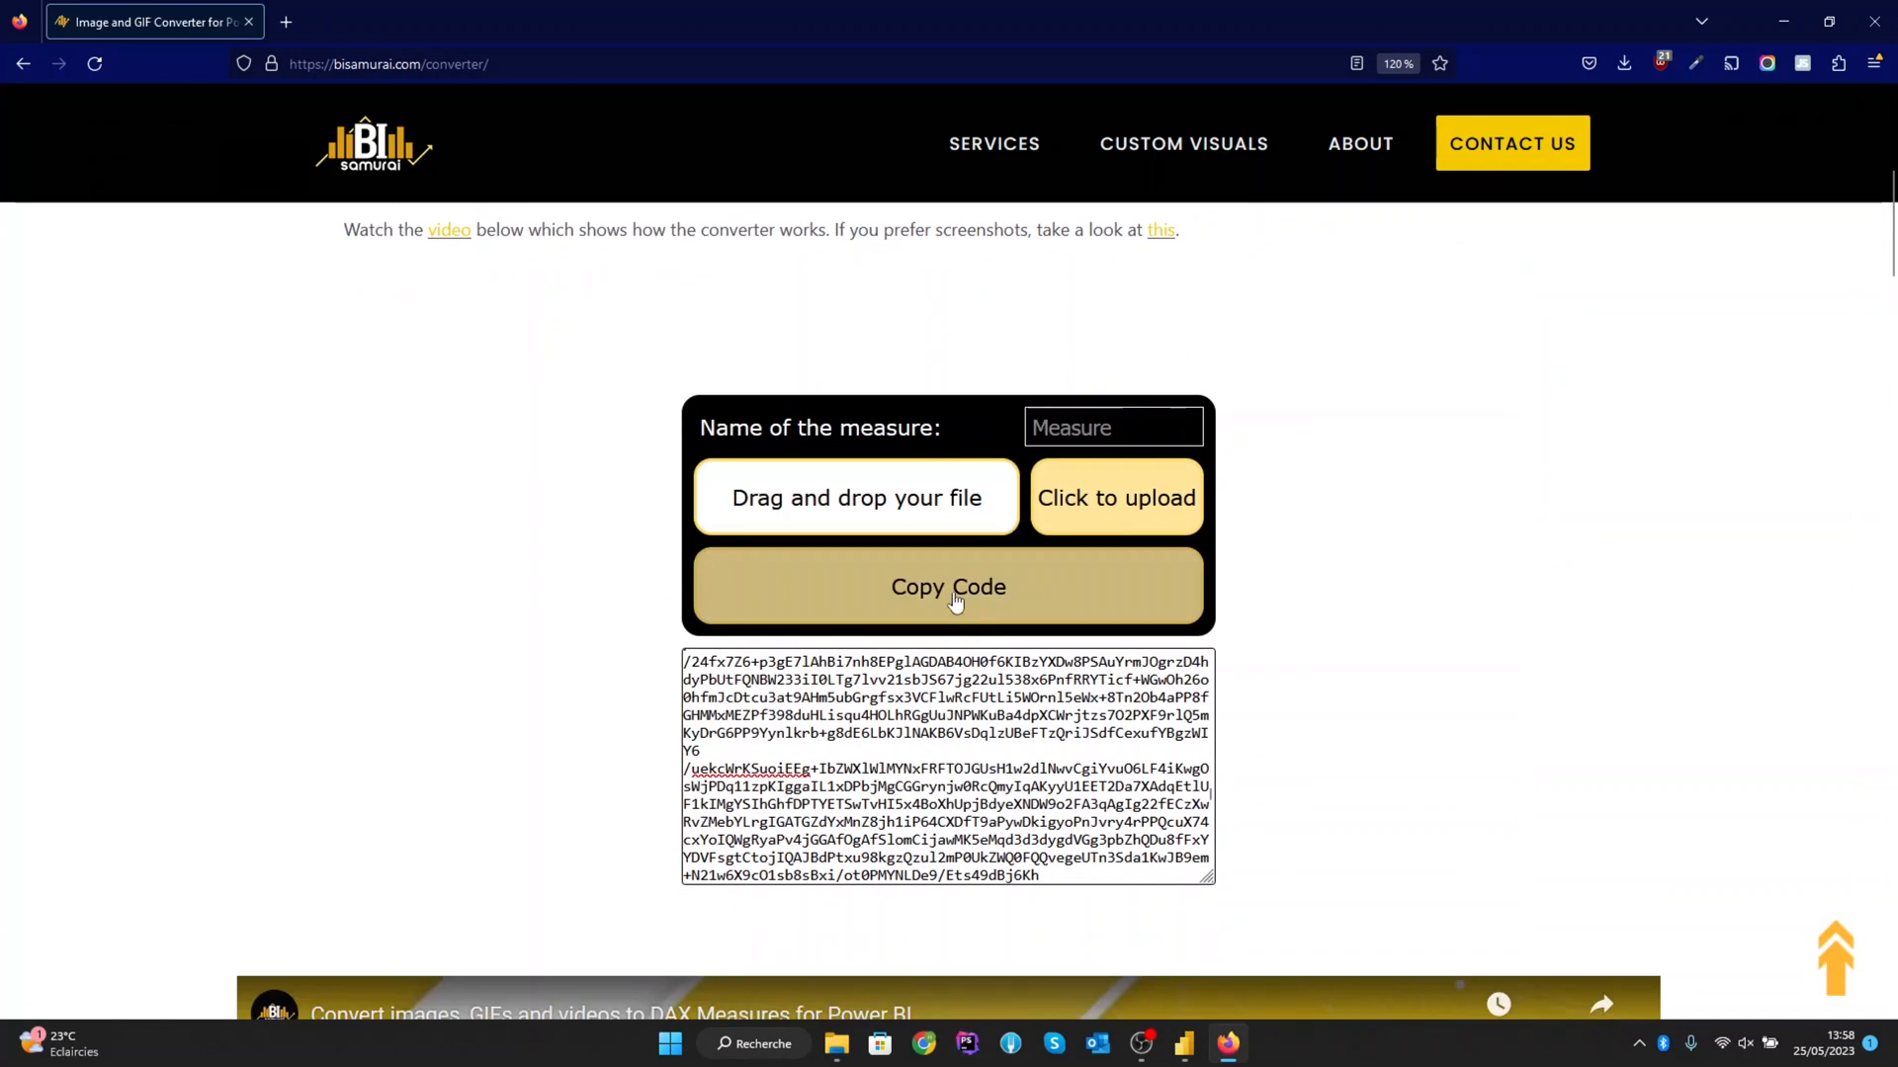
click(949, 588)
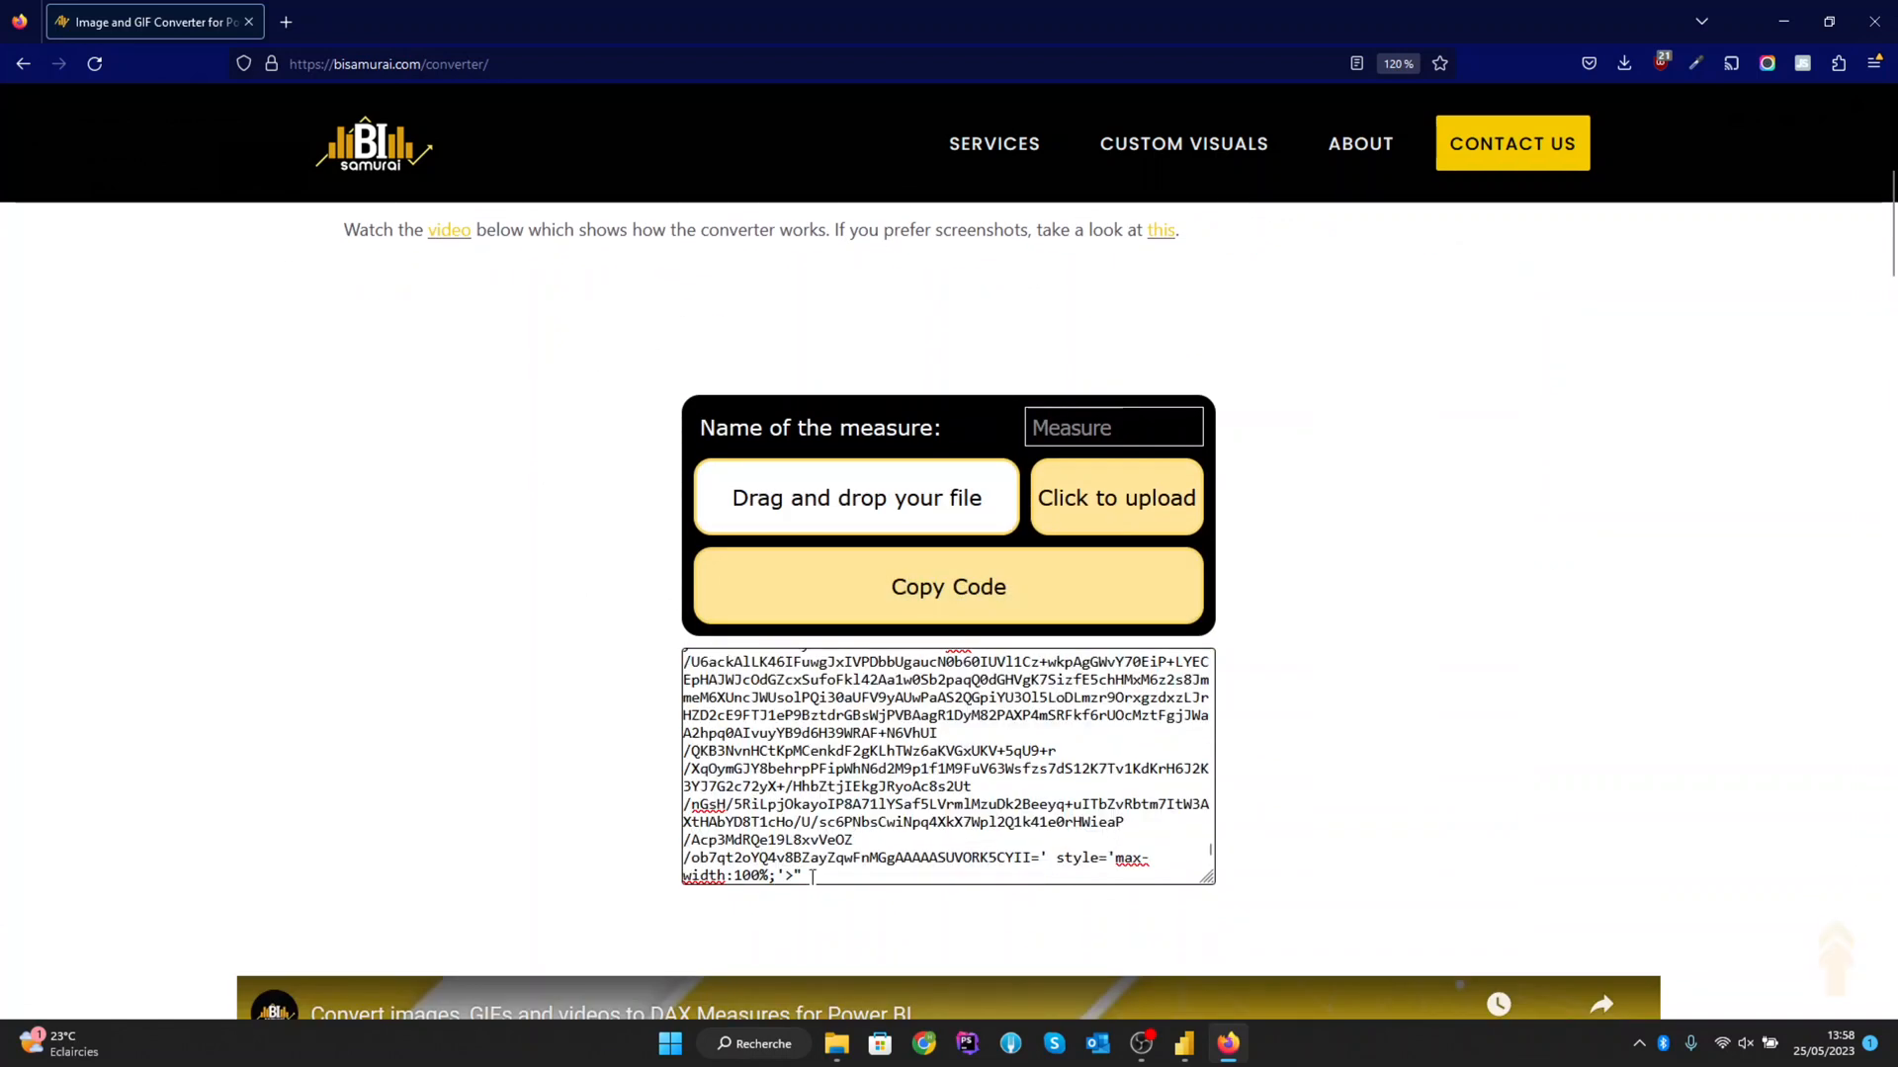
click(947, 588)
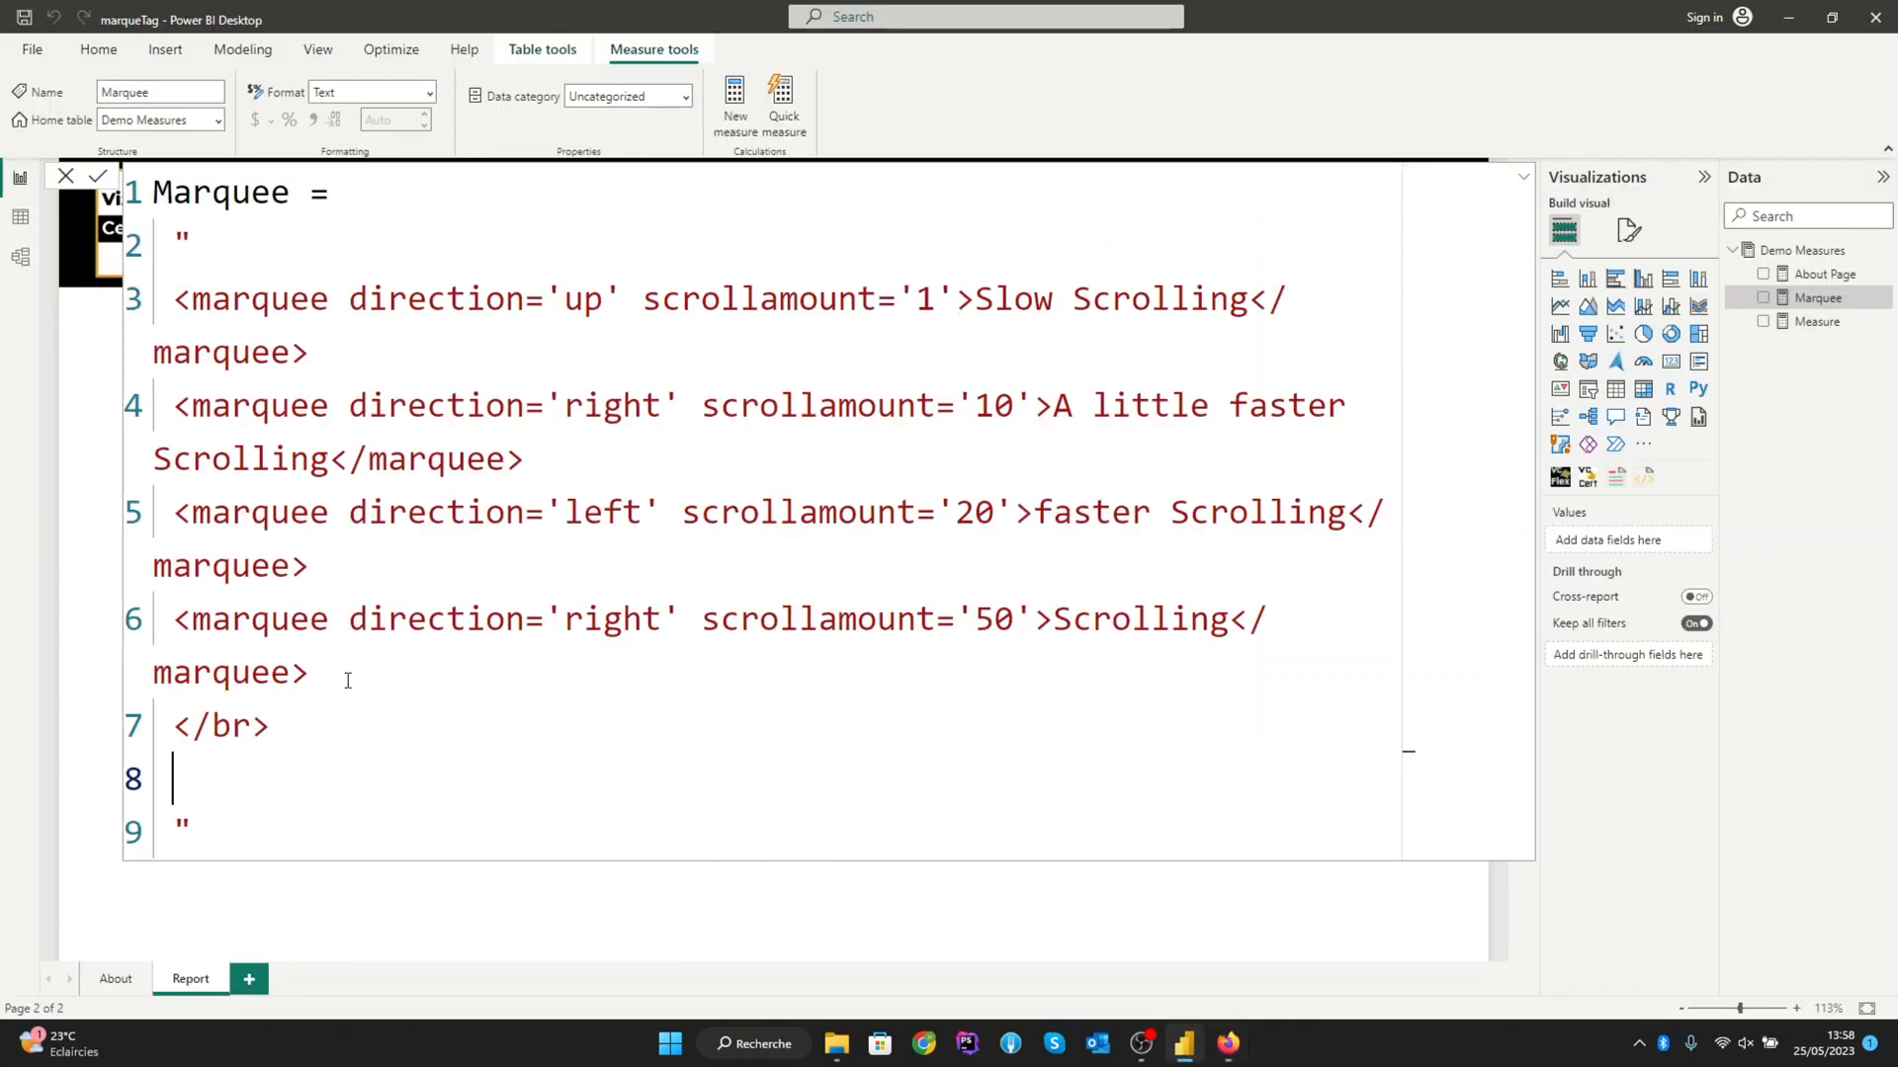
Step: Add a fifth marquee scrolling right at speed 15 wrapping the pasted logo image code, and commit the Marquee measure
text(<)
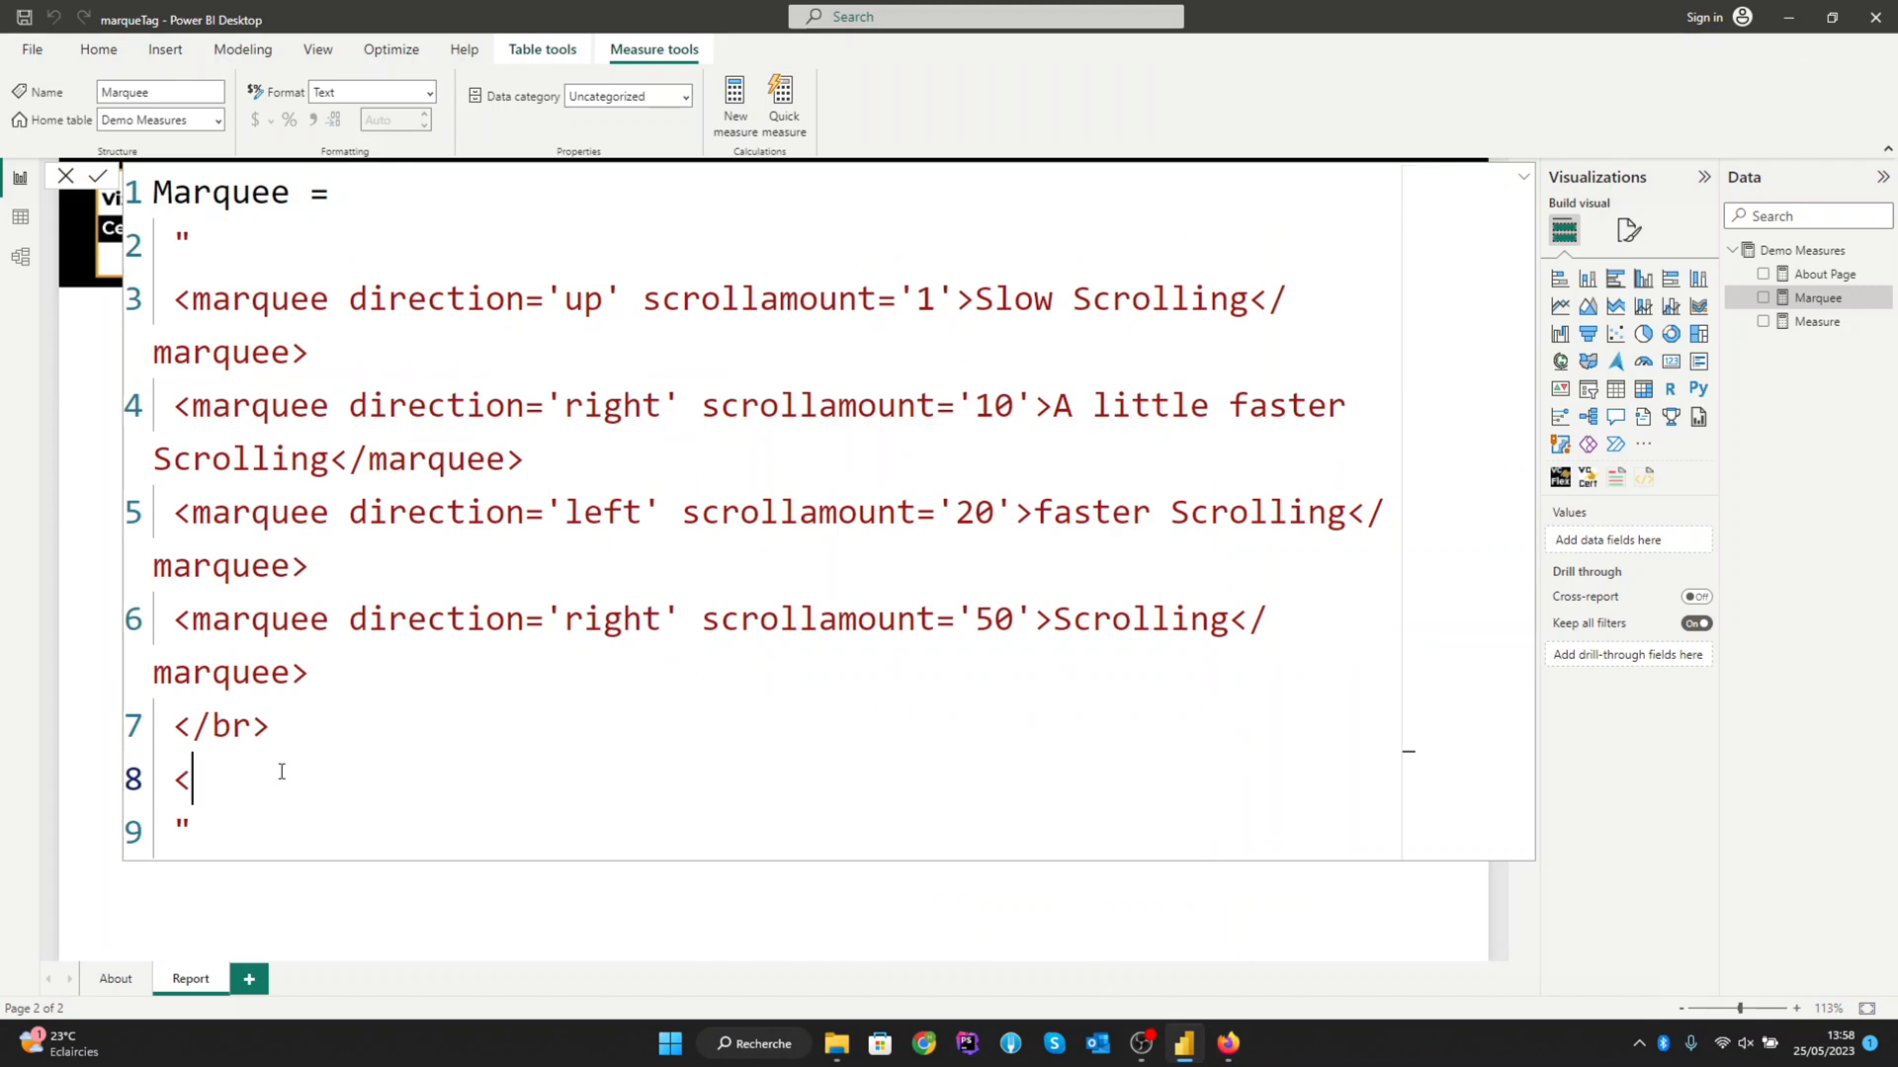
text(marquee)
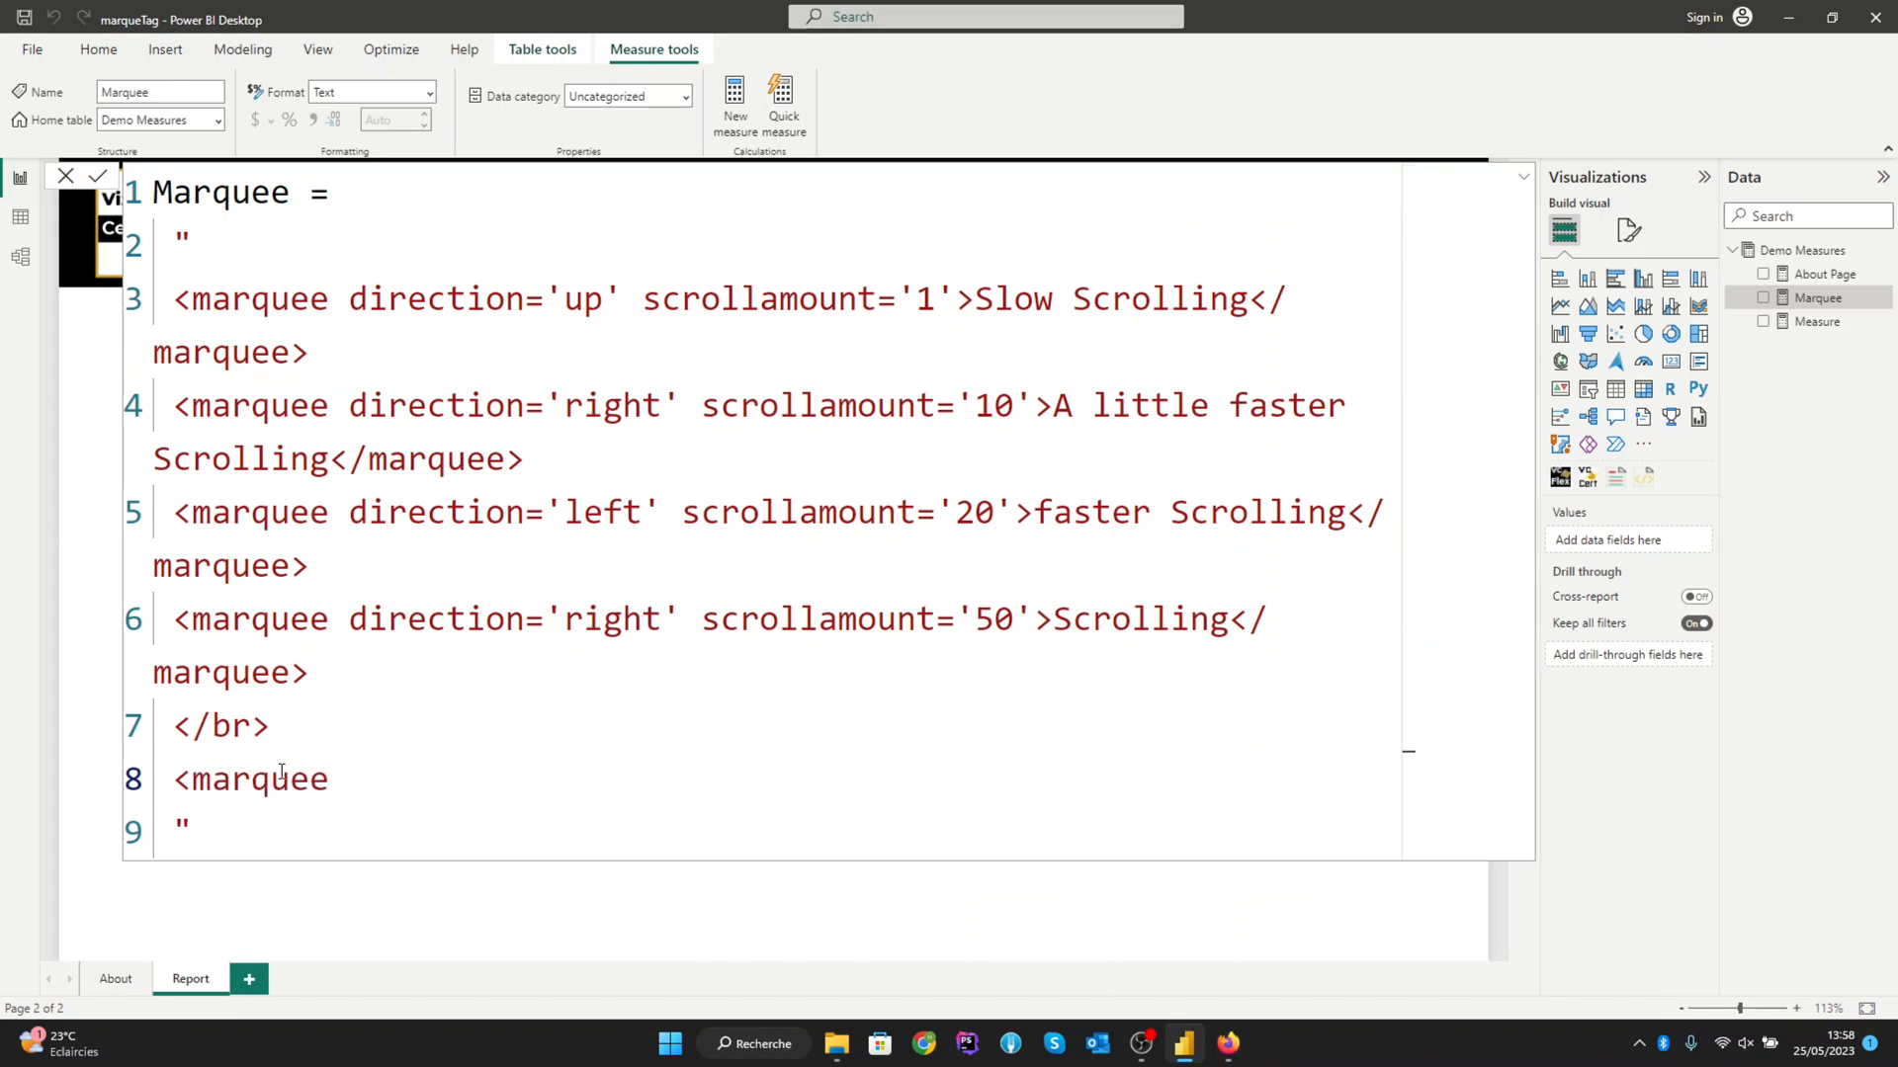
text(direc)
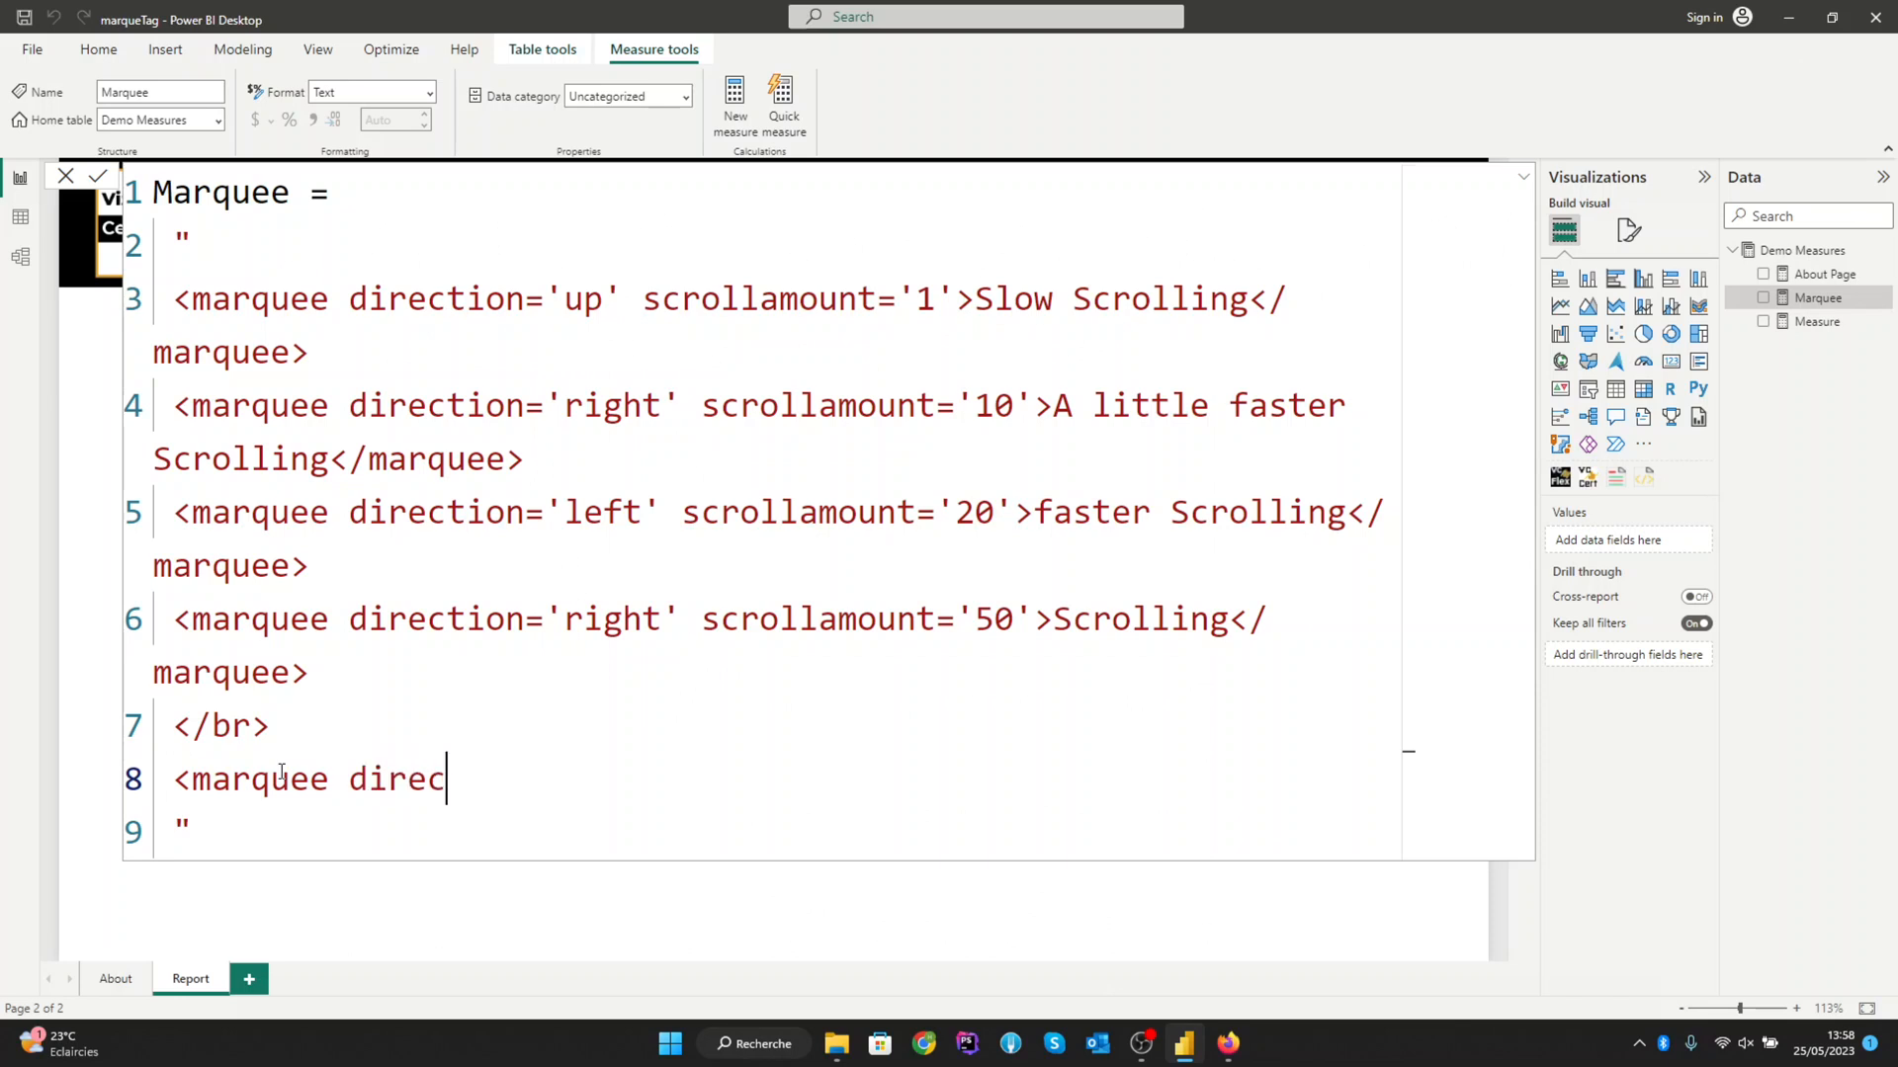
text(tion)
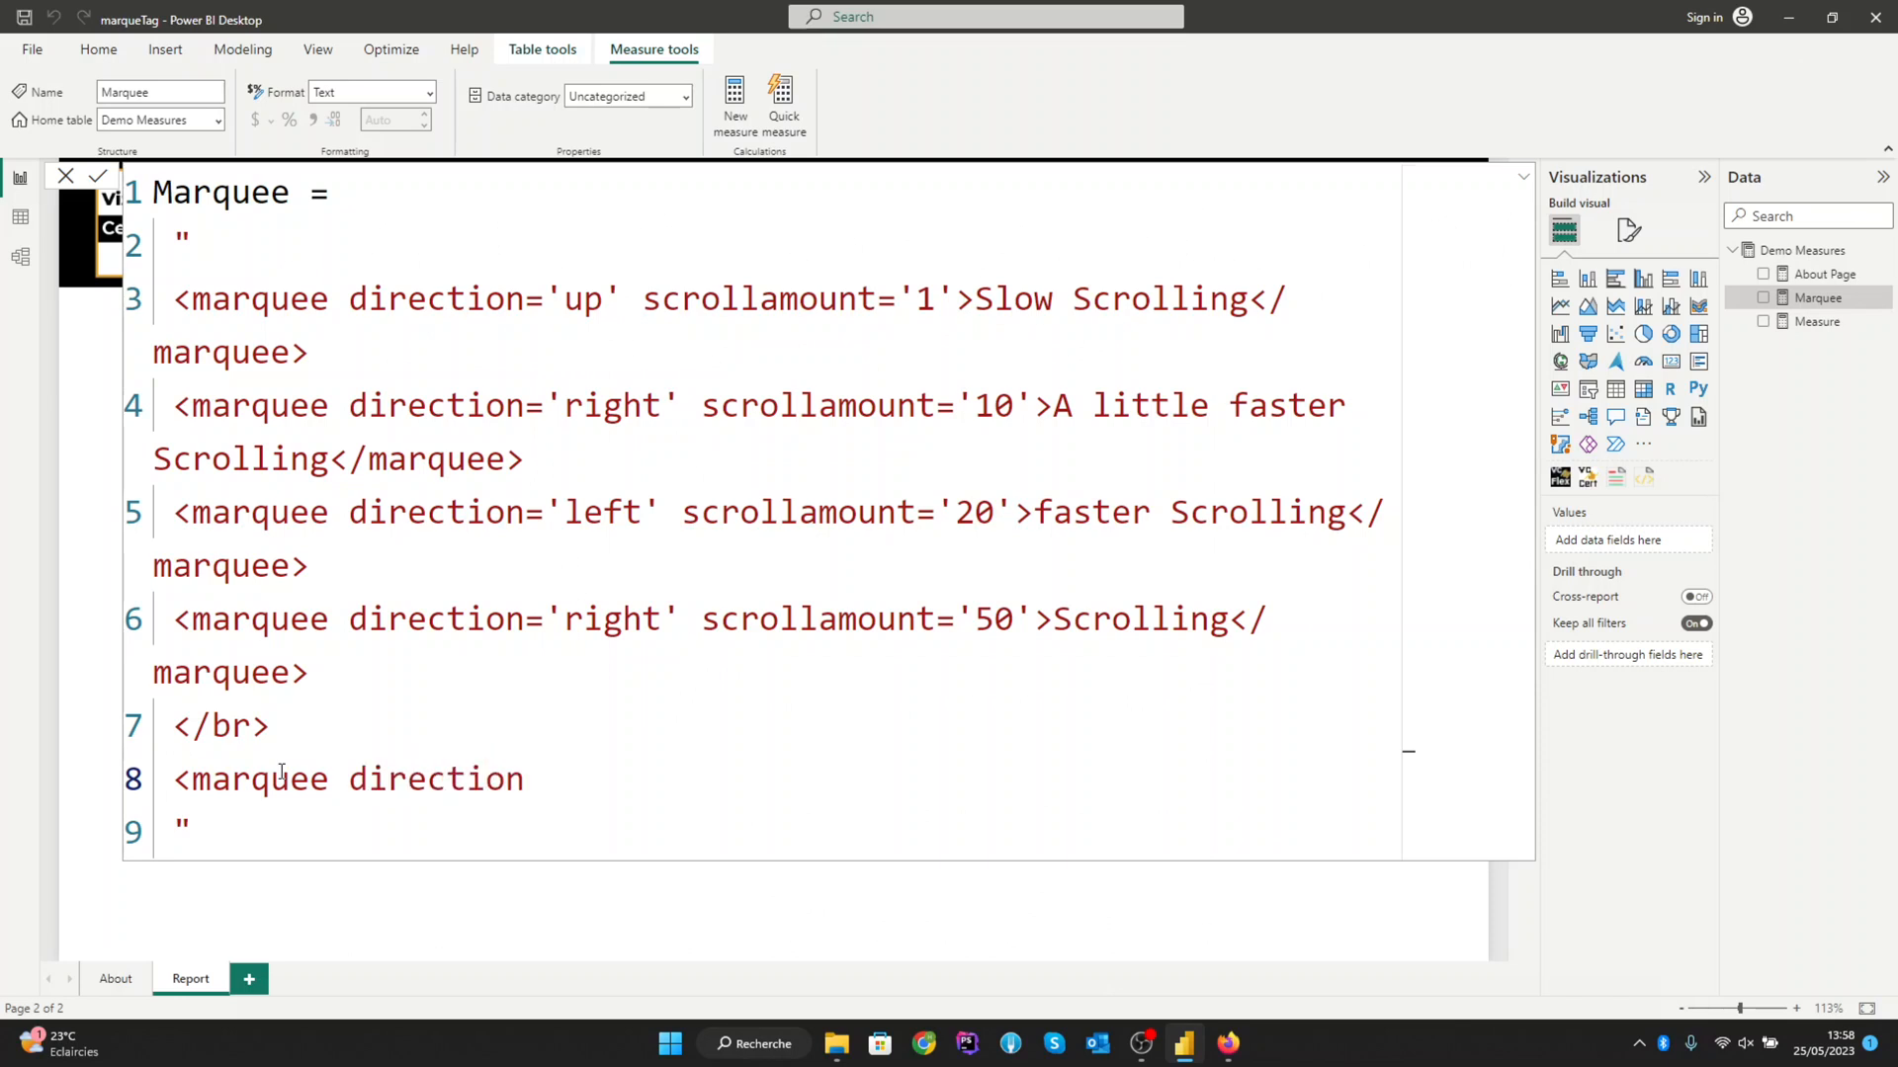
text(='right)
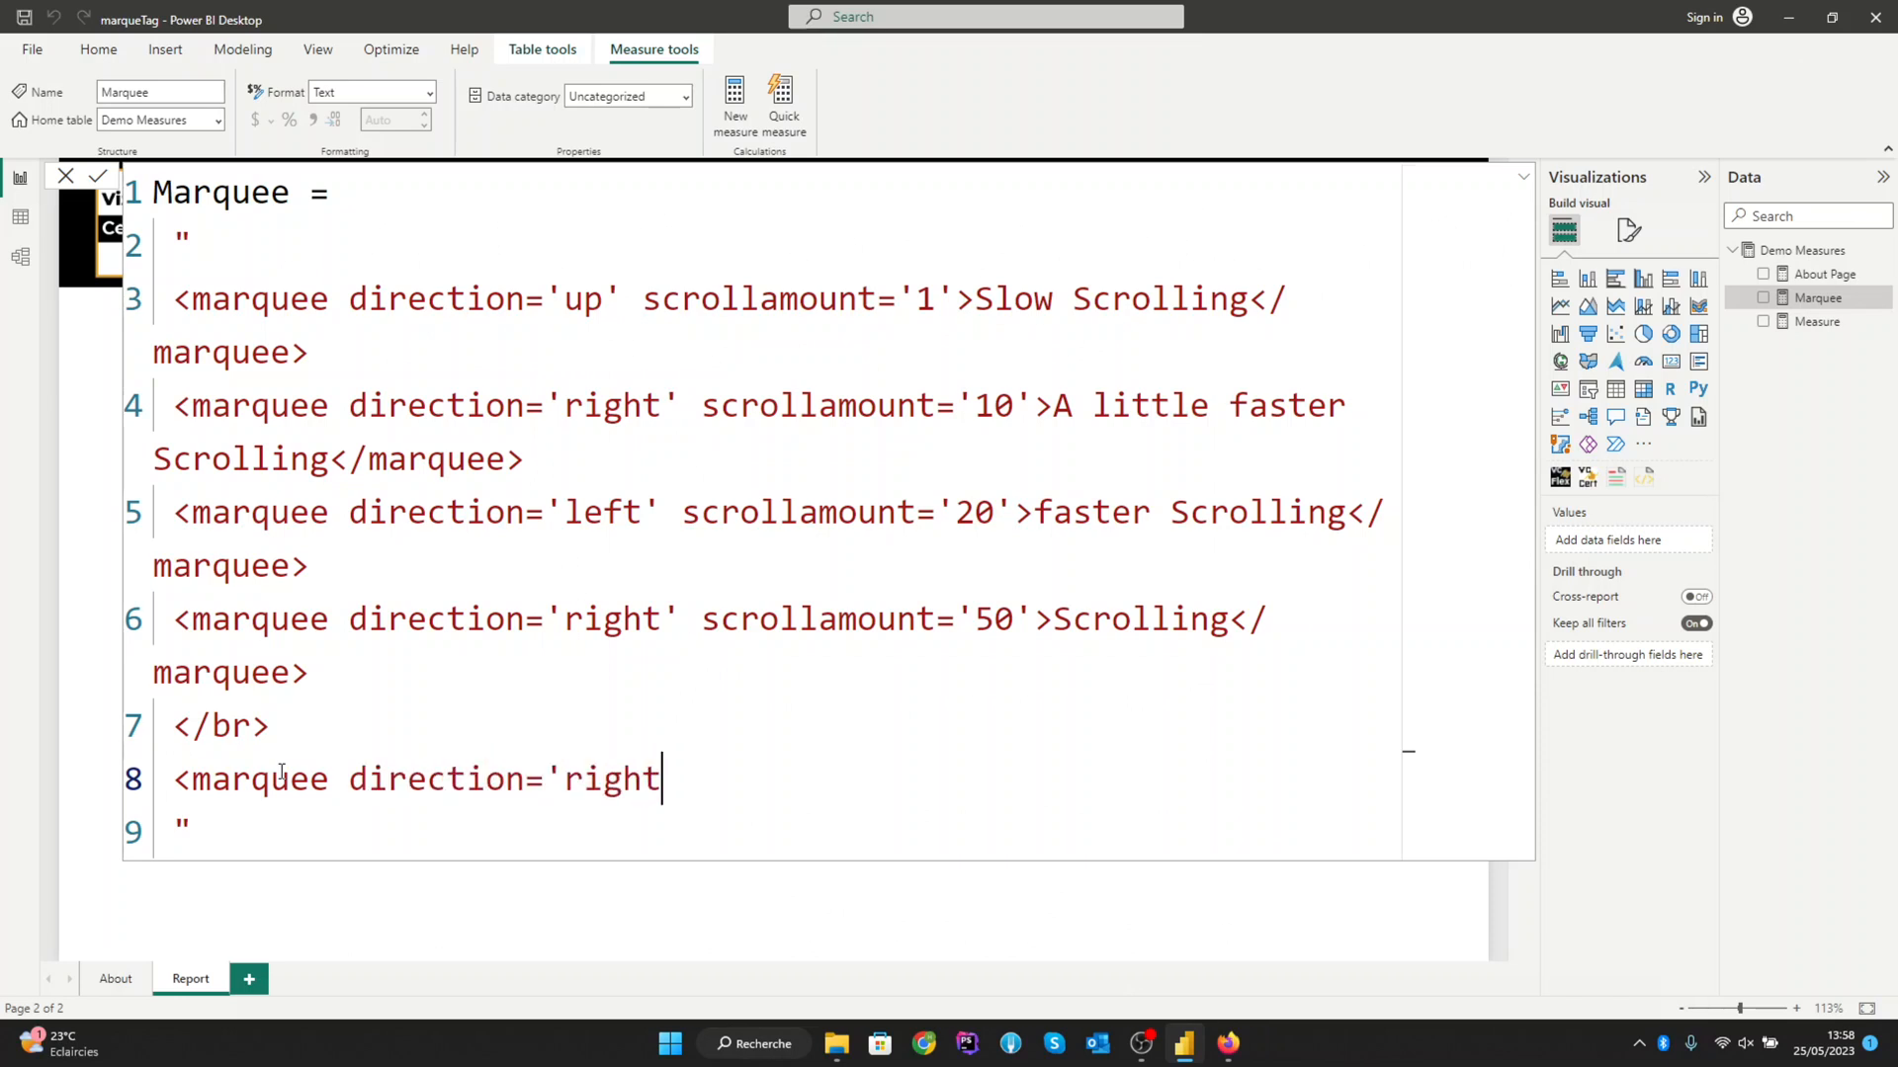
text(')
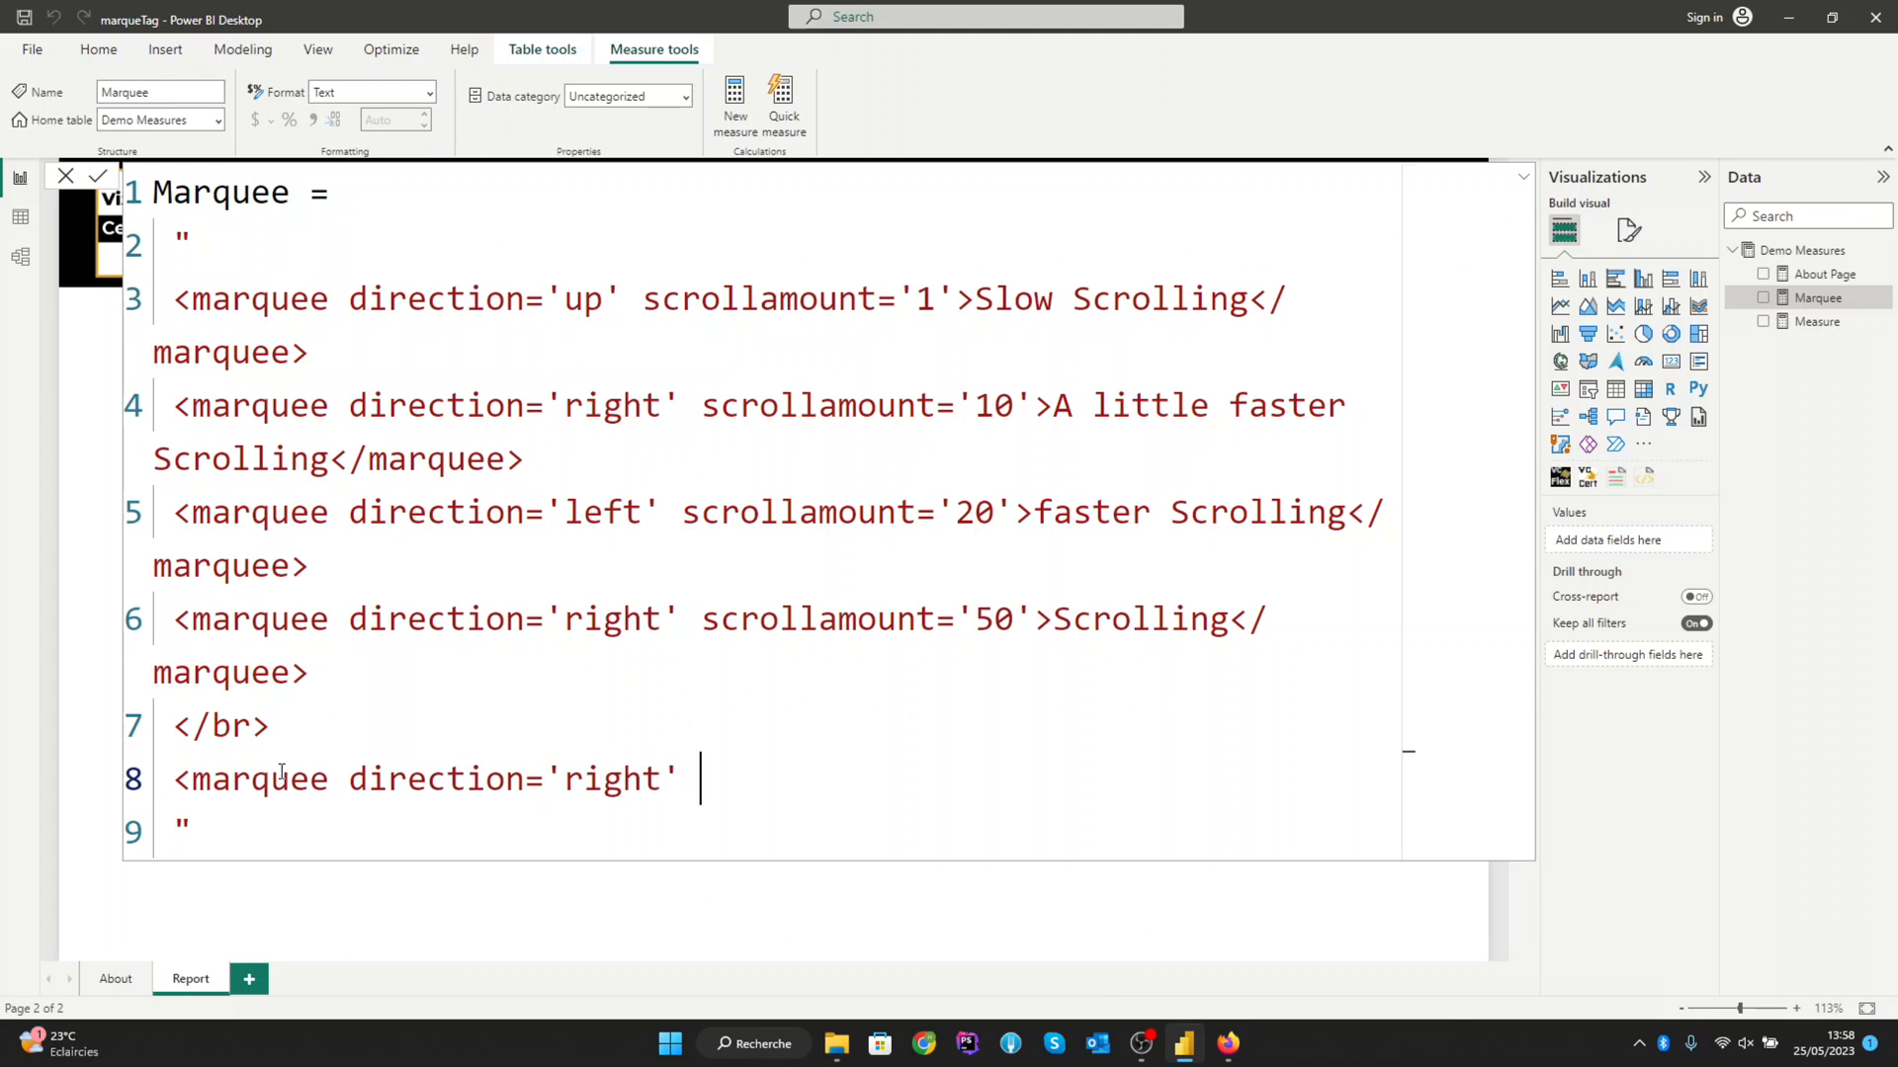
text(scroll)
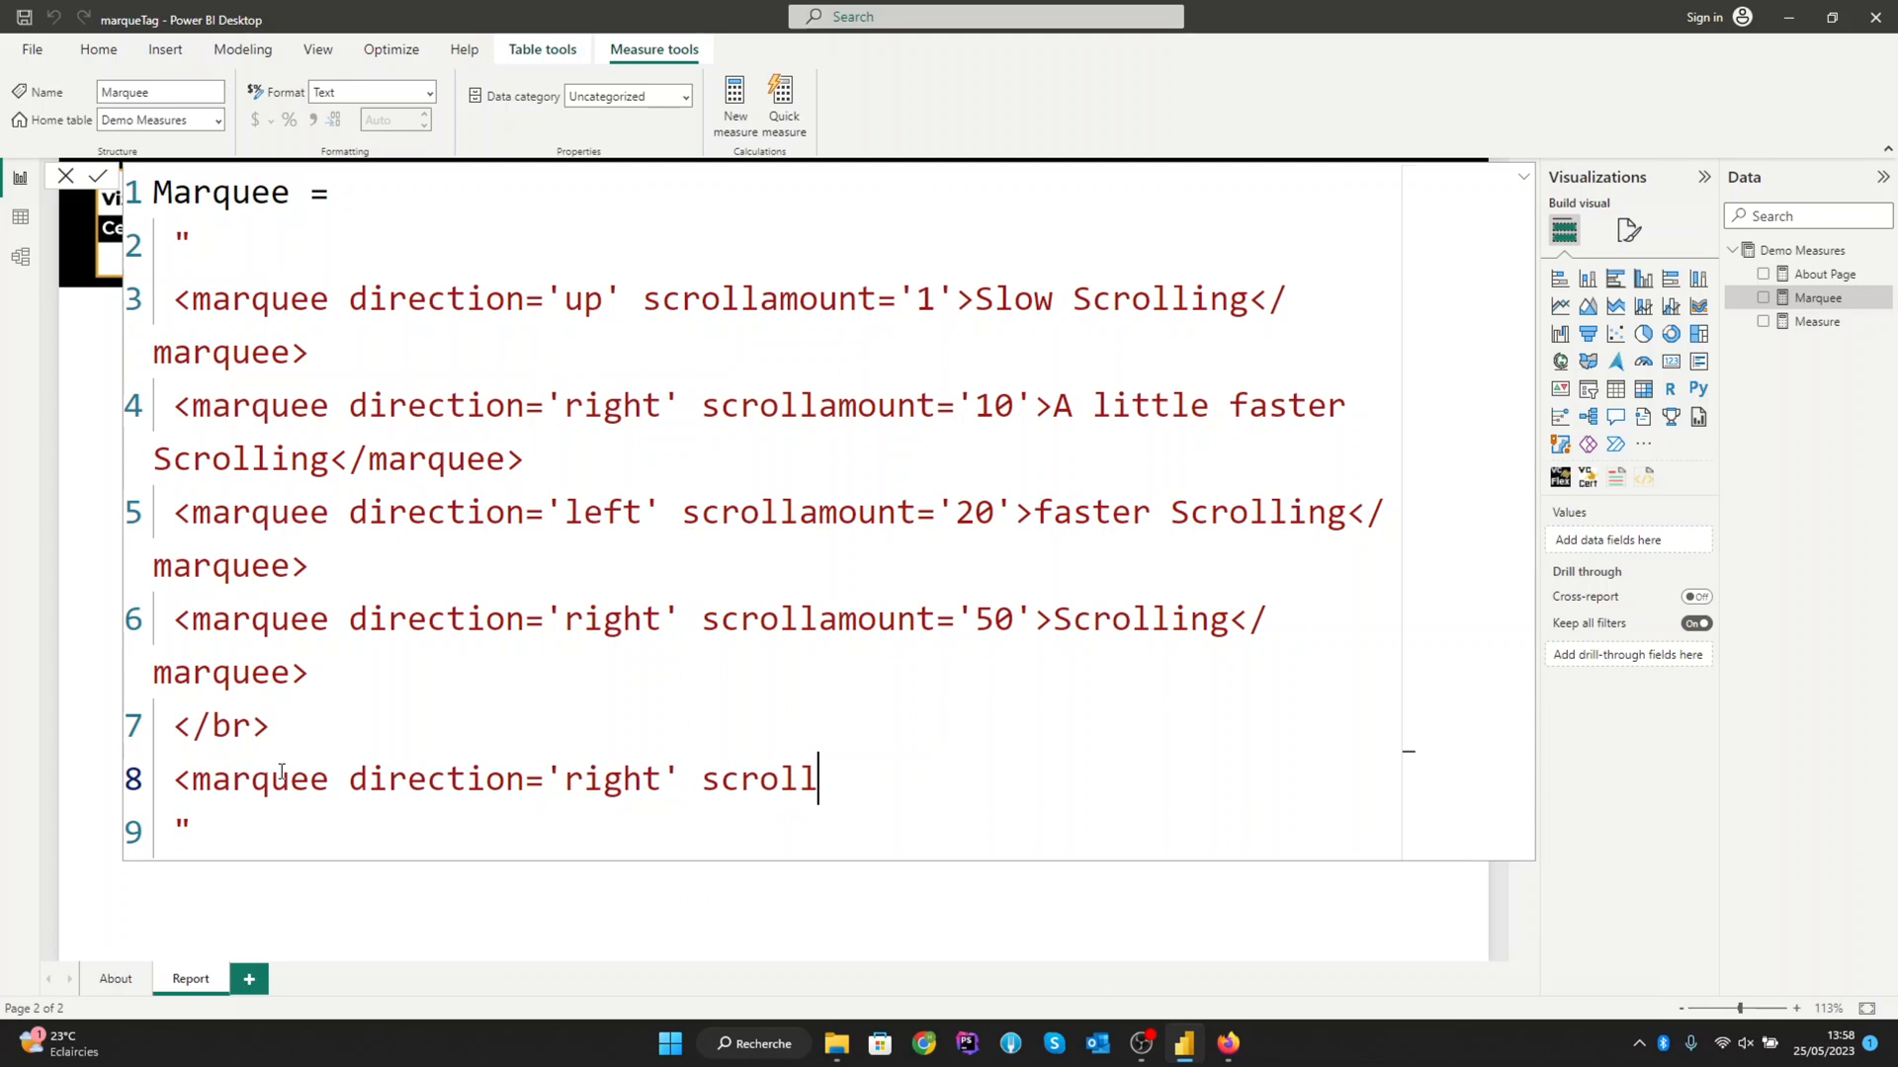
text(amount=)
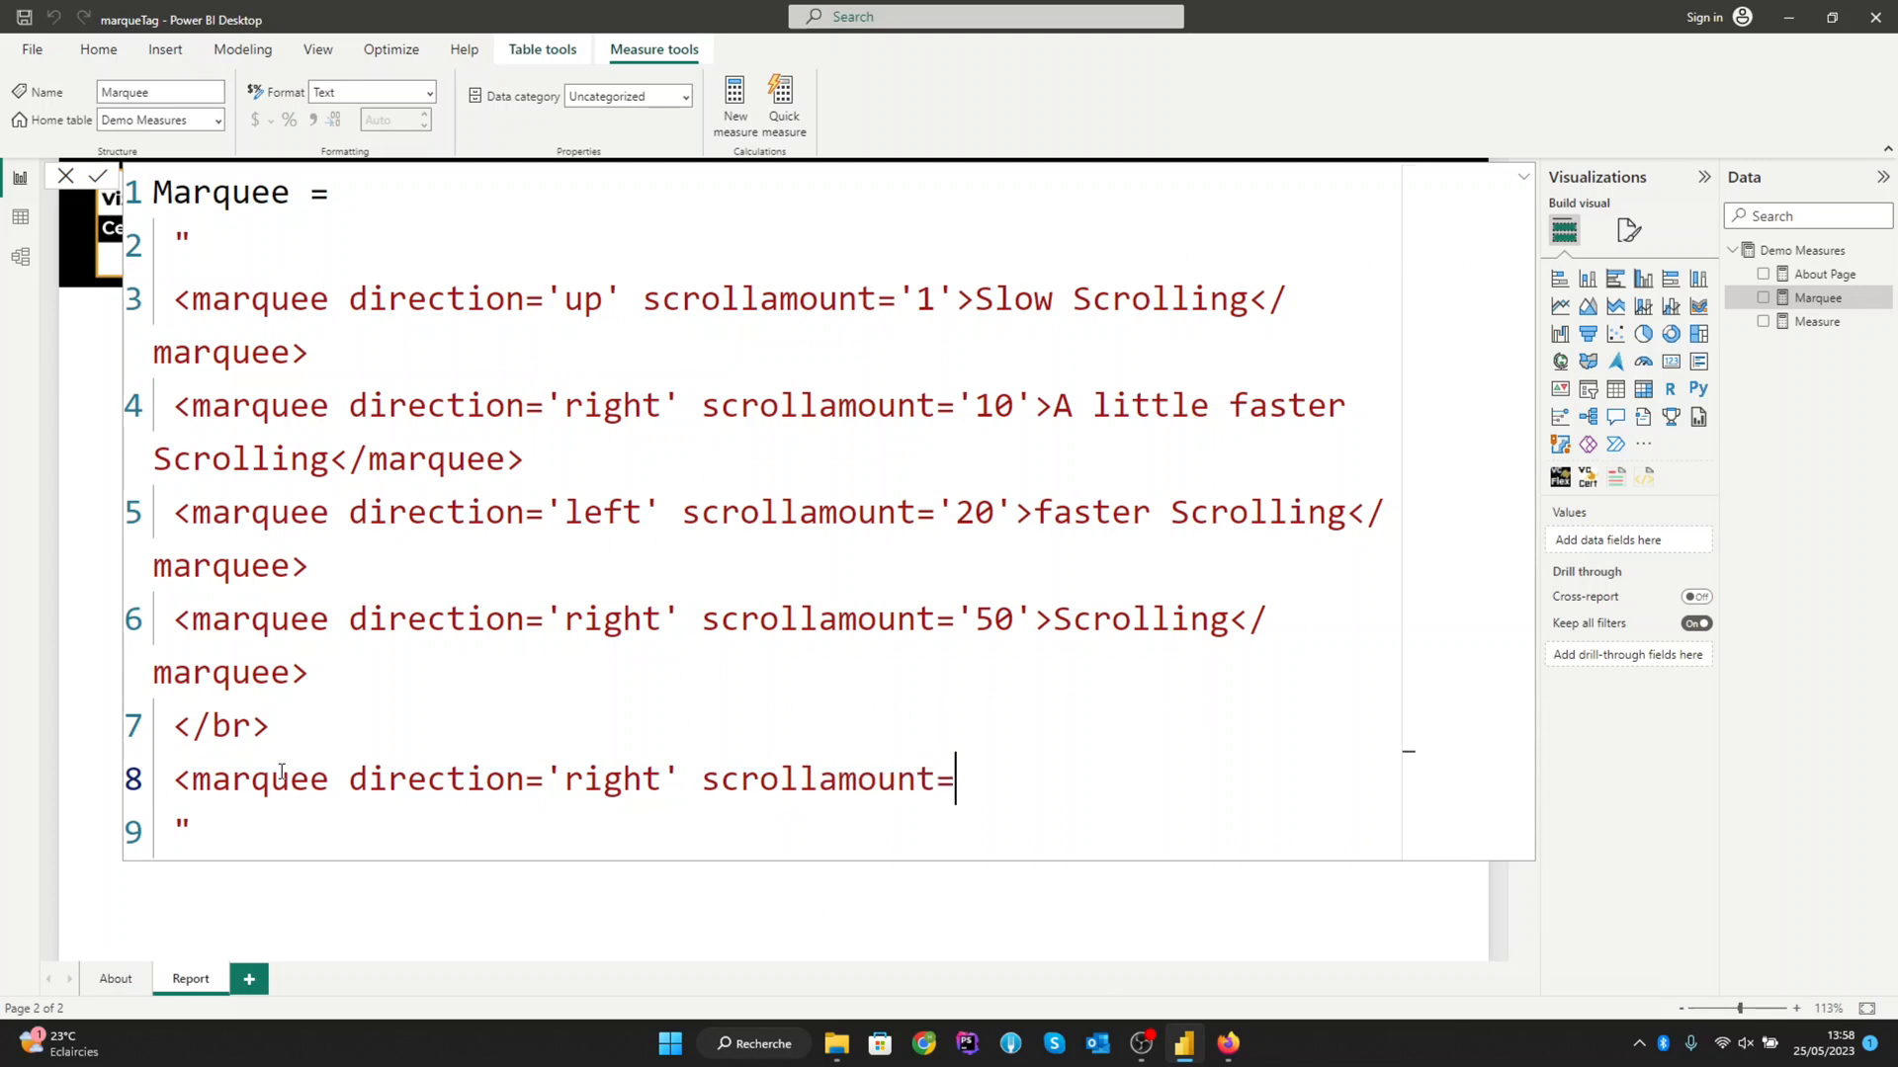
text('')
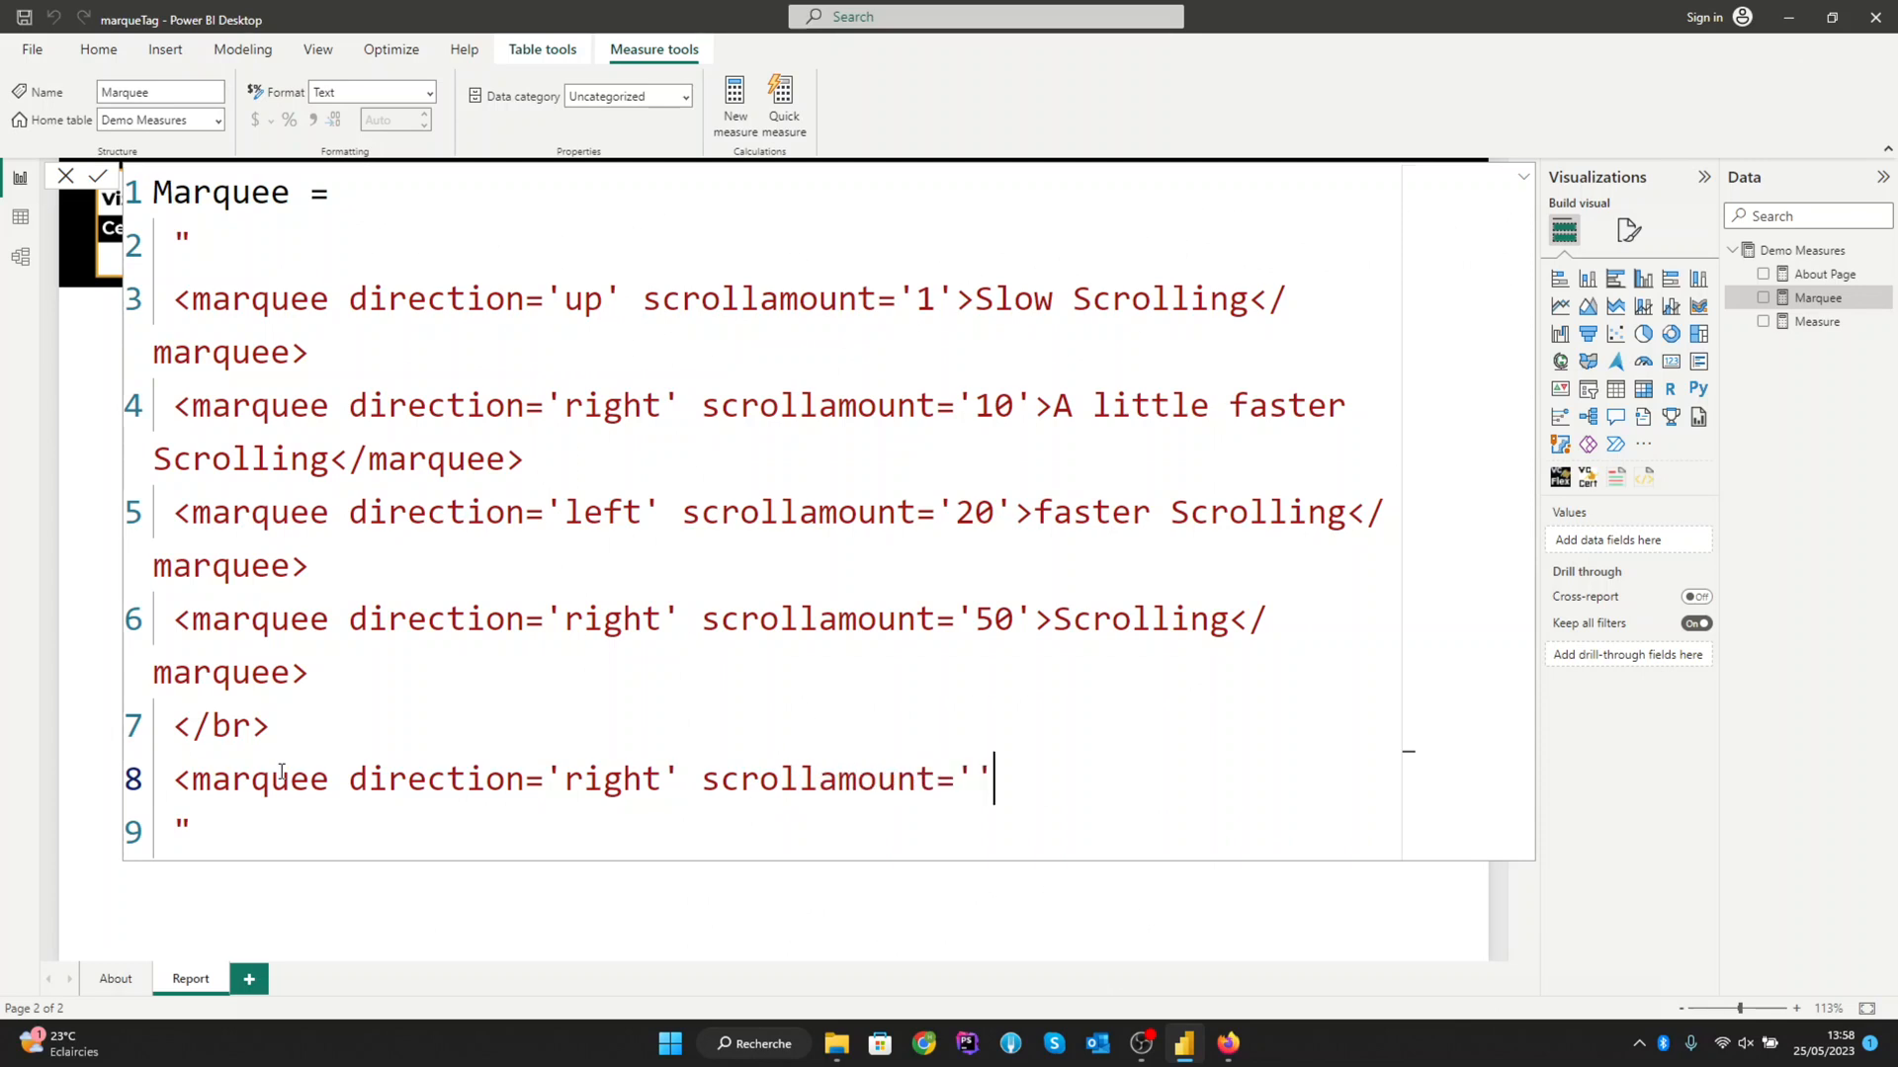
text(15)
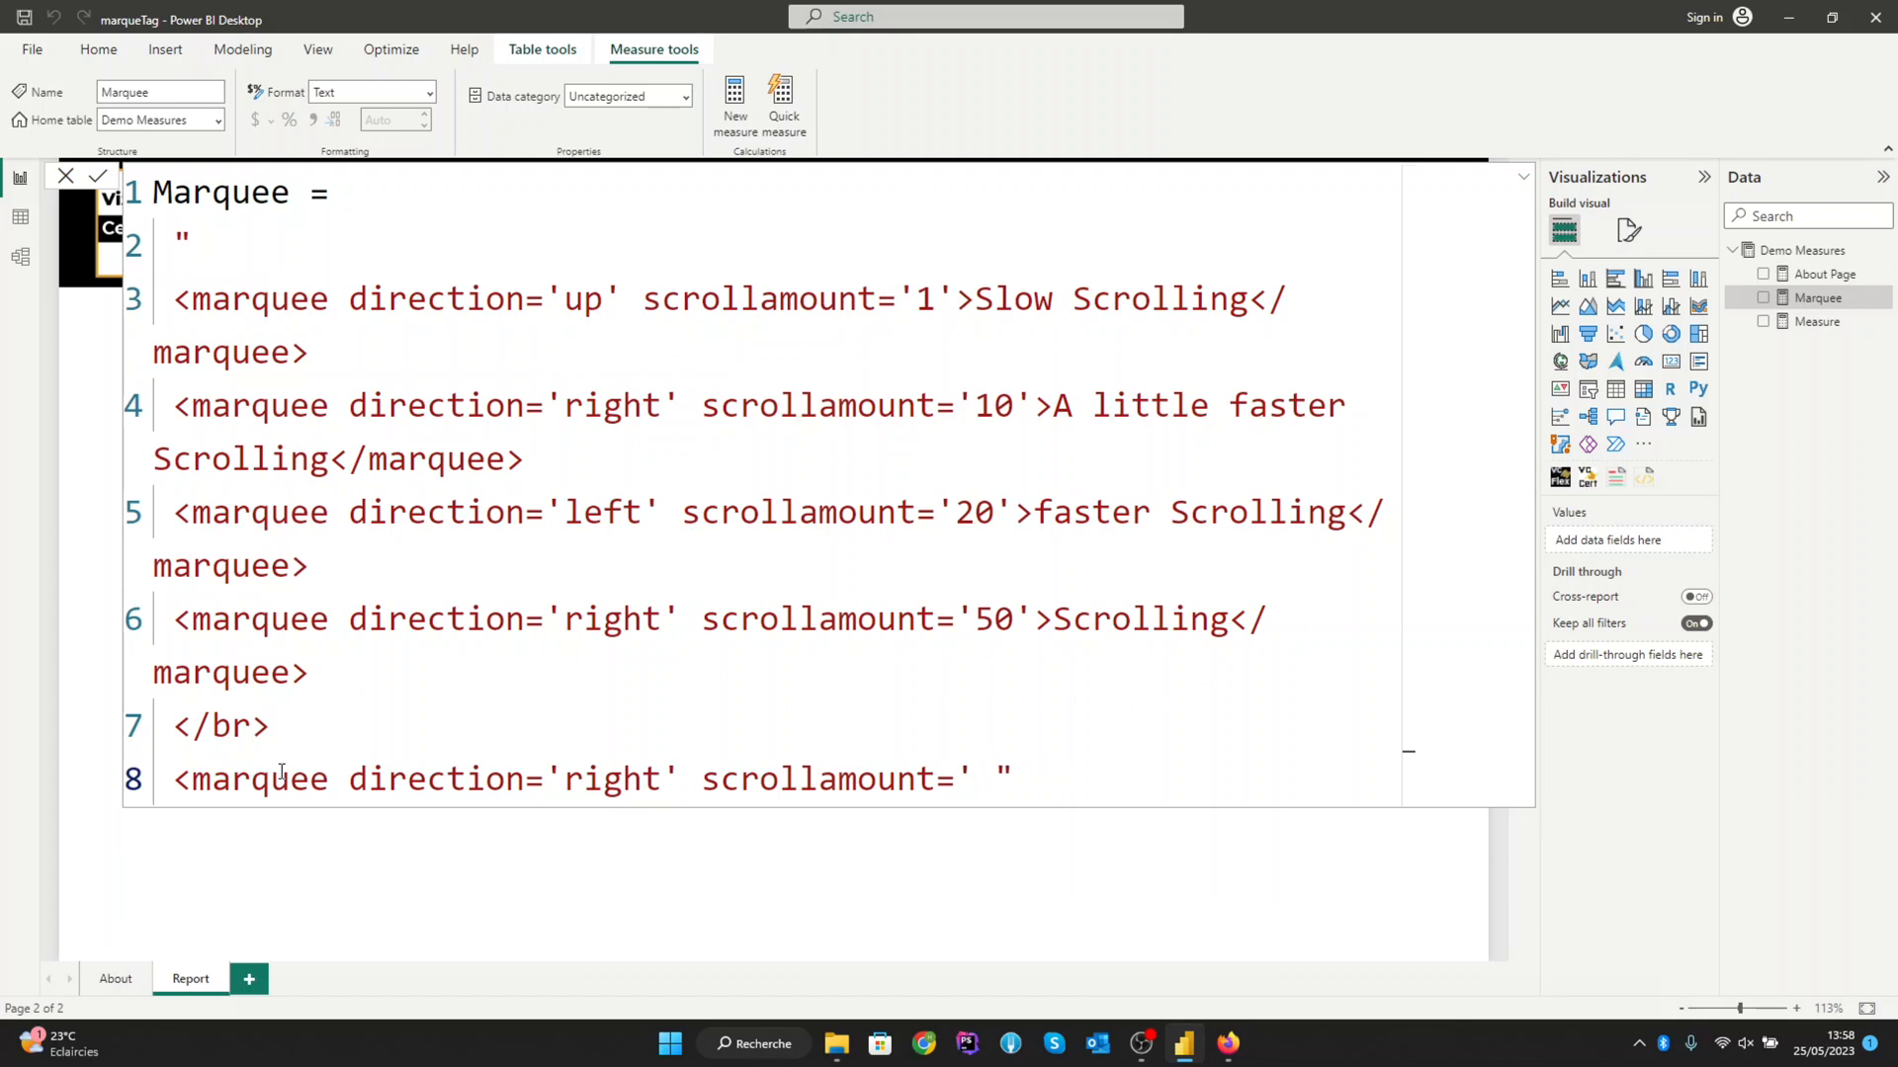
text(15')
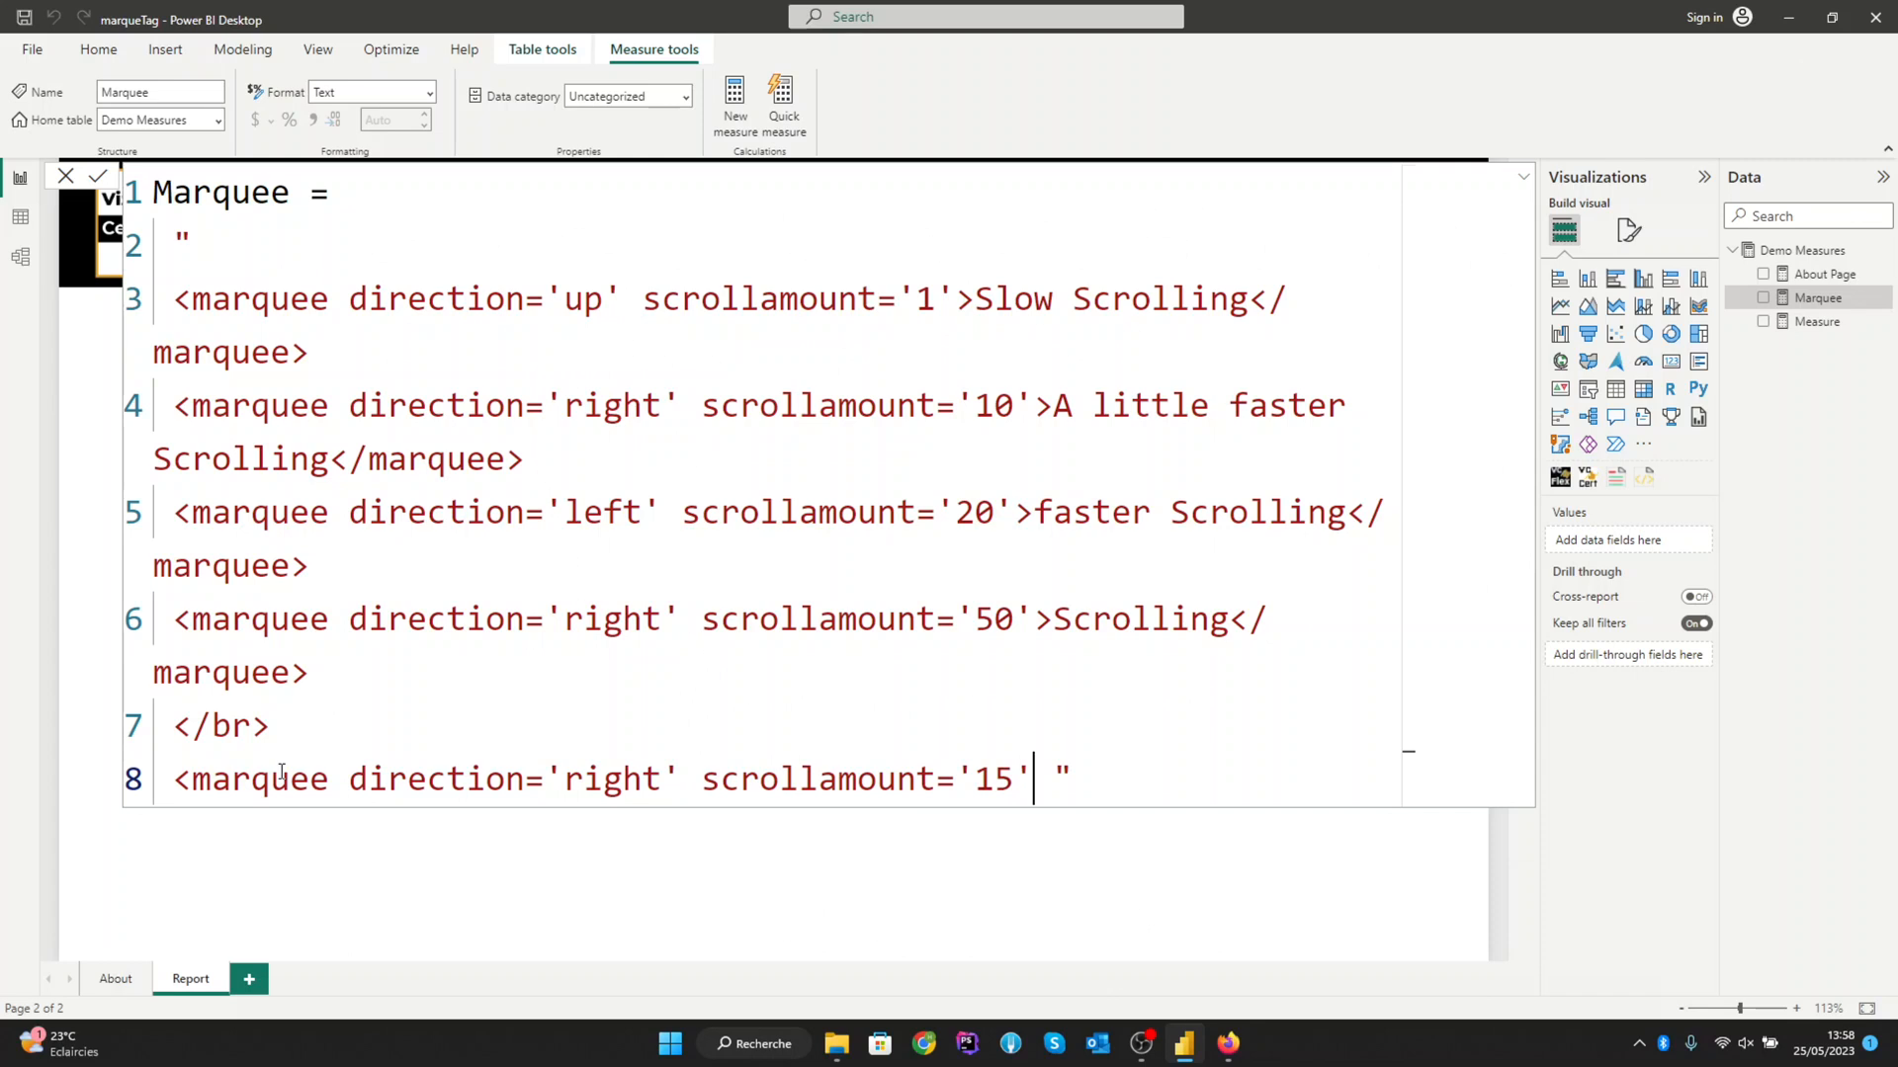
text(>)
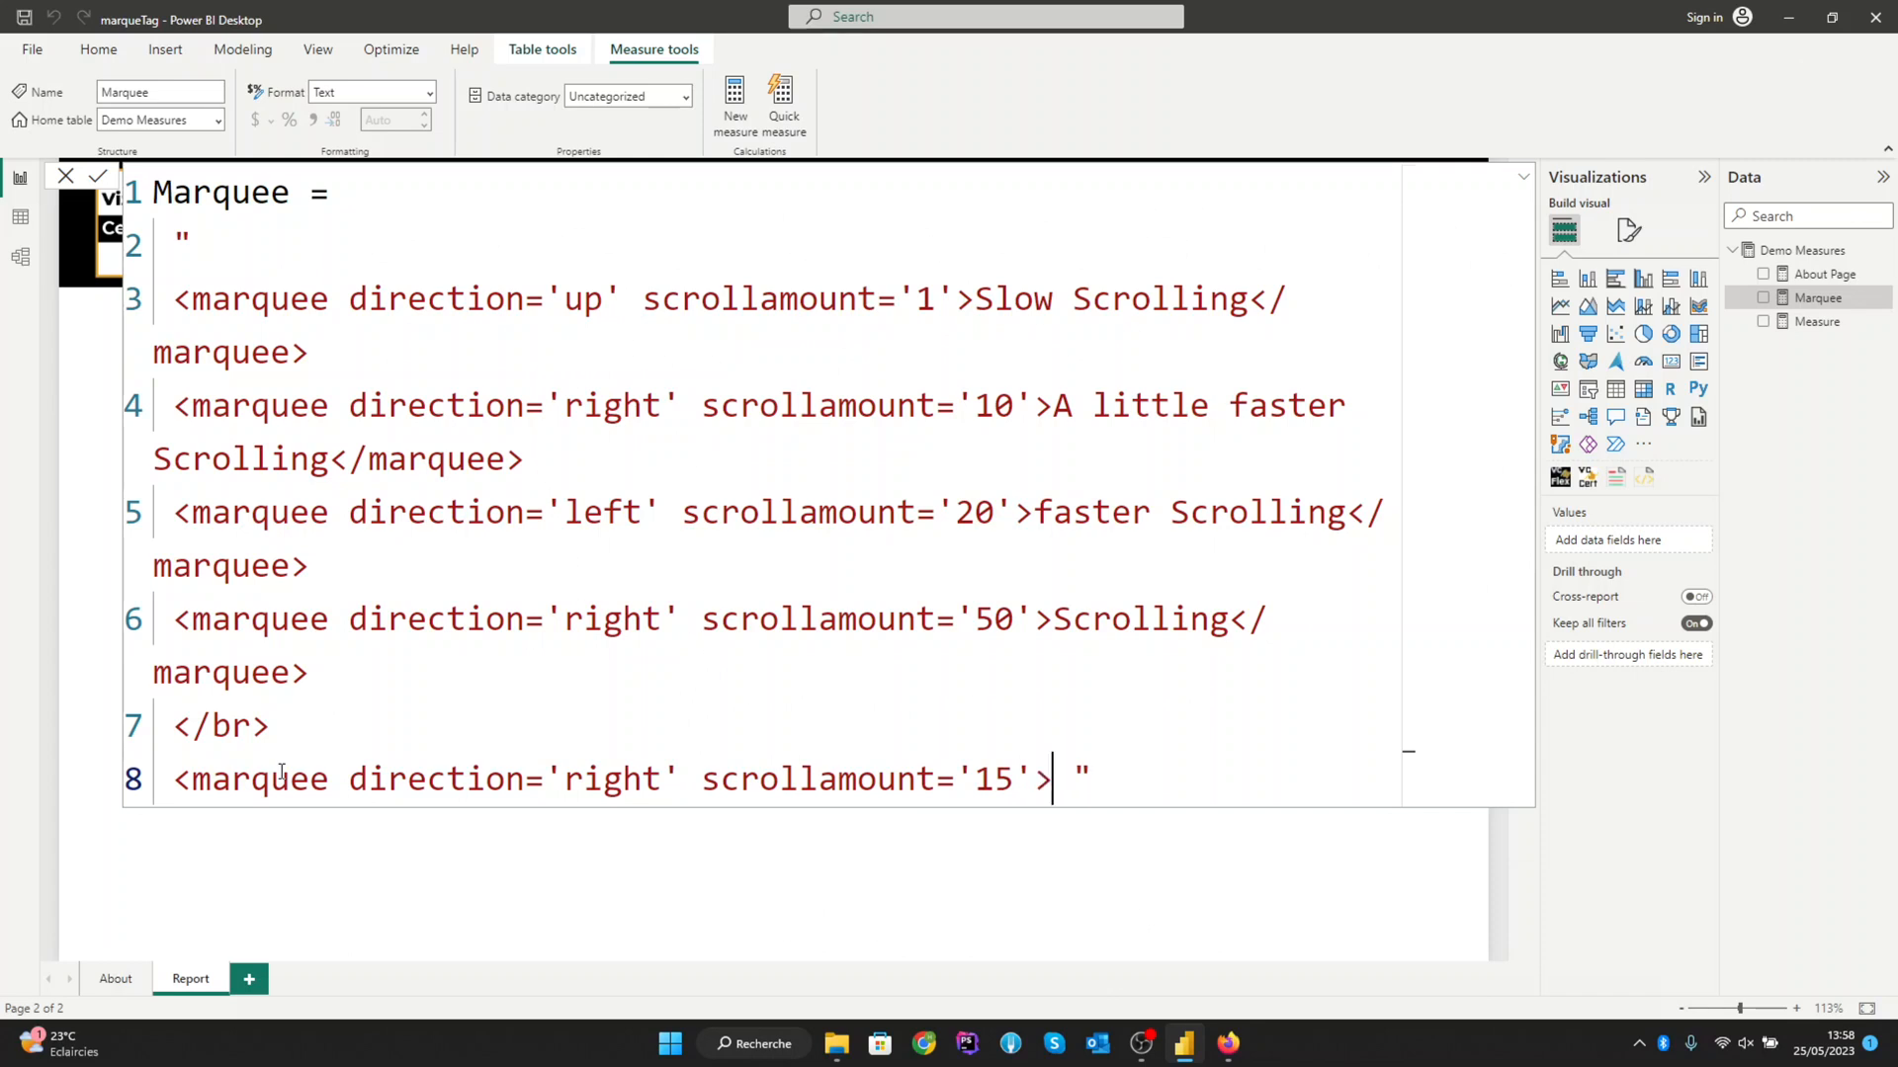
text(</marquee> ")
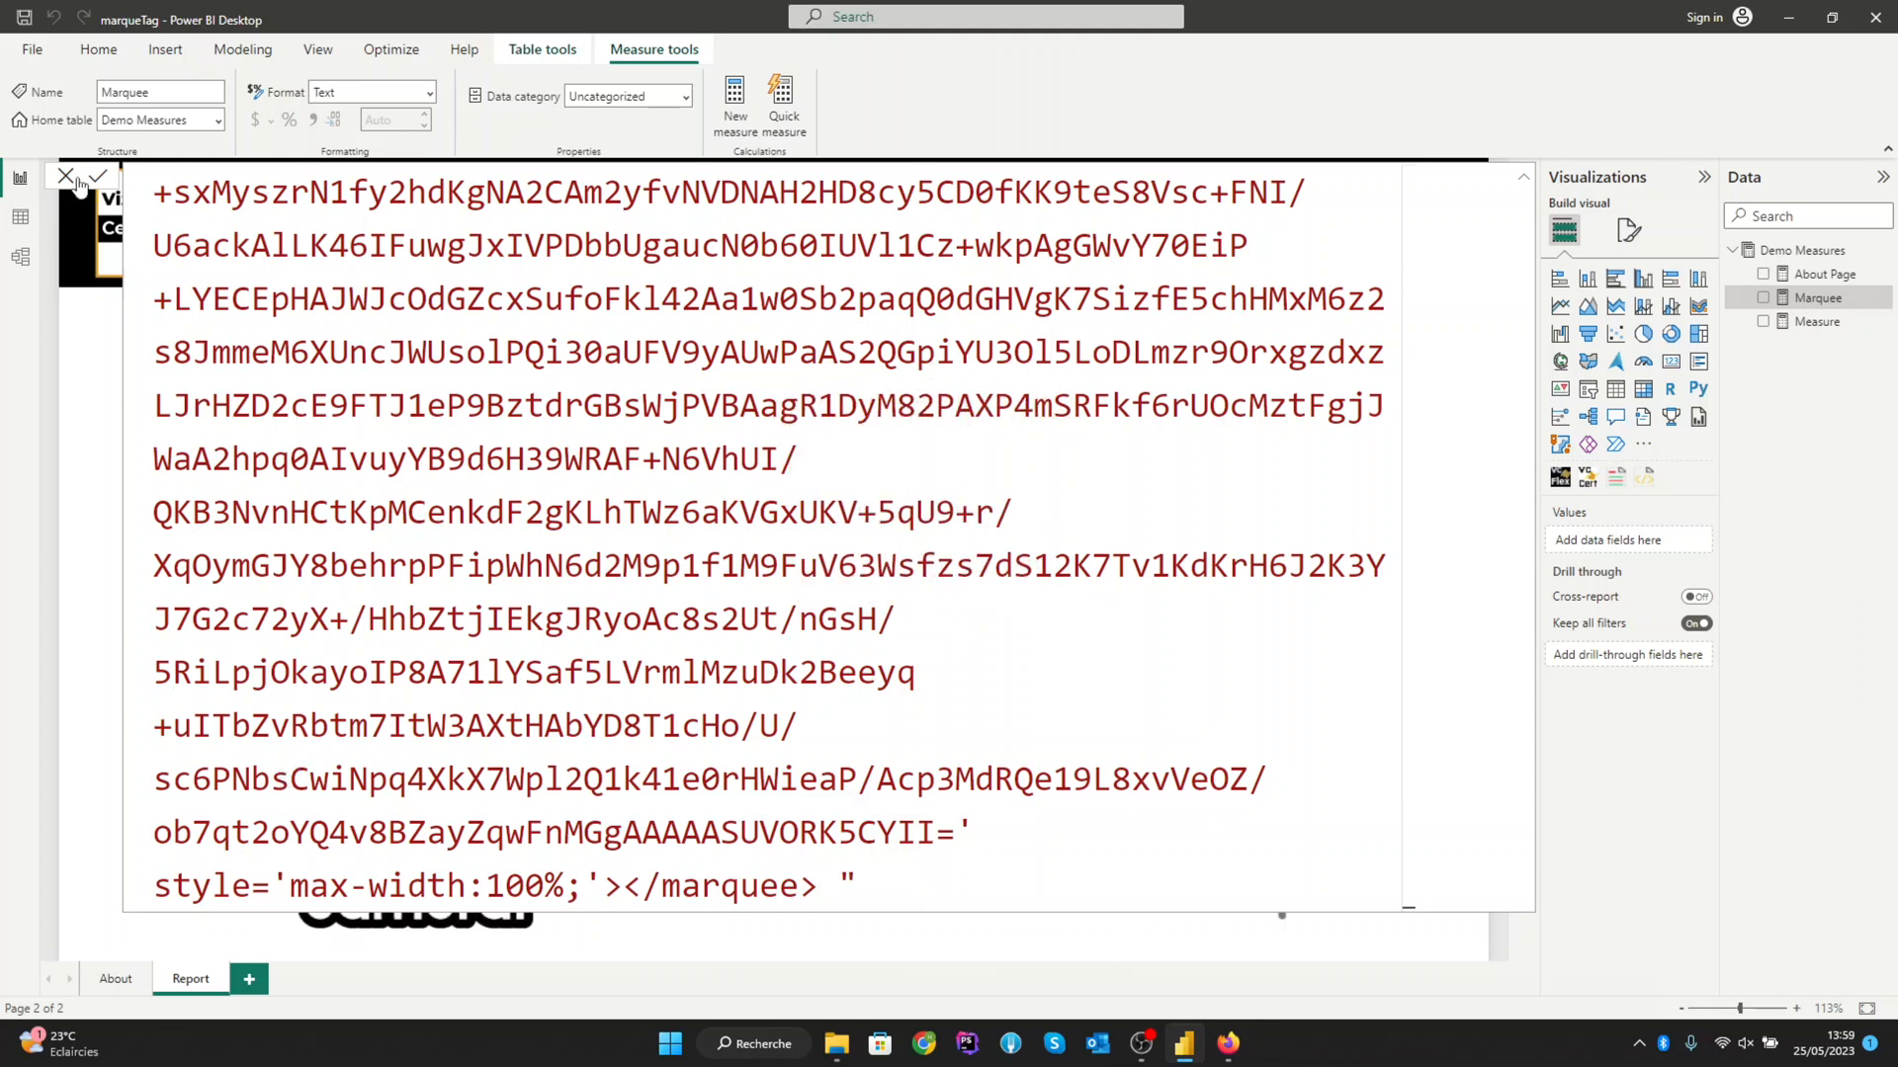
click(63, 176)
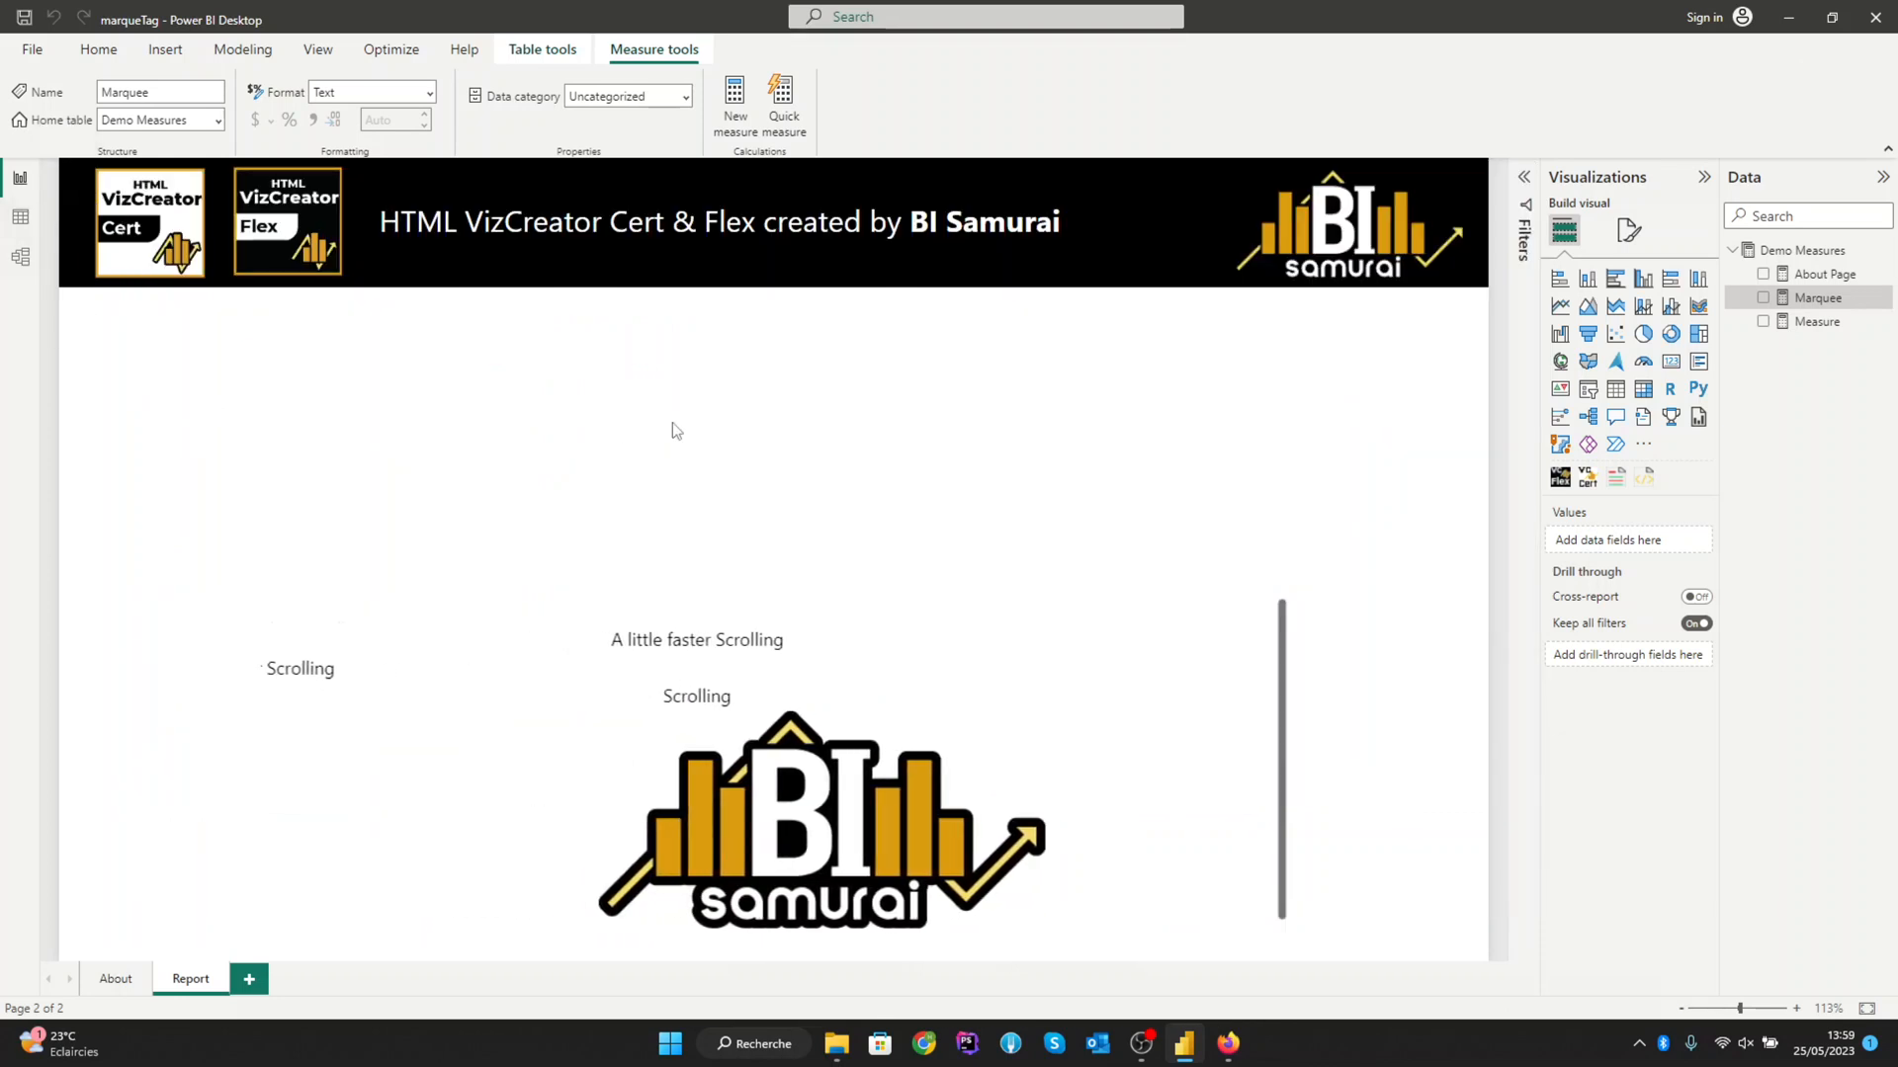